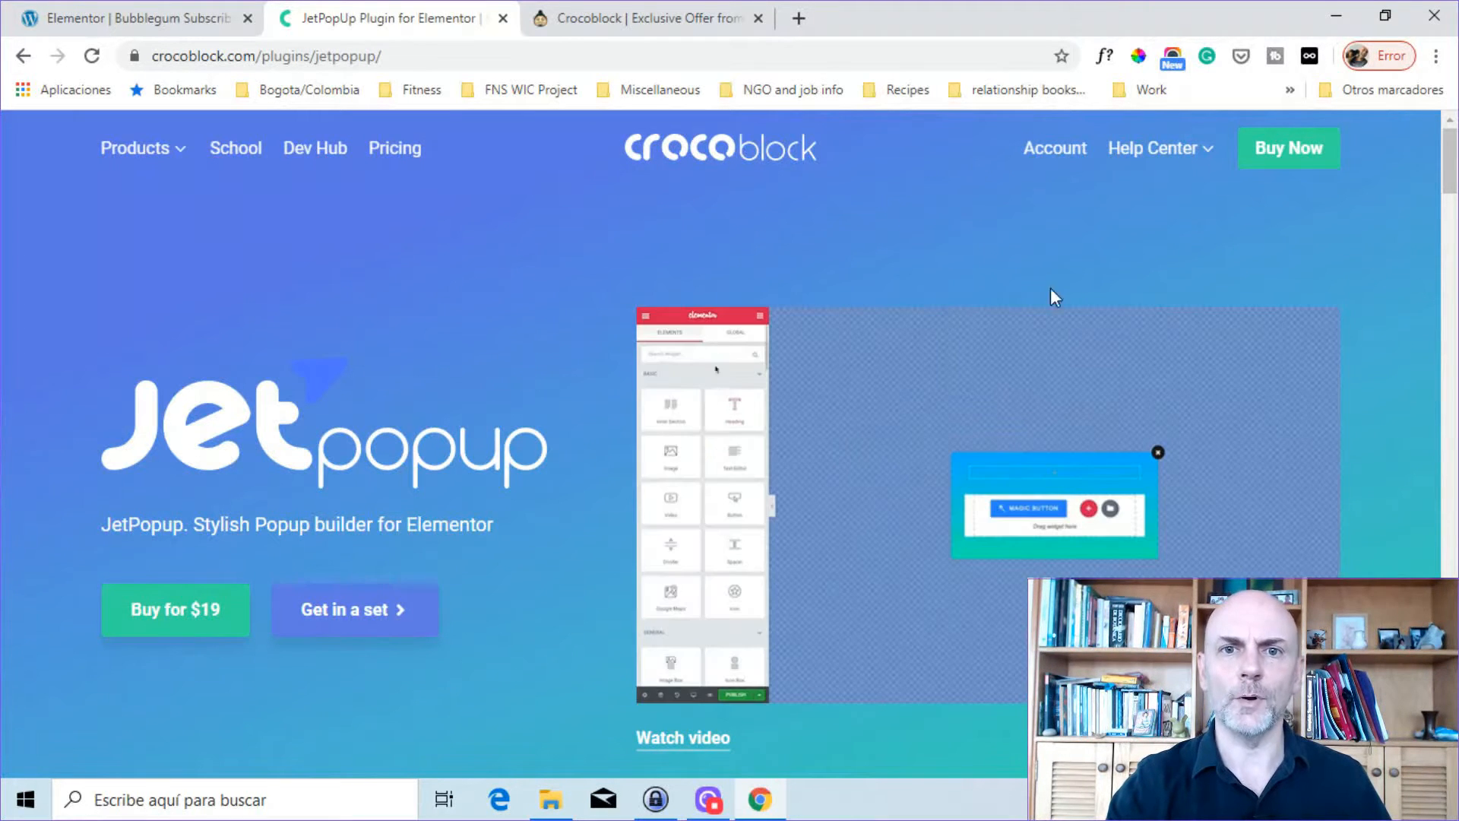
# Scroll down the page to the popup style examples
pyautogui.scroll(-3)
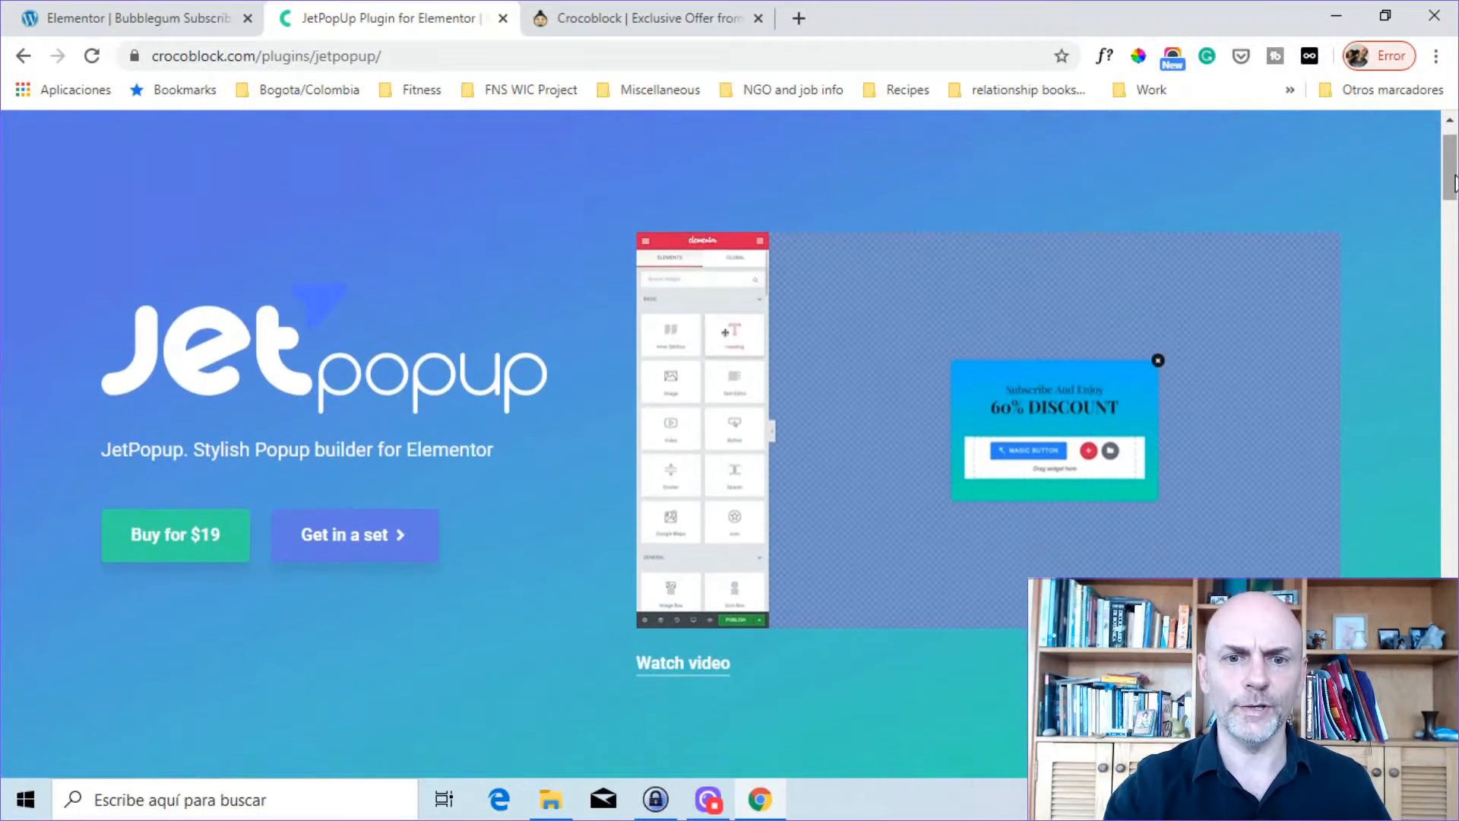
pyautogui.scroll(-3)
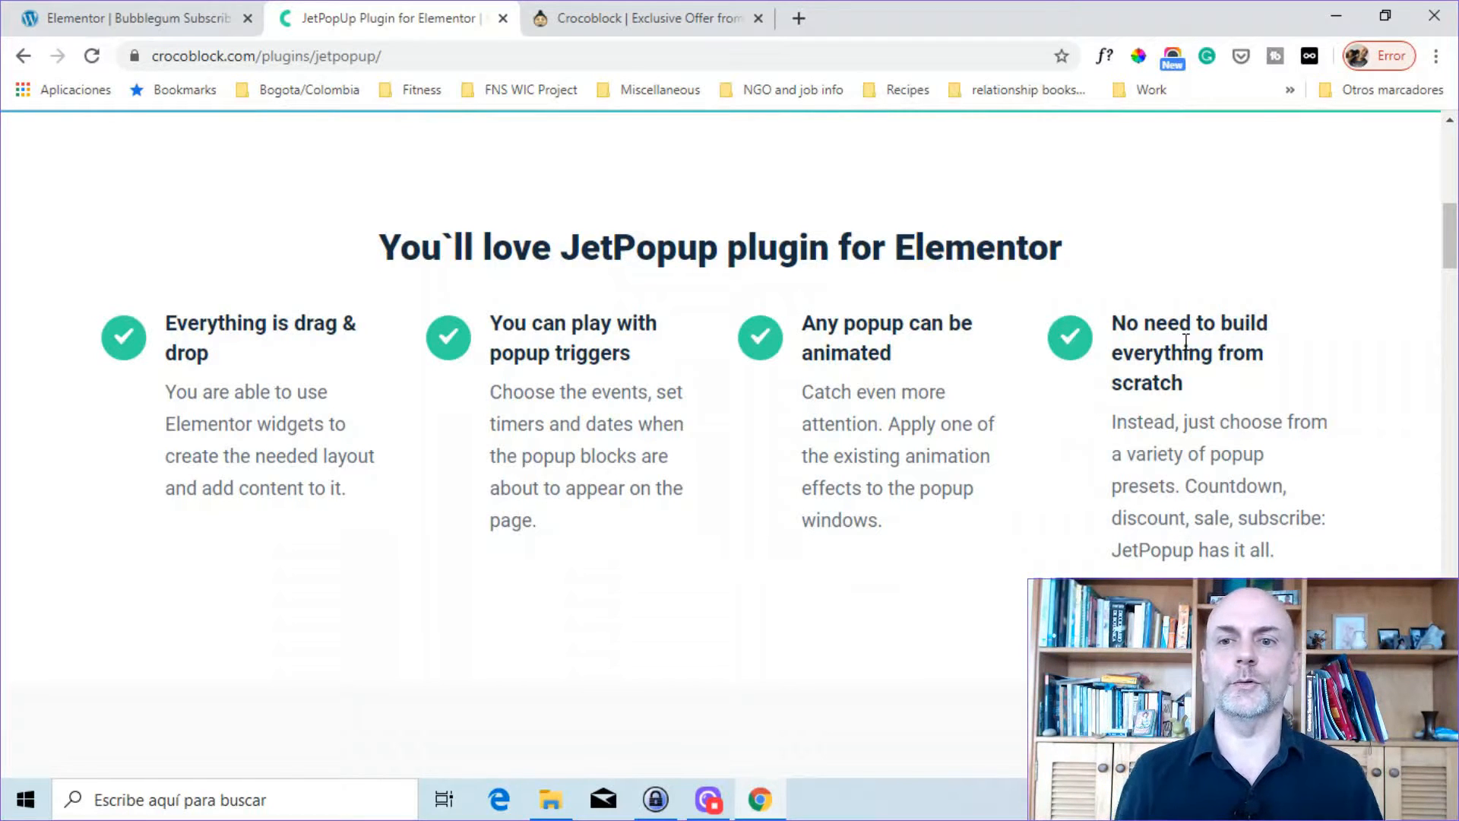
pyautogui.scroll(-3)
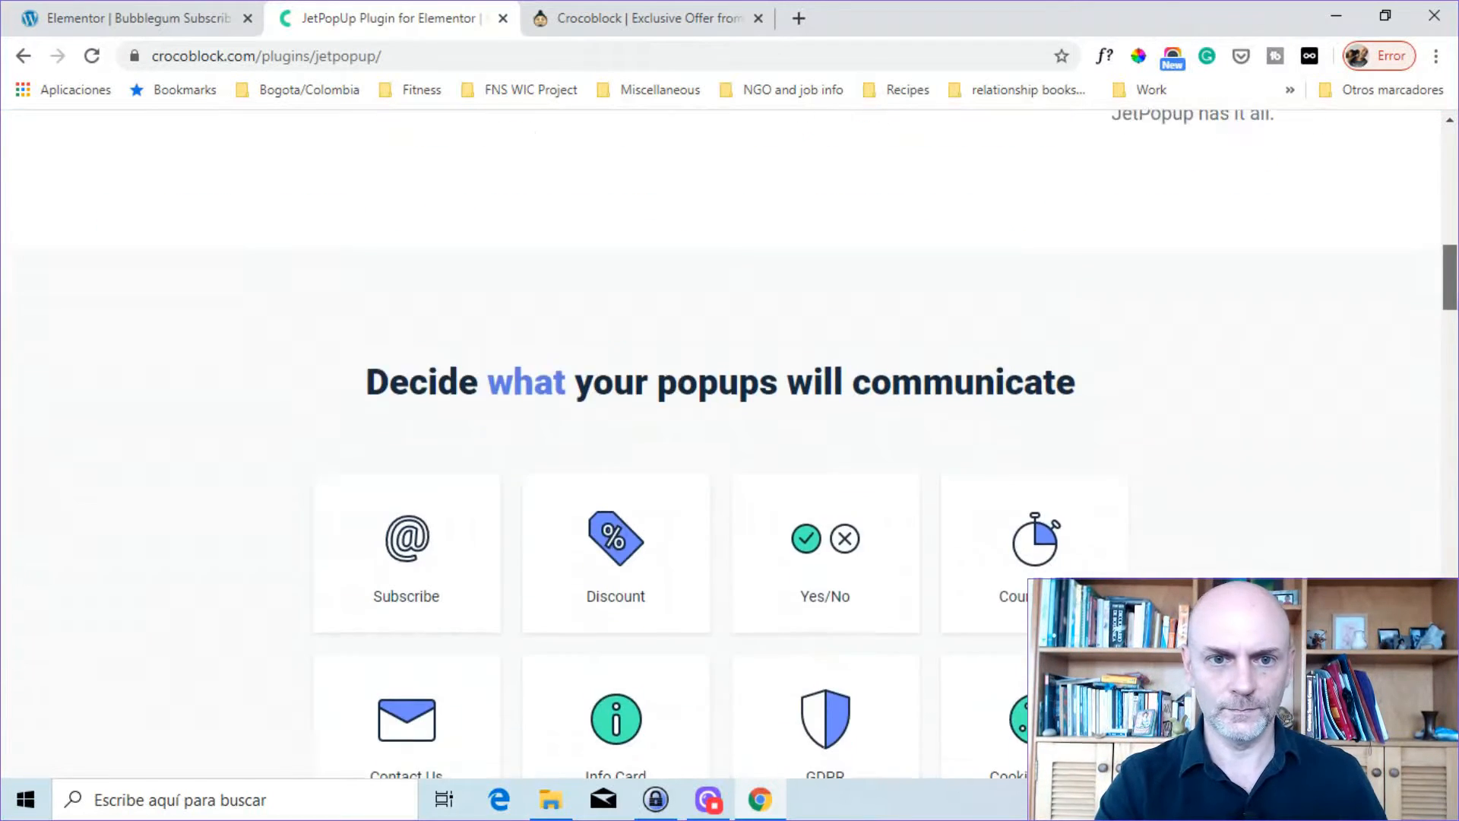
pyautogui.scroll(-3)
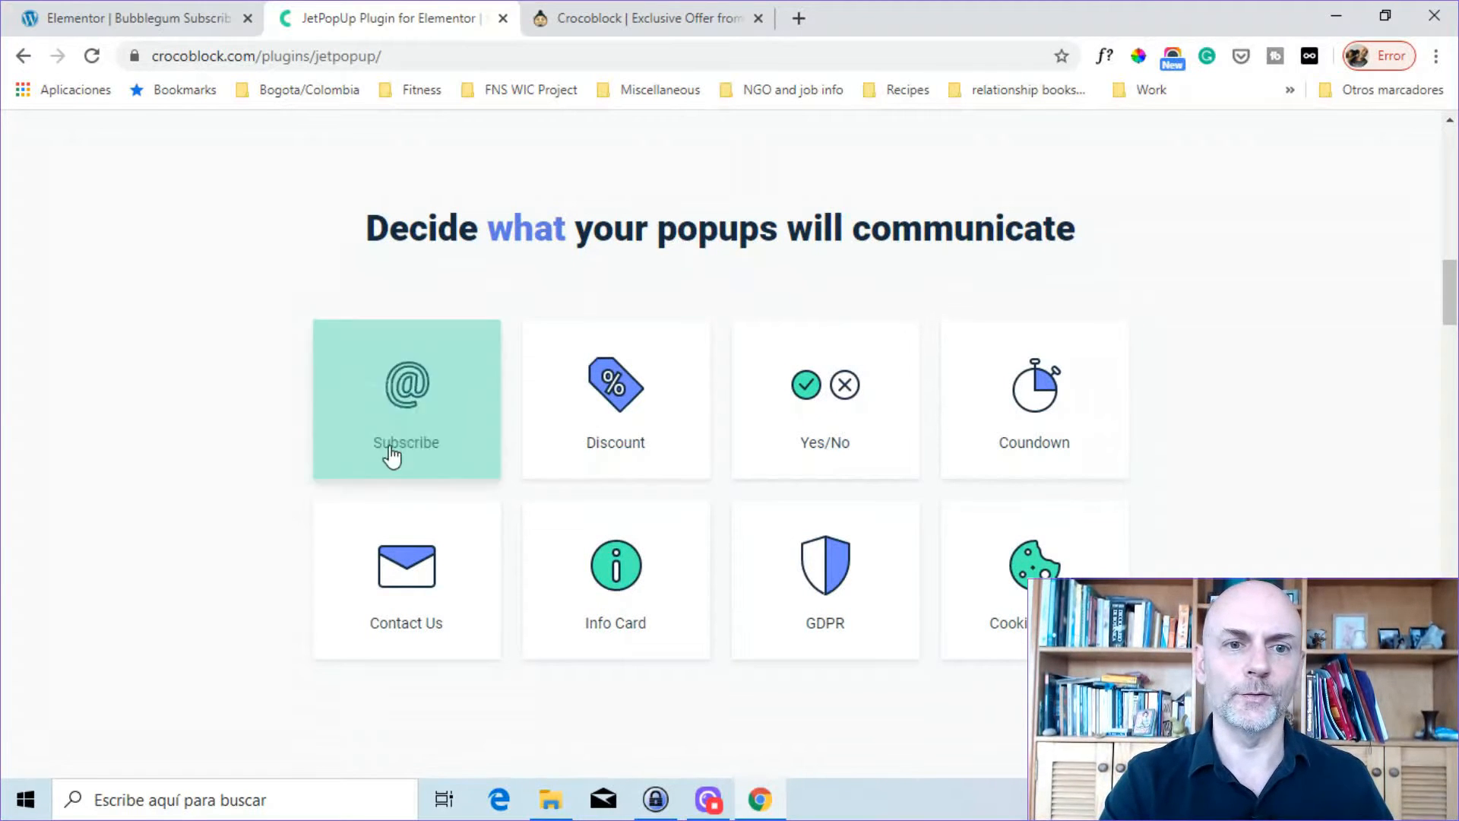
pyautogui.moveTo(824, 398)
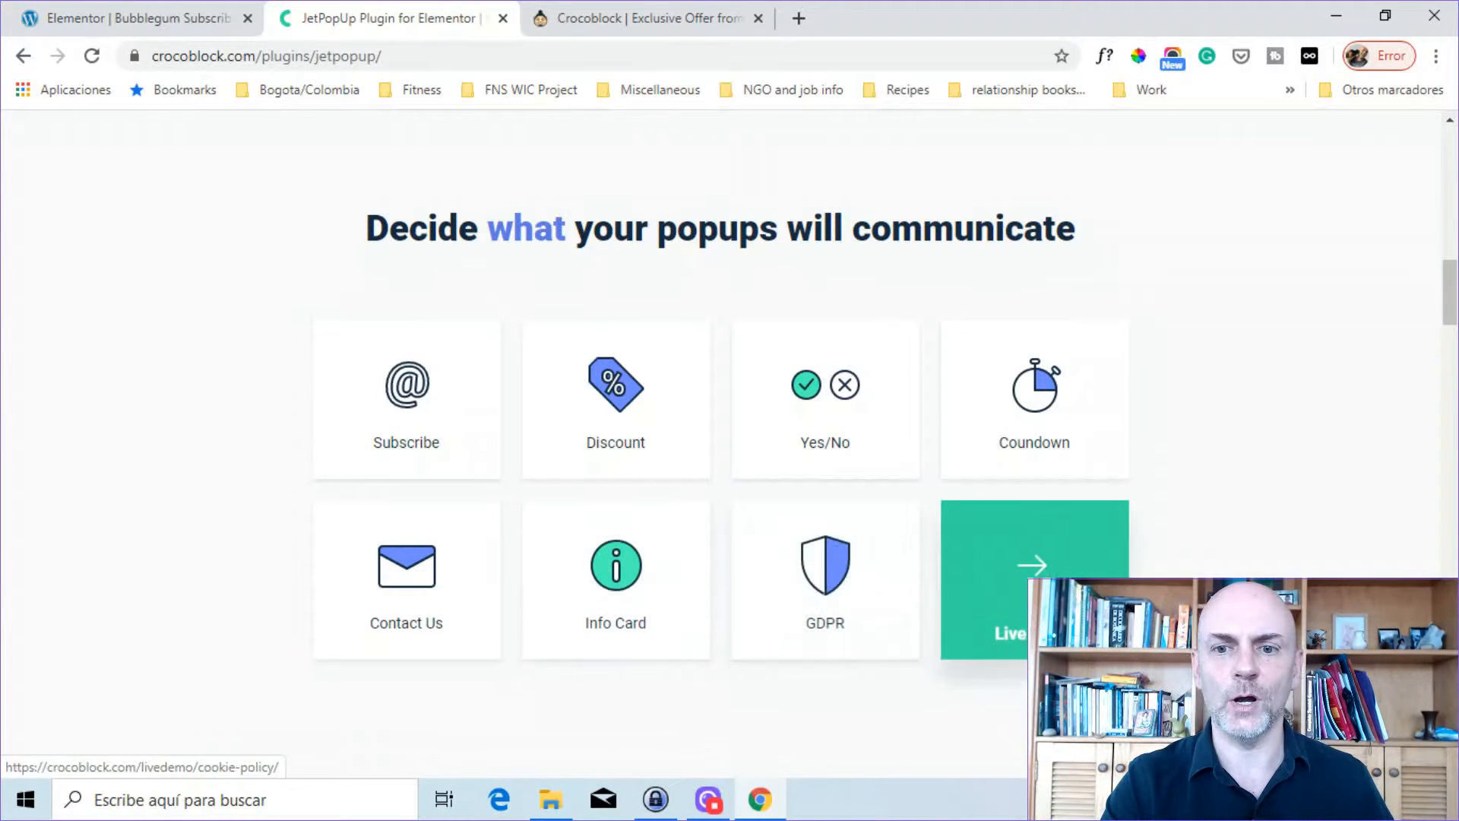
pyautogui.scroll(-3)
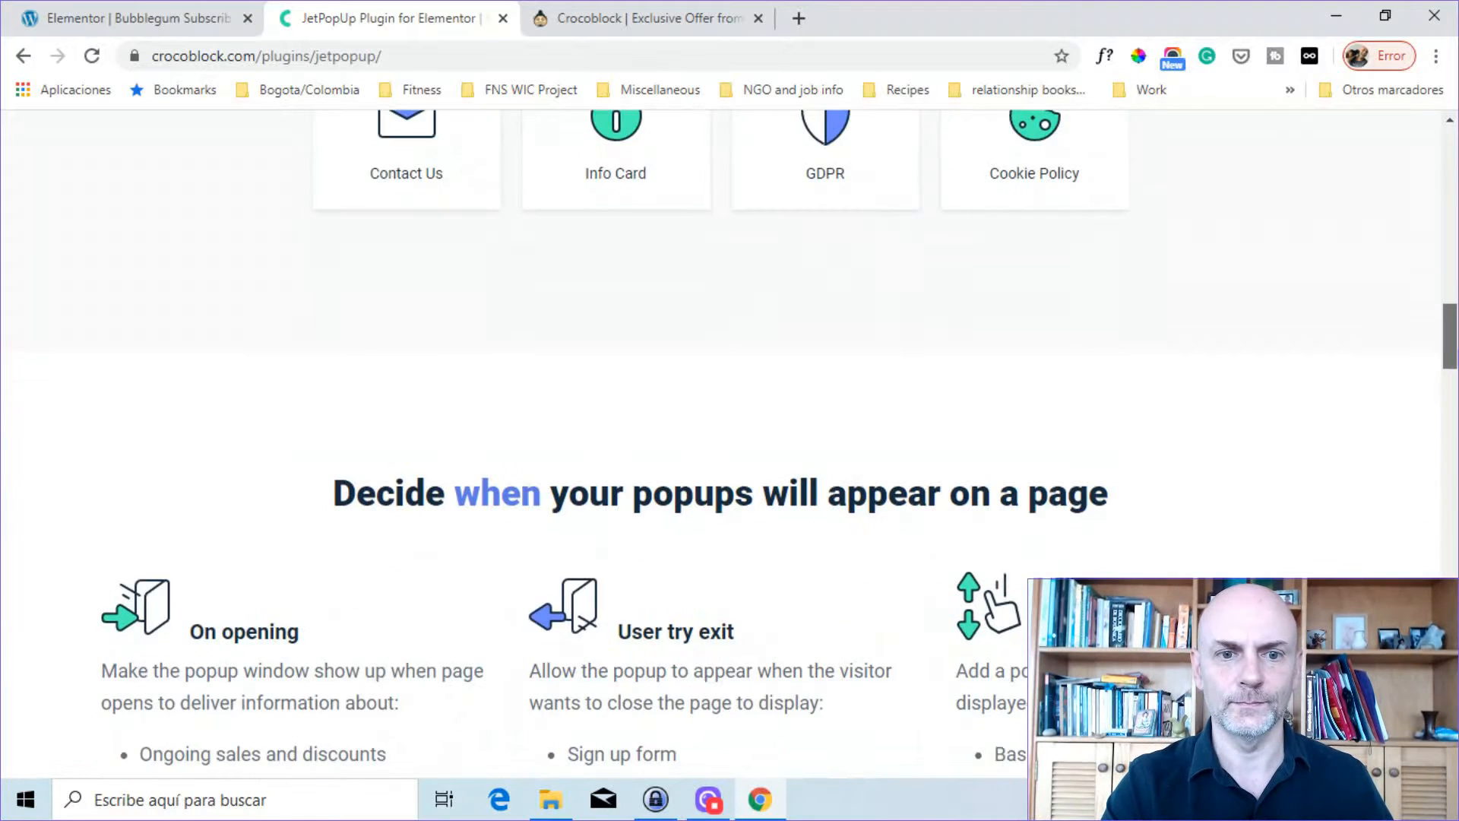
pyautogui.scroll(-3)
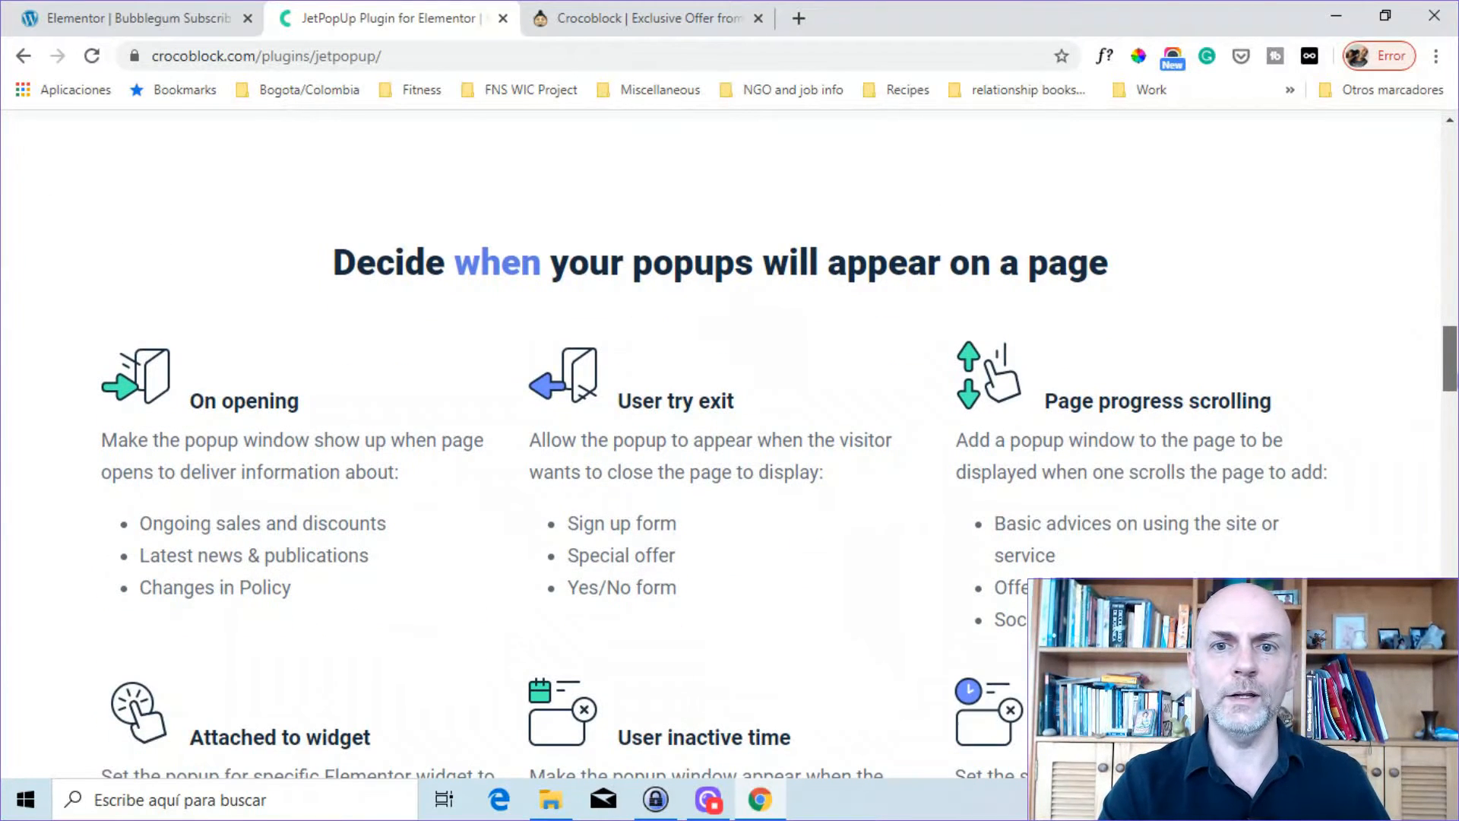
pyautogui.scroll(-3)
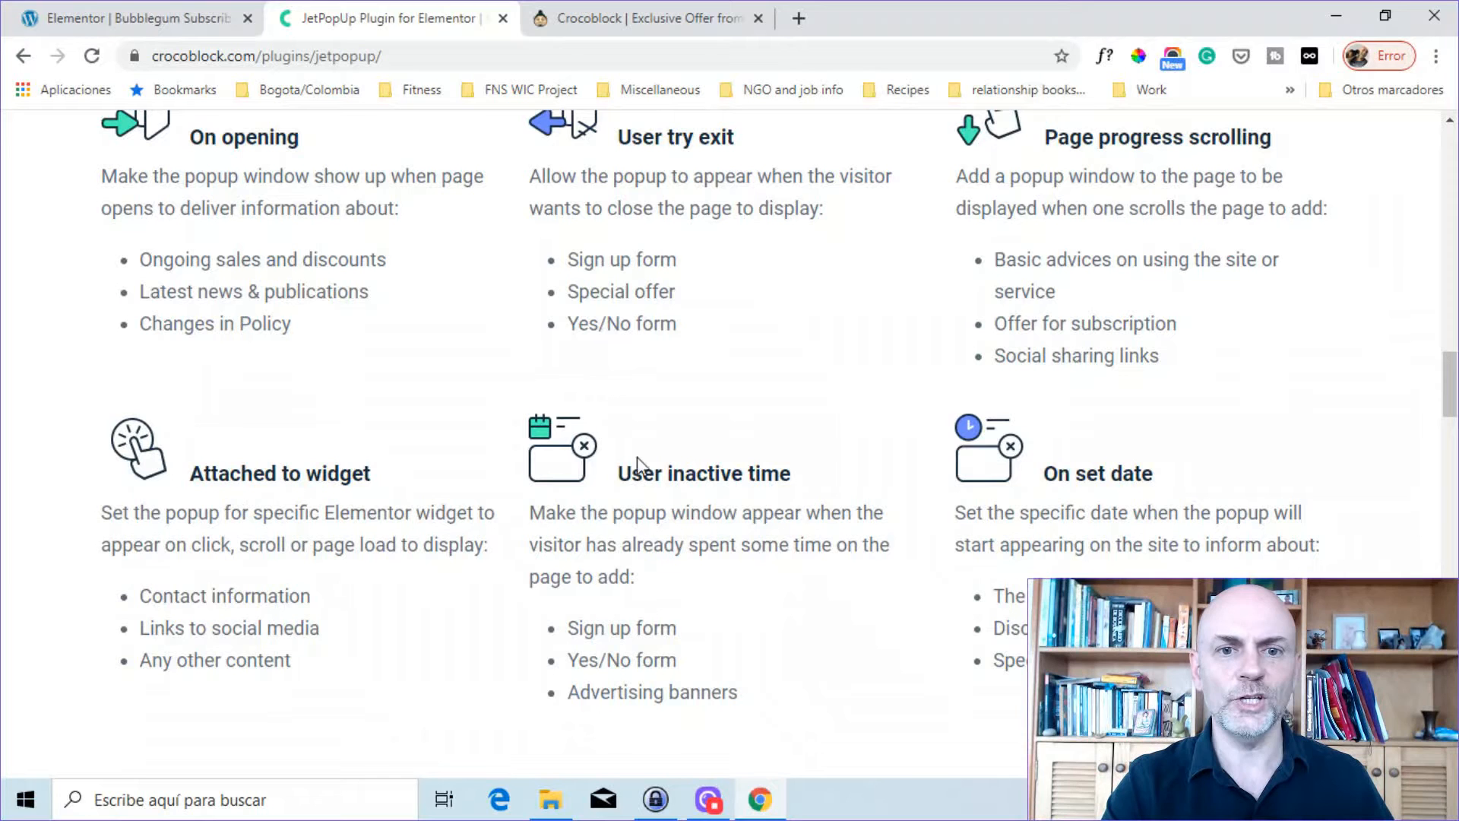
pyautogui.moveTo(1419, 412)
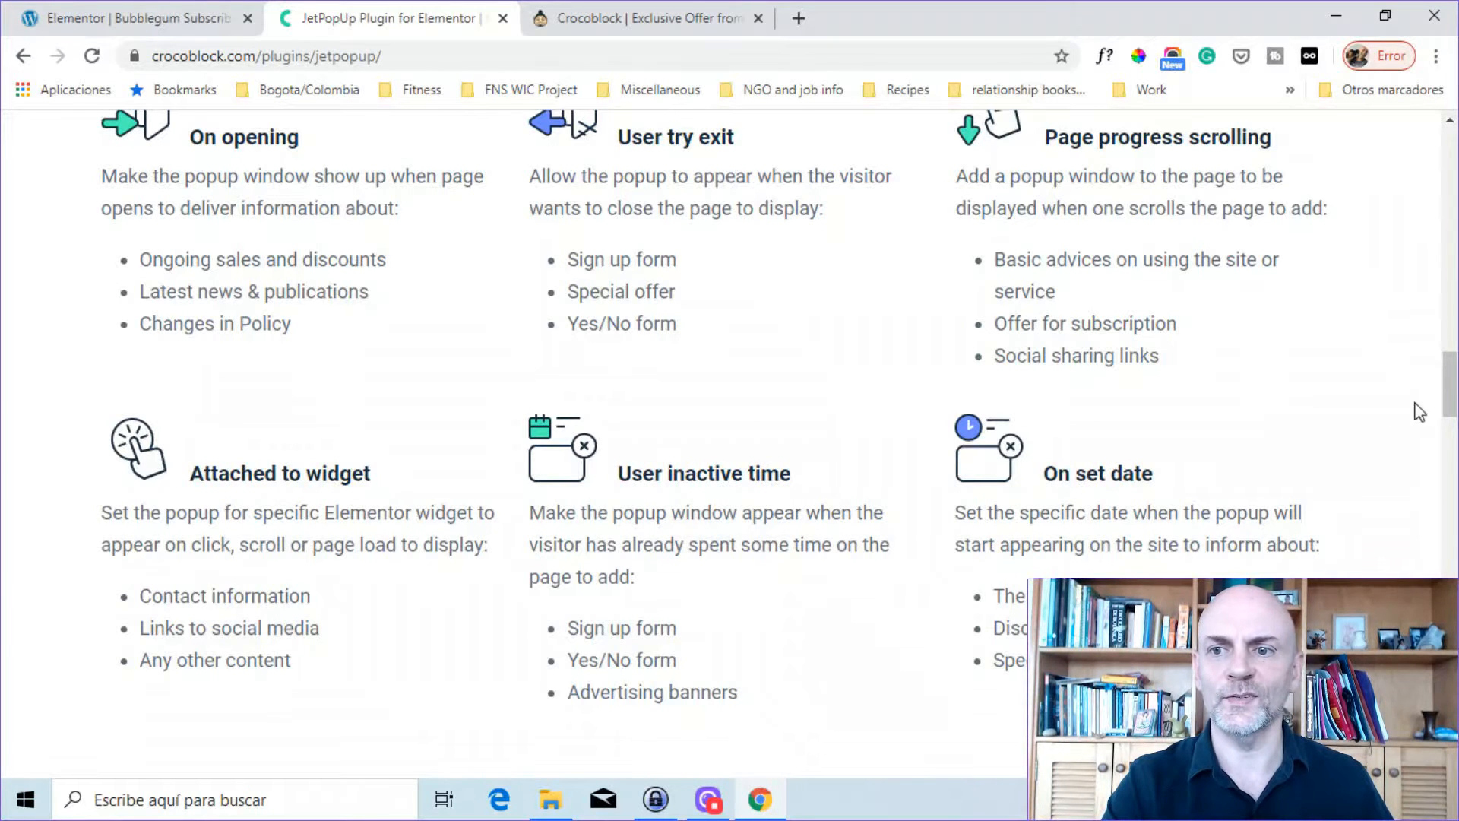
pyautogui.scroll(-3)
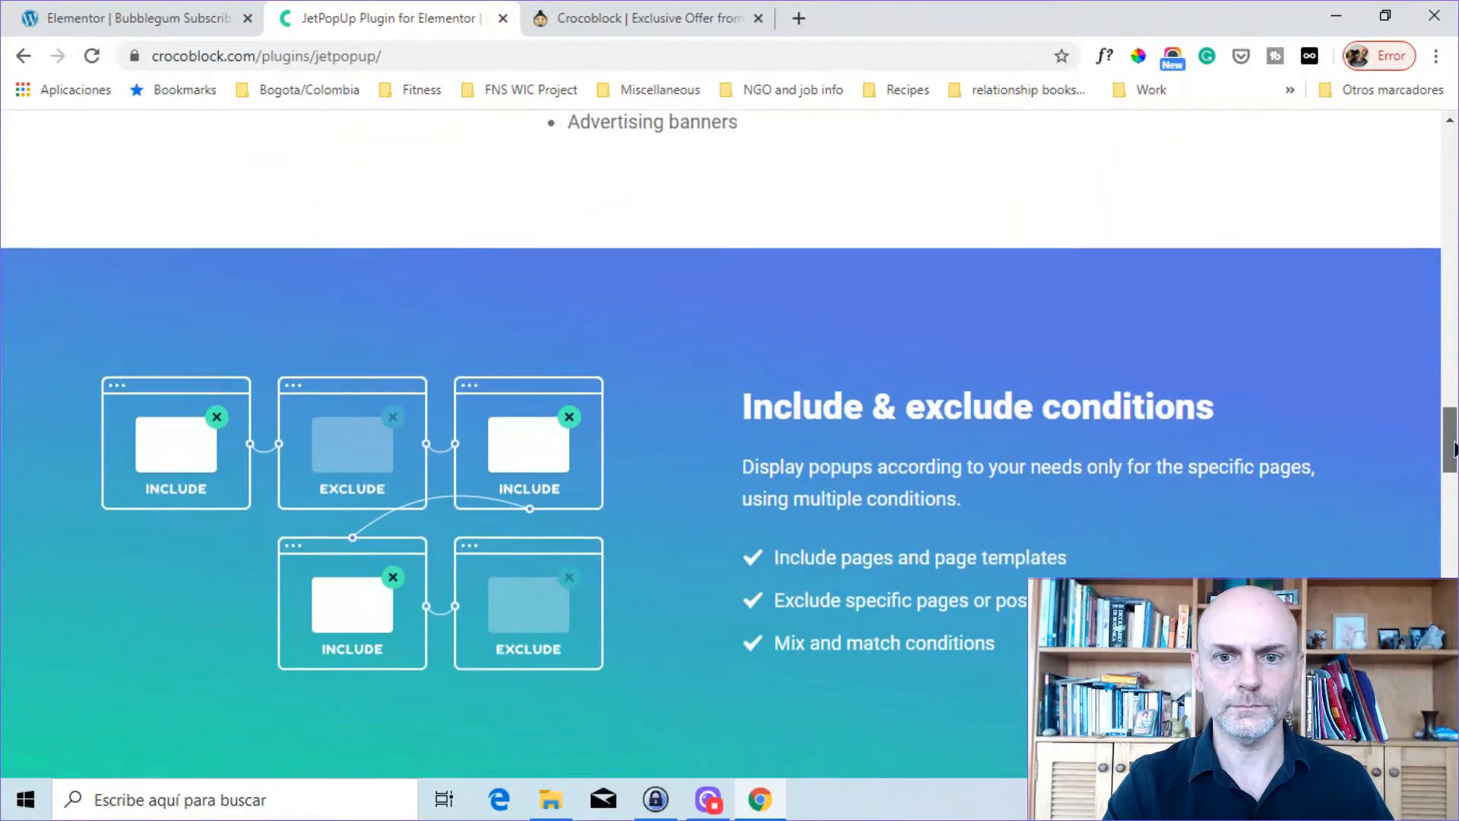
pyautogui.scroll(-3)
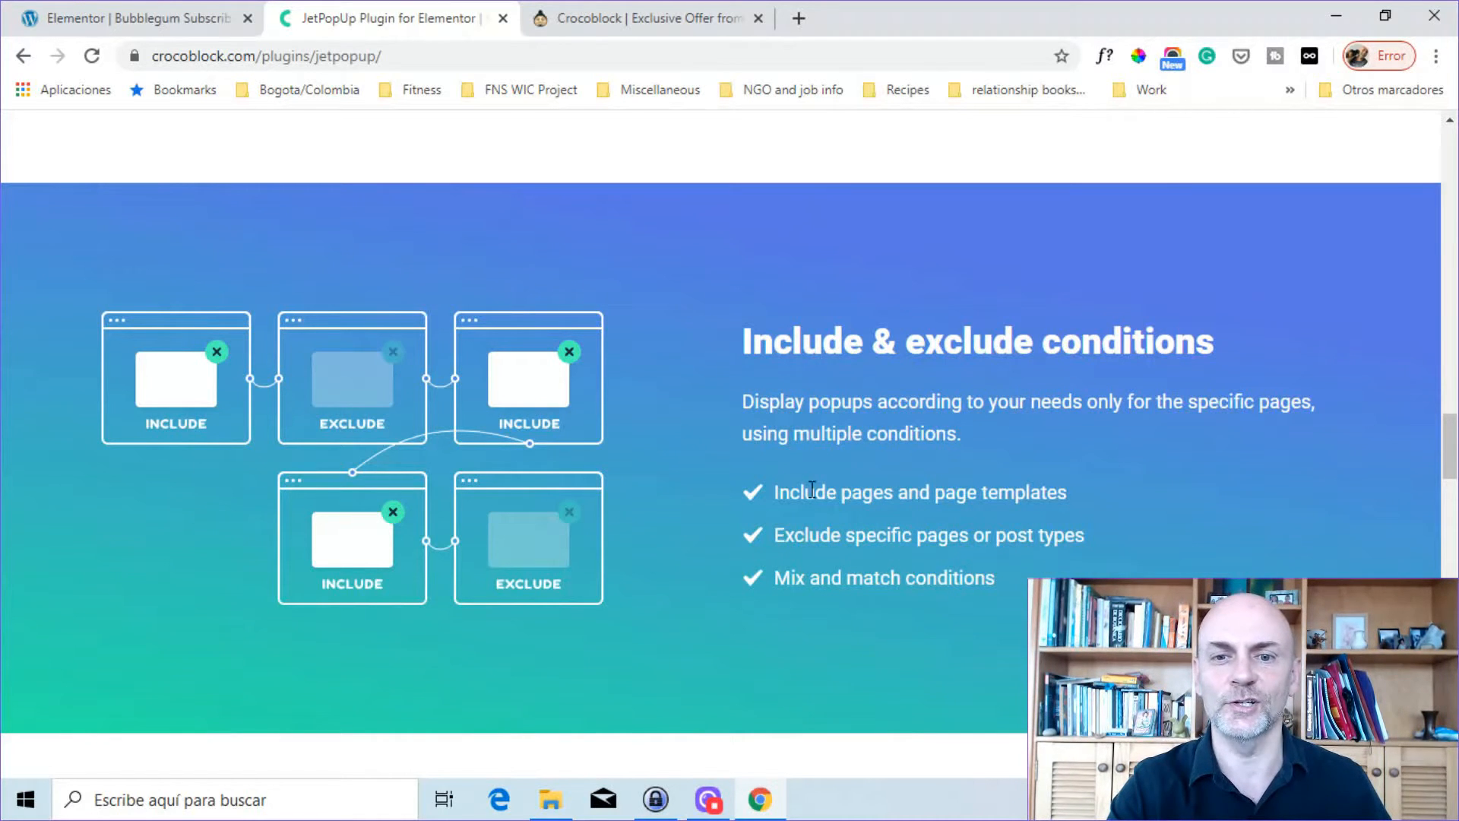
pyautogui.moveTo(532, 441)
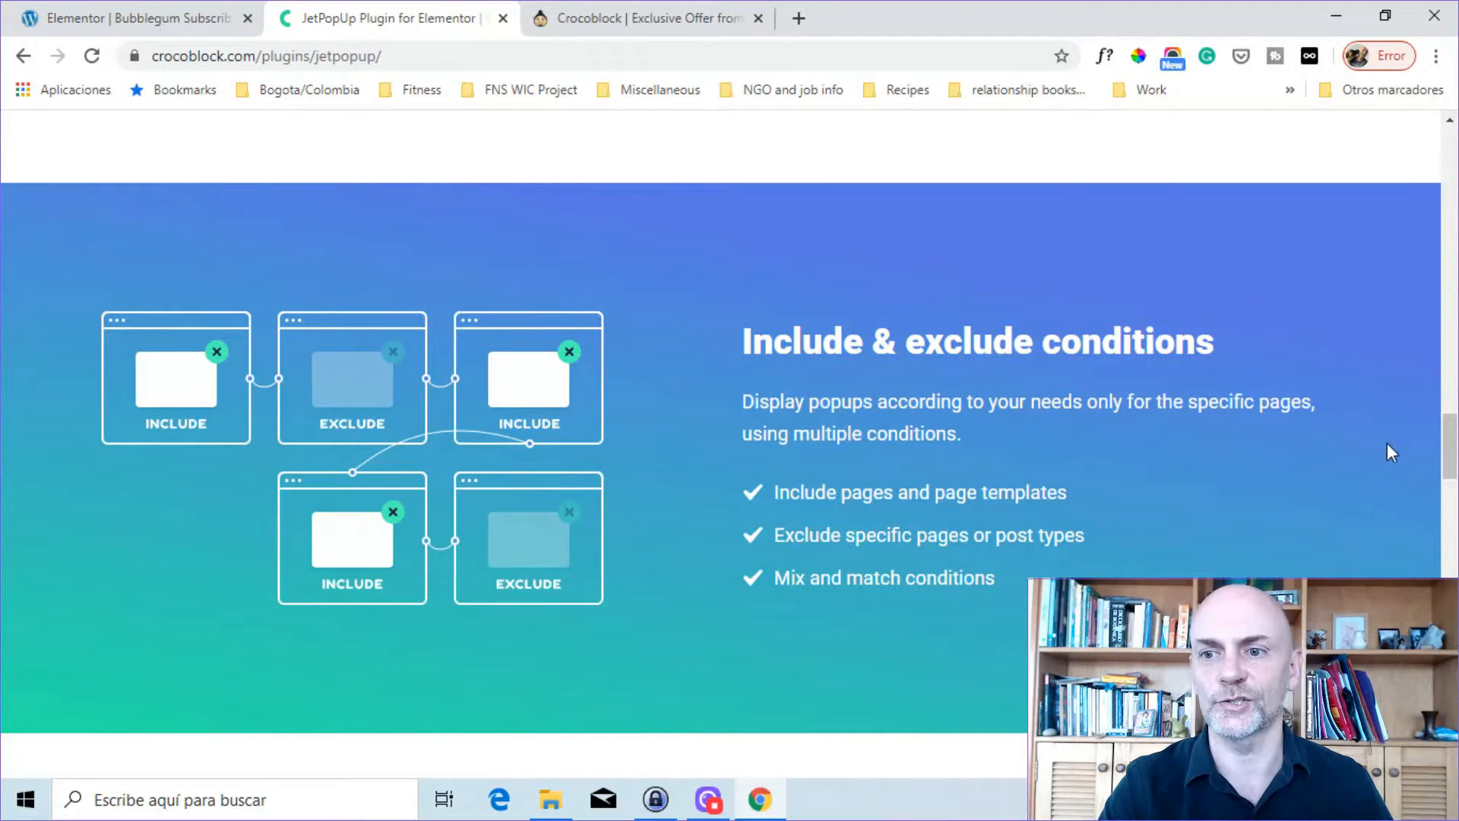
pyautogui.scroll(-3)
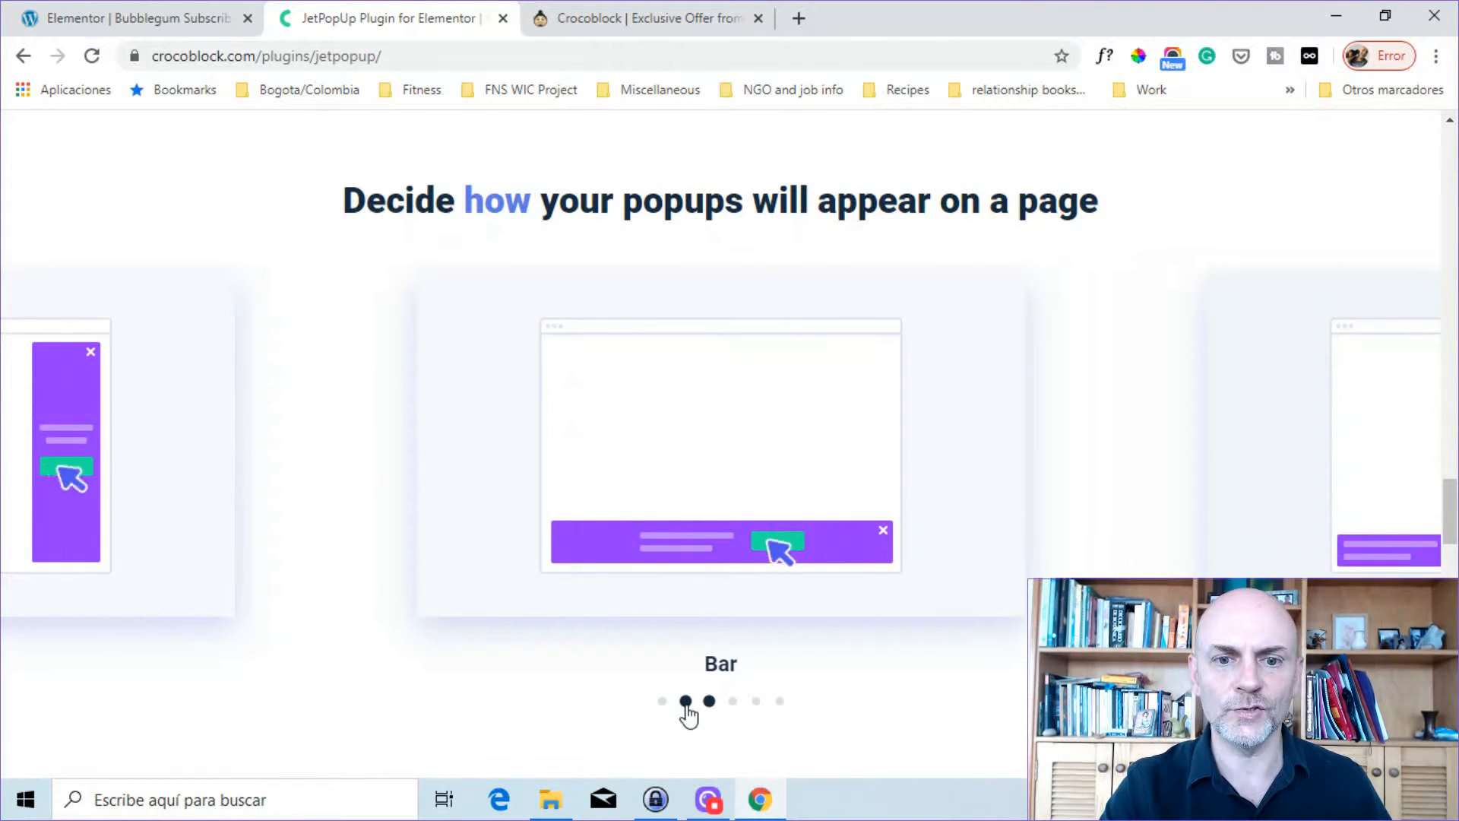
# Preview the Slide In, Classic, Bar, Bordering and Custom popup style examples
pyautogui.click(661, 701)
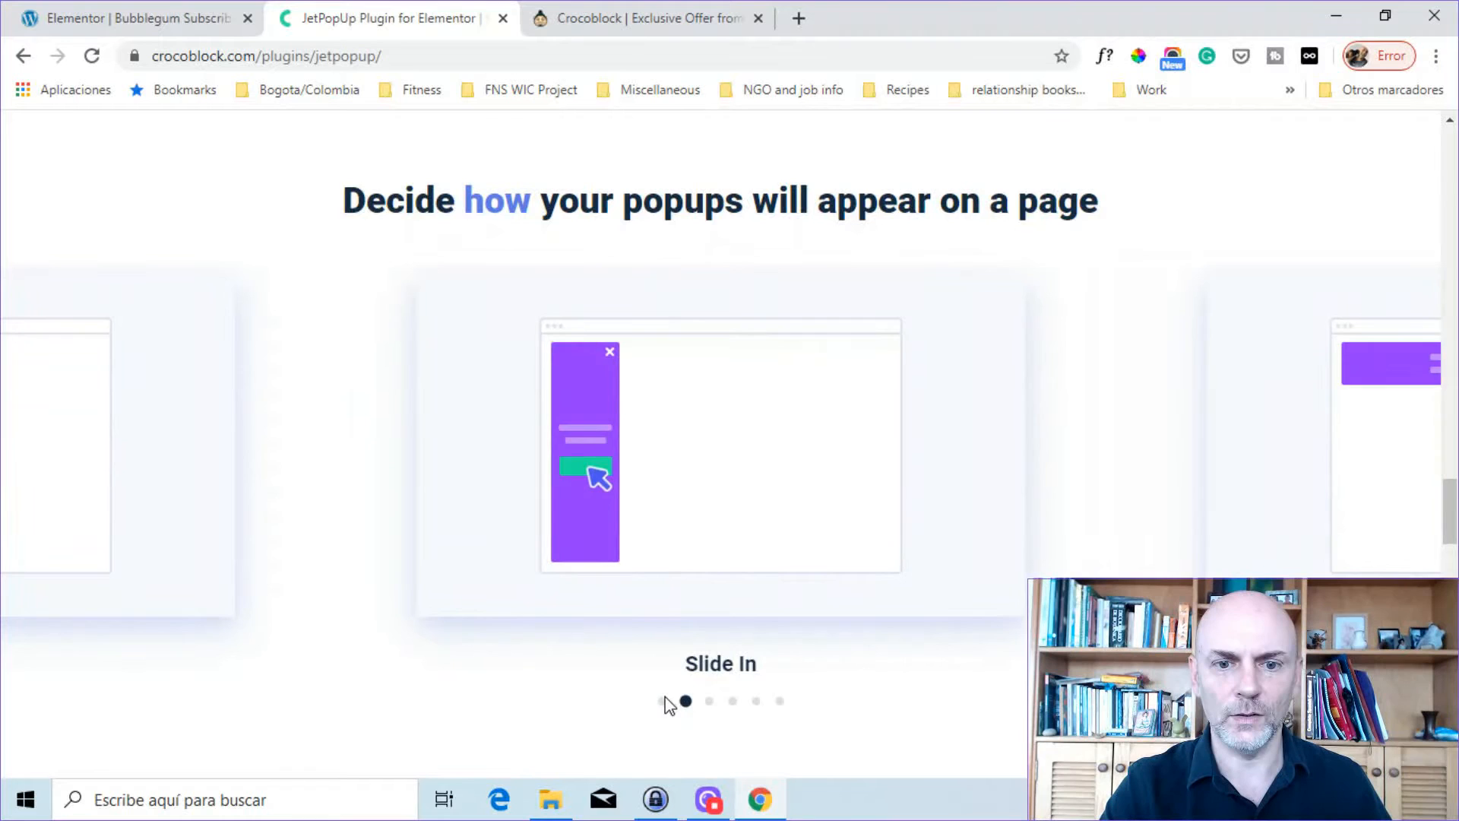
pyautogui.click(686, 701)
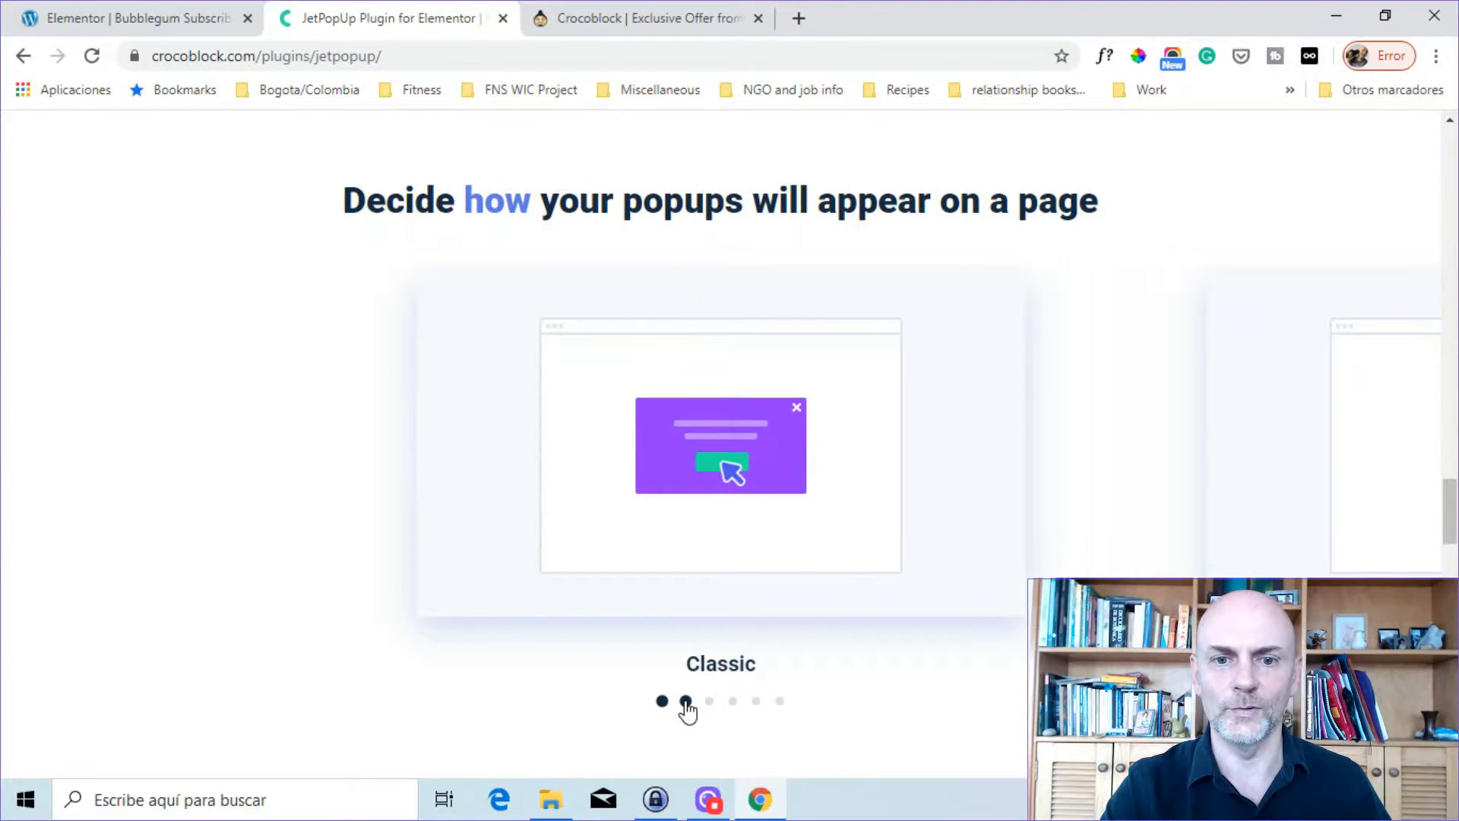
pyautogui.click(685, 701)
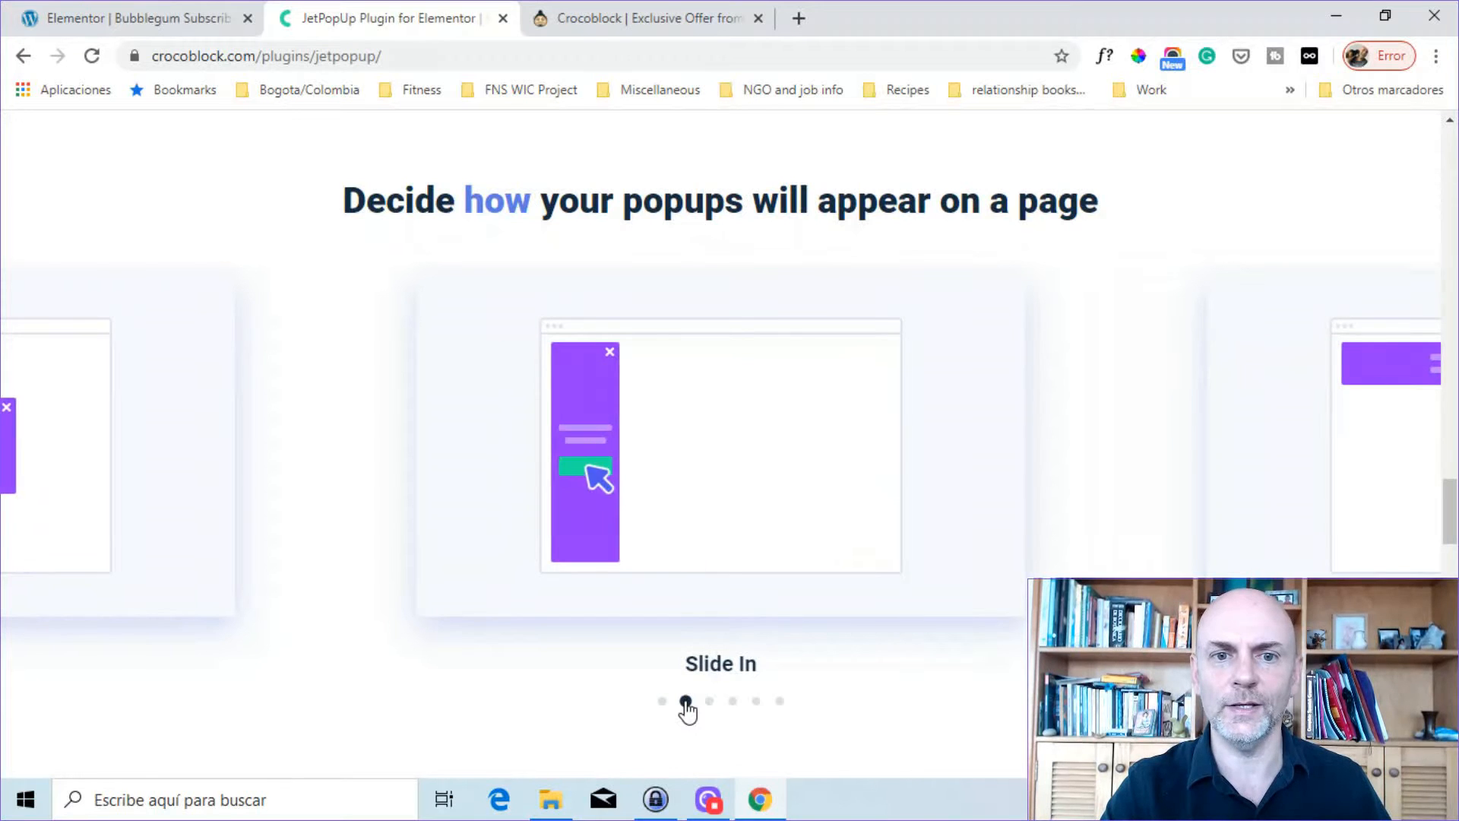
pyautogui.click(709, 700)
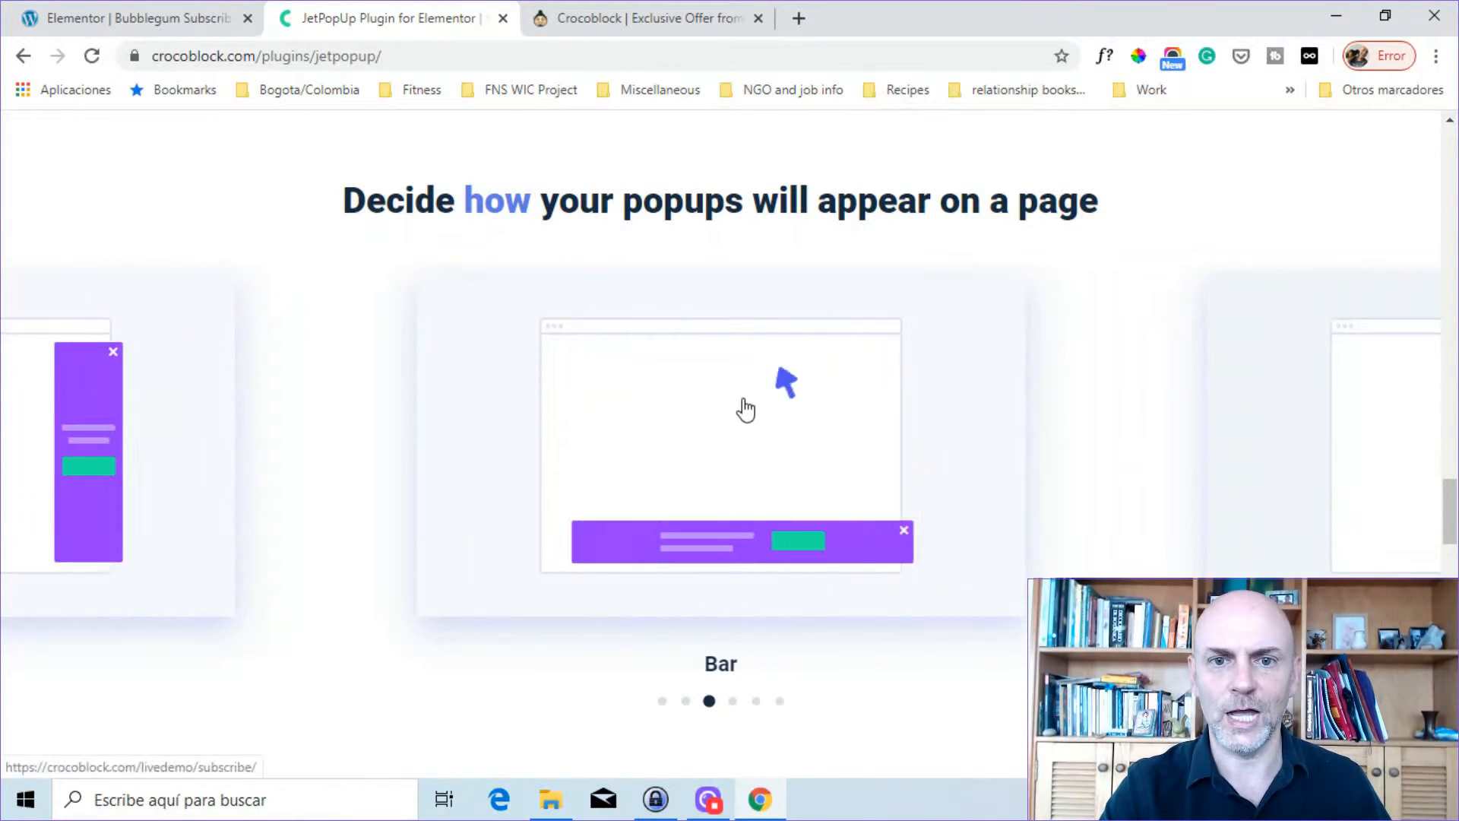
pyautogui.click(732, 700)
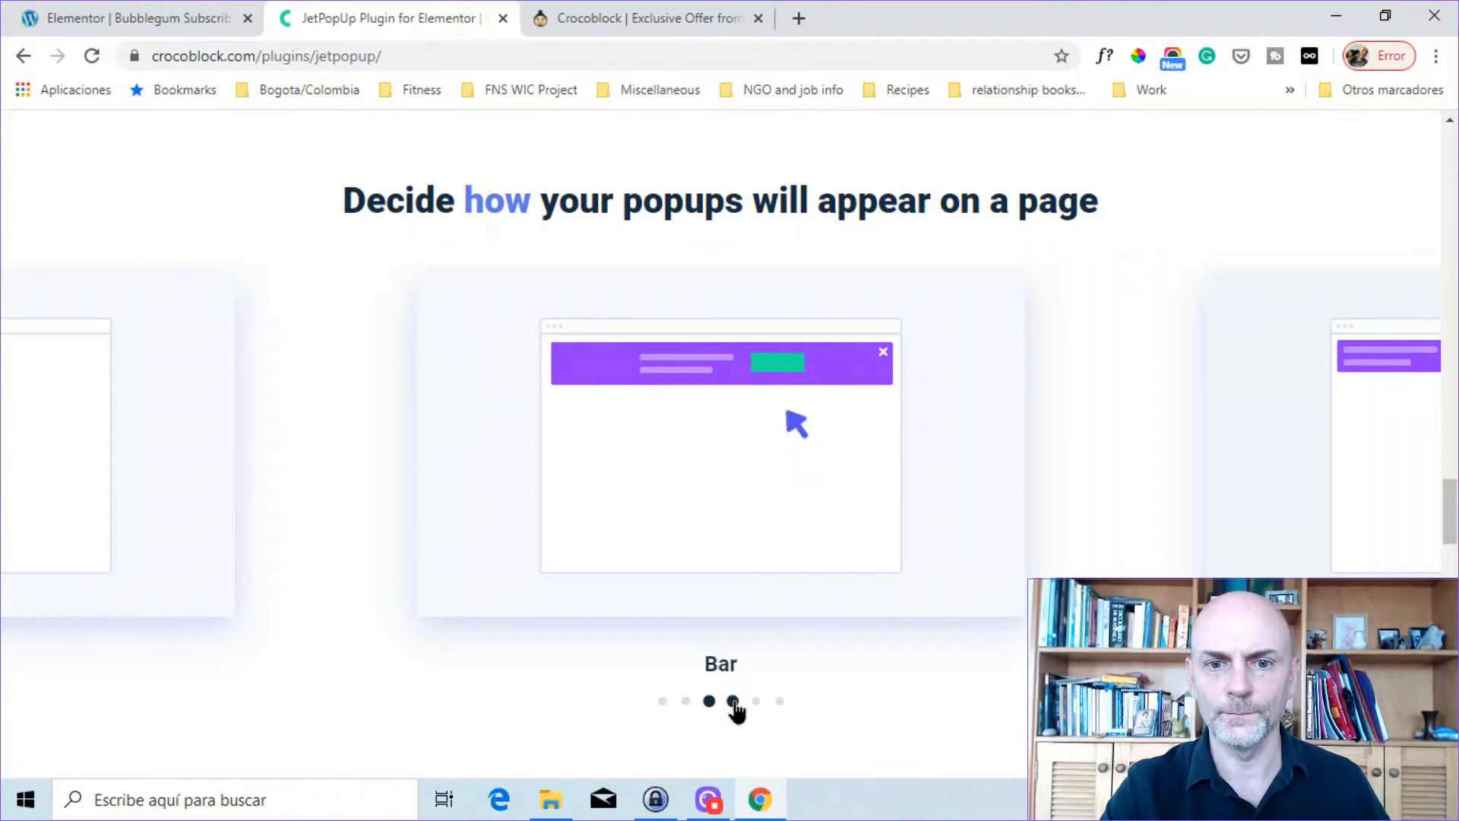
pyautogui.click(733, 700)
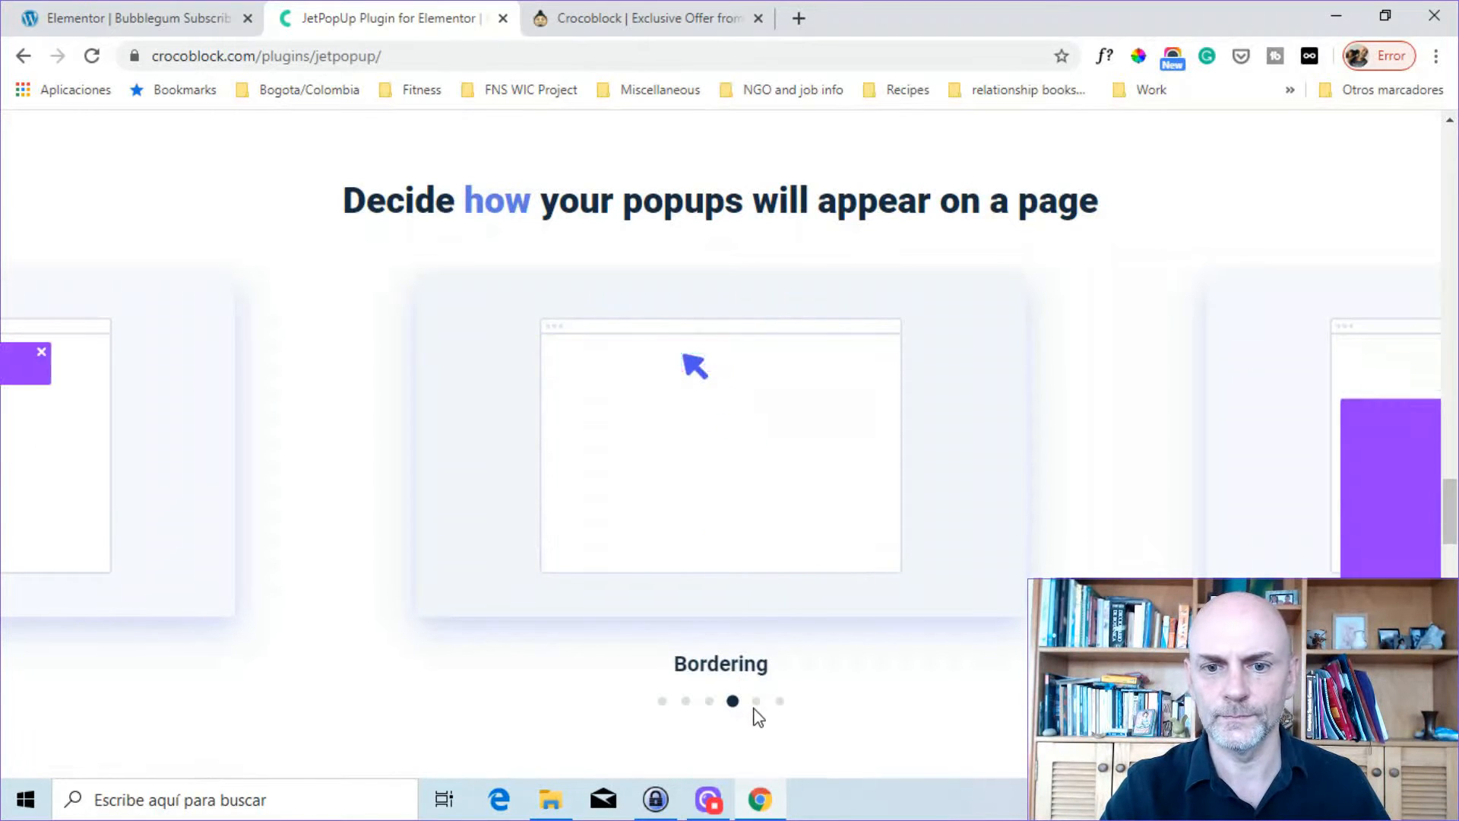
pyautogui.click(756, 701)
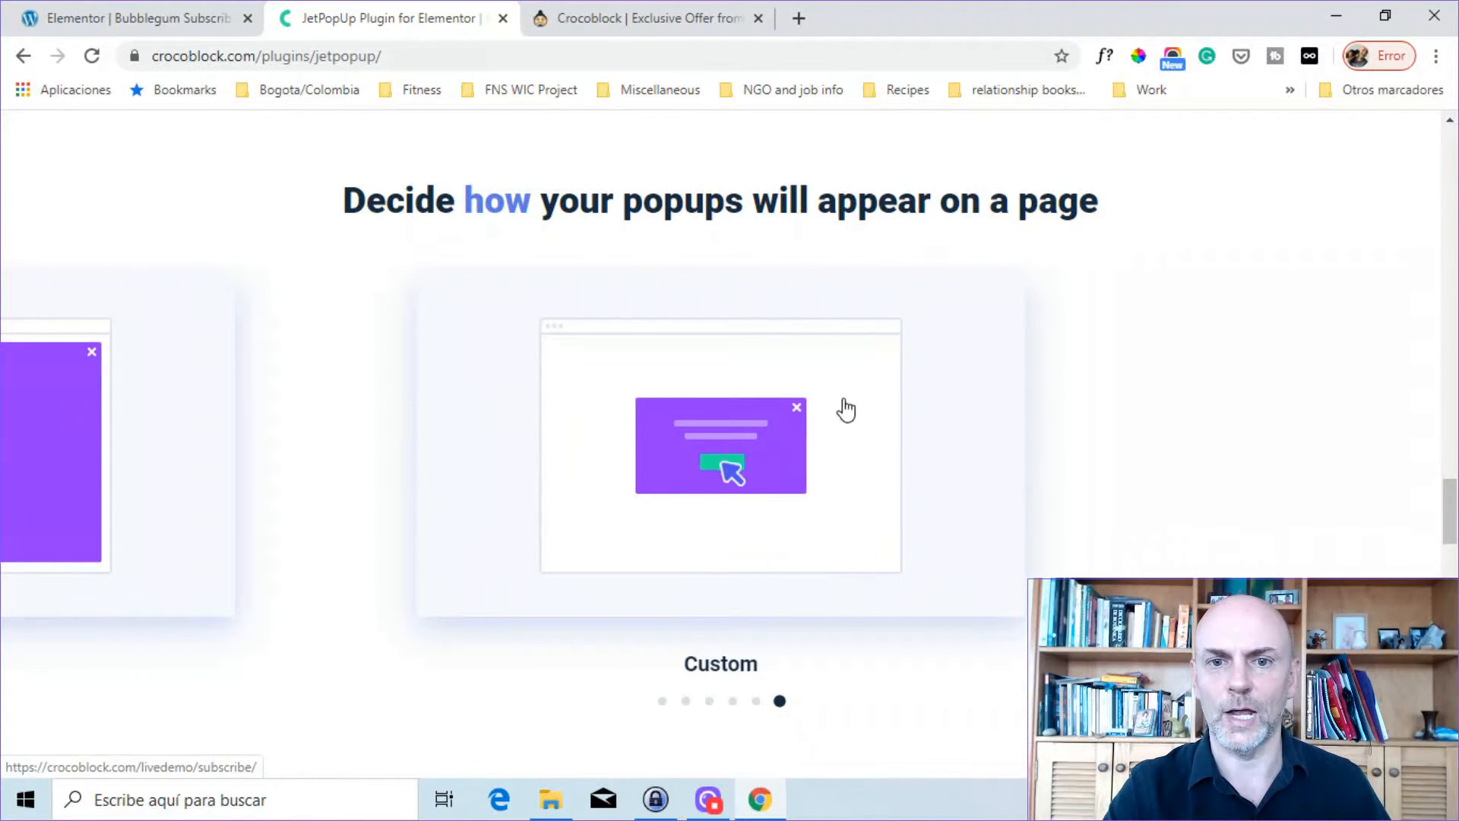
pyautogui.scroll(-3)
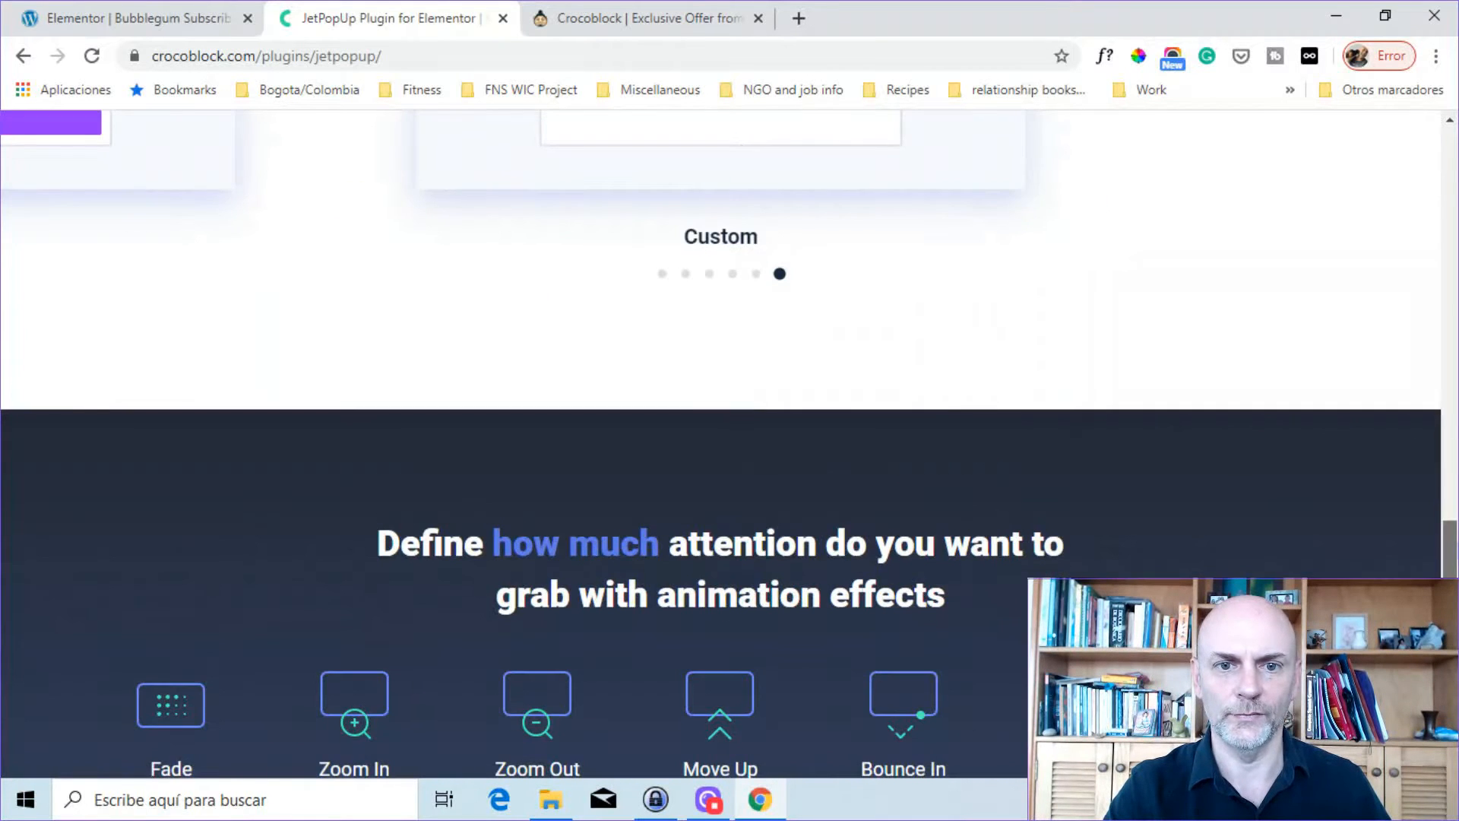
pyautogui.scroll(-3)
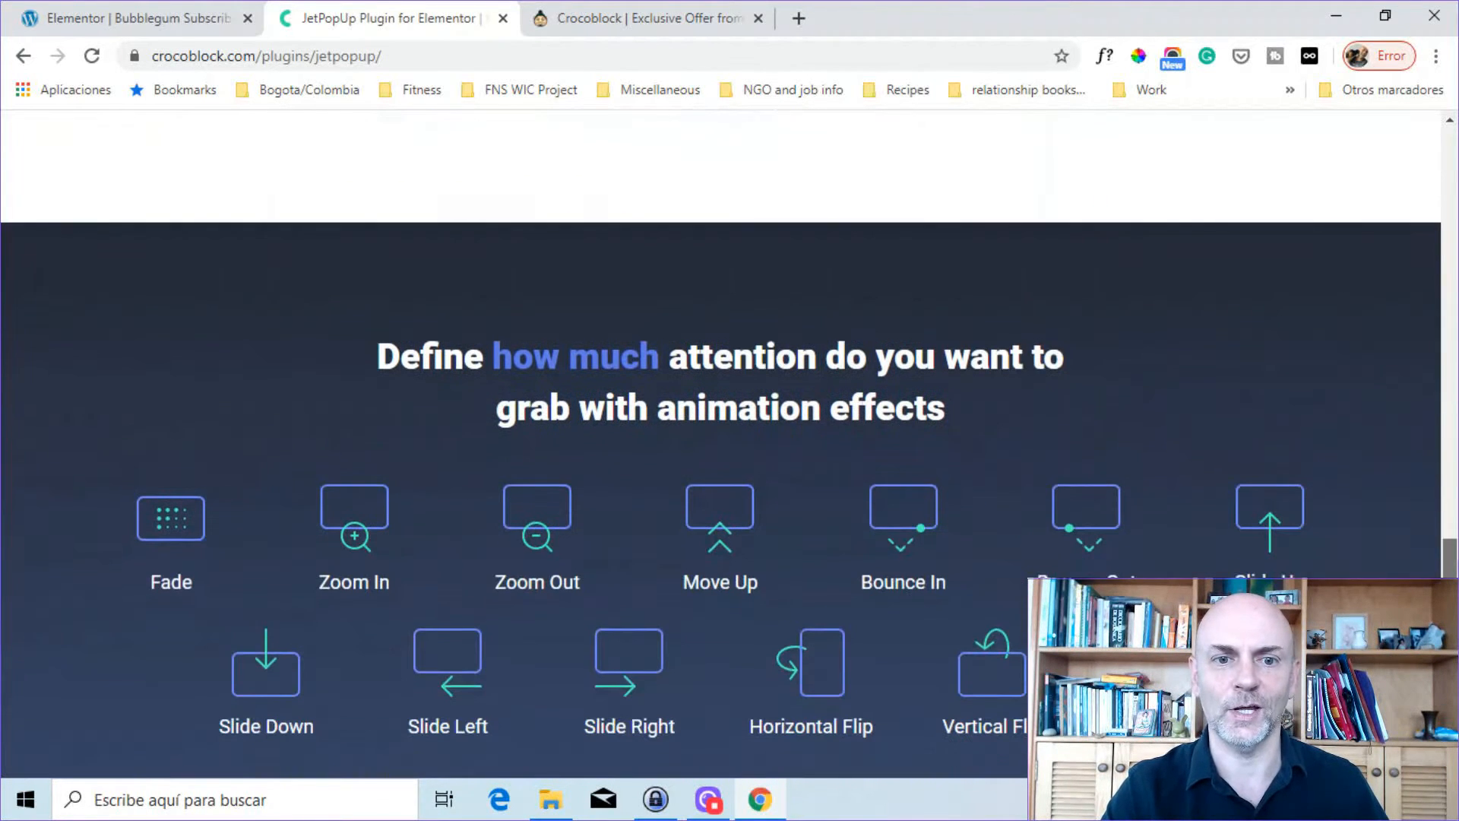
pyautogui.scroll(-3)
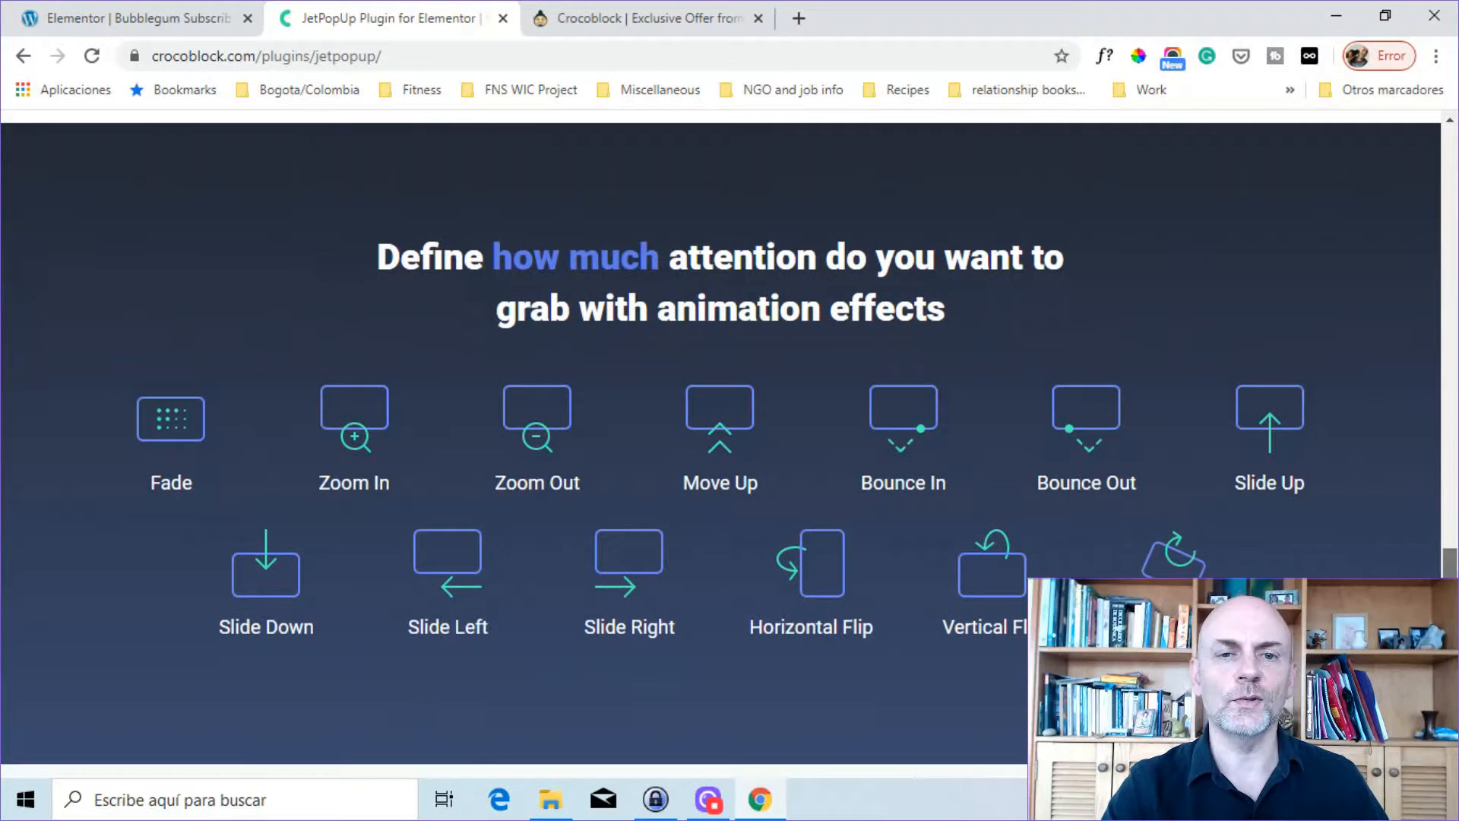
pyautogui.moveTo(896, 348)
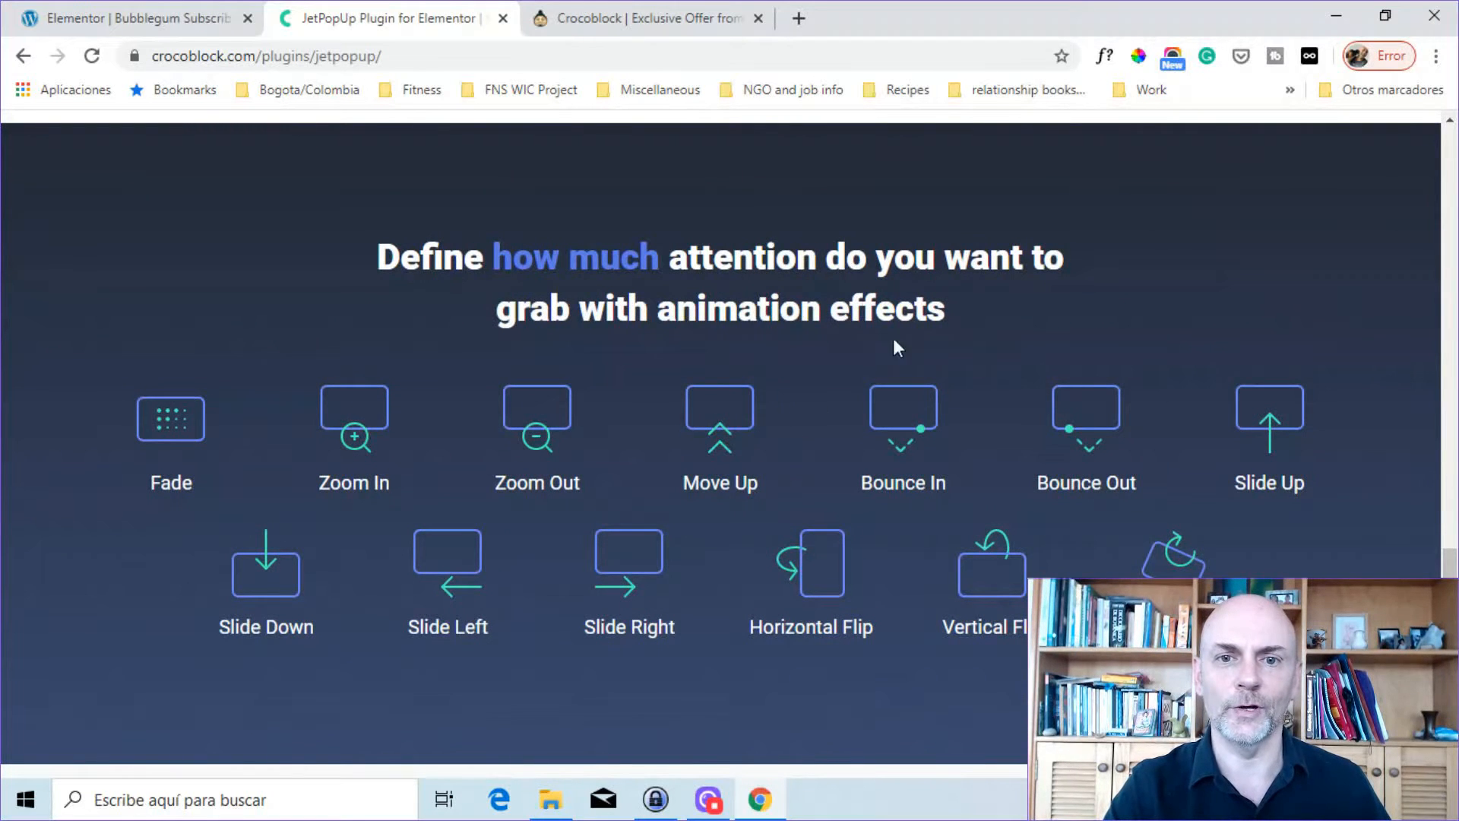
pyautogui.moveTo(596, 477)
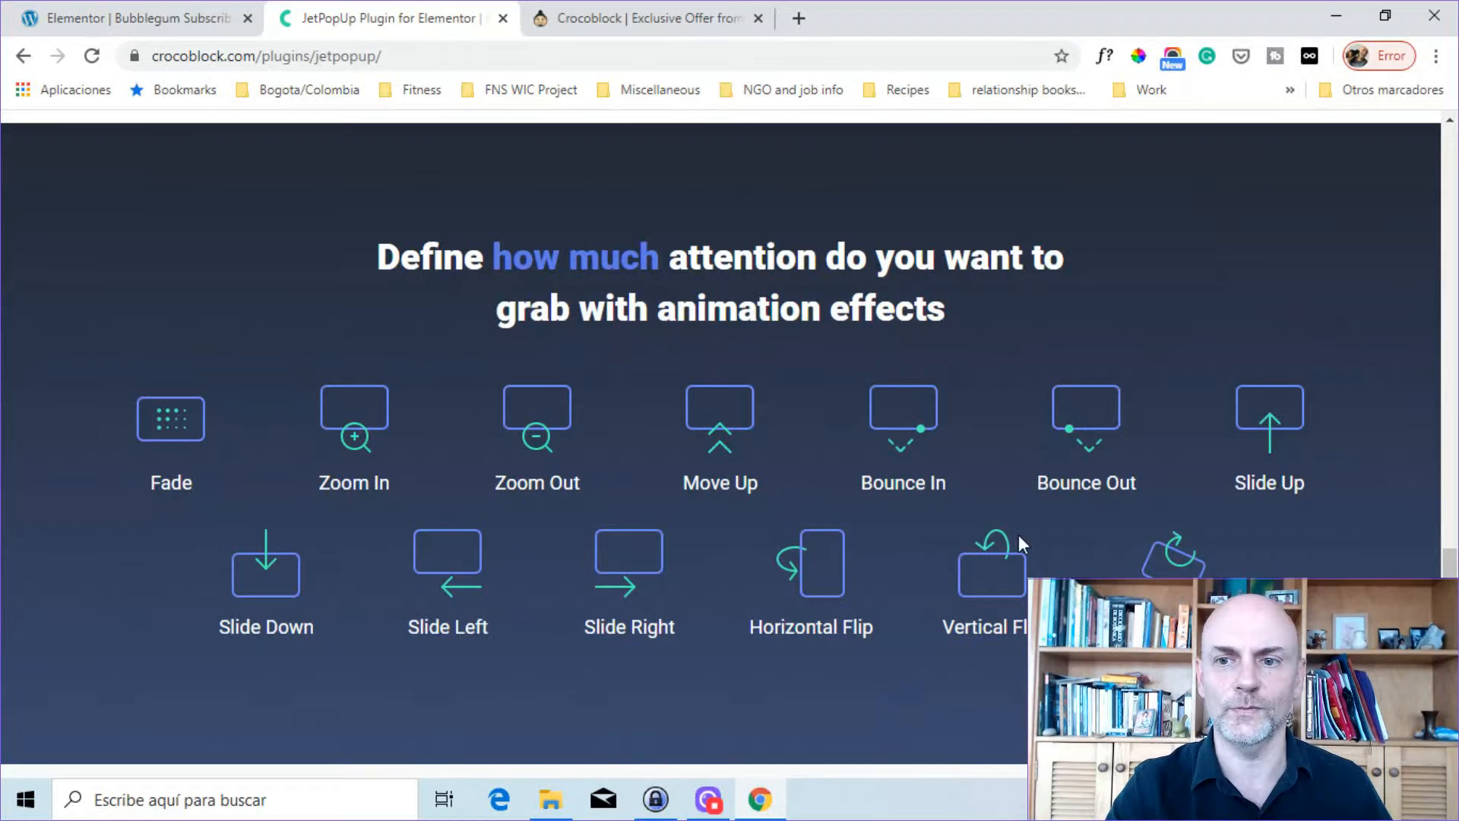
pyautogui.scroll(-3)
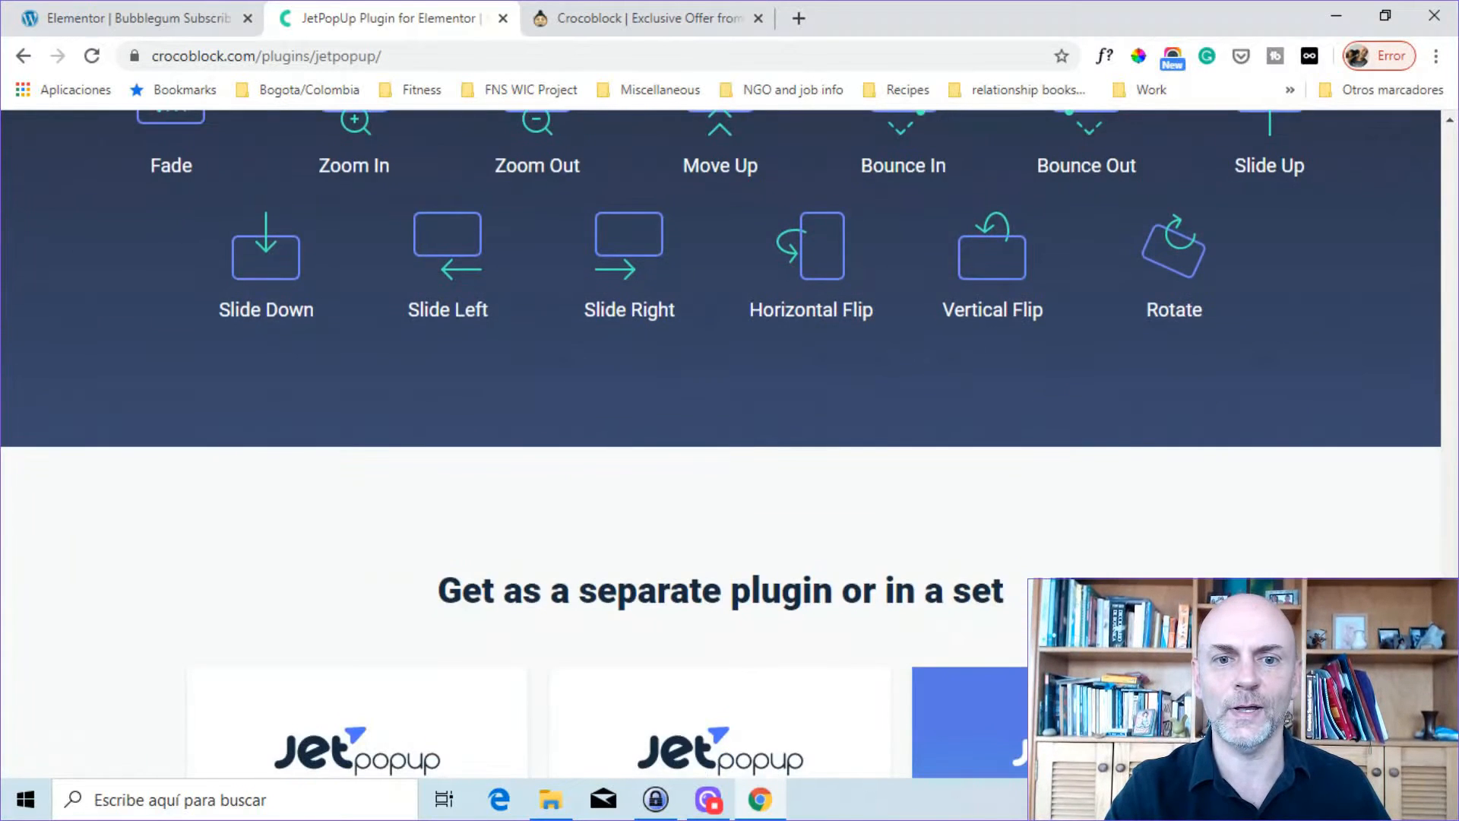
pyautogui.scroll(-3)
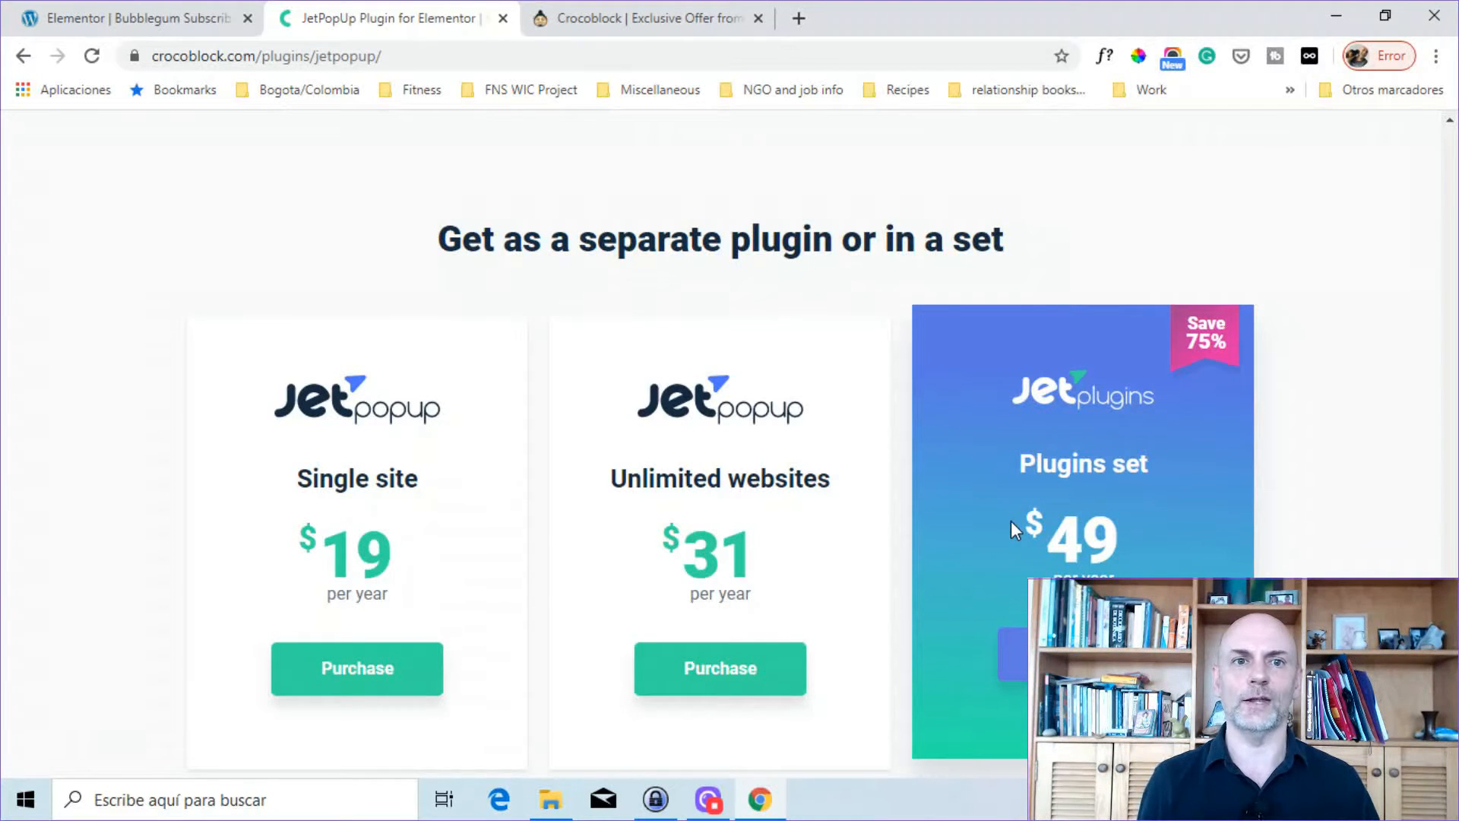
# Switch to the site dashboard and choose JetPlugins > JetPopup Settings
pyautogui.click(130, 18)
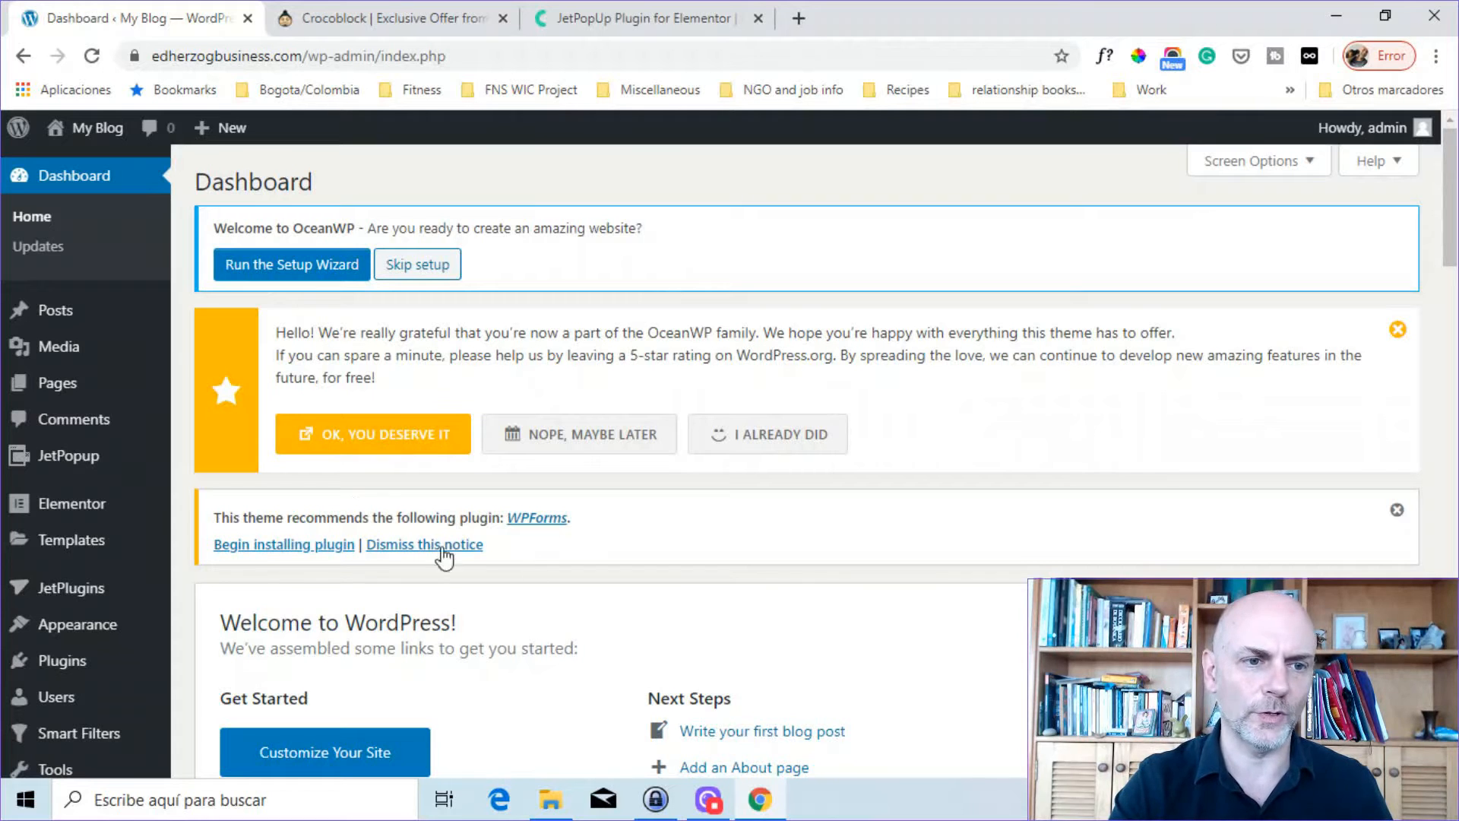
pyautogui.moveTo(67, 455)
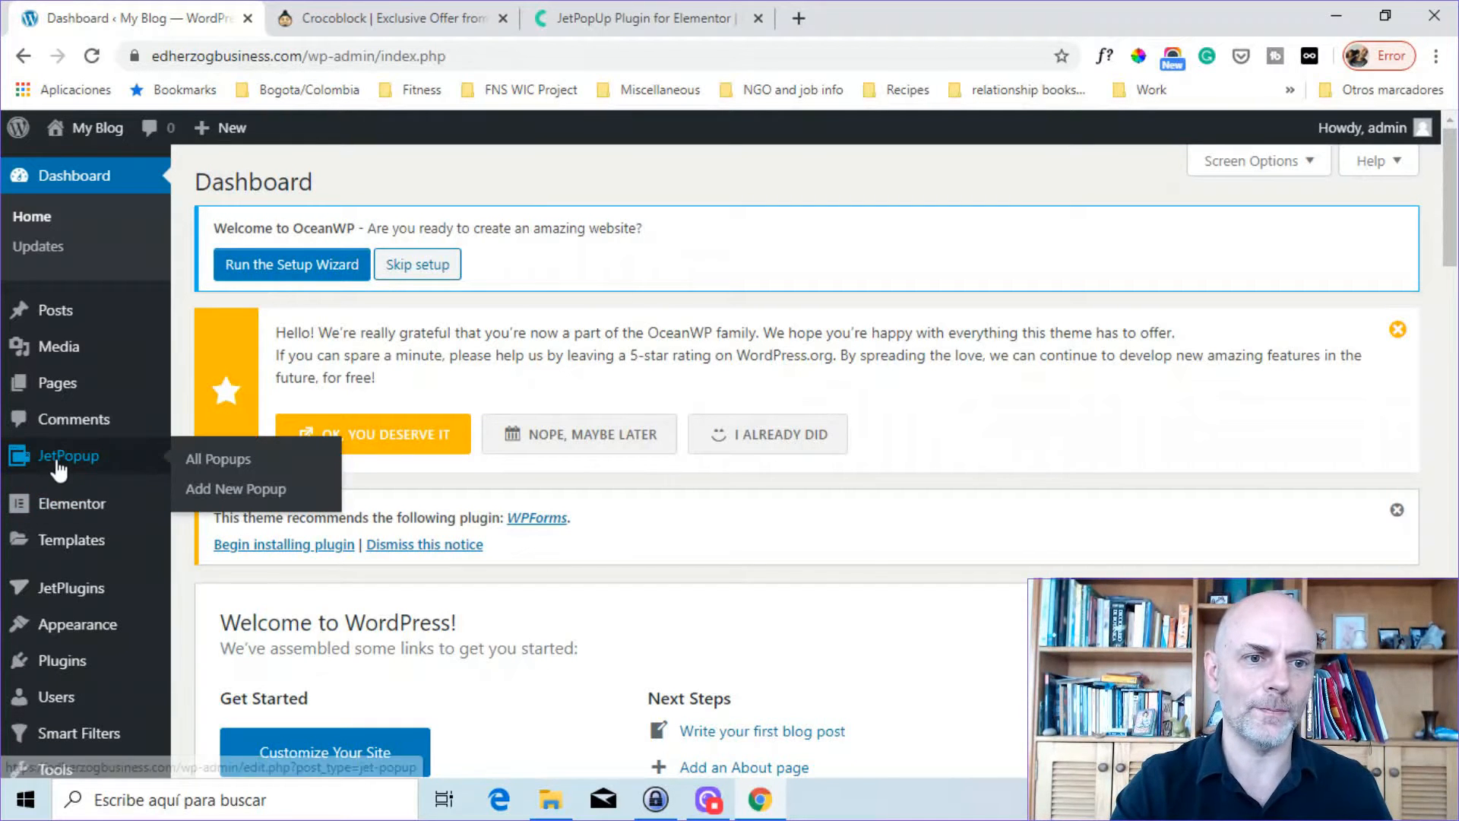
pyautogui.moveTo(219, 459)
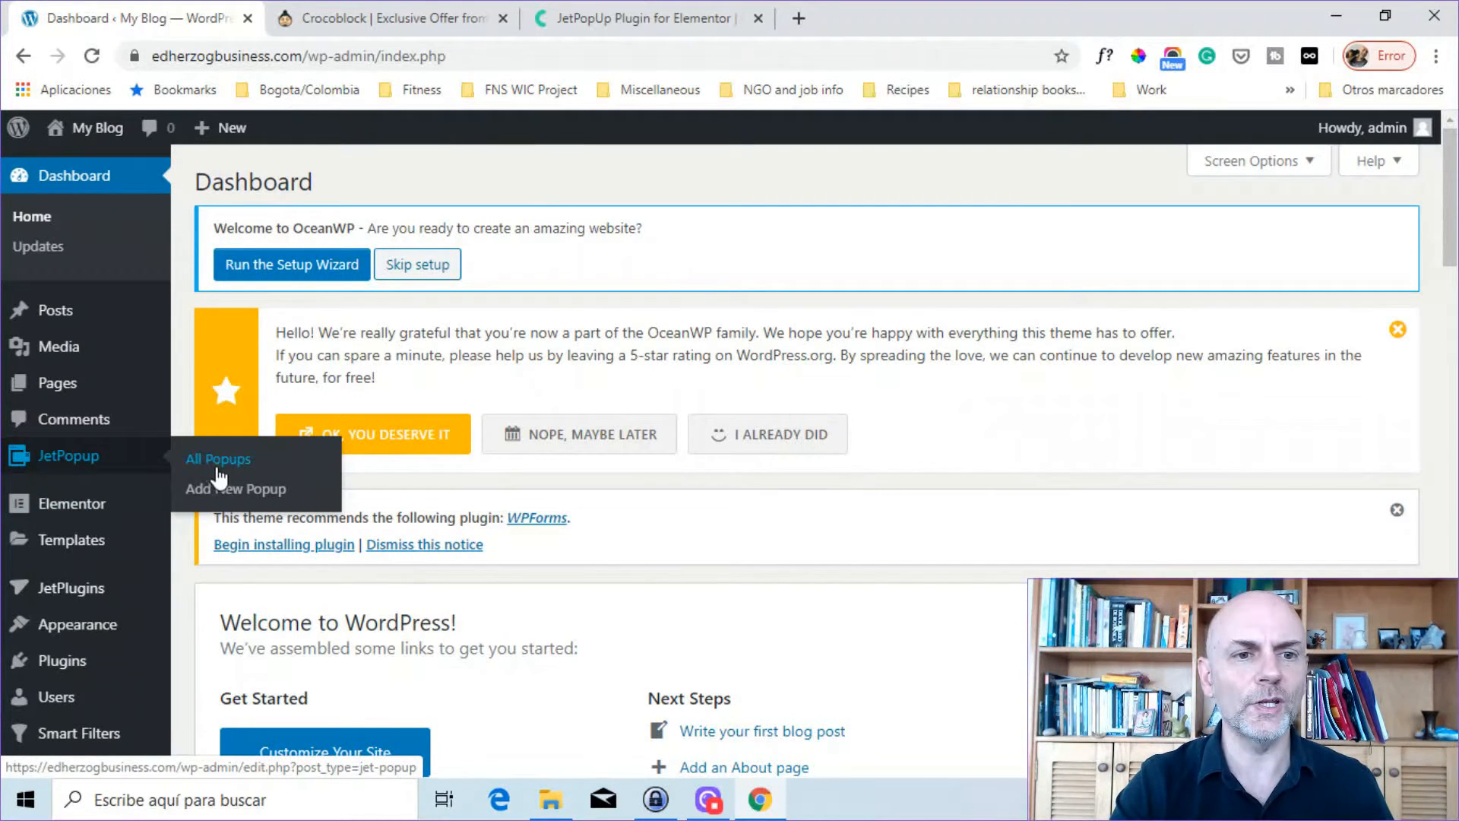
pyautogui.moveTo(175, 470)
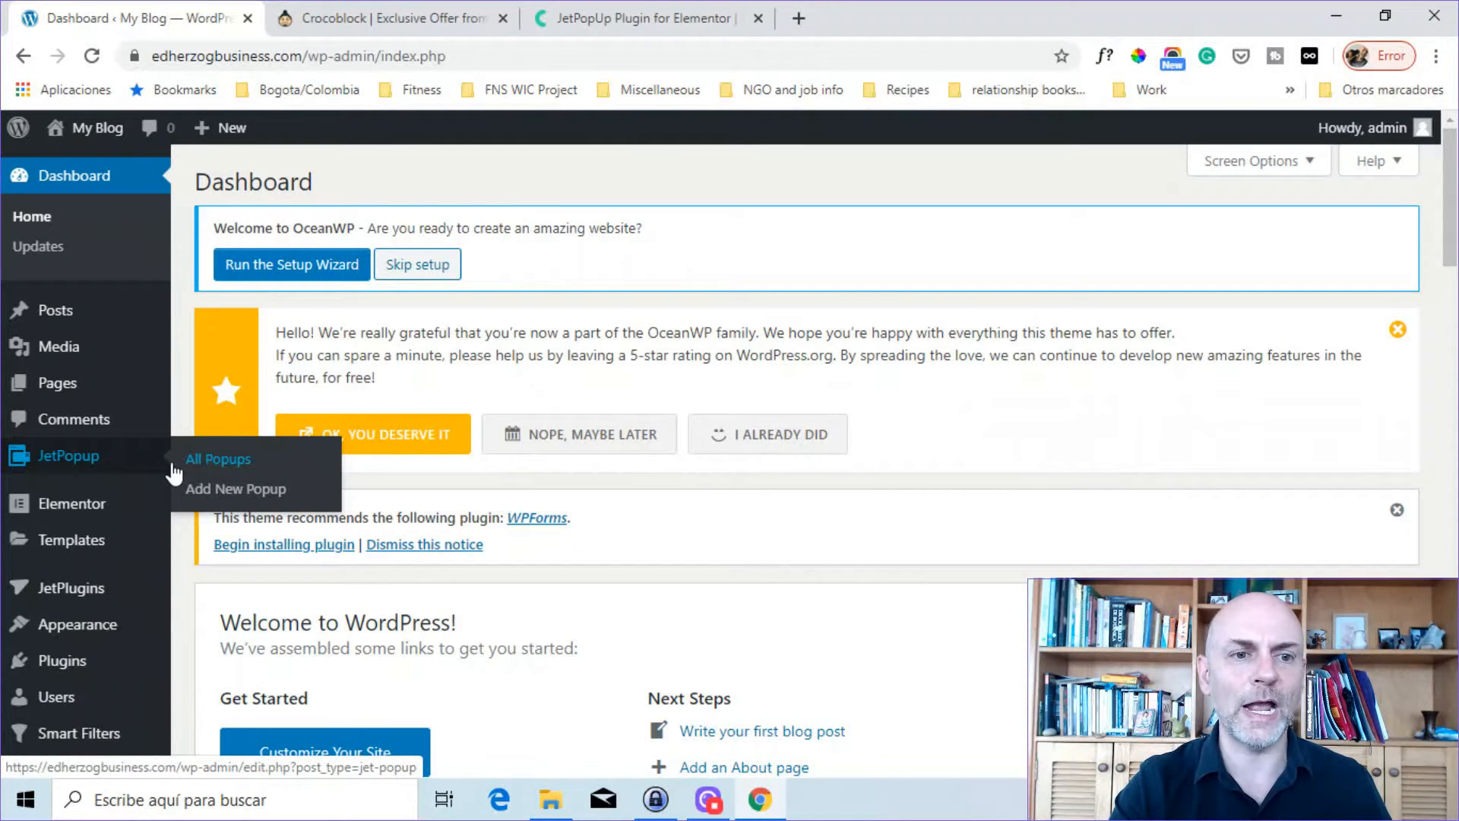
pyautogui.moveTo(236, 489)
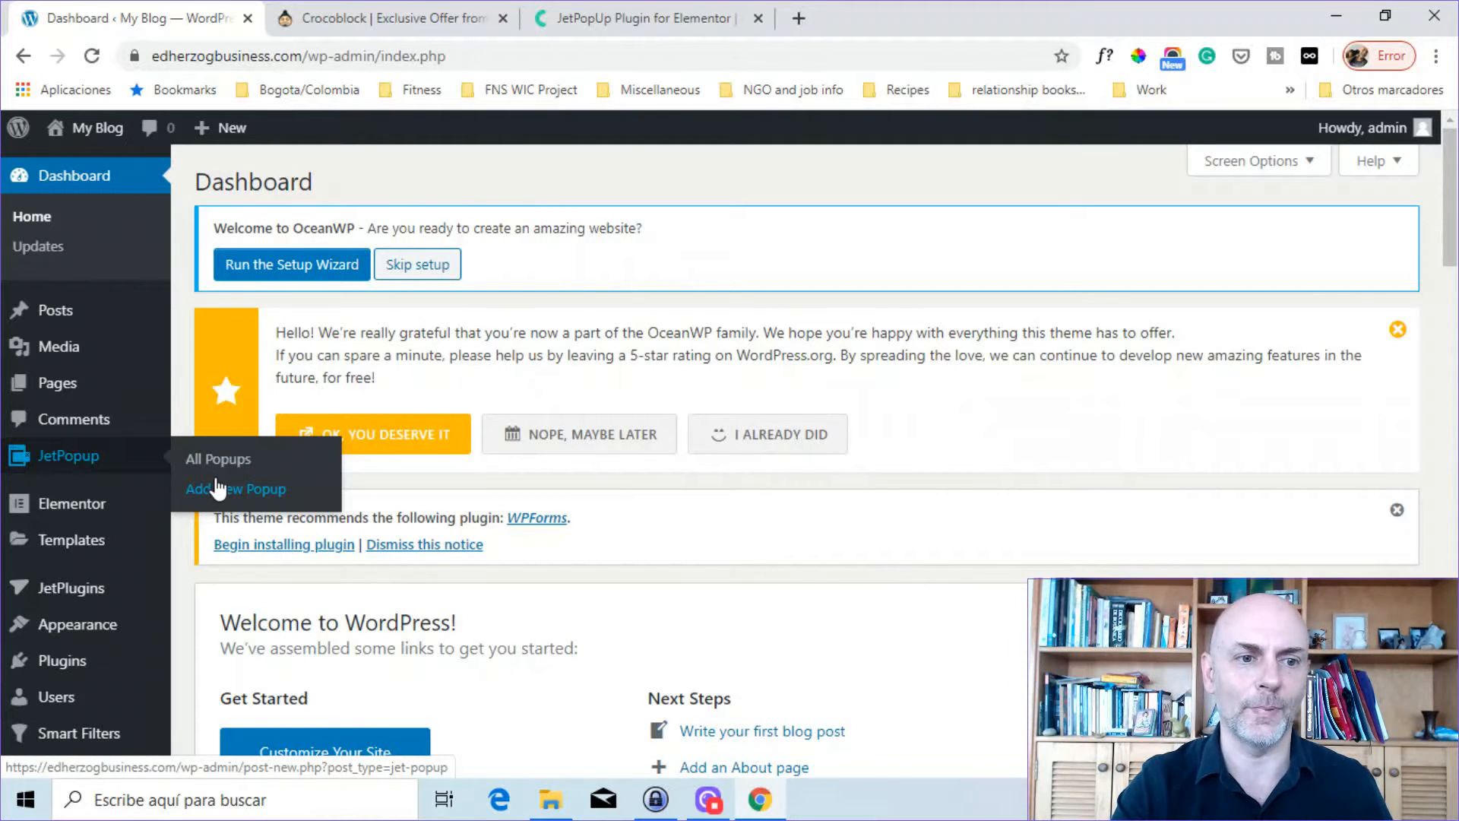
pyautogui.scroll(-3)
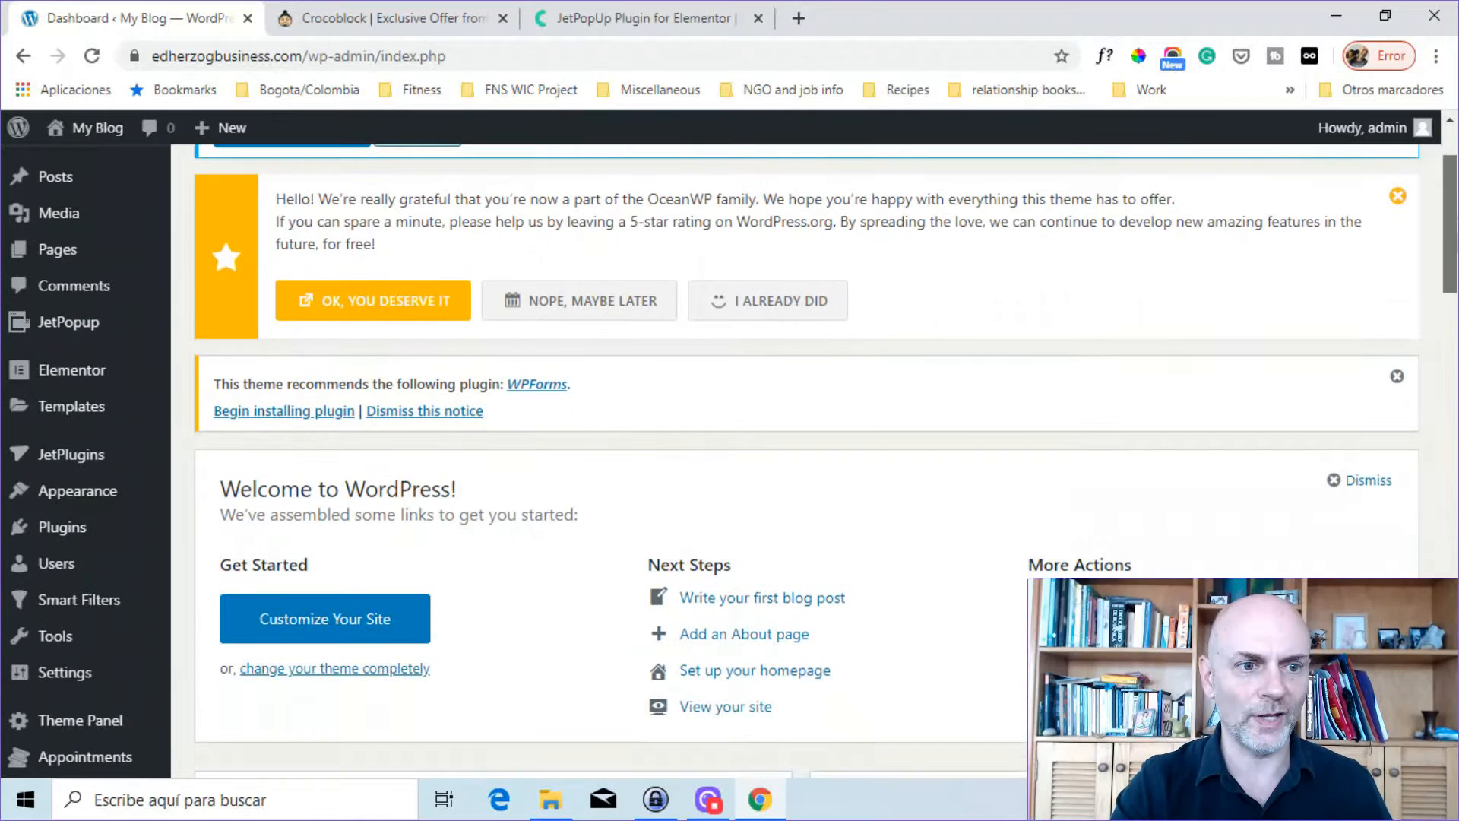
pyautogui.moveTo(71, 455)
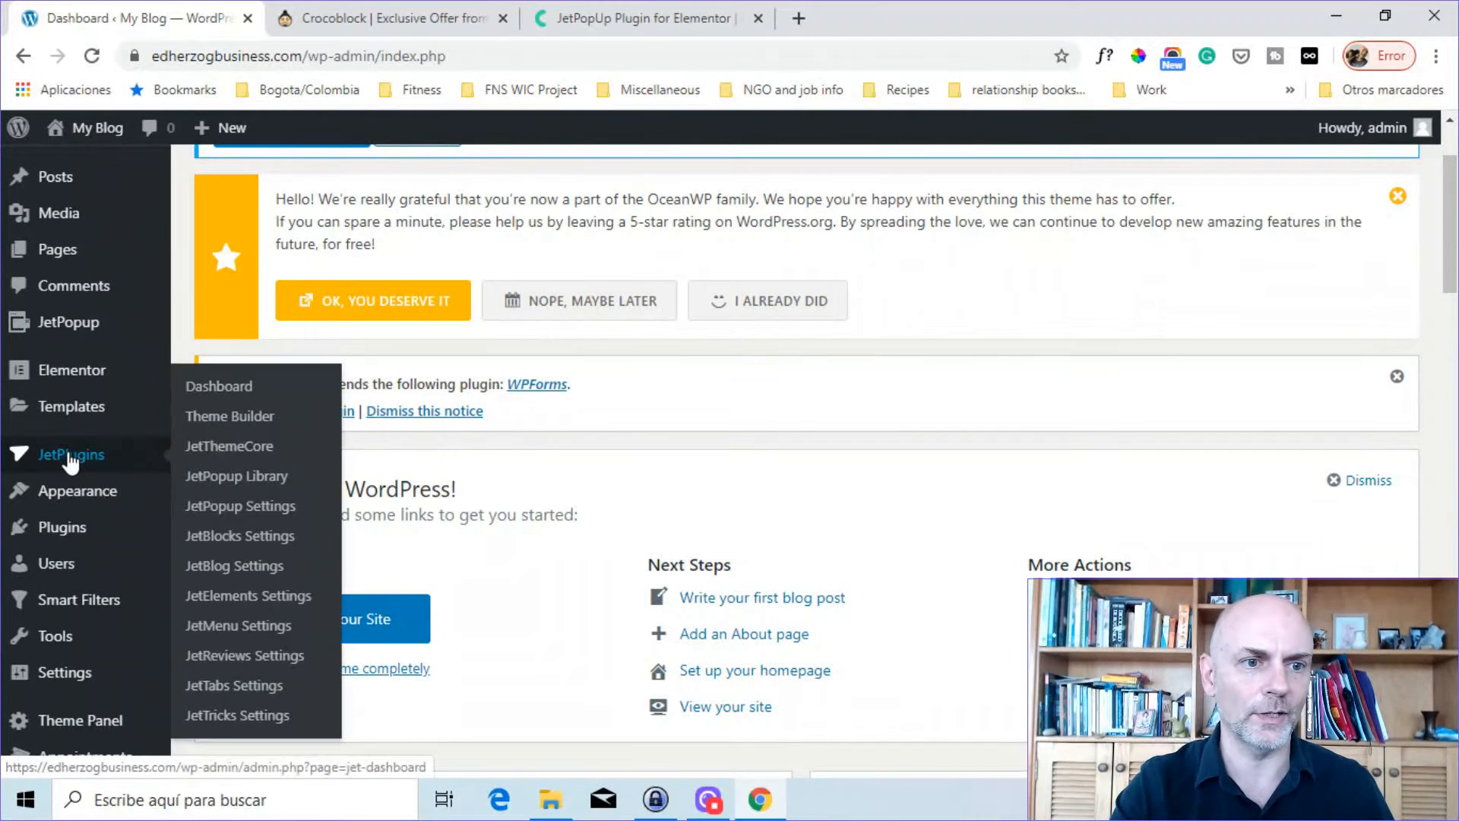
pyautogui.moveTo(236, 476)
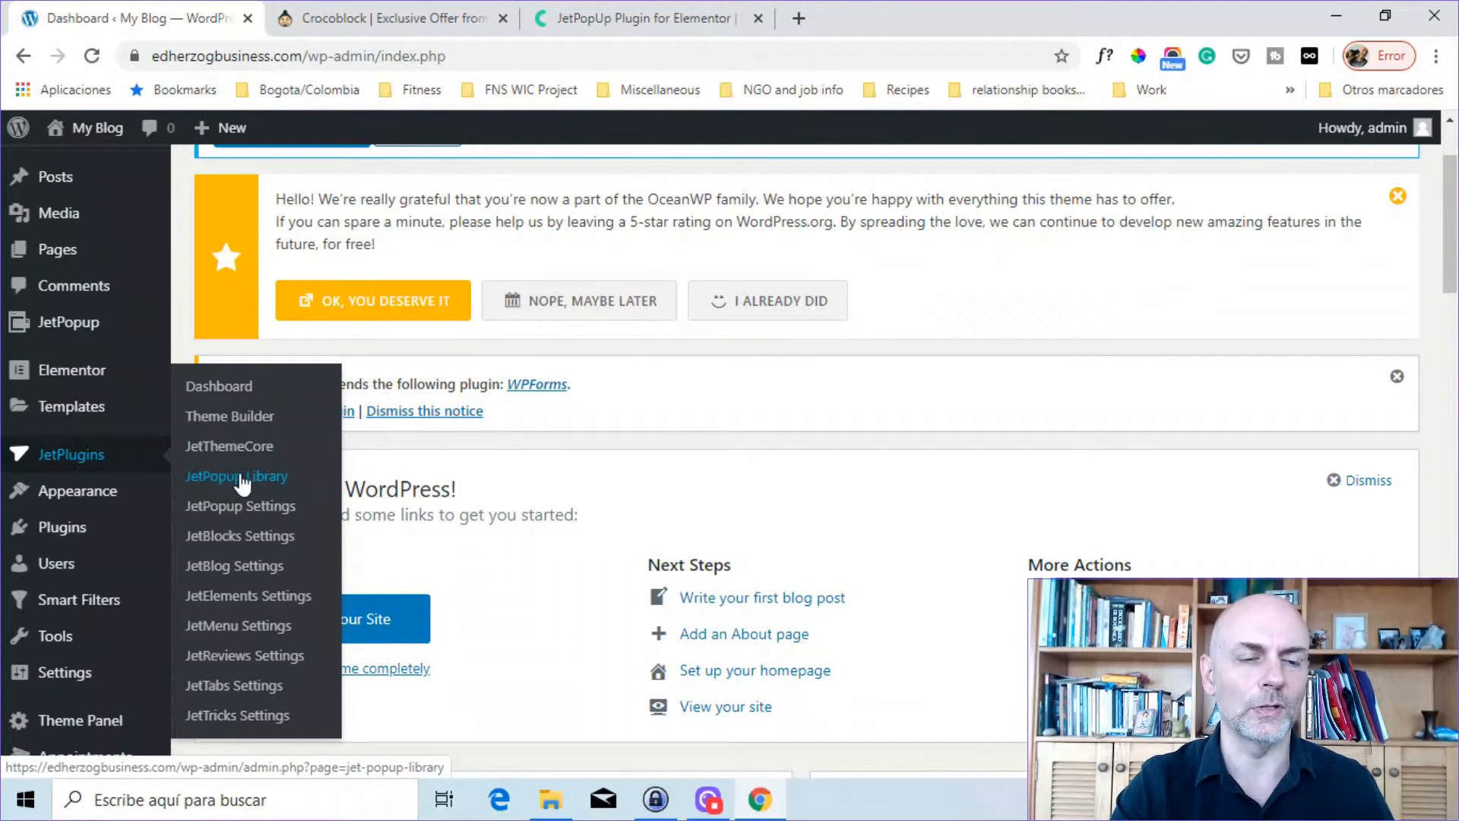
pyautogui.moveTo(240, 505)
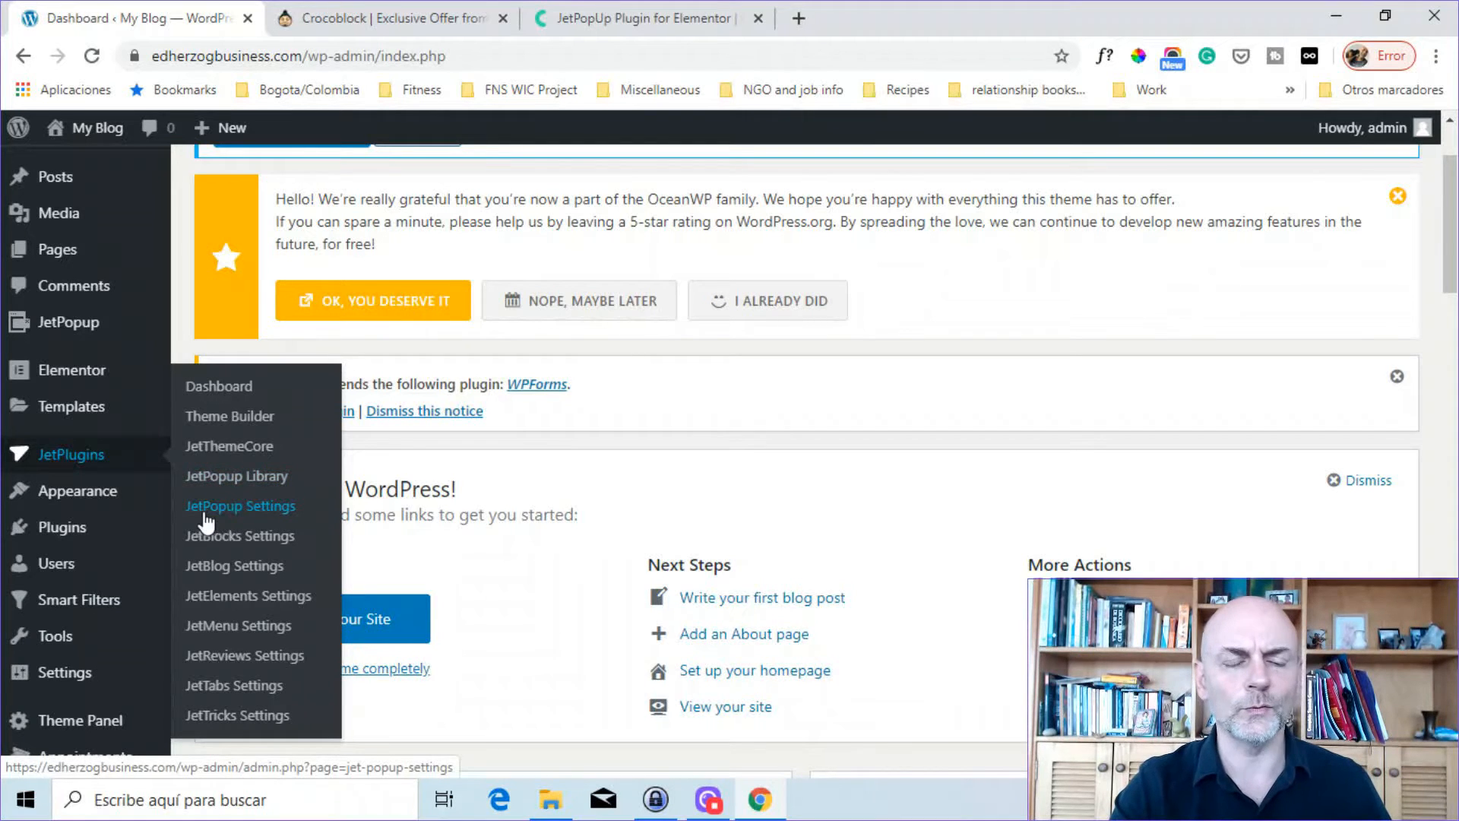
pyautogui.click(240, 505)
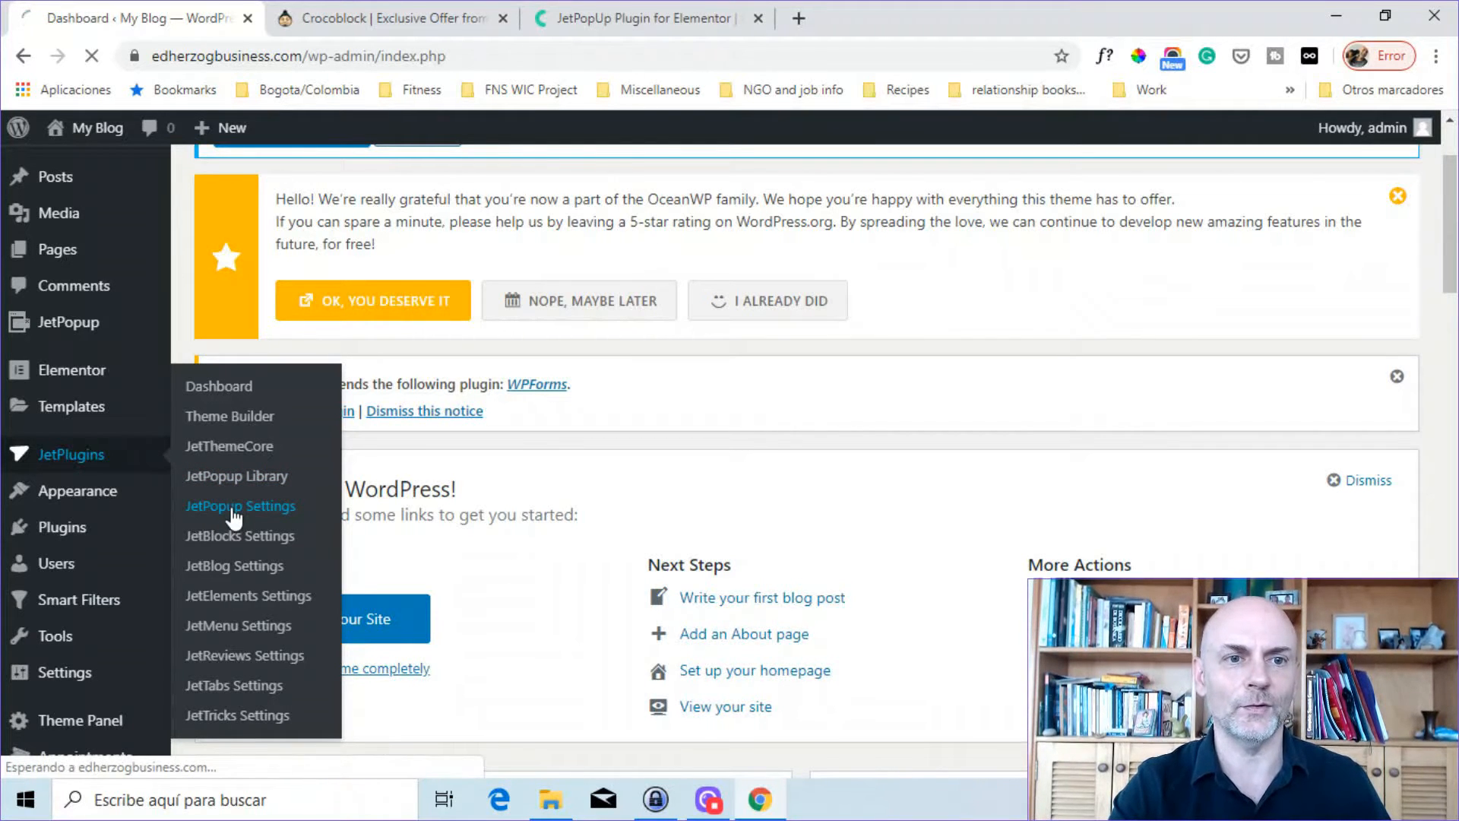
# Load JetPopup Settings, showing Mailchimp Settings with an empty API key
pyautogui.click(240, 505)
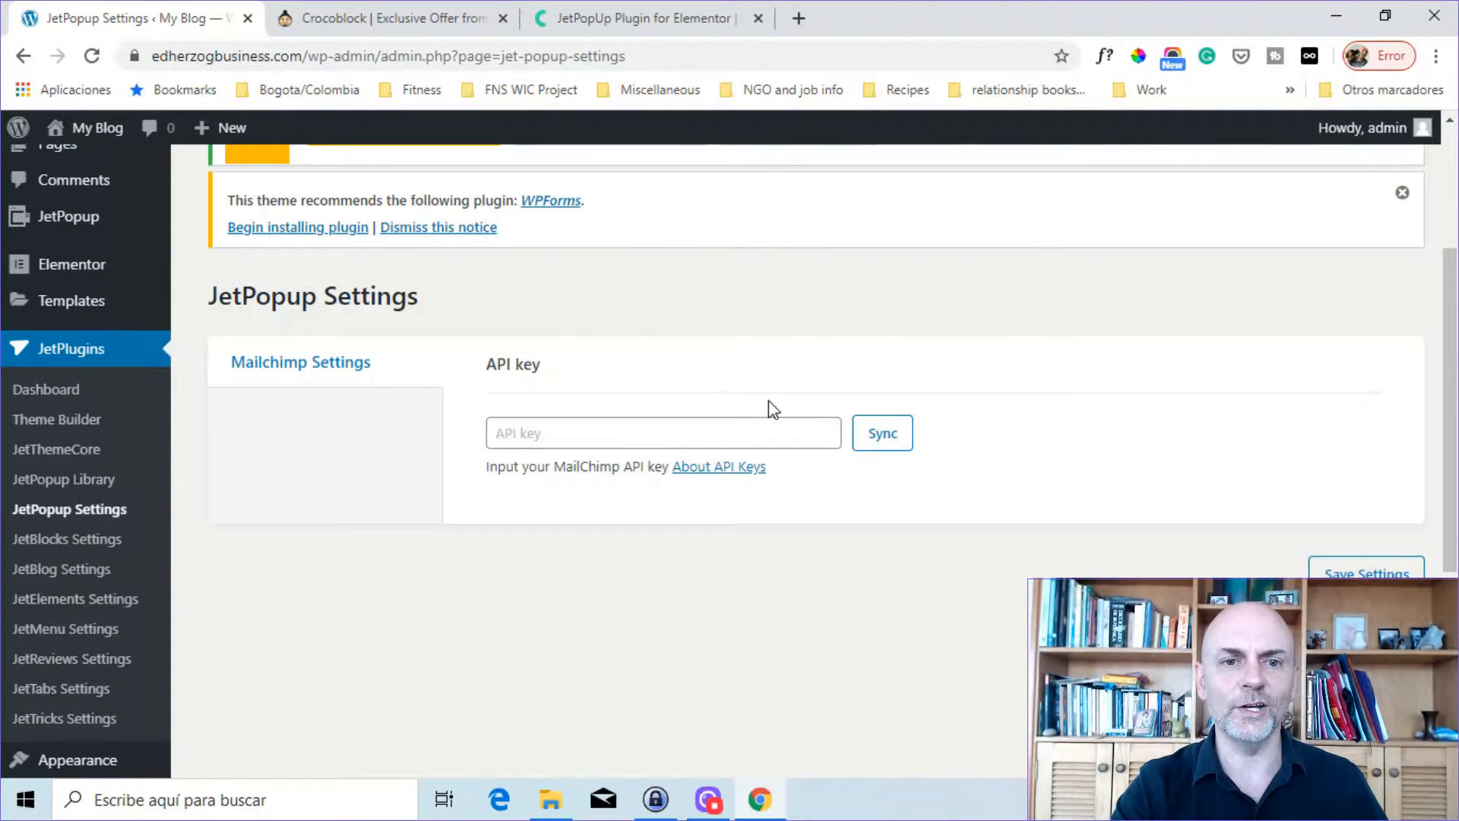
pyautogui.moveTo(314, 438)
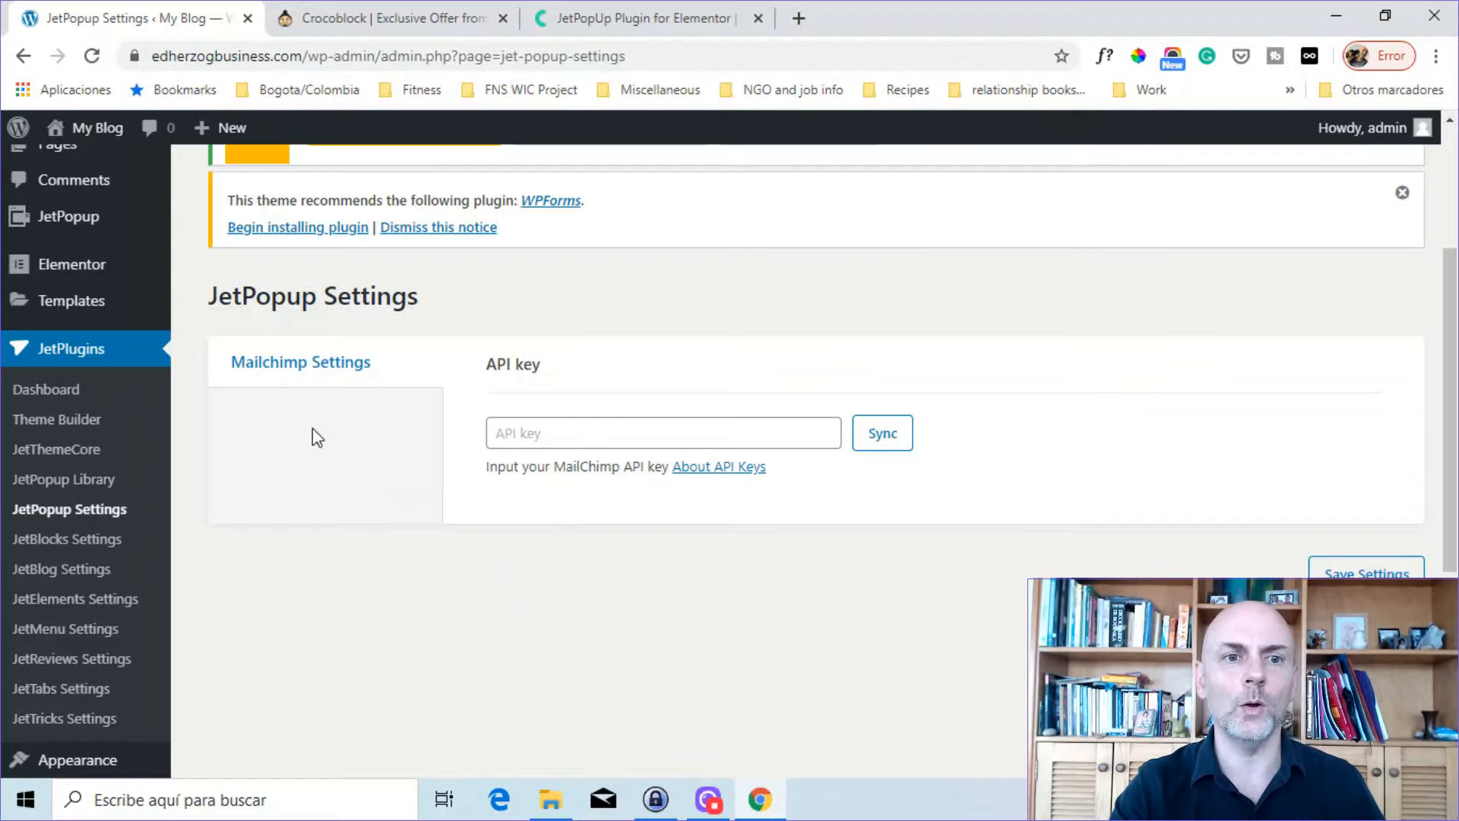
pyautogui.moveTo(447, 428)
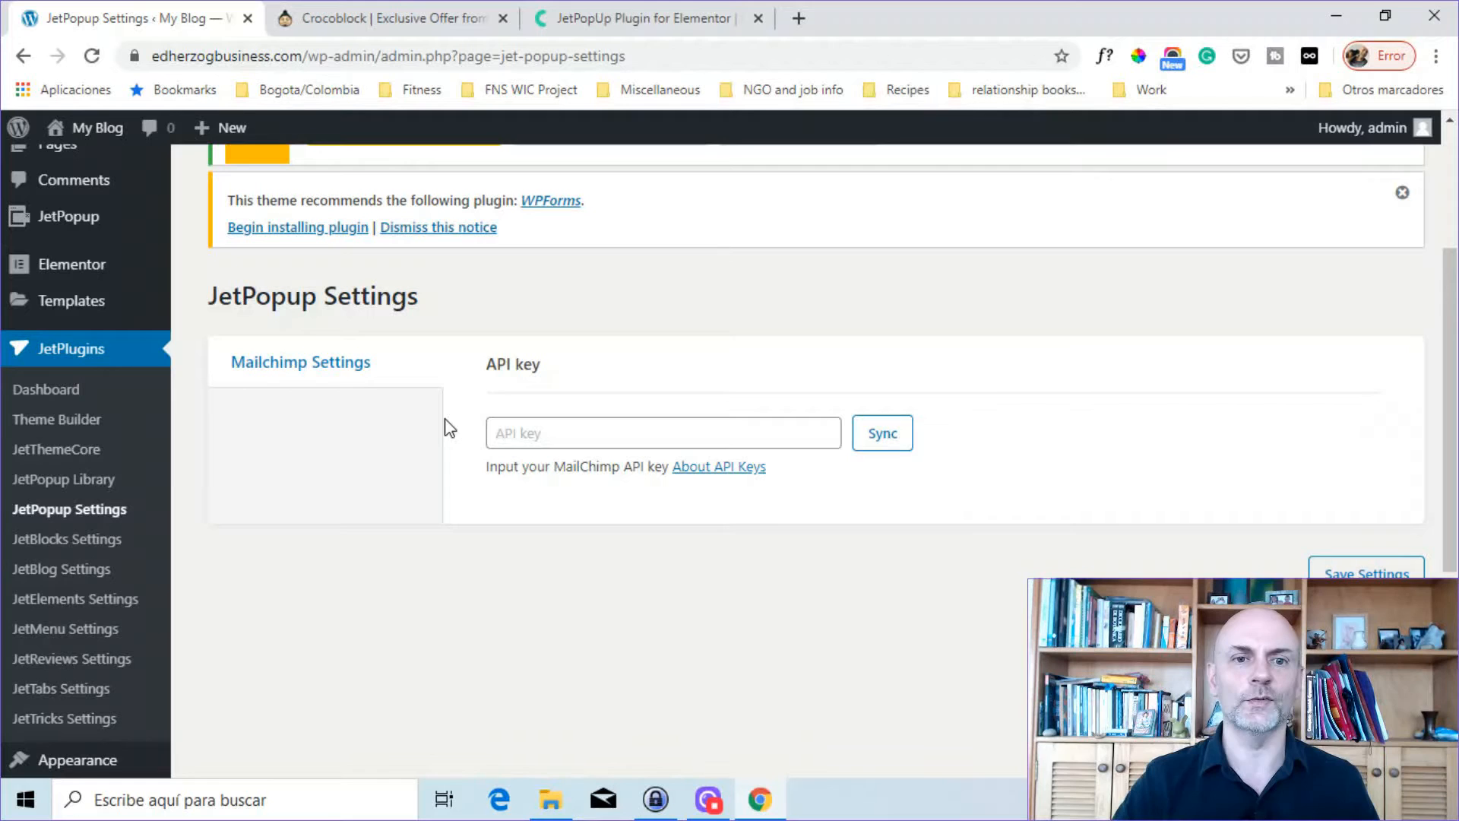
pyautogui.moveTo(854, 474)
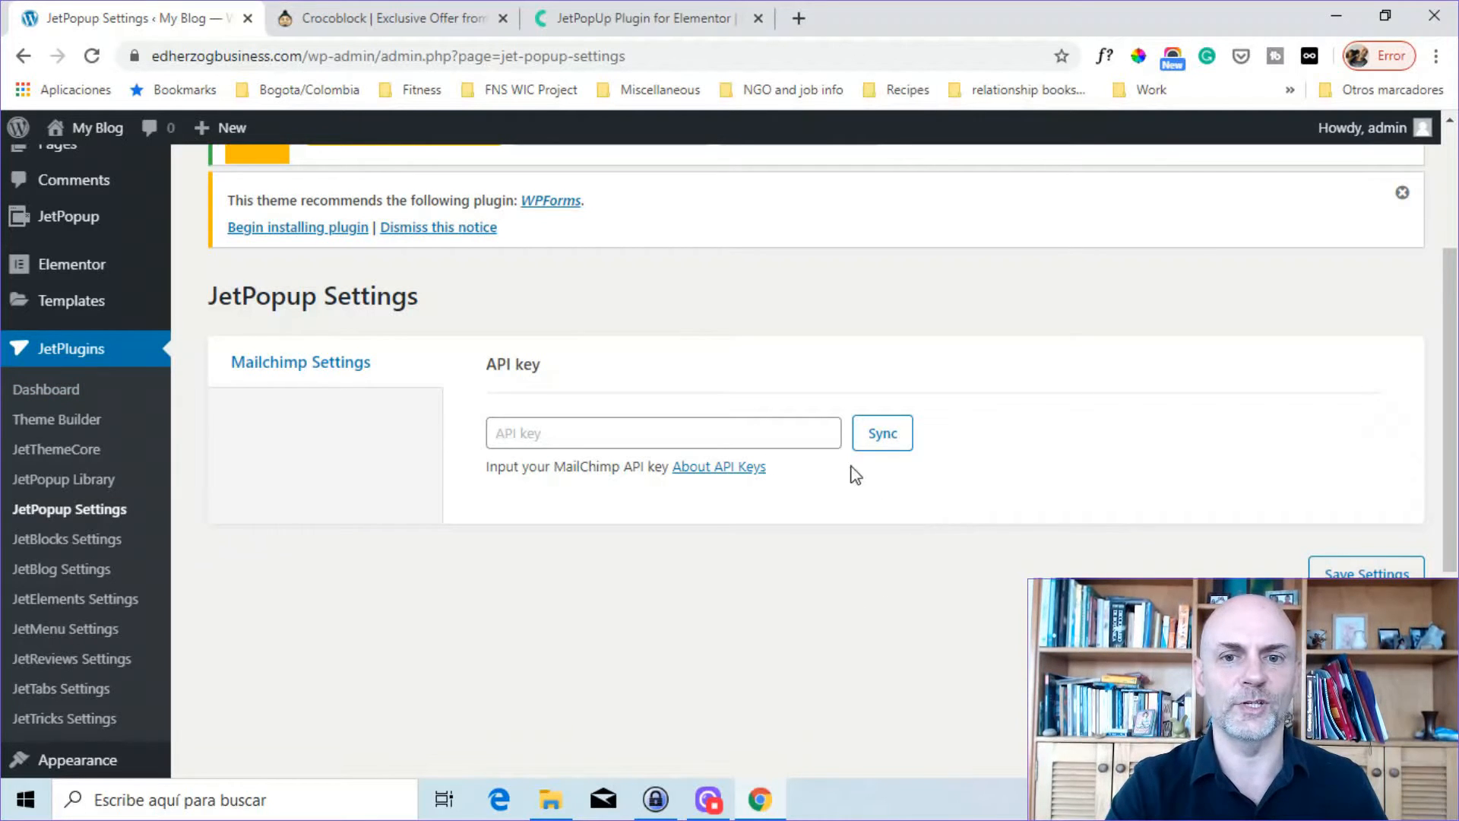
pyautogui.moveTo(961, 370)
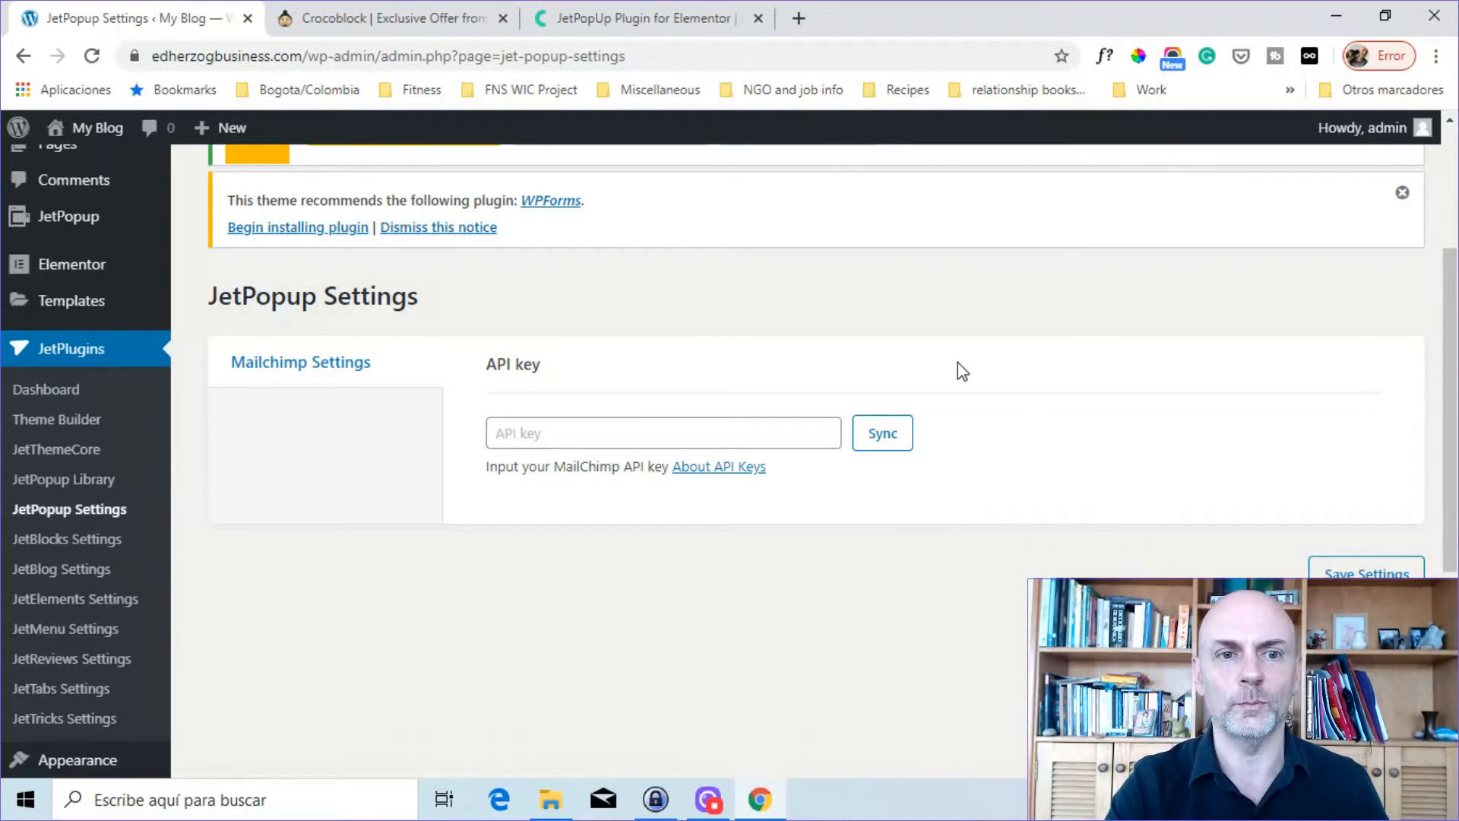
pyautogui.moveTo(1013, 440)
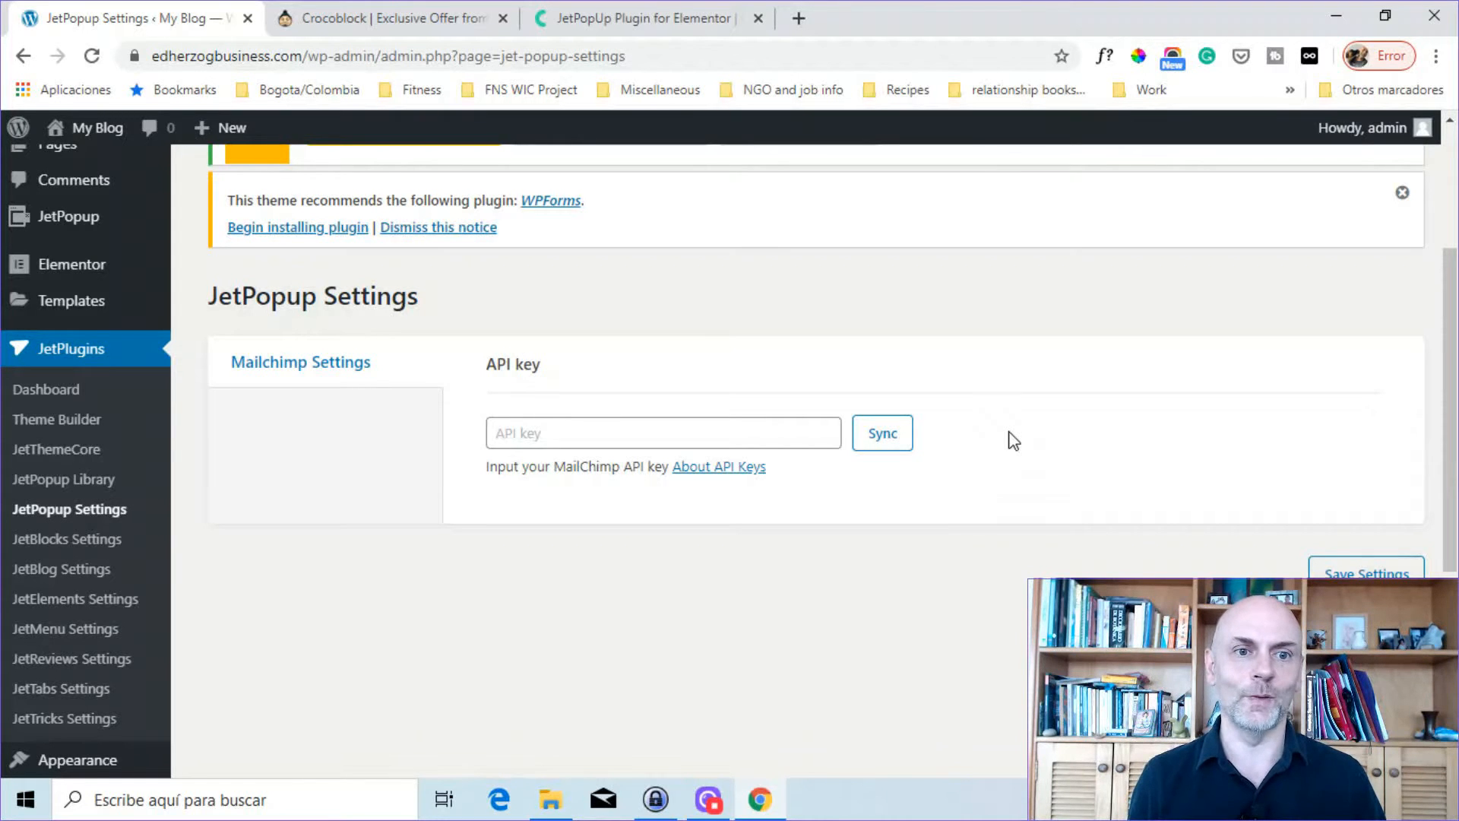
pyautogui.moveTo(799, 253)
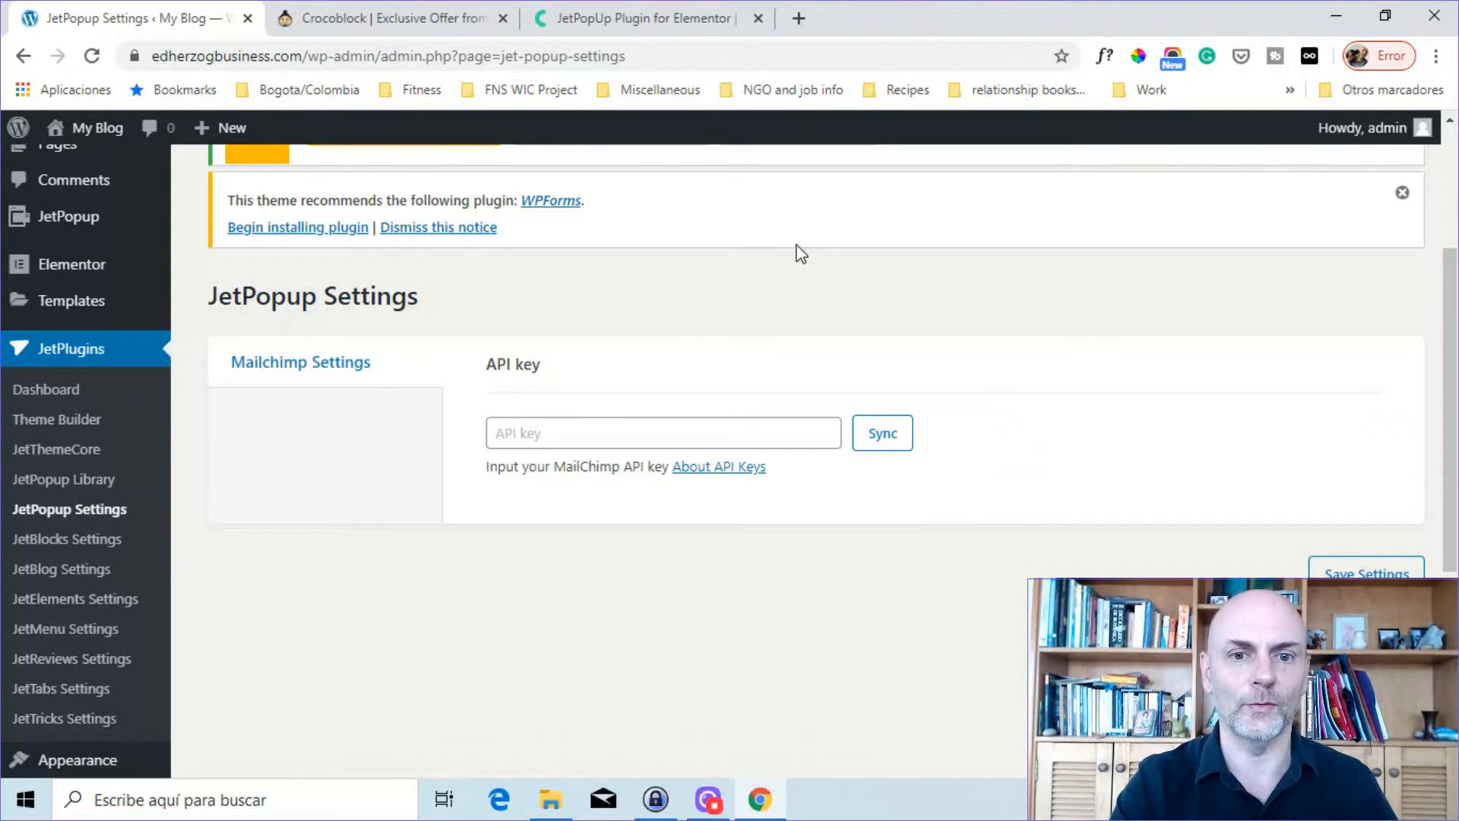
pyautogui.moveTo(605, 267)
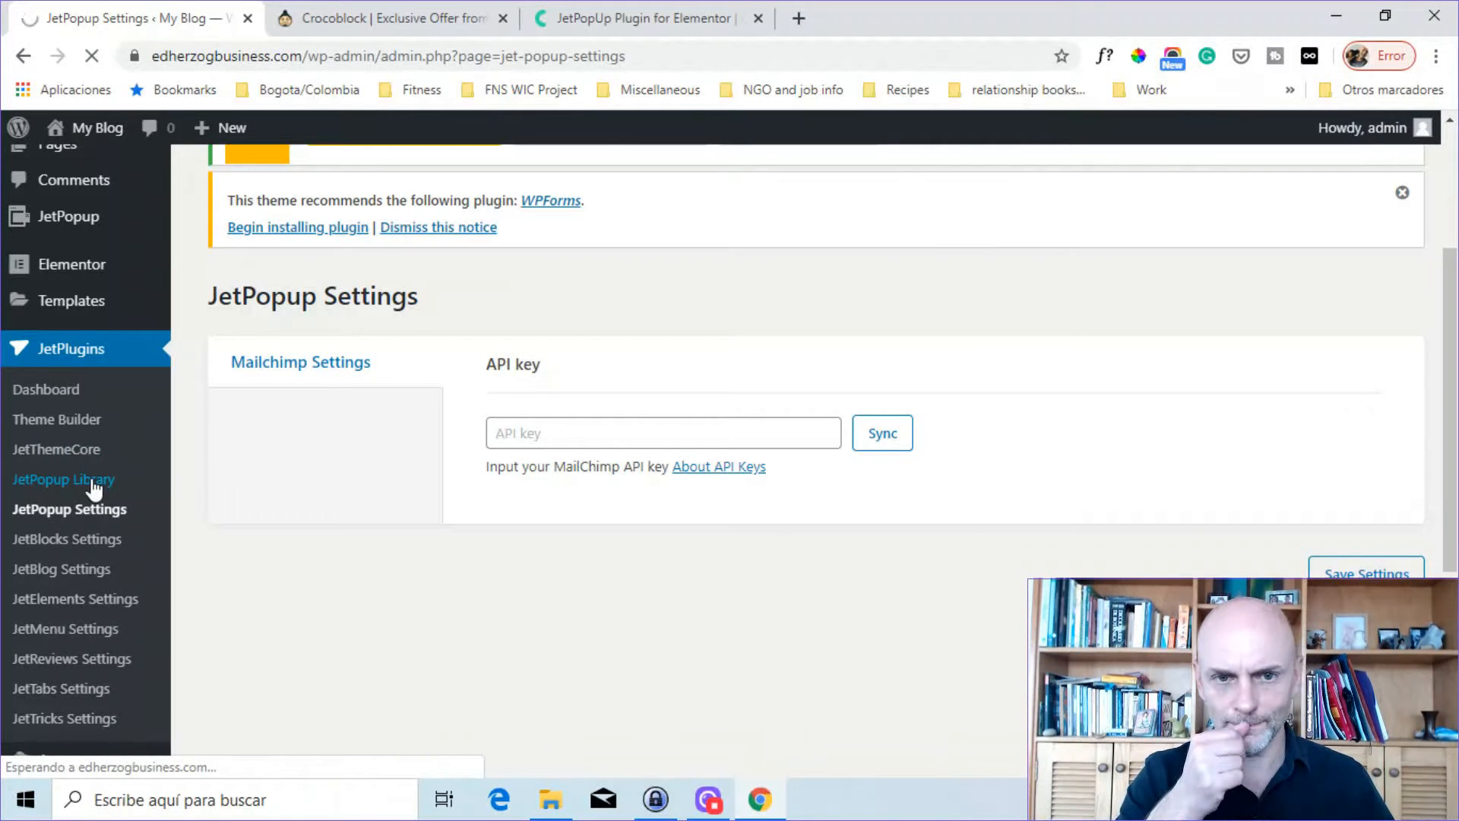
# Open the JetPopup Presets Library and scroll through the presets
pyautogui.click(63, 479)
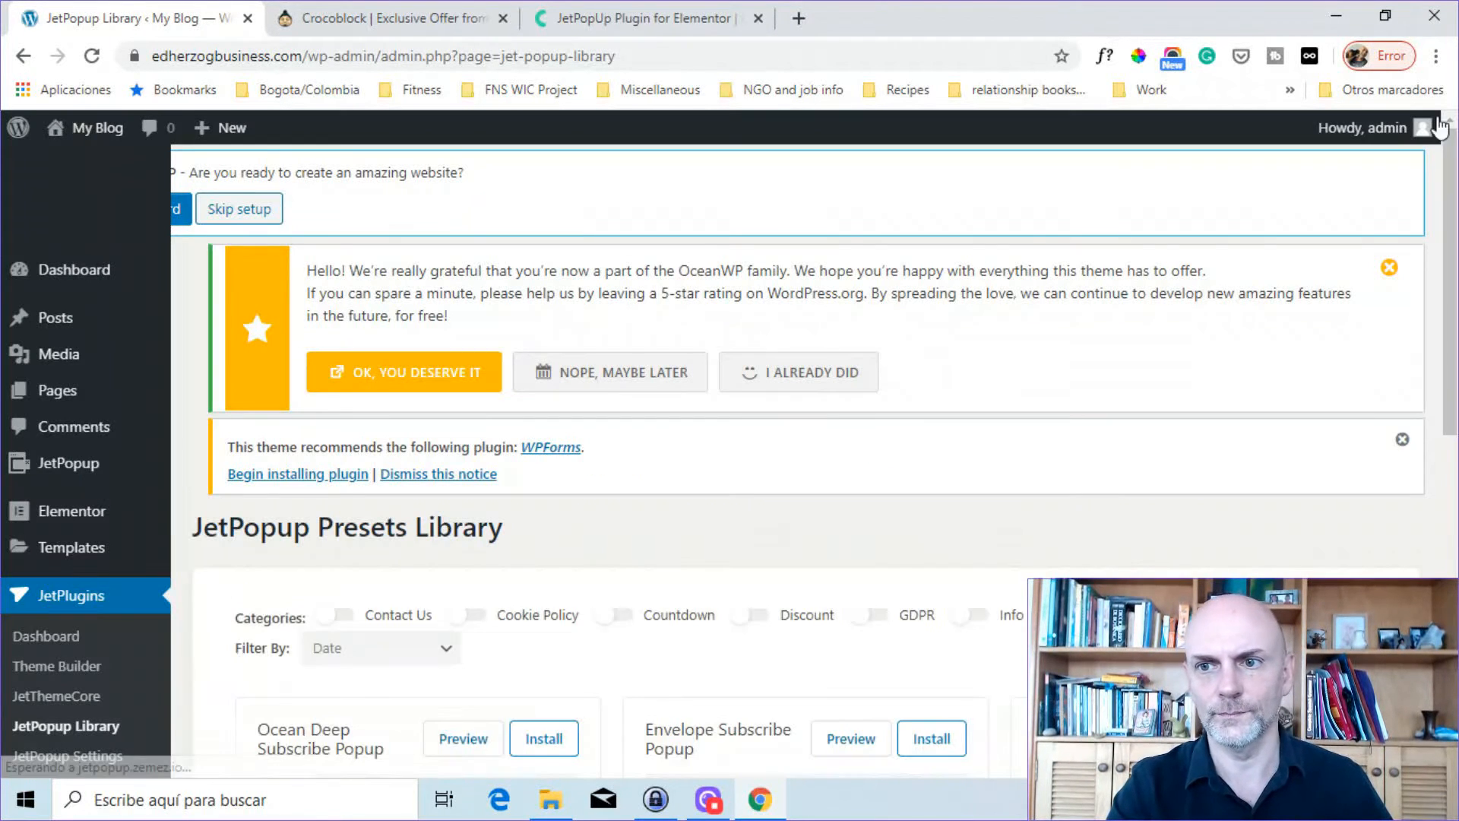
pyautogui.scroll(-3)
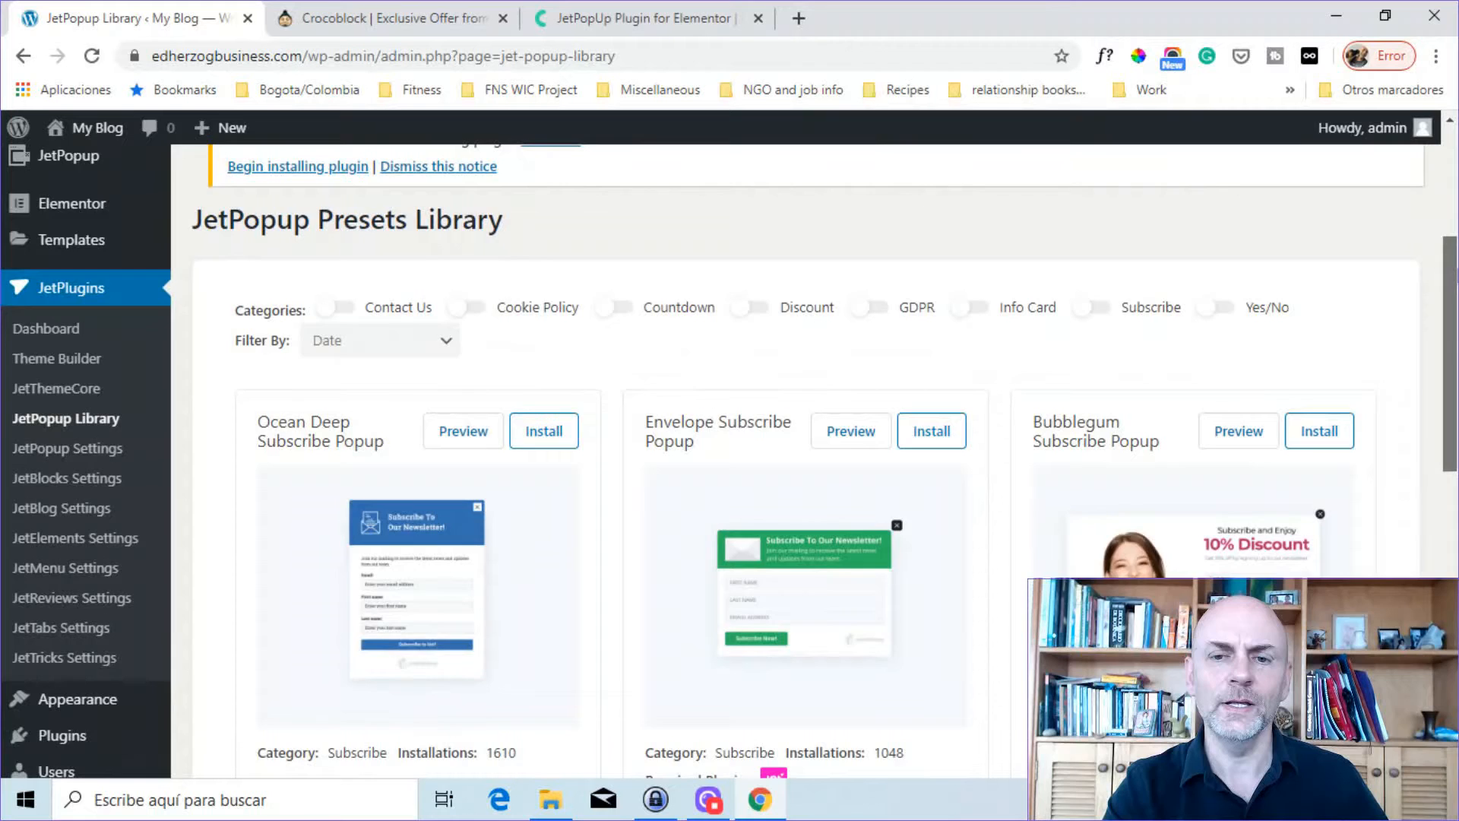
pyautogui.scroll(-3)
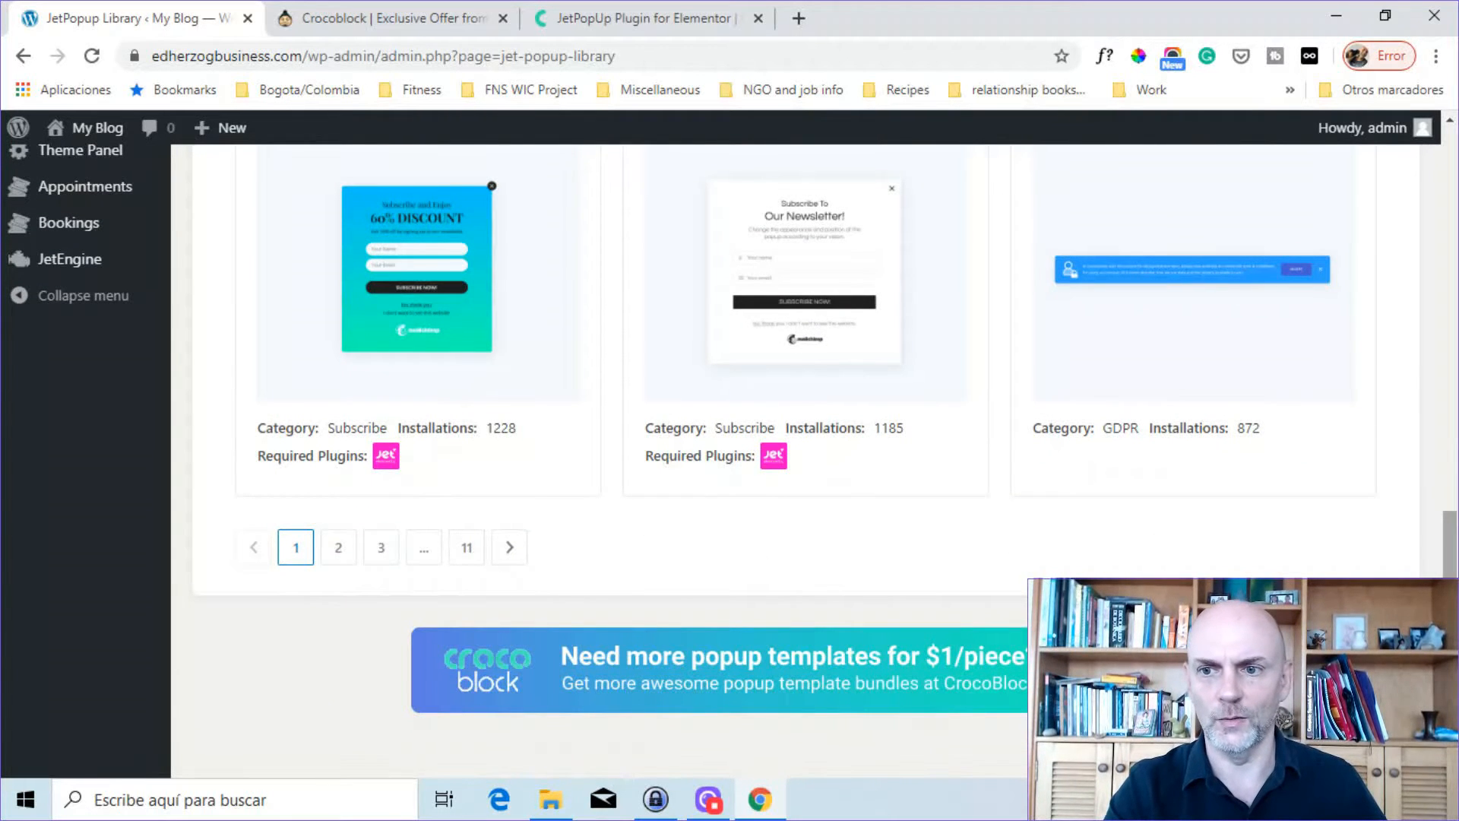
pyautogui.scroll(-3)
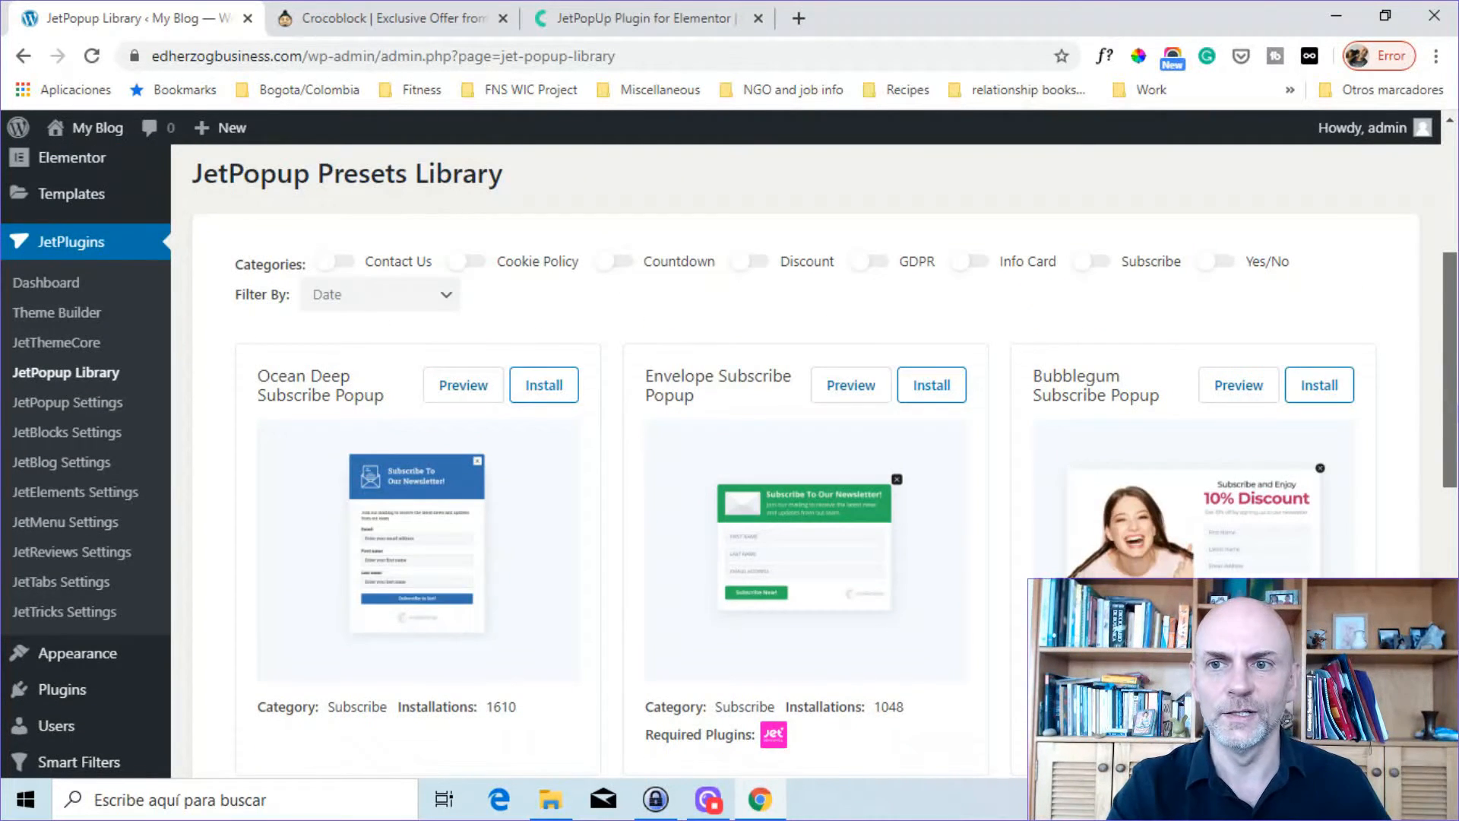
pyautogui.moveTo(349, 275)
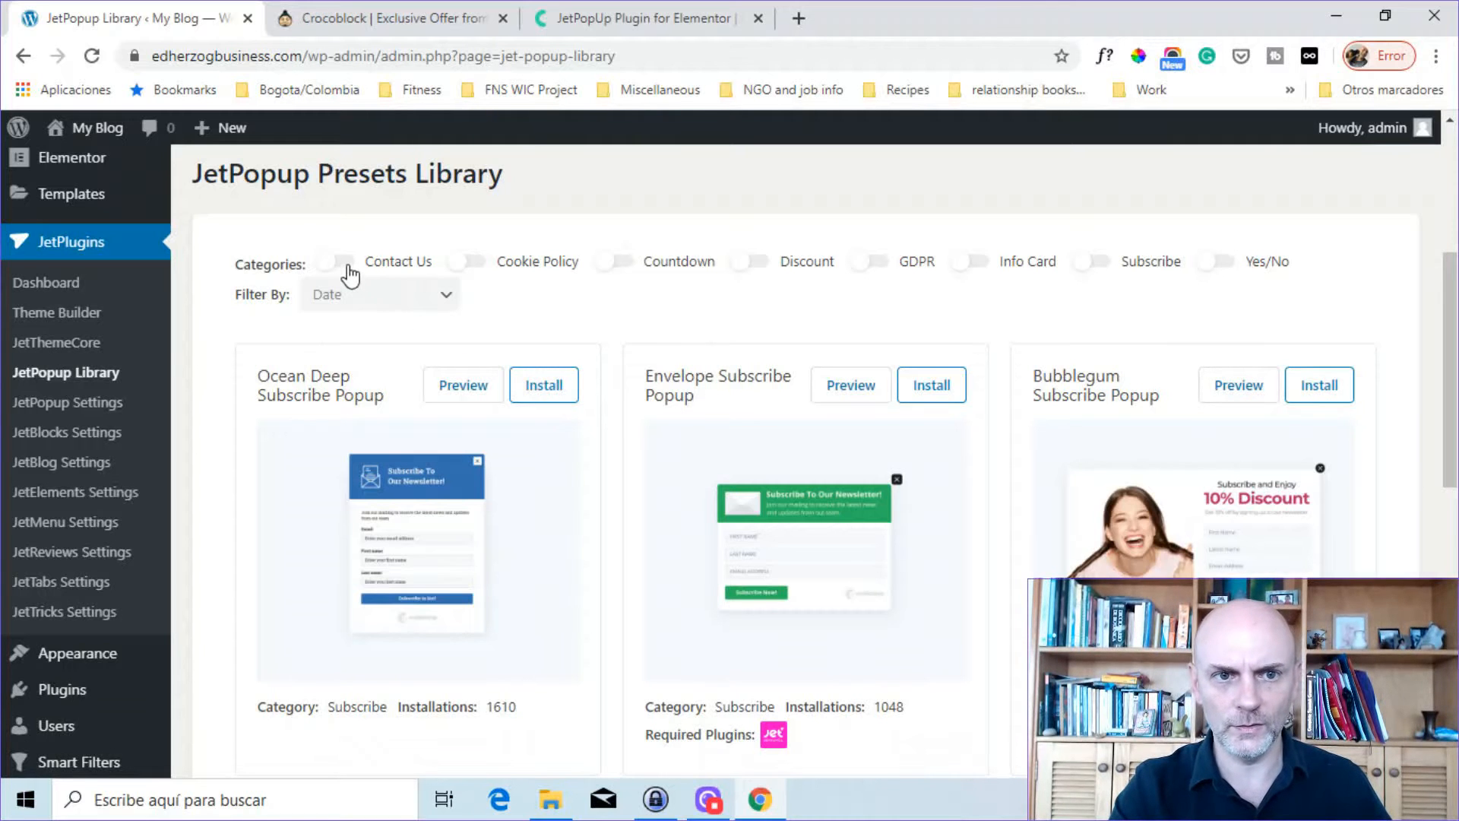
# Try the Contact Us and Cookie Policy filters, then show only GDPR presets
pyautogui.click(333, 262)
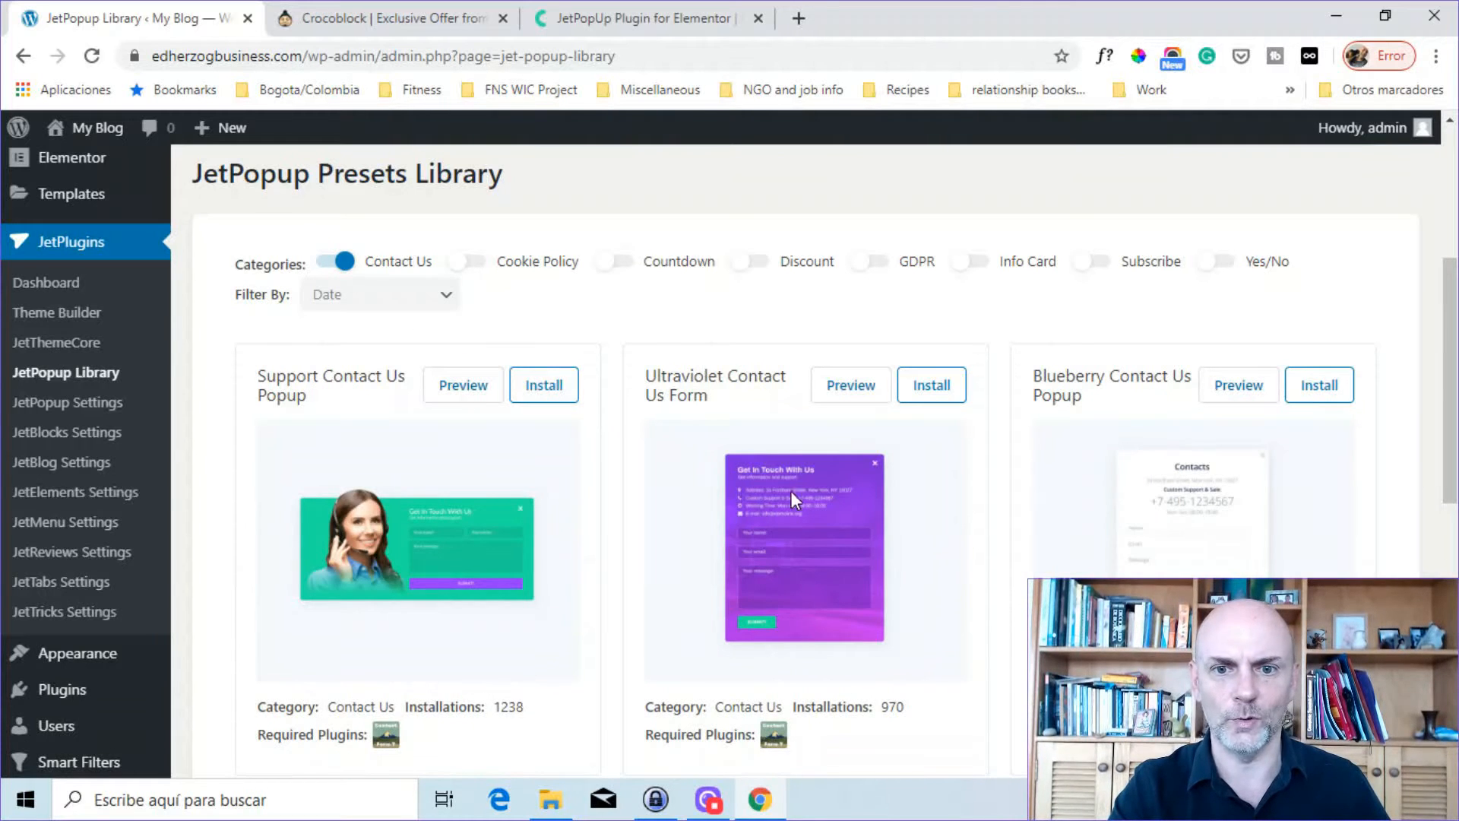
pyautogui.scroll(-3)
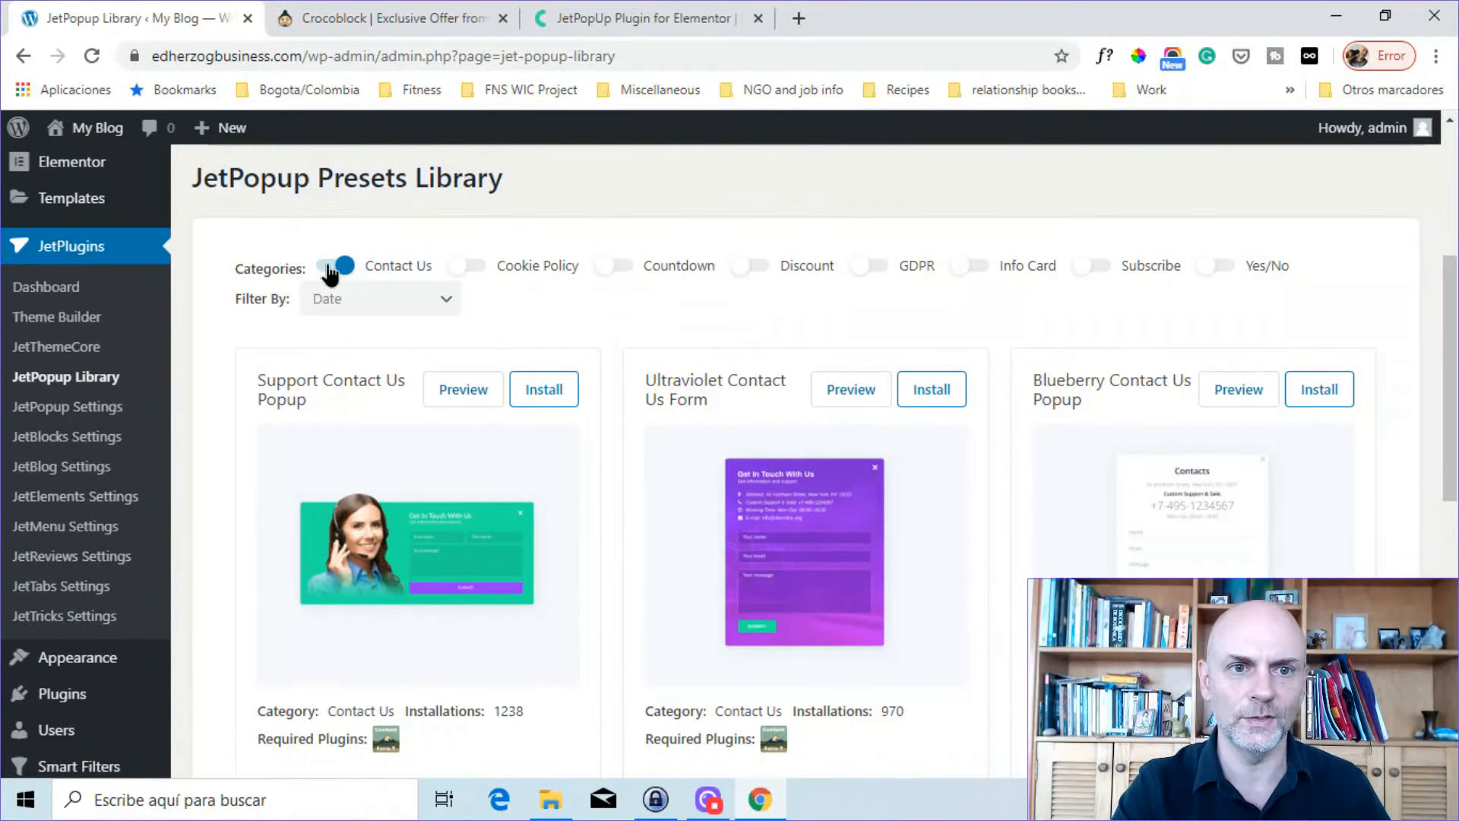
pyautogui.click(466, 265)
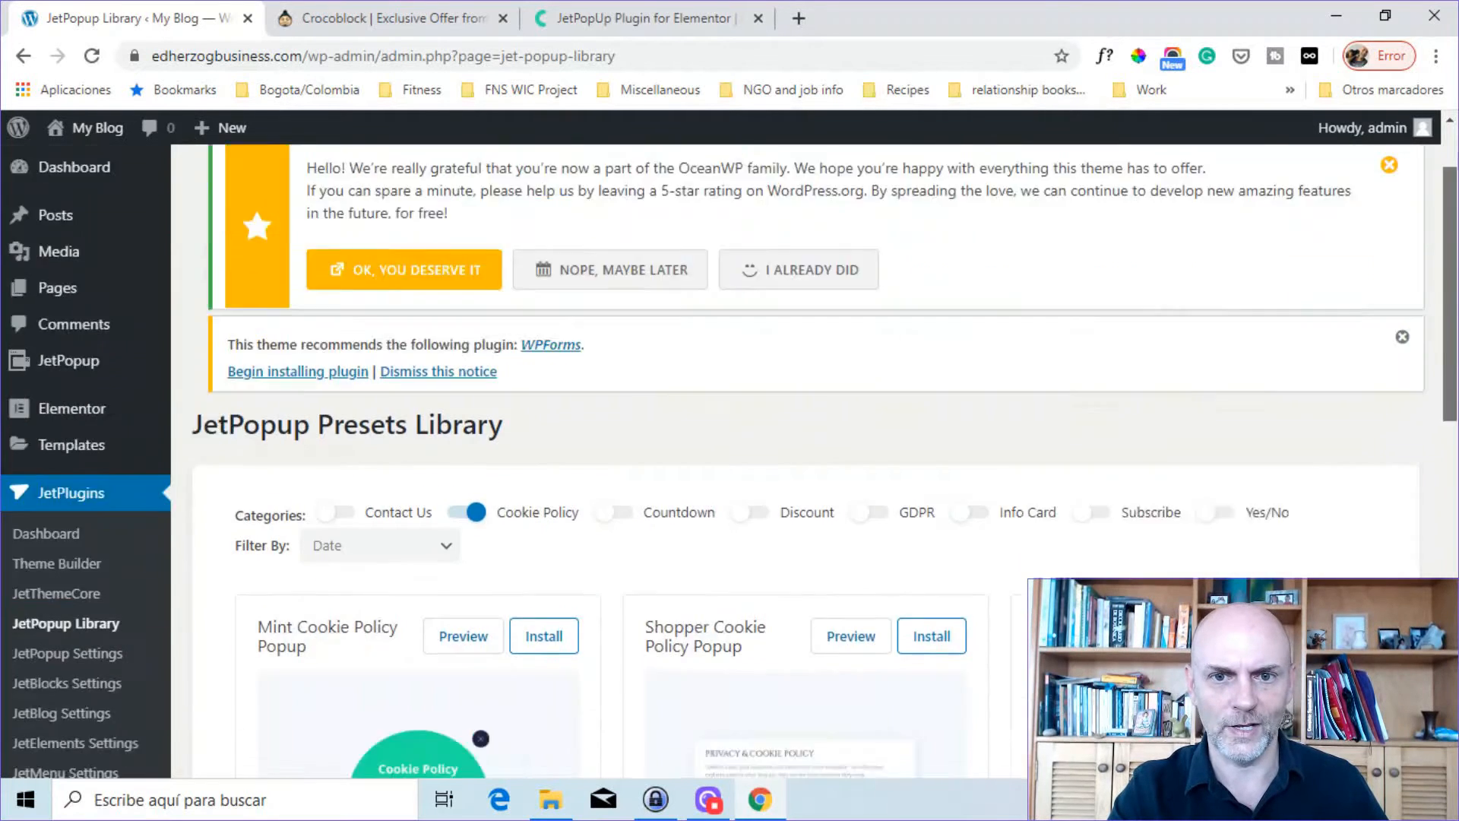
pyautogui.scroll(-3)
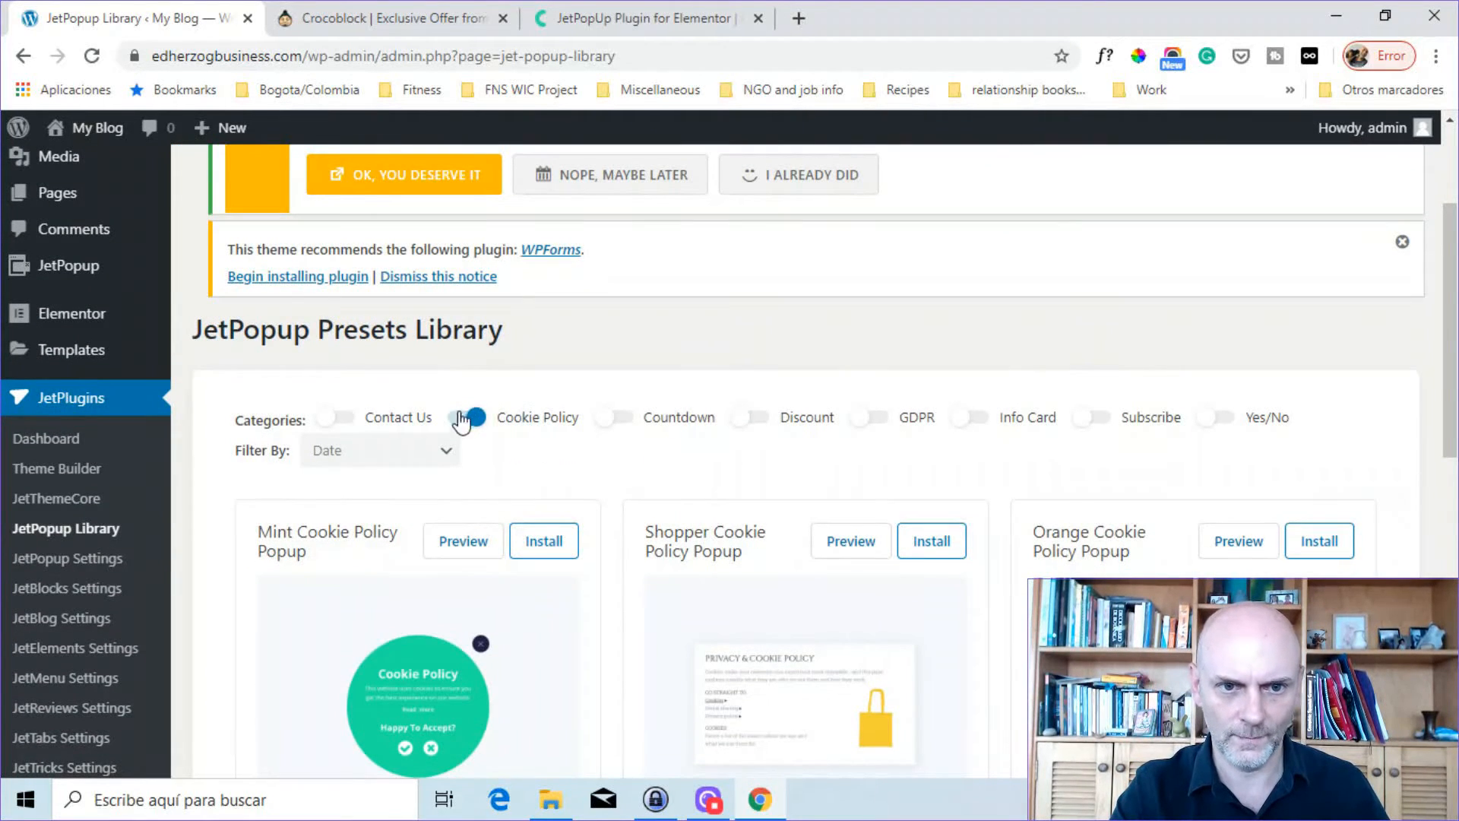
pyautogui.click(465, 417)
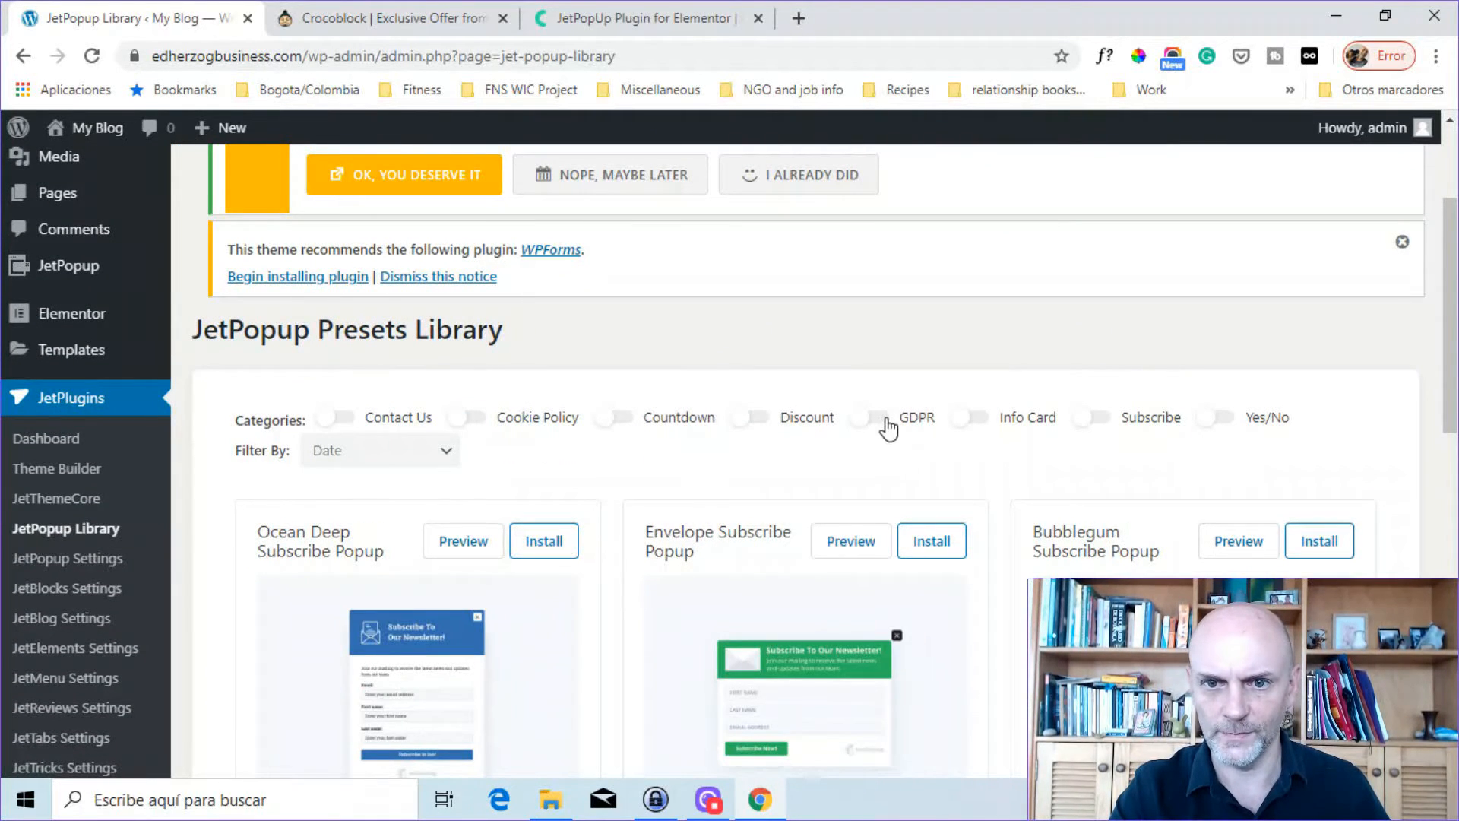
pyautogui.click(859, 417)
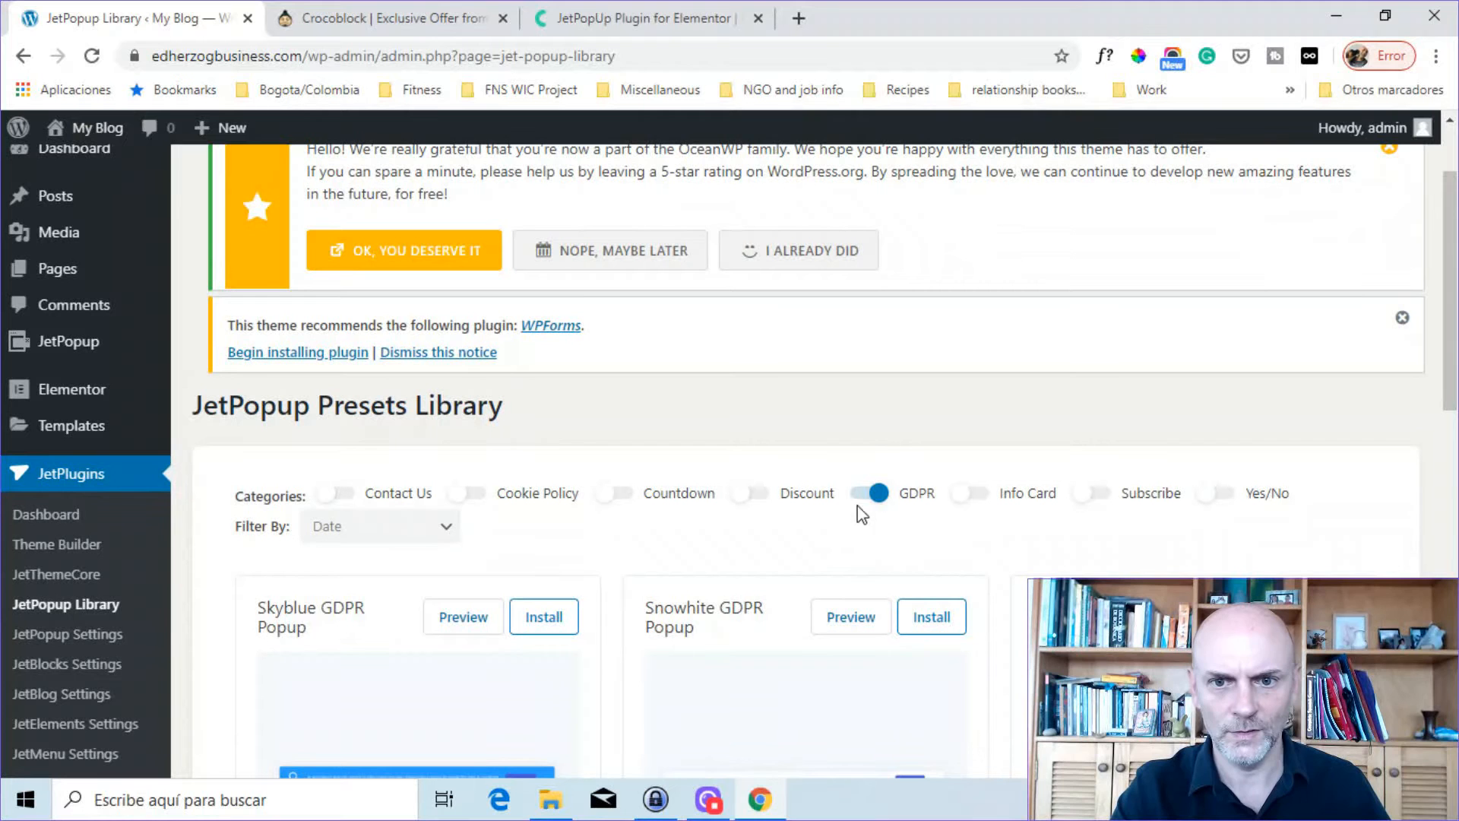
pyautogui.click(868, 493)
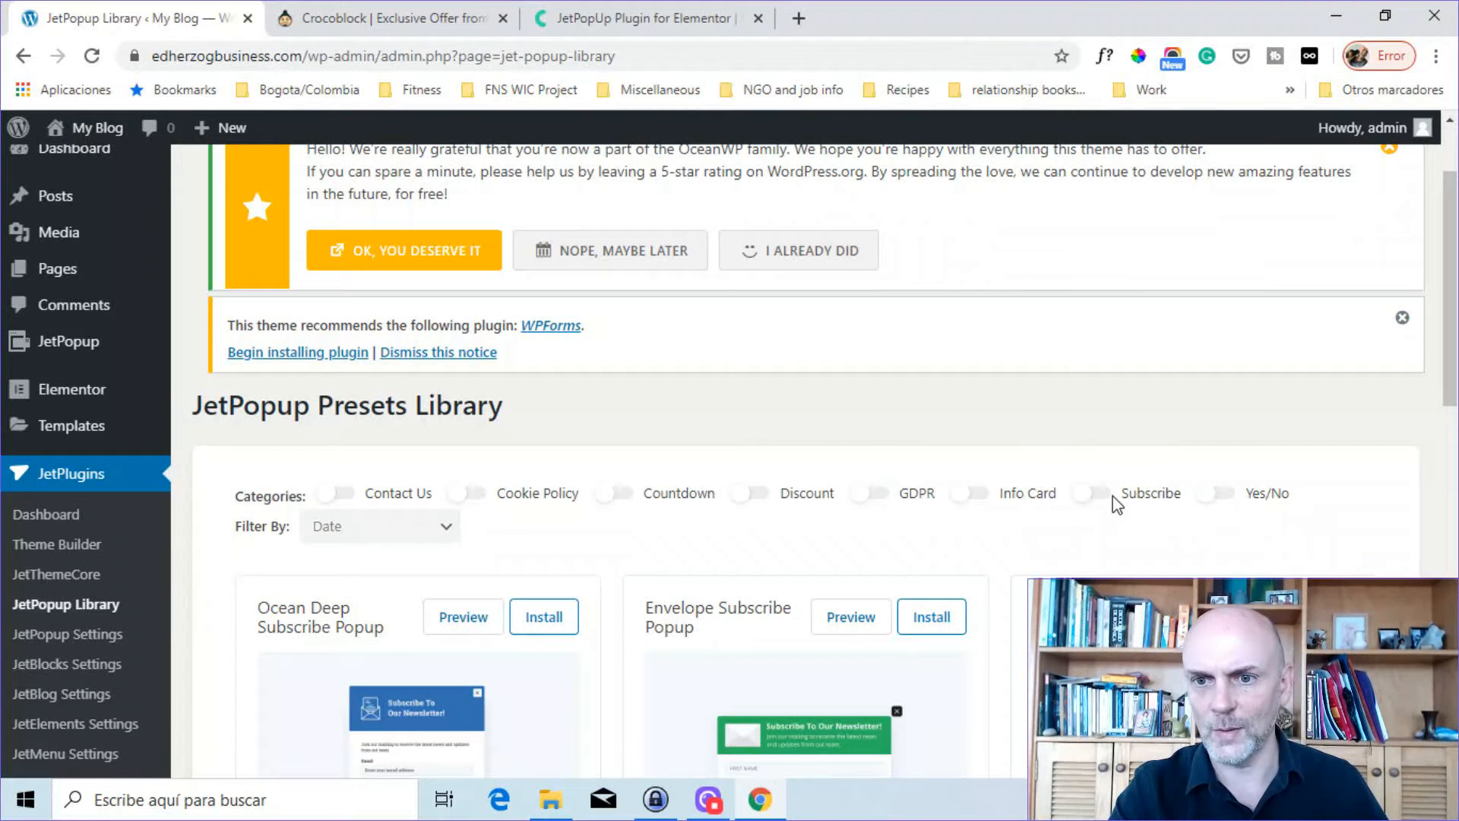
pyautogui.click(1090, 493)
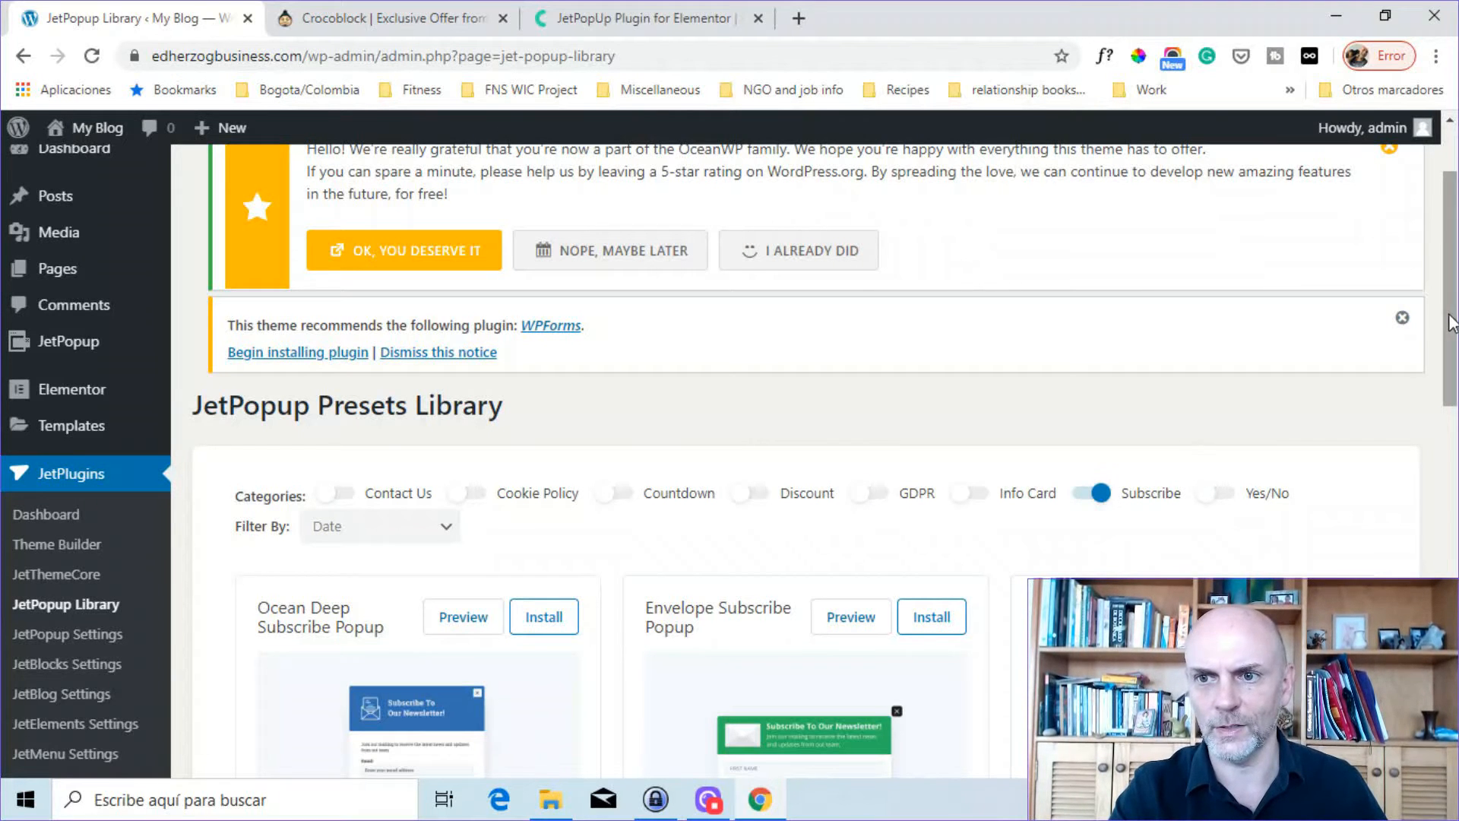
pyautogui.scroll(-3)
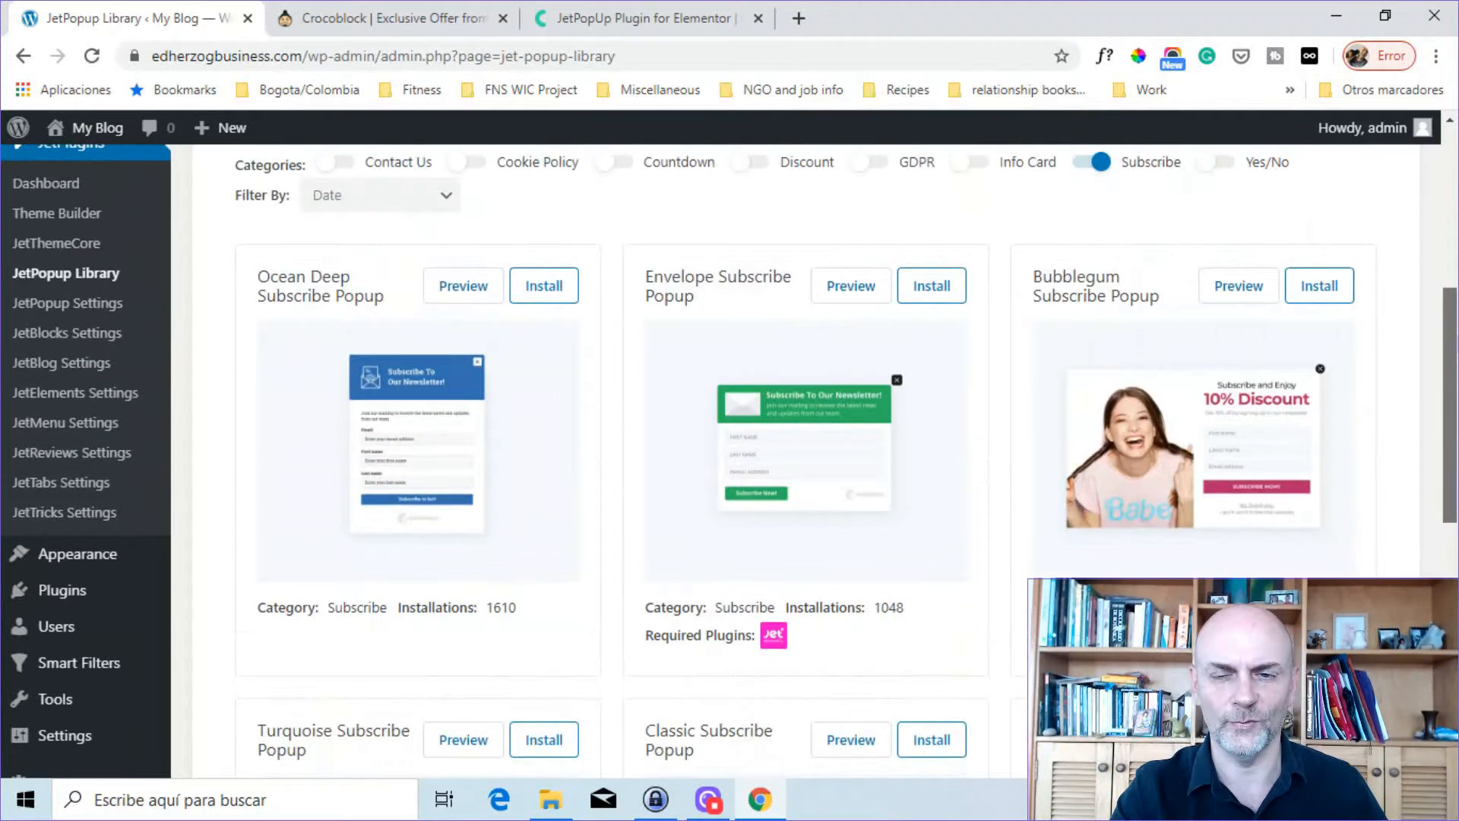
pyautogui.scroll(-3)
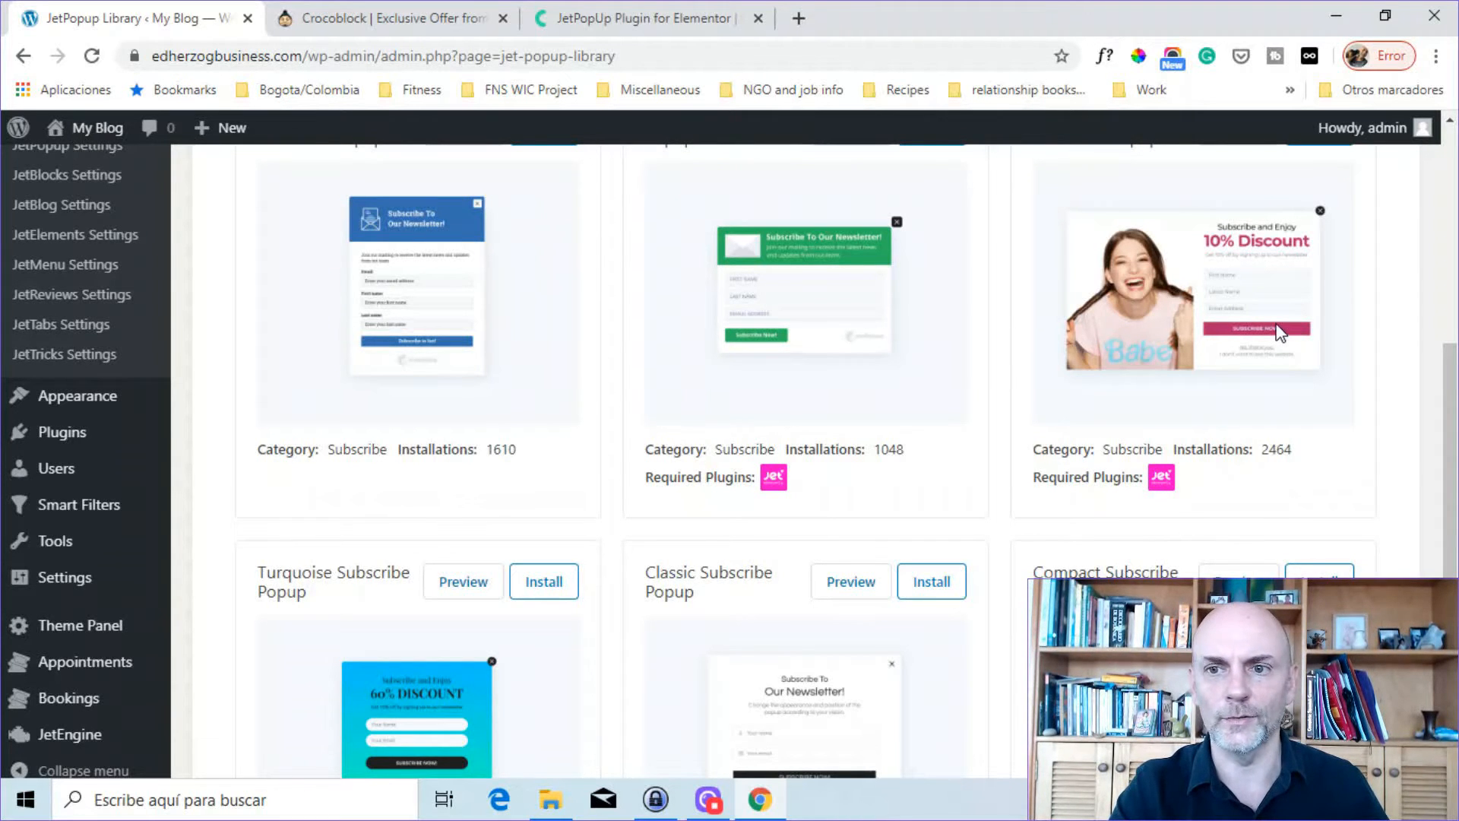
pyautogui.moveTo(390, 423)
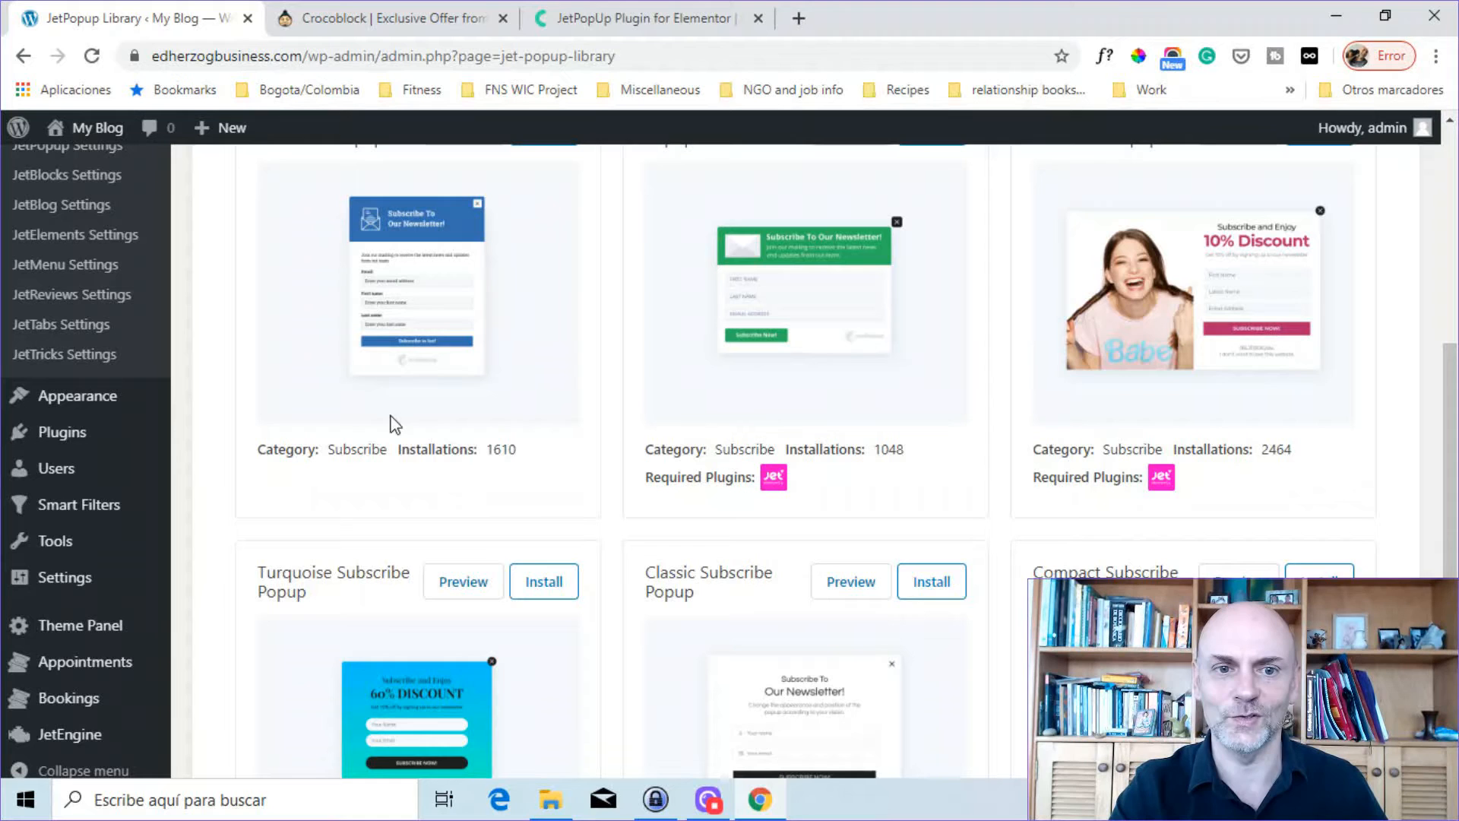
pyautogui.moveTo(1161, 417)
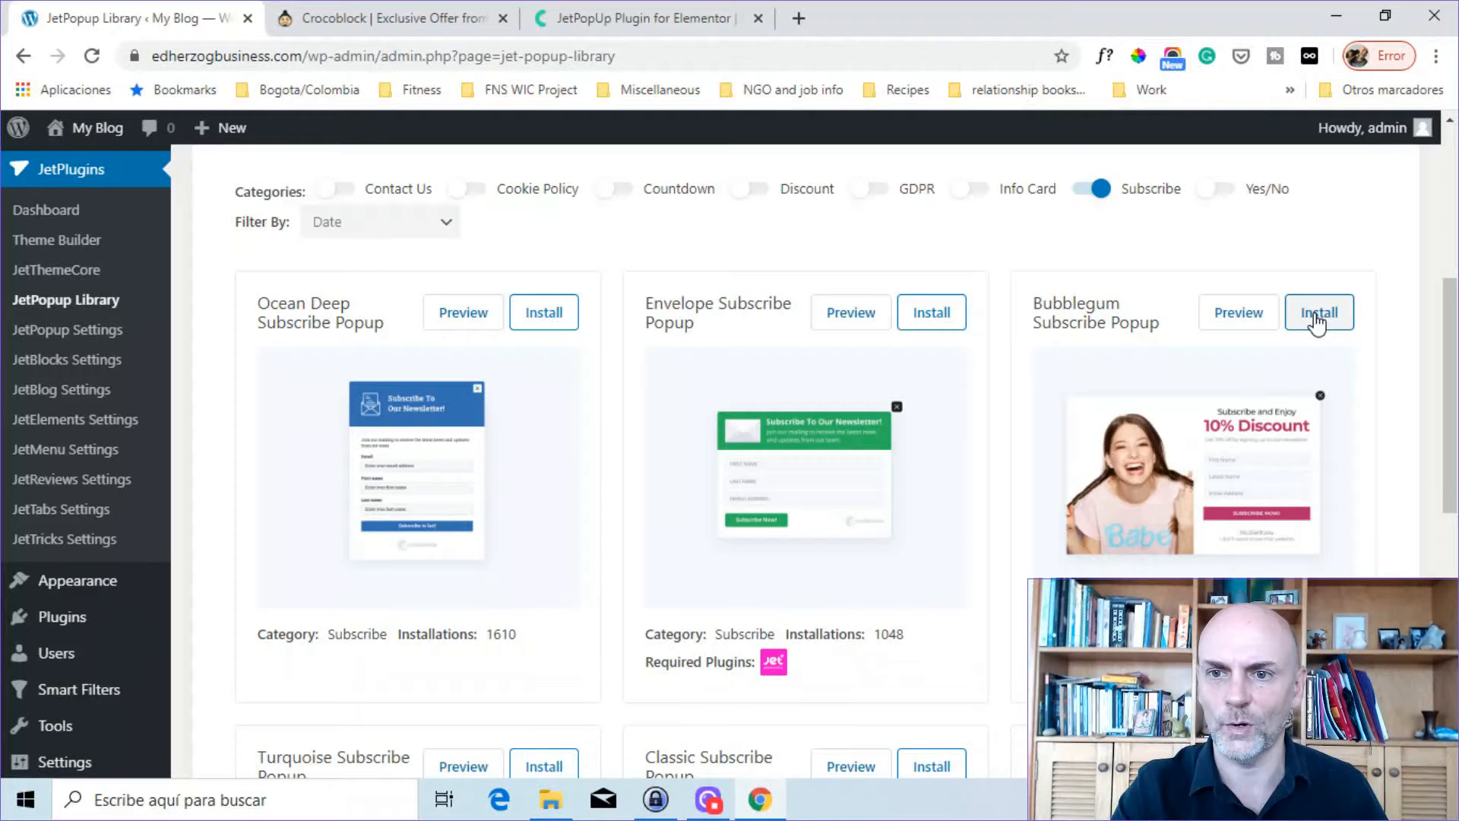
# Install the Bubblegum Subscribe preset and confirm creating the new popup
pyautogui.click(1318, 311)
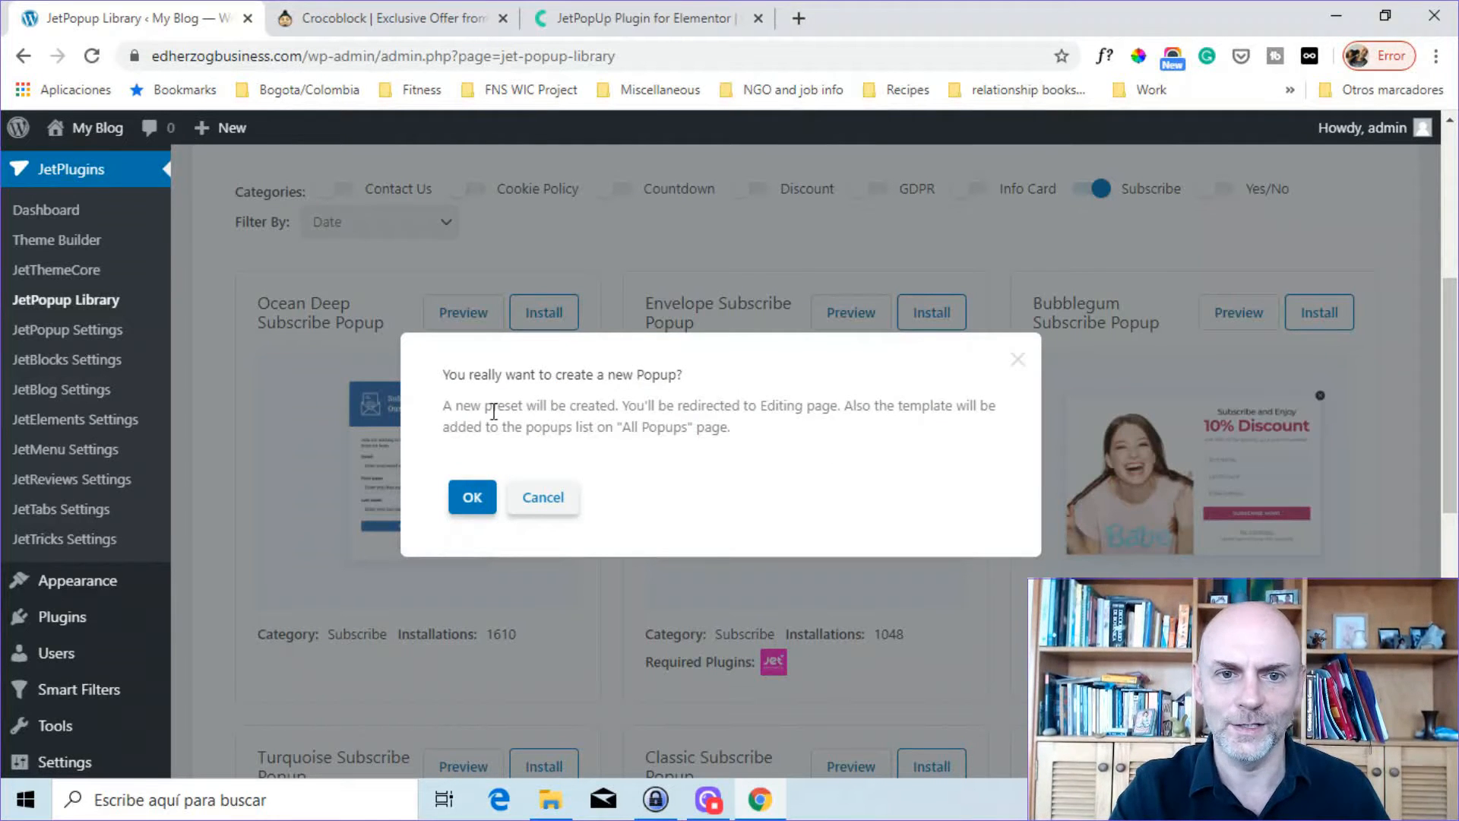
pyautogui.click(472, 497)
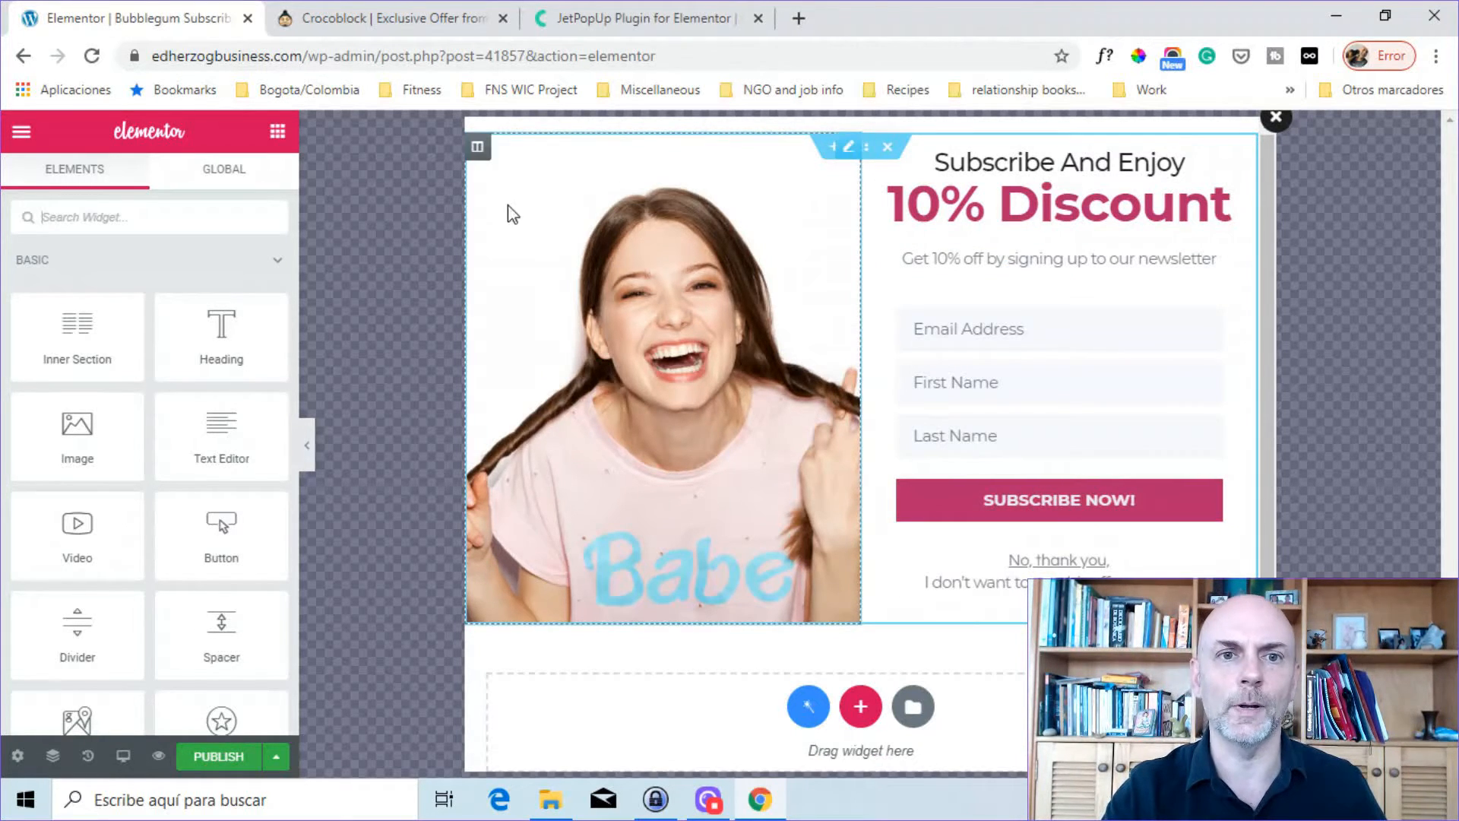
pyautogui.moveTo(846, 183)
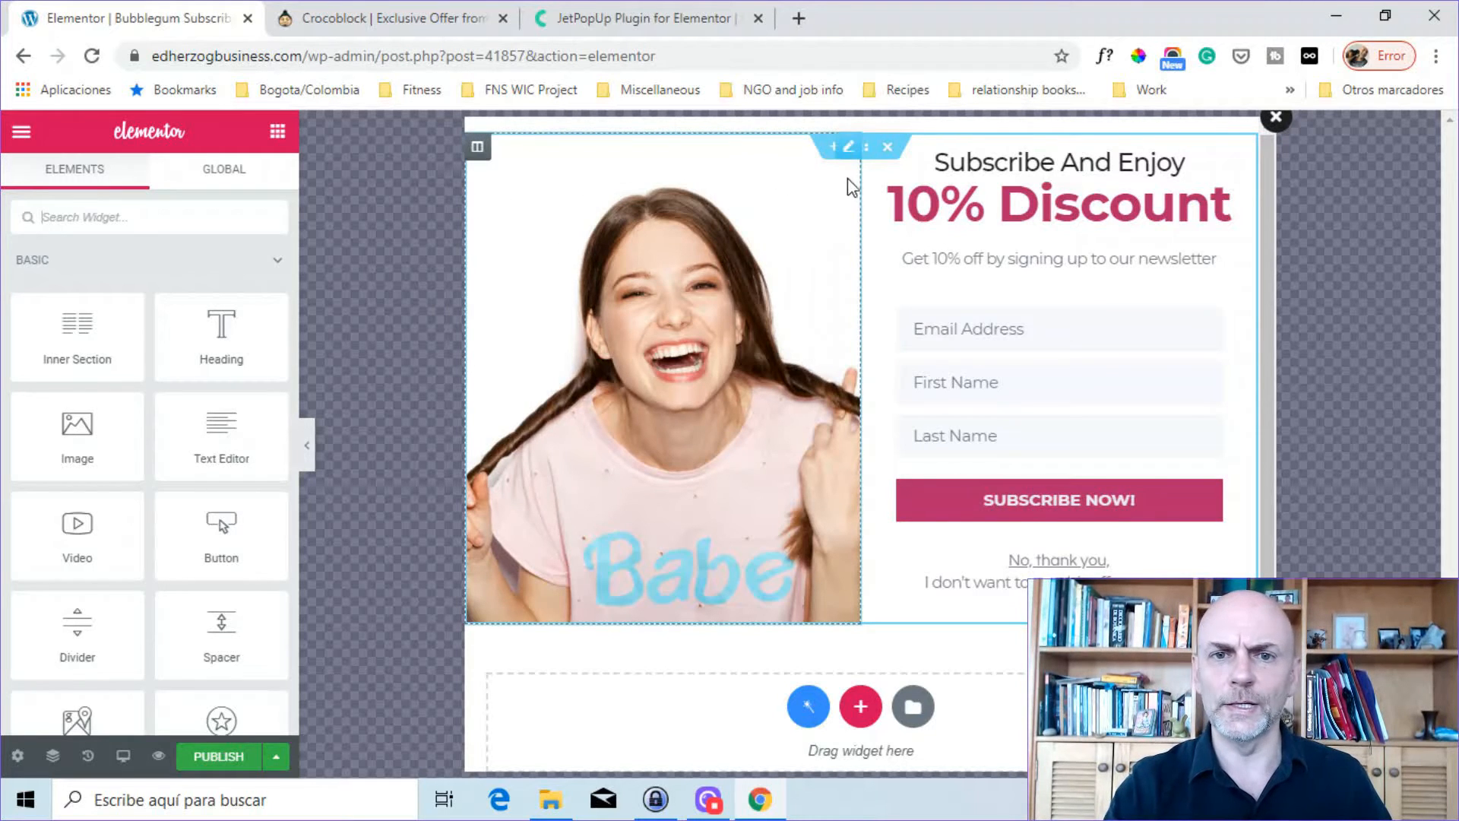
pyautogui.moveTo(477, 147)
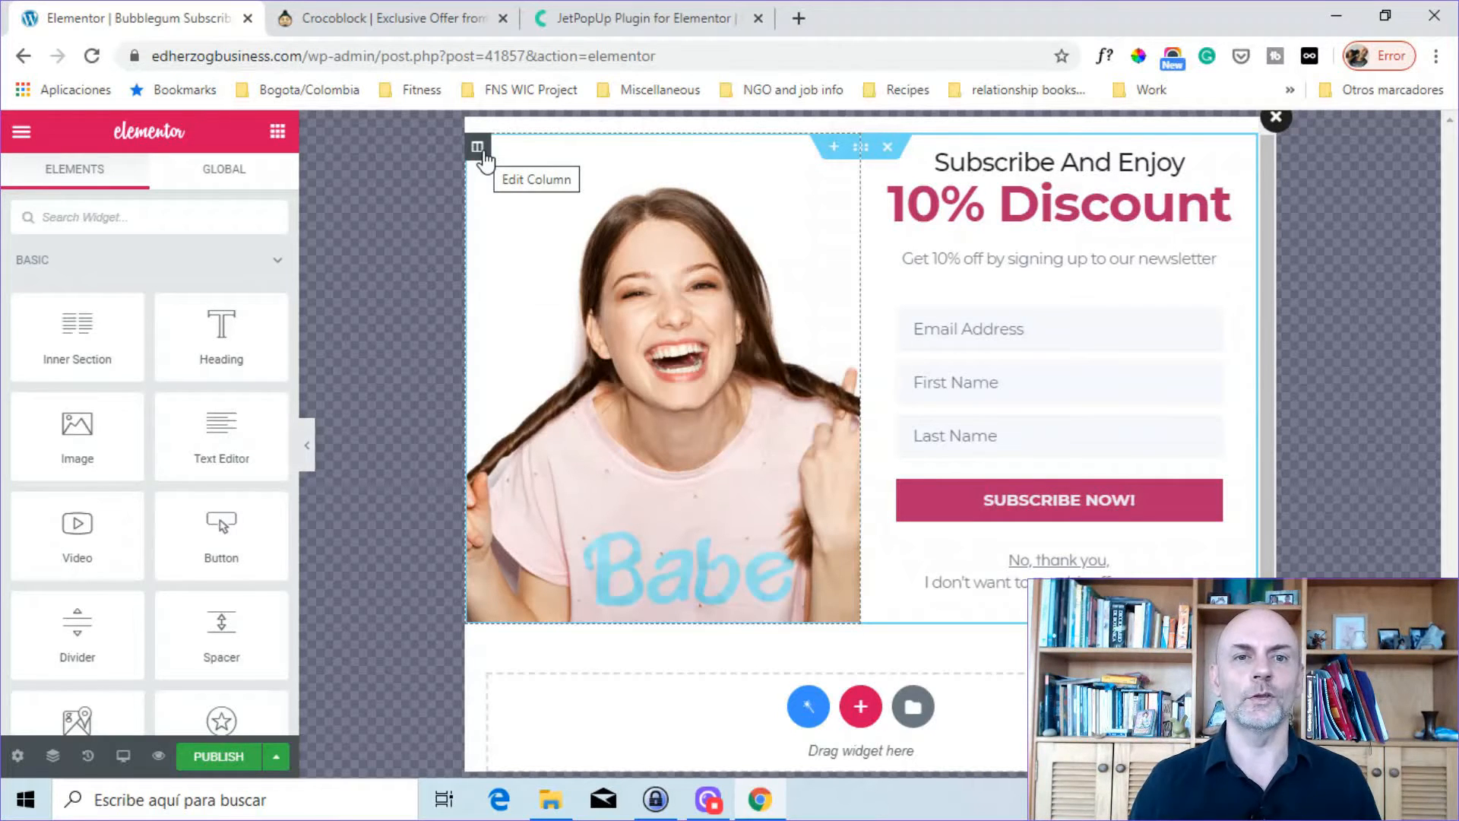
# Select the image column, then the spacer element, on the way to the headline
pyautogui.click(477, 147)
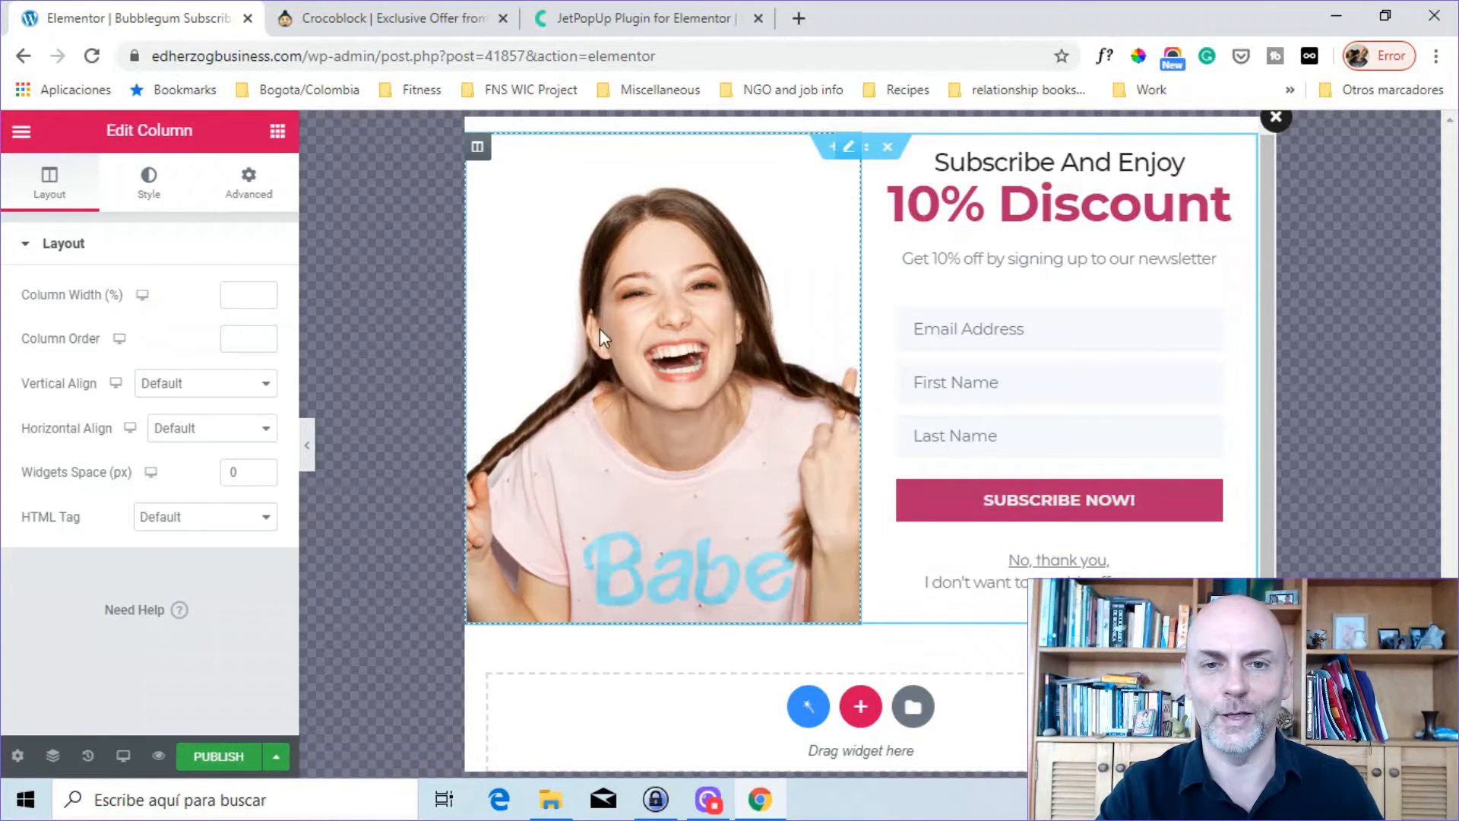
pyautogui.moveTo(849, 146)
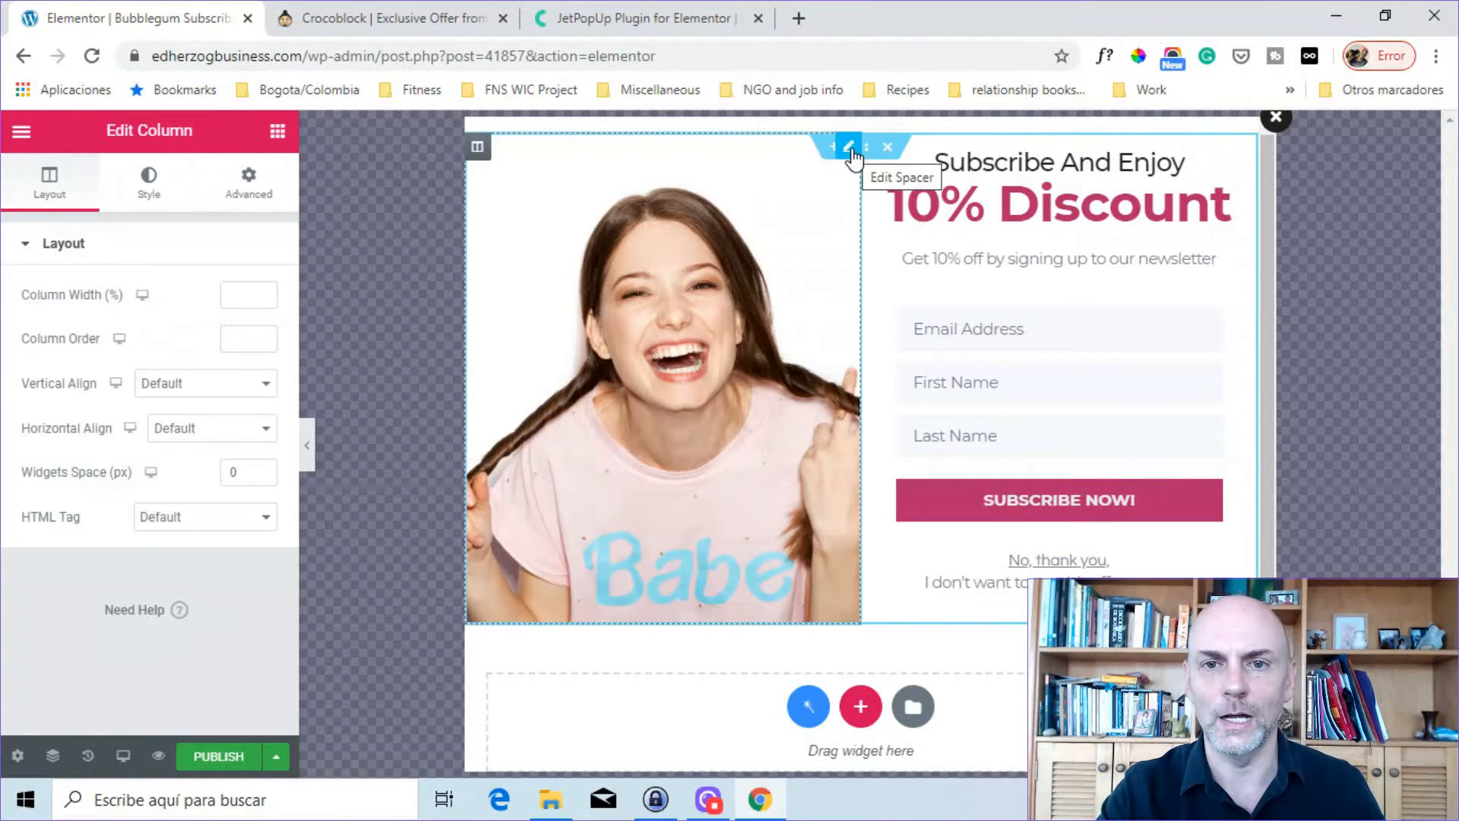
pyautogui.click(850, 147)
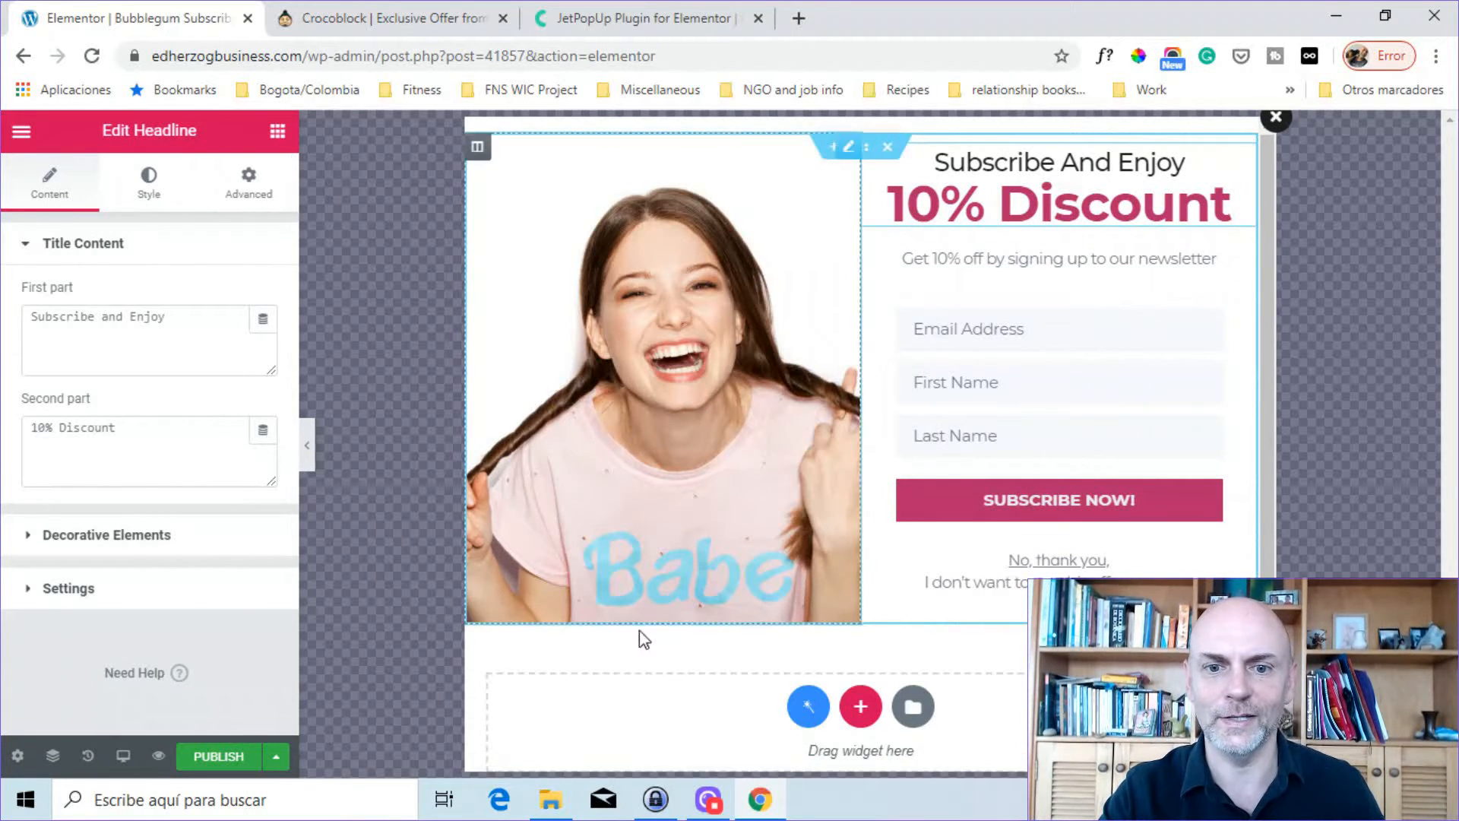
pyautogui.moveTo(828, 343)
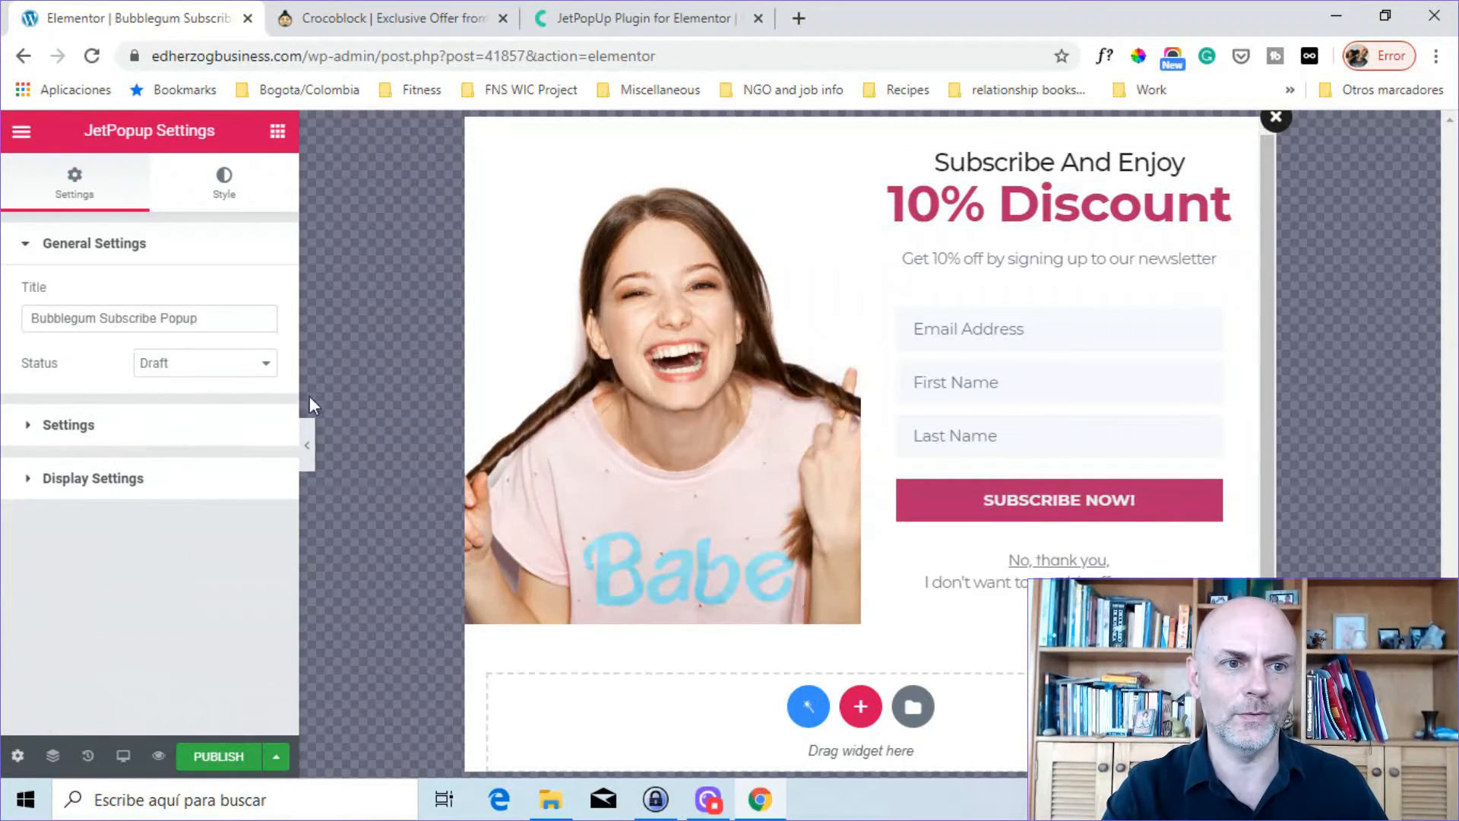
pyautogui.moveTo(8, 316)
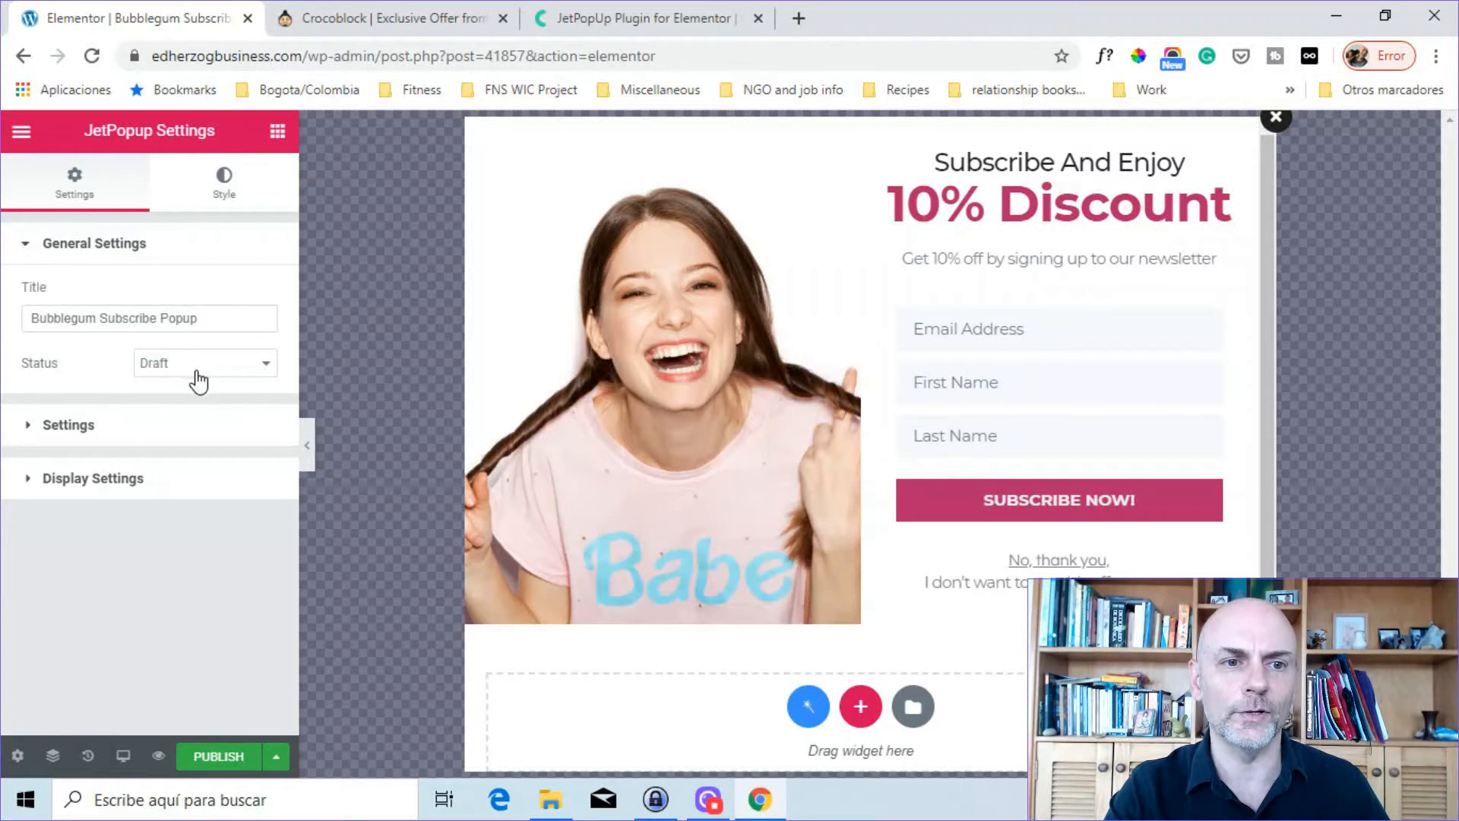
# Expand Settings, try BounceIn and SlideInDown, then set the animation to ZoomIn
pyautogui.click(203, 364)
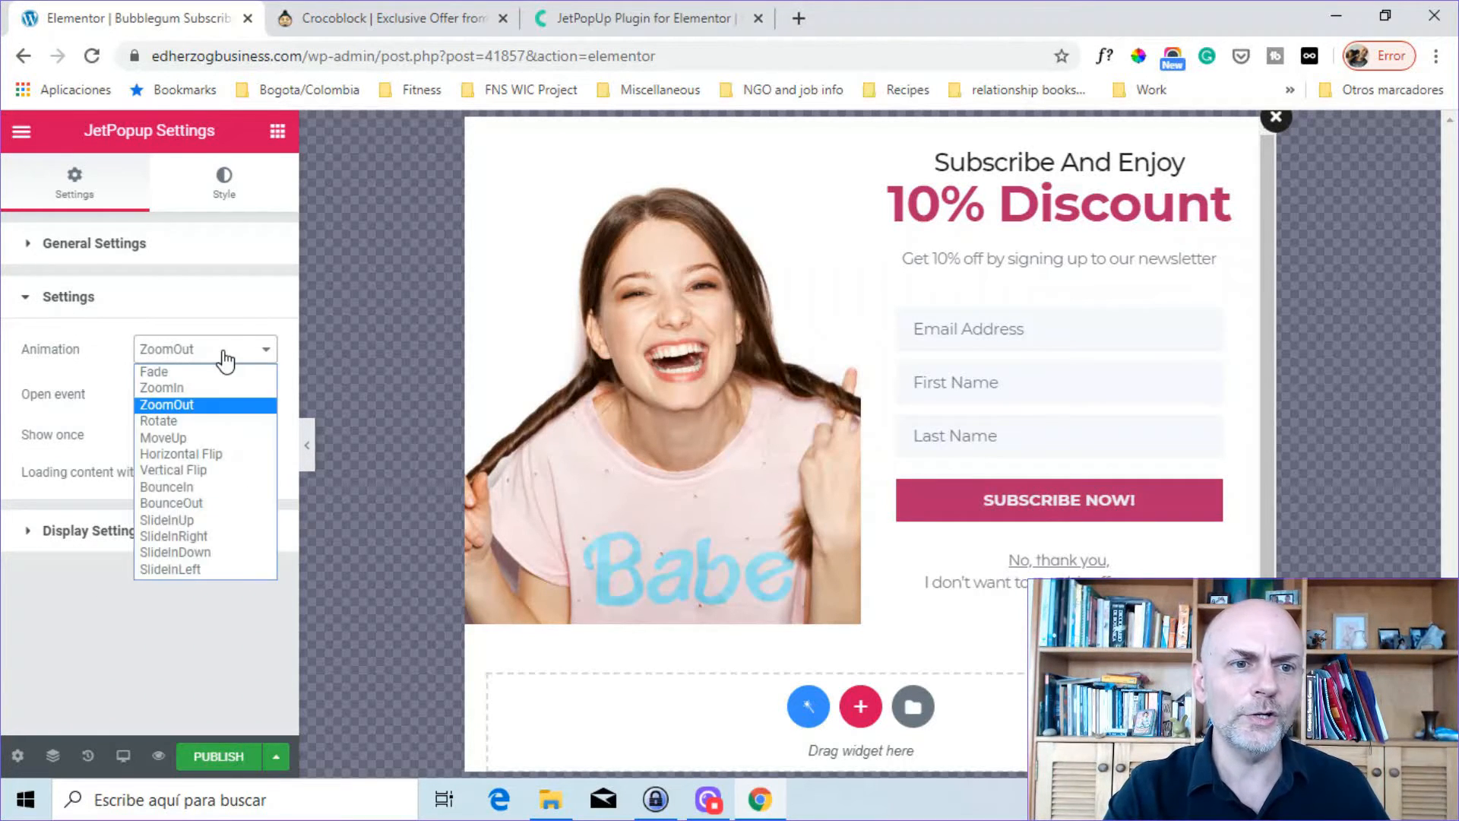
pyautogui.moveTo(165, 486)
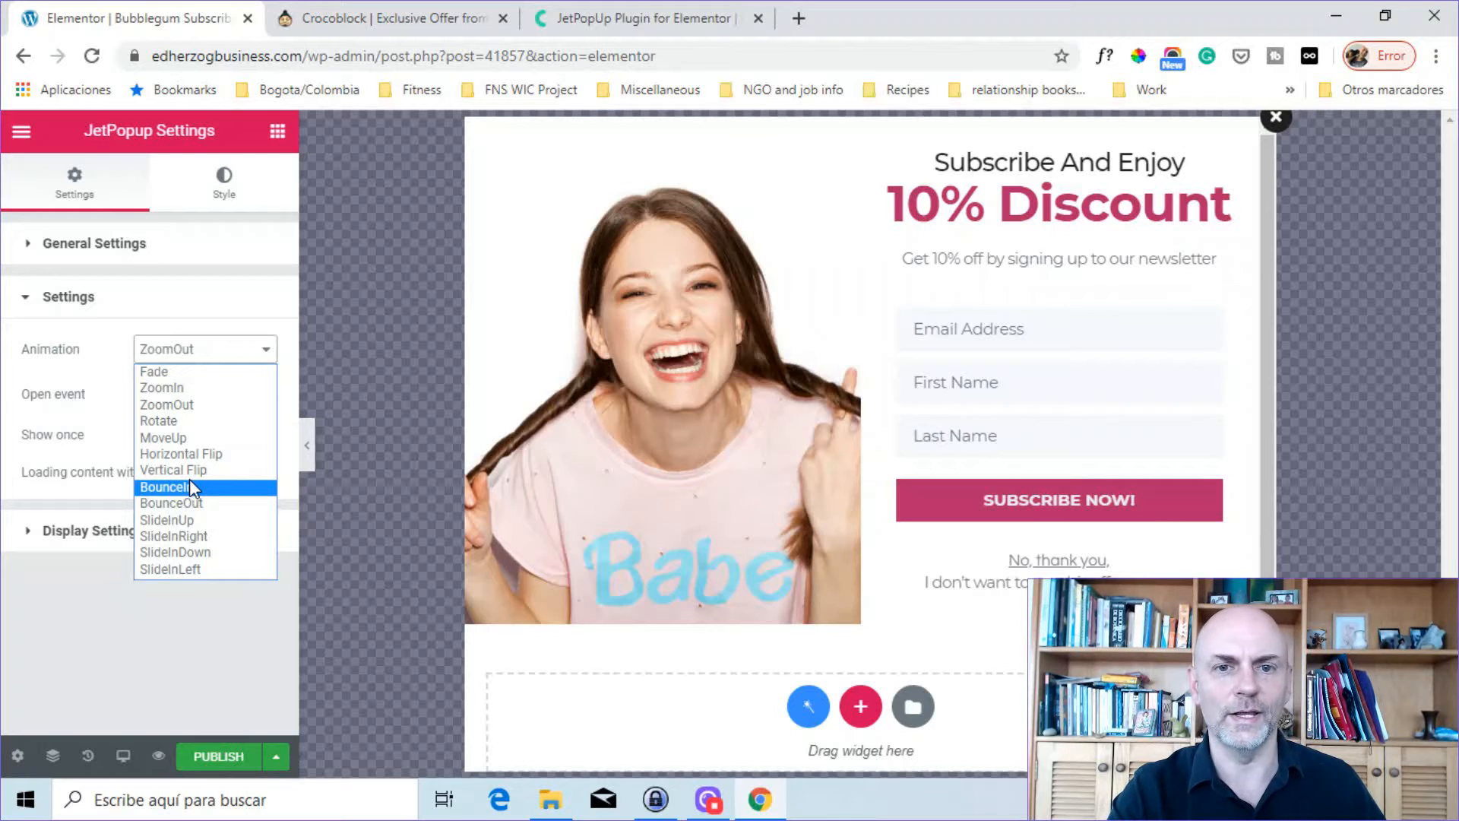
pyautogui.click(167, 487)
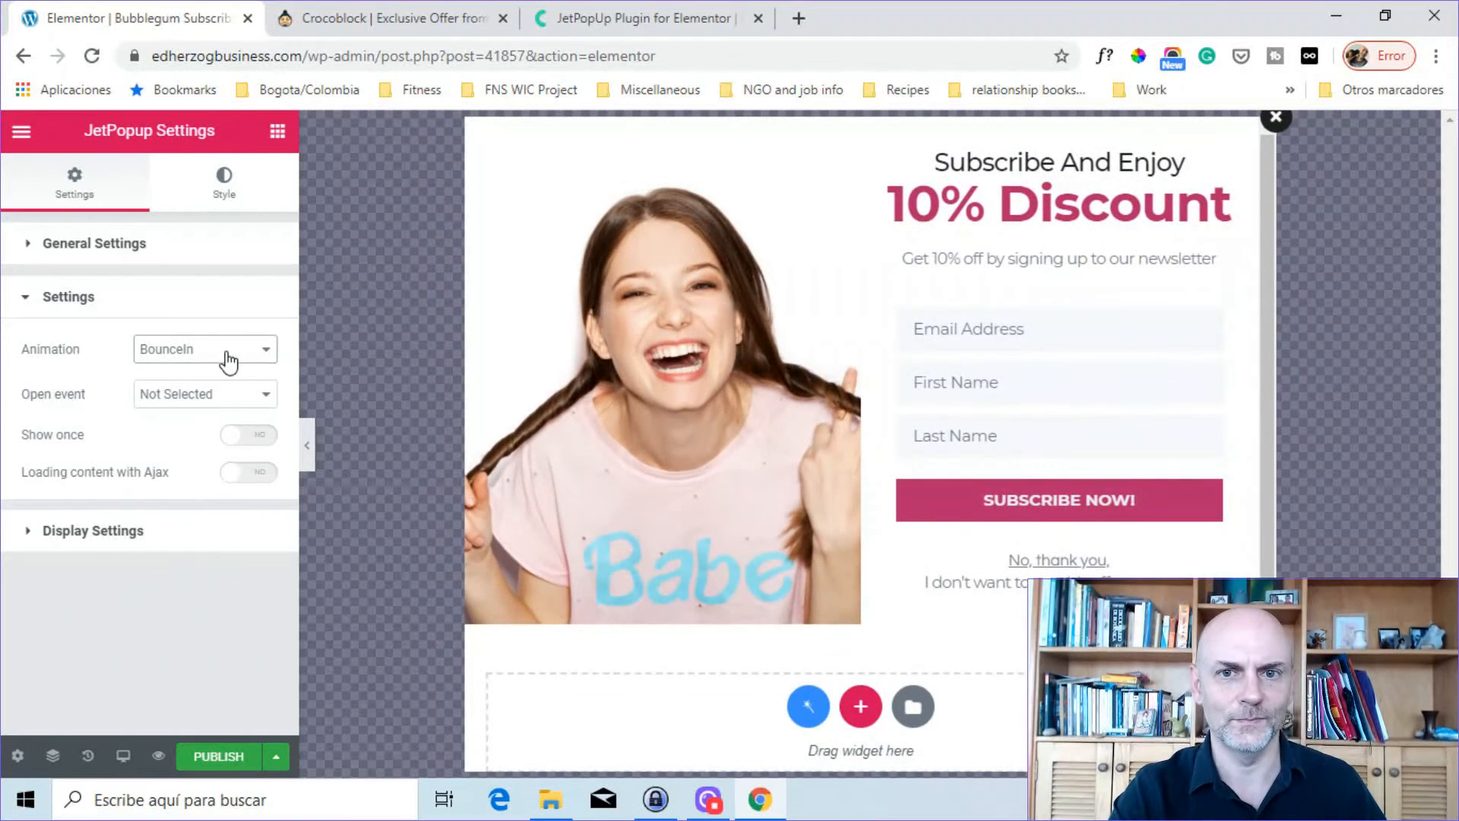
pyautogui.click(204, 348)
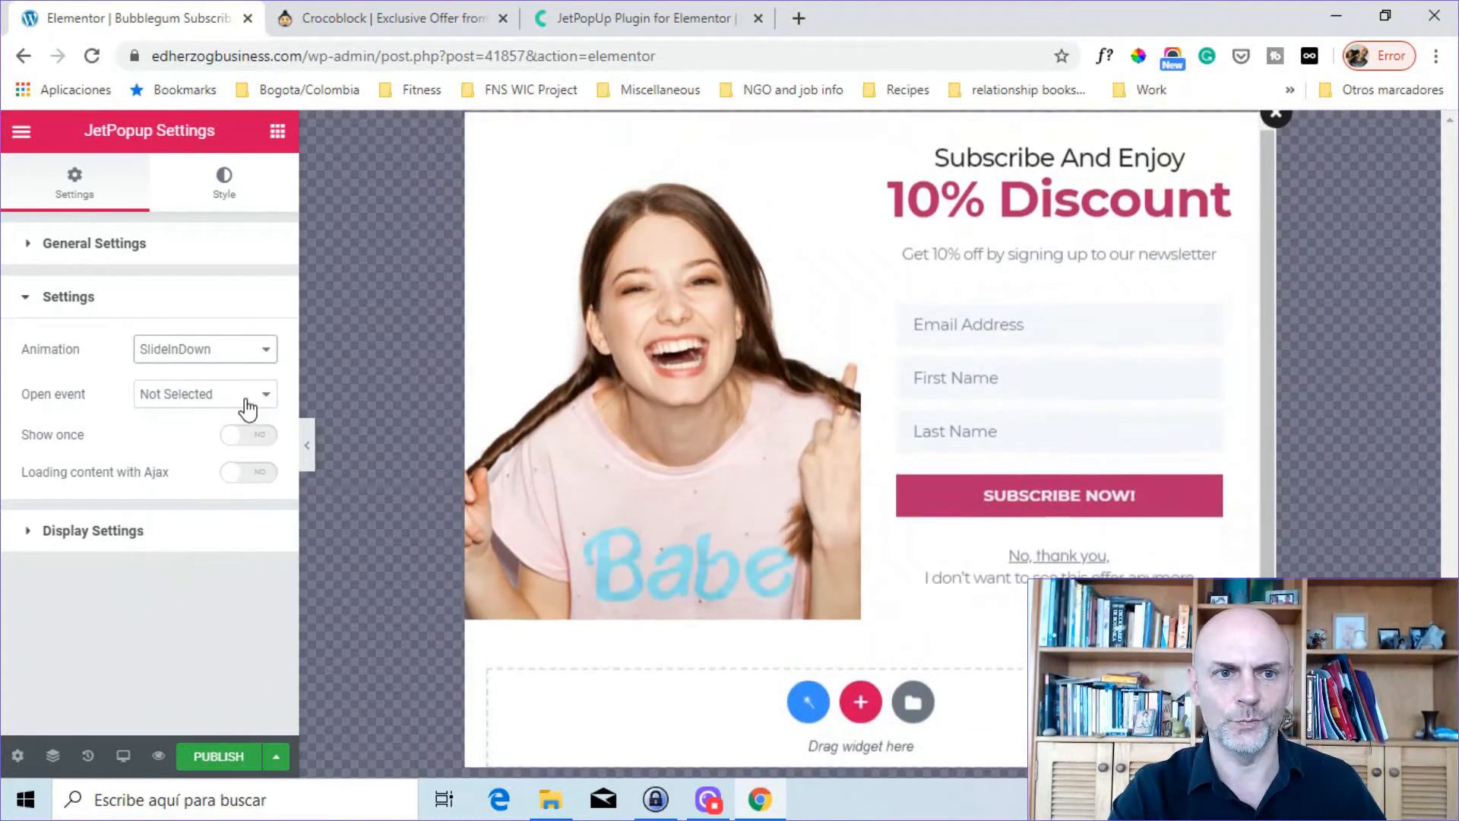
pyautogui.click(204, 348)
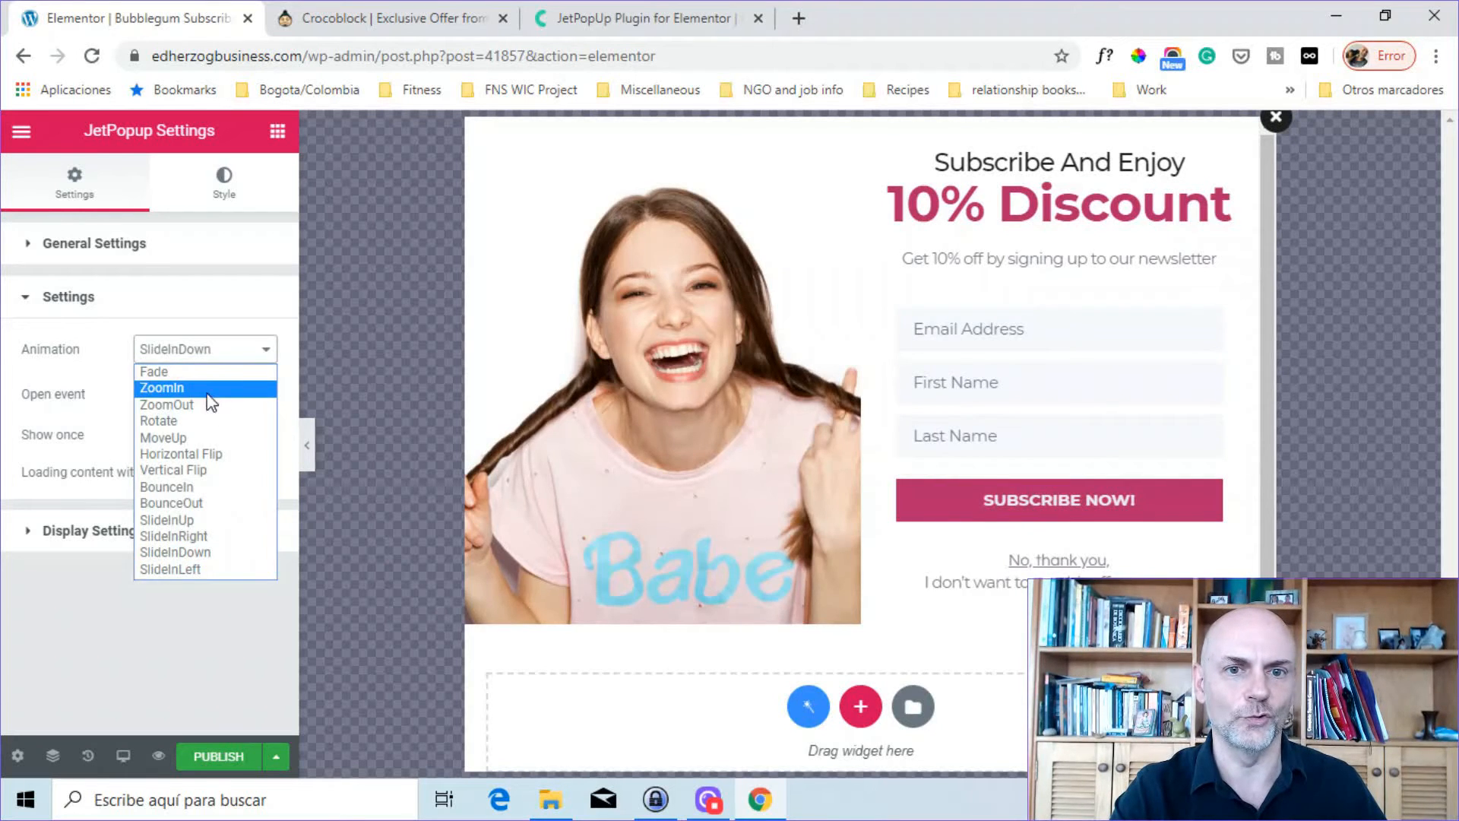
pyautogui.click(161, 386)
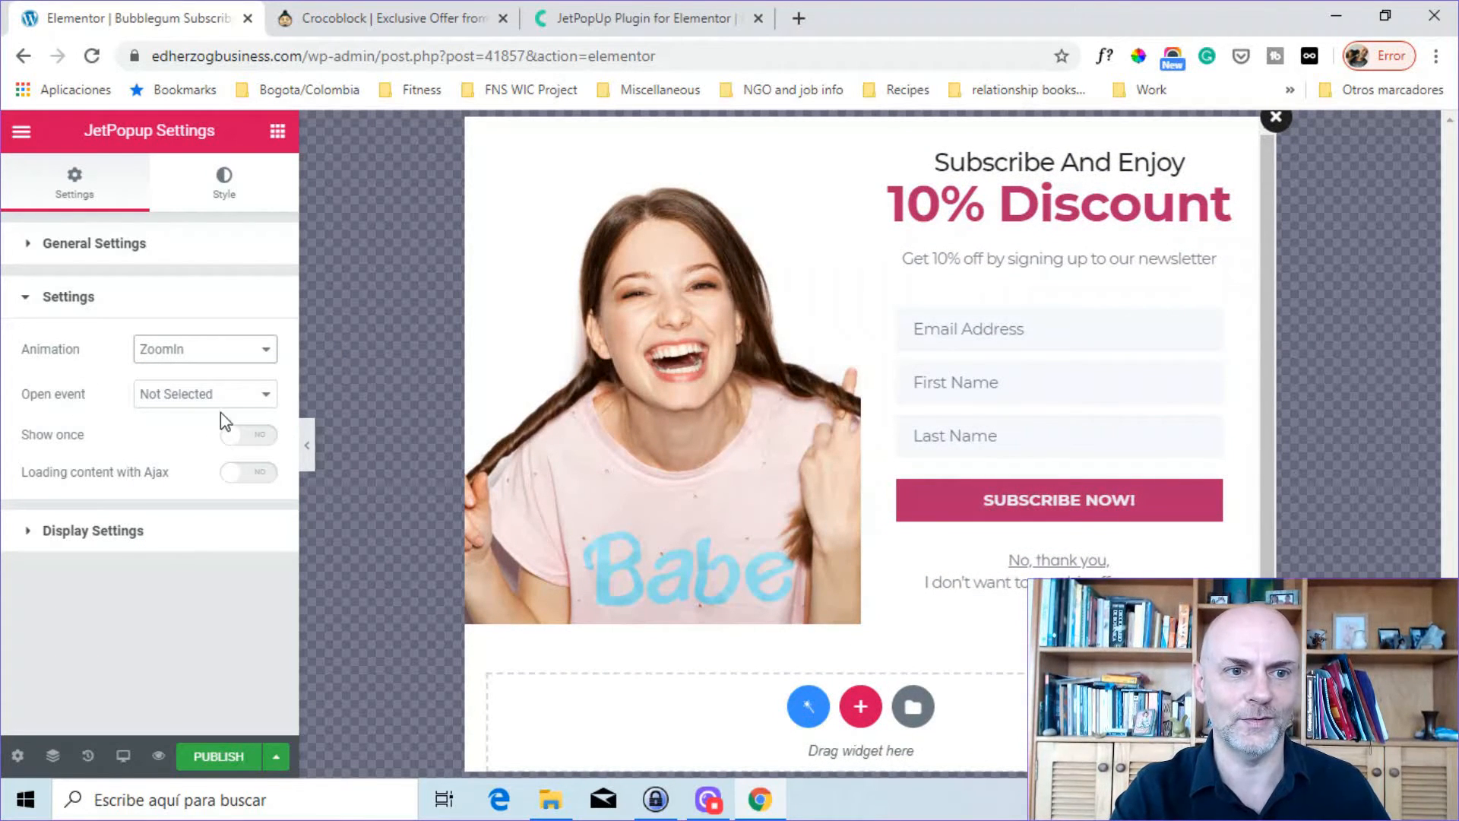
pyautogui.click(203, 393)
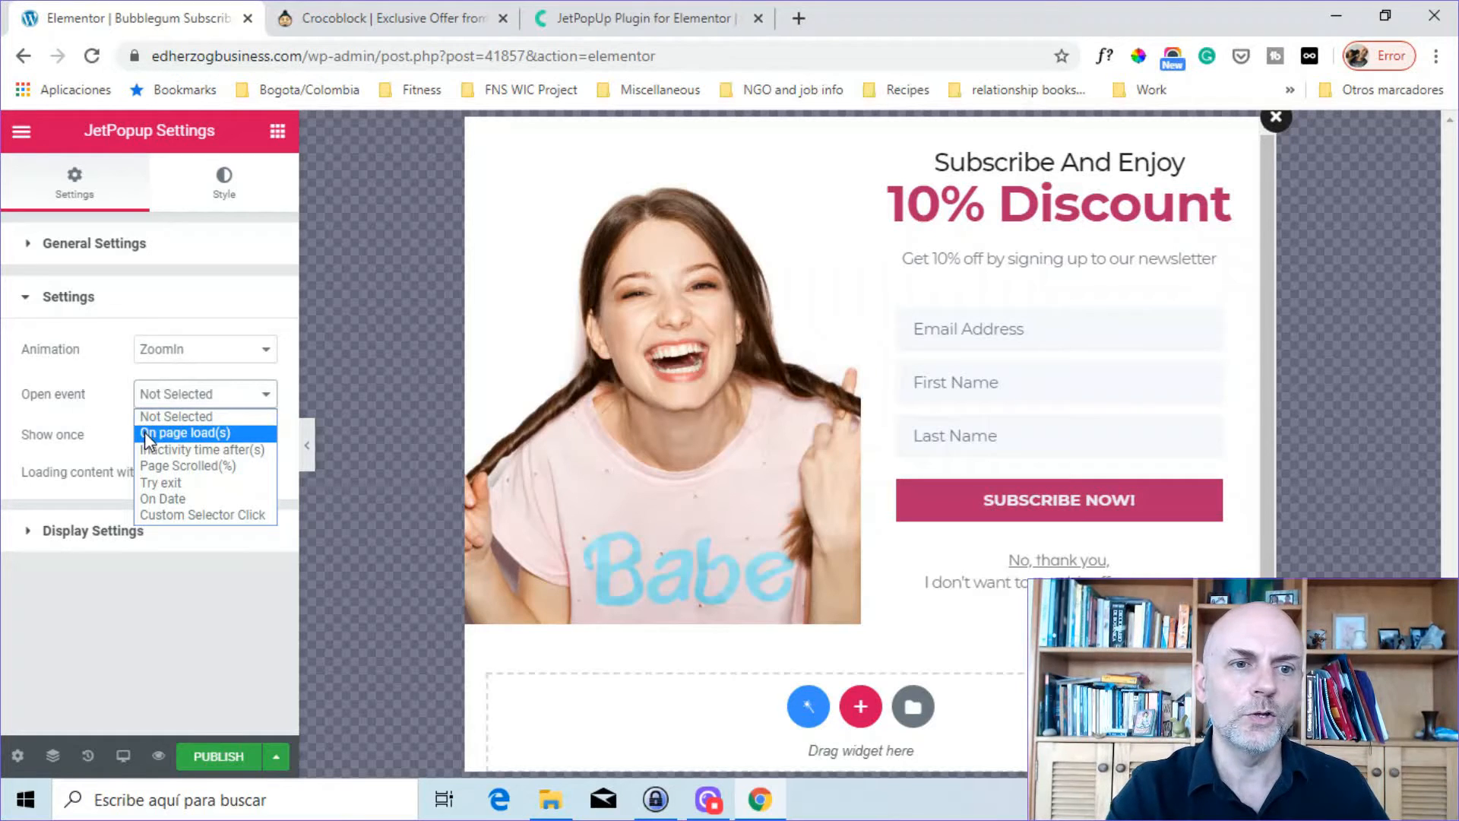
pyautogui.moveTo(221, 465)
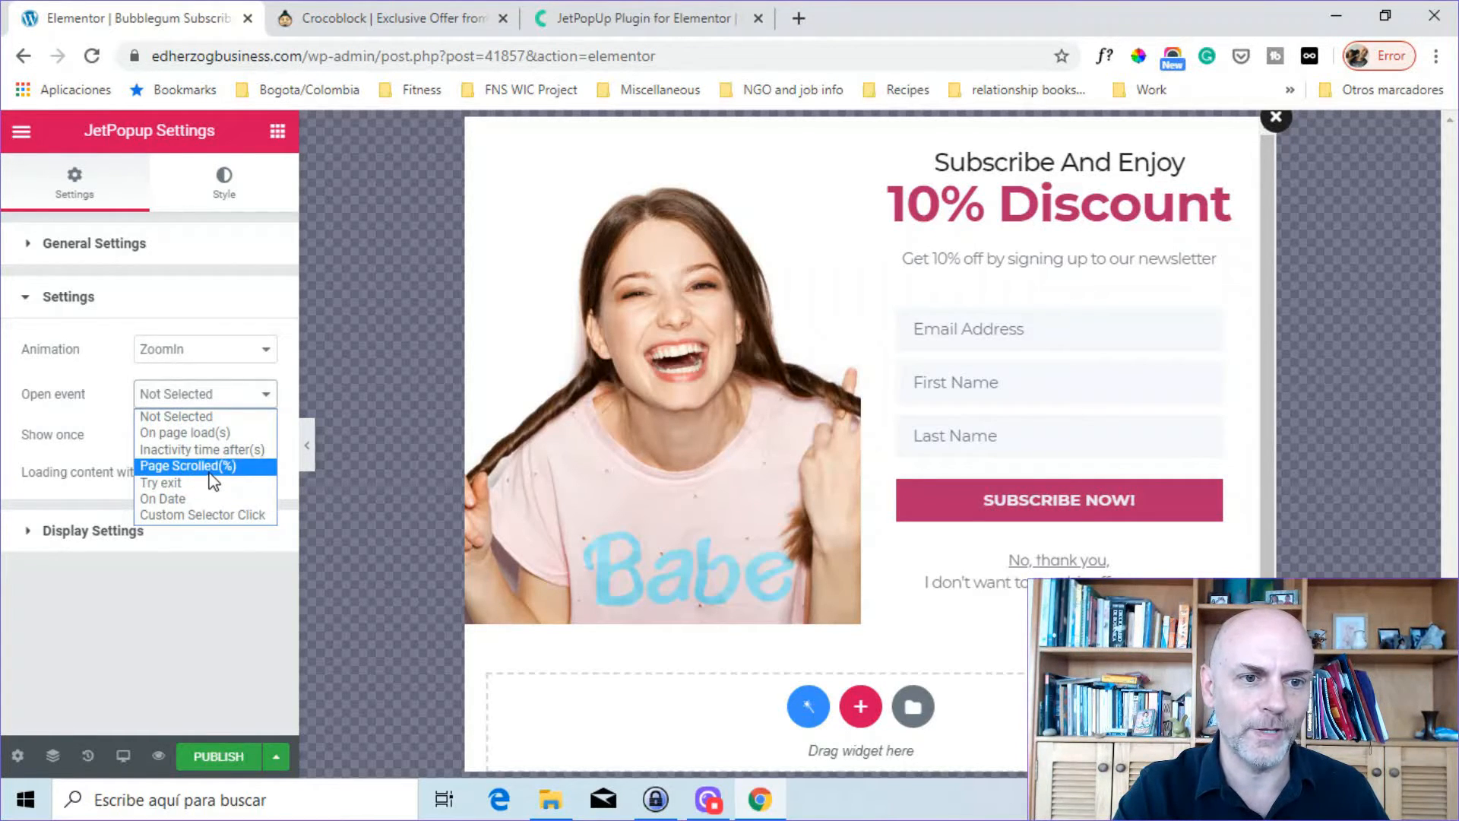
pyautogui.moveTo(195, 499)
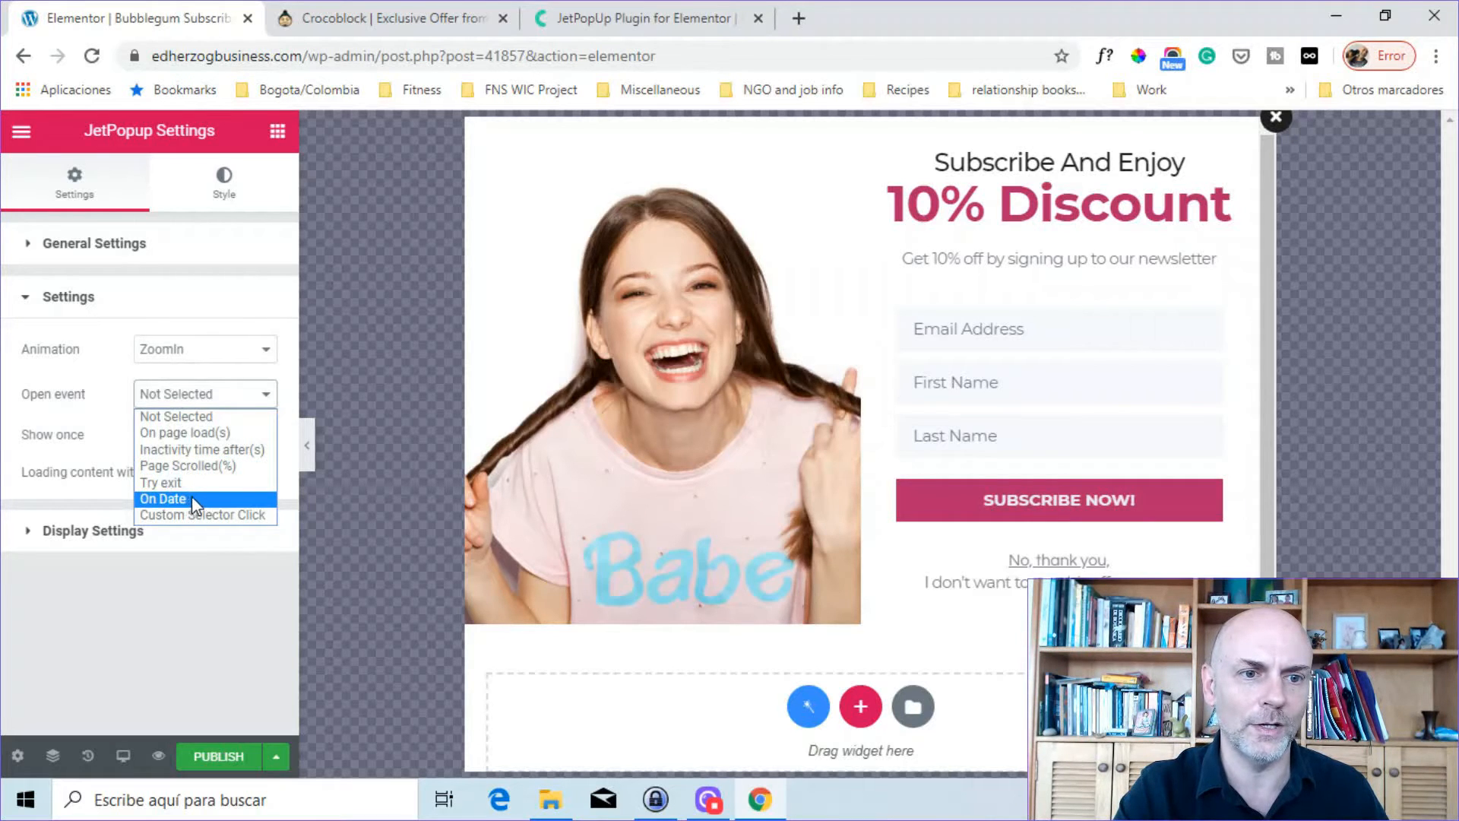
pyautogui.moveTo(204, 514)
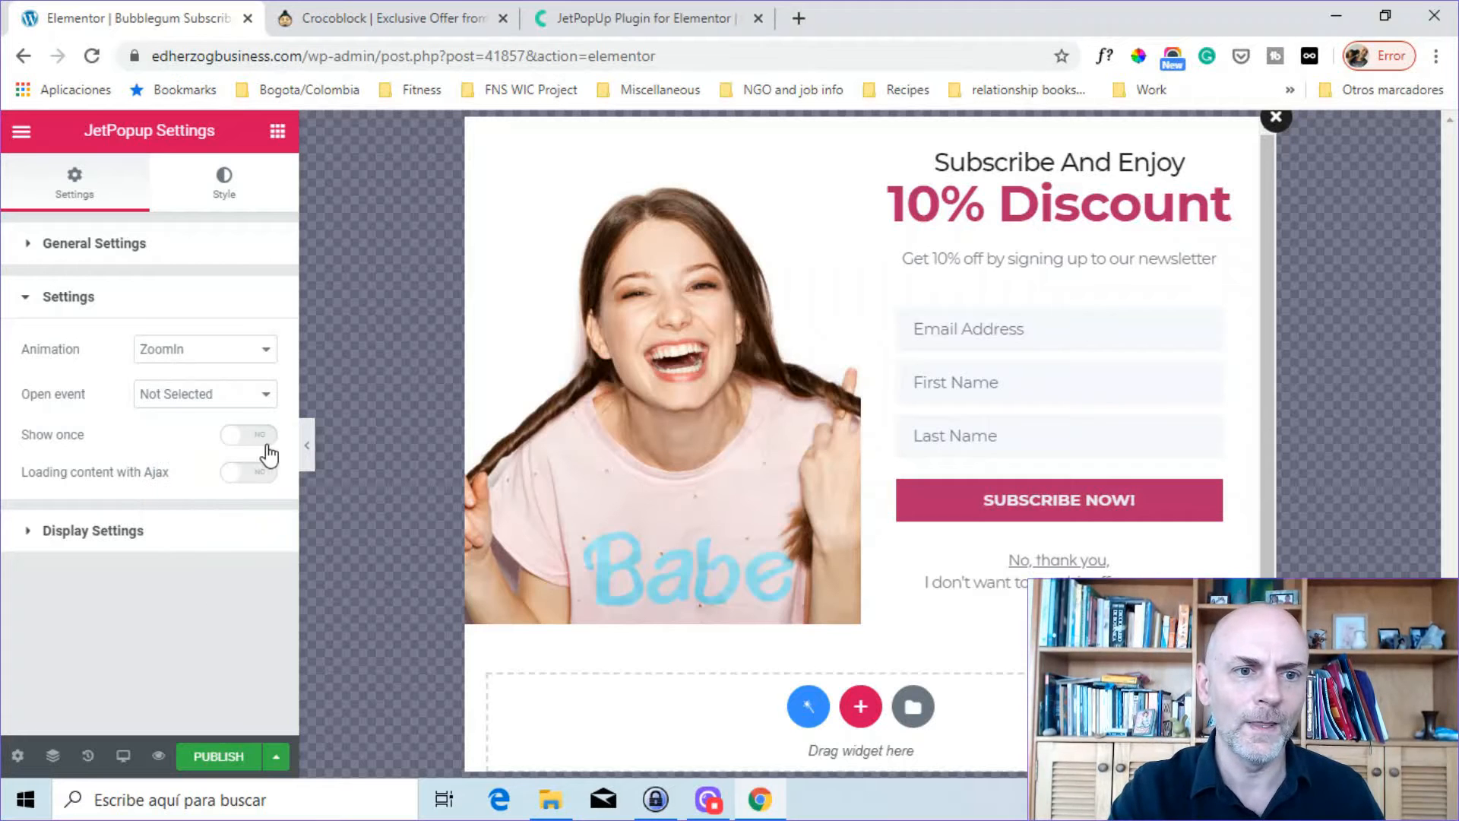
# Enable Show once, view the repeat options, then expand Display Settings
pyautogui.click(248, 435)
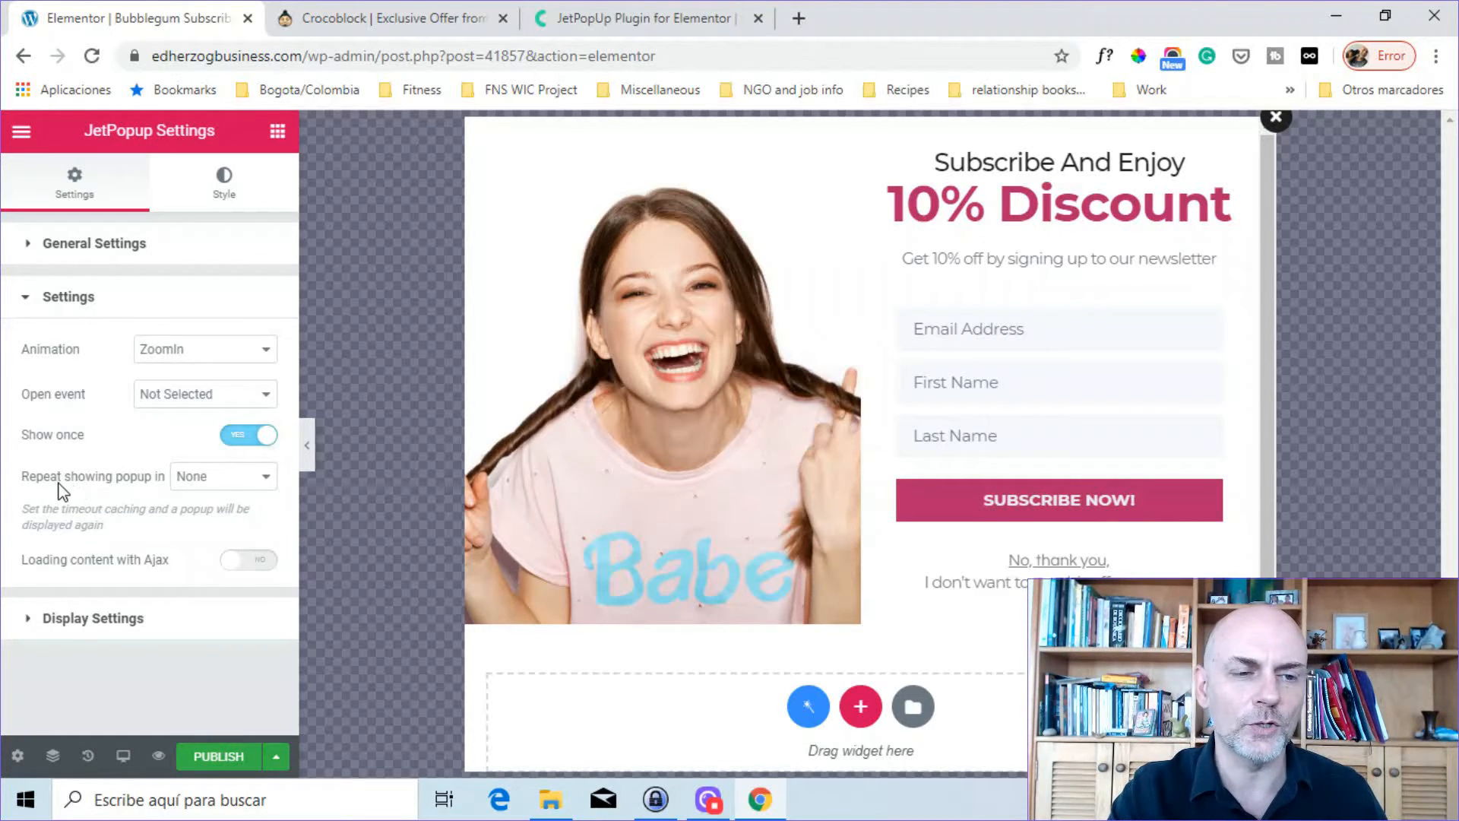
pyautogui.click(221, 476)
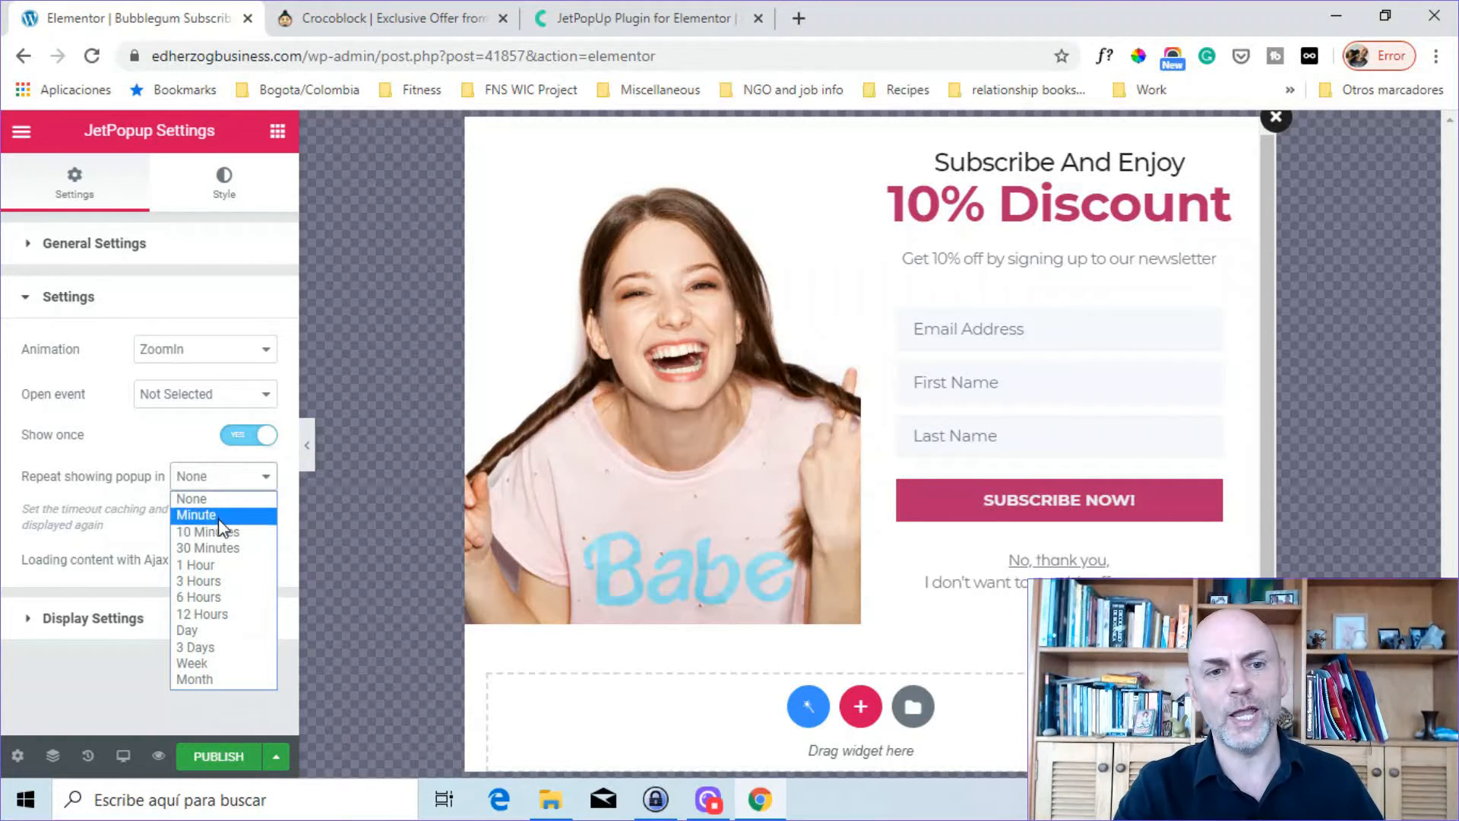
pyautogui.moveTo(208, 531)
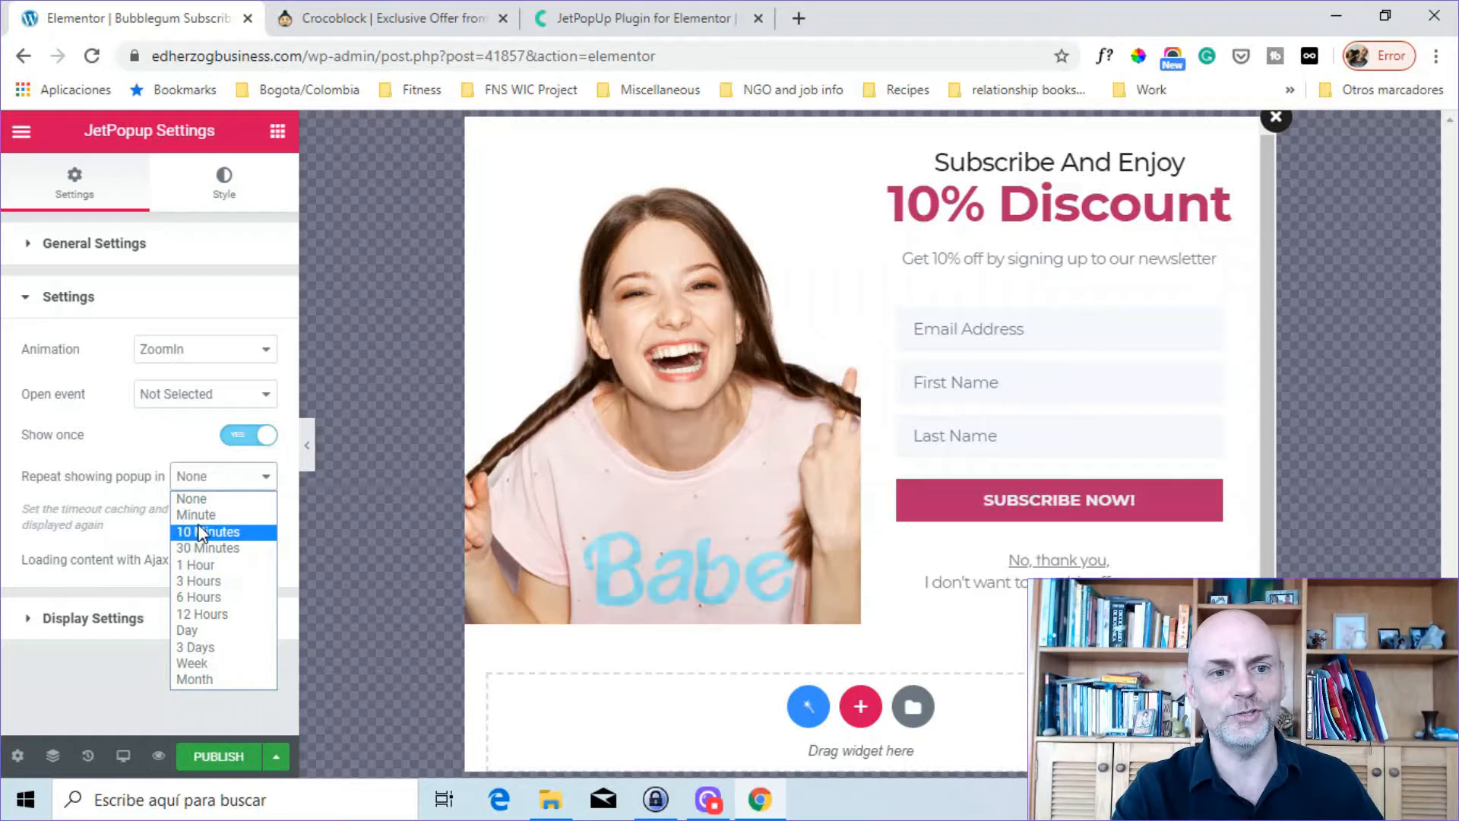
pyautogui.moveTo(196, 514)
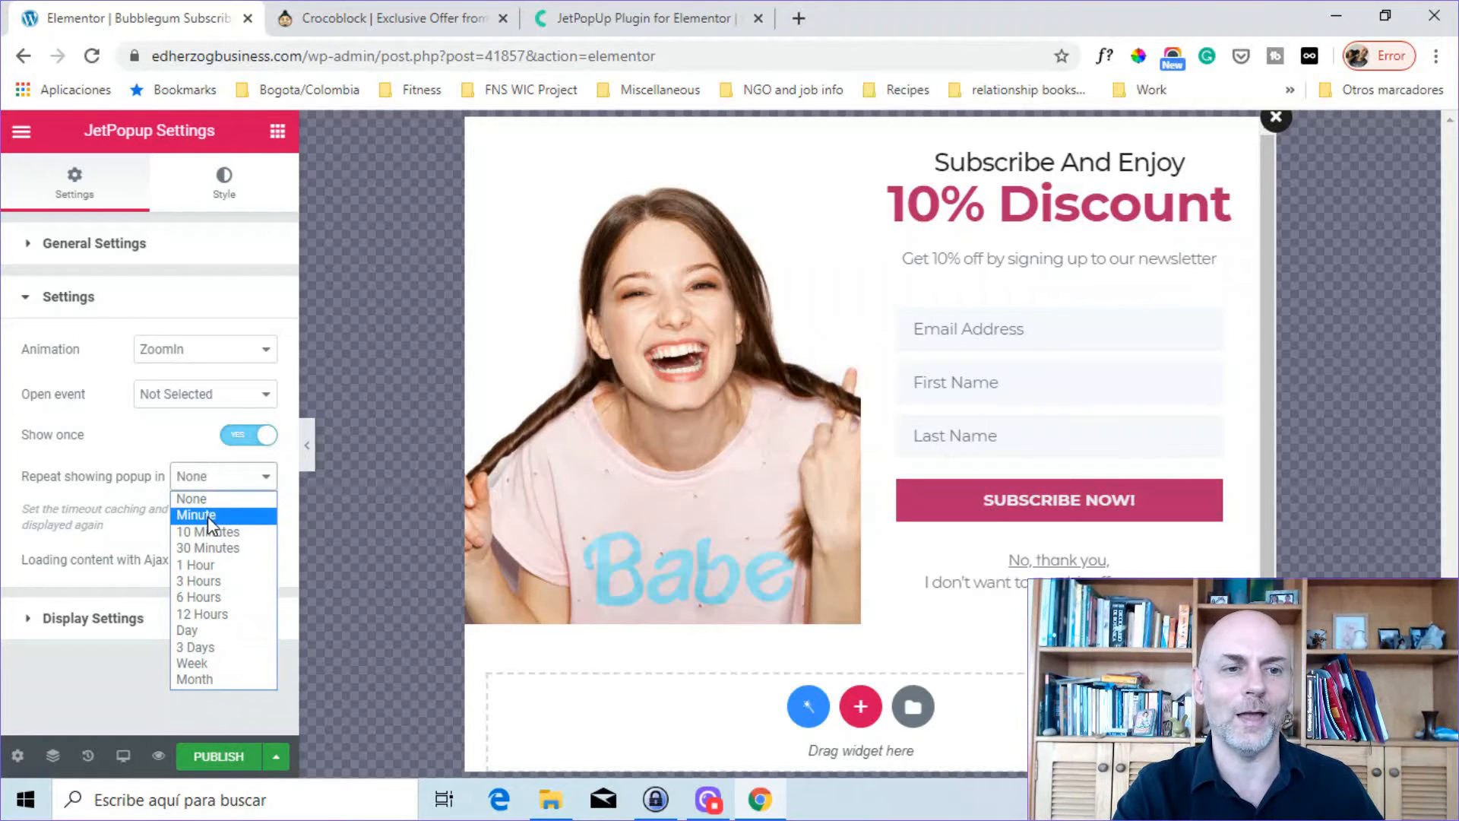
pyautogui.moveTo(193, 679)
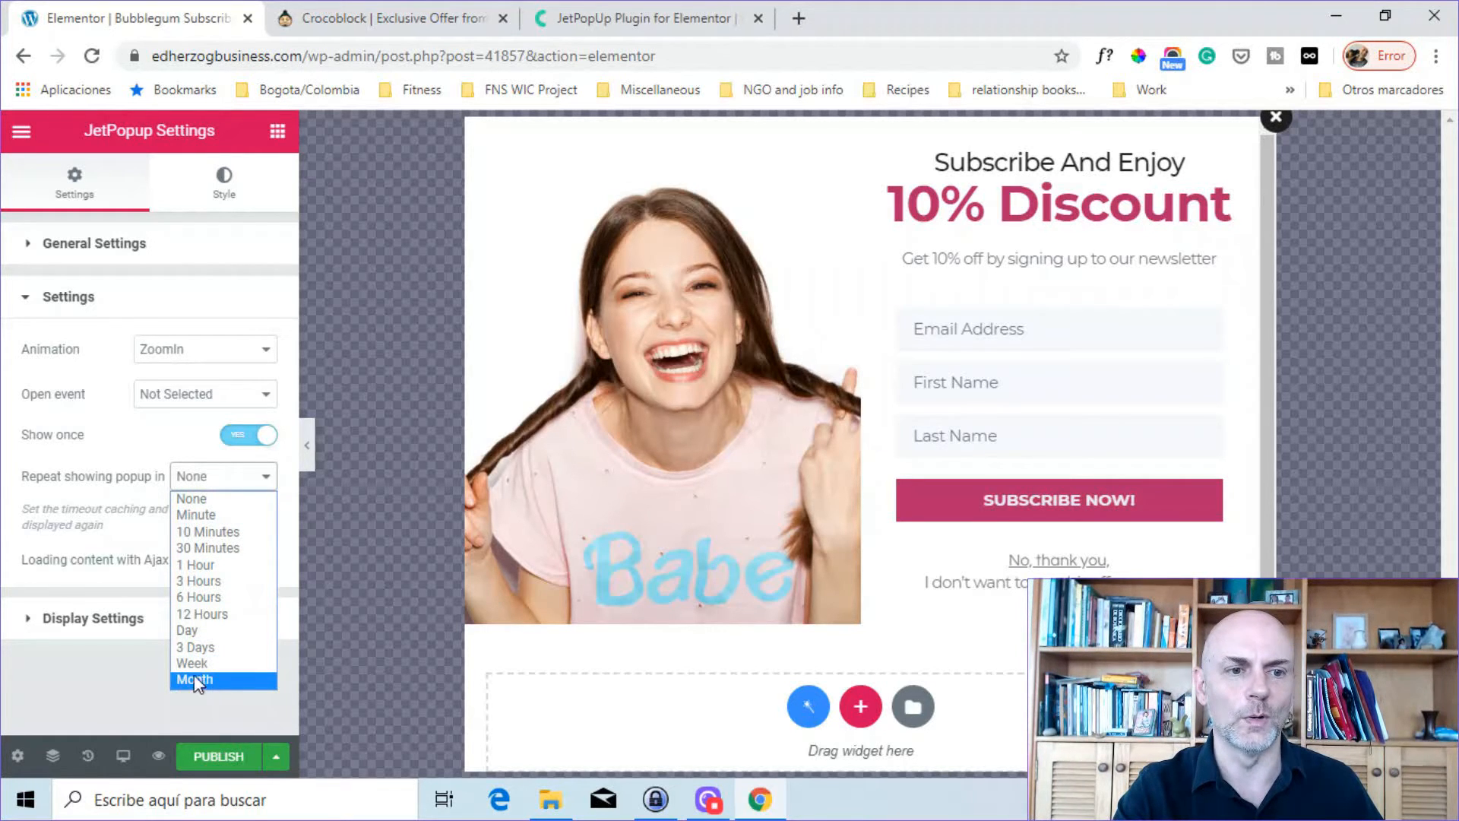
pyautogui.moveTo(63, 468)
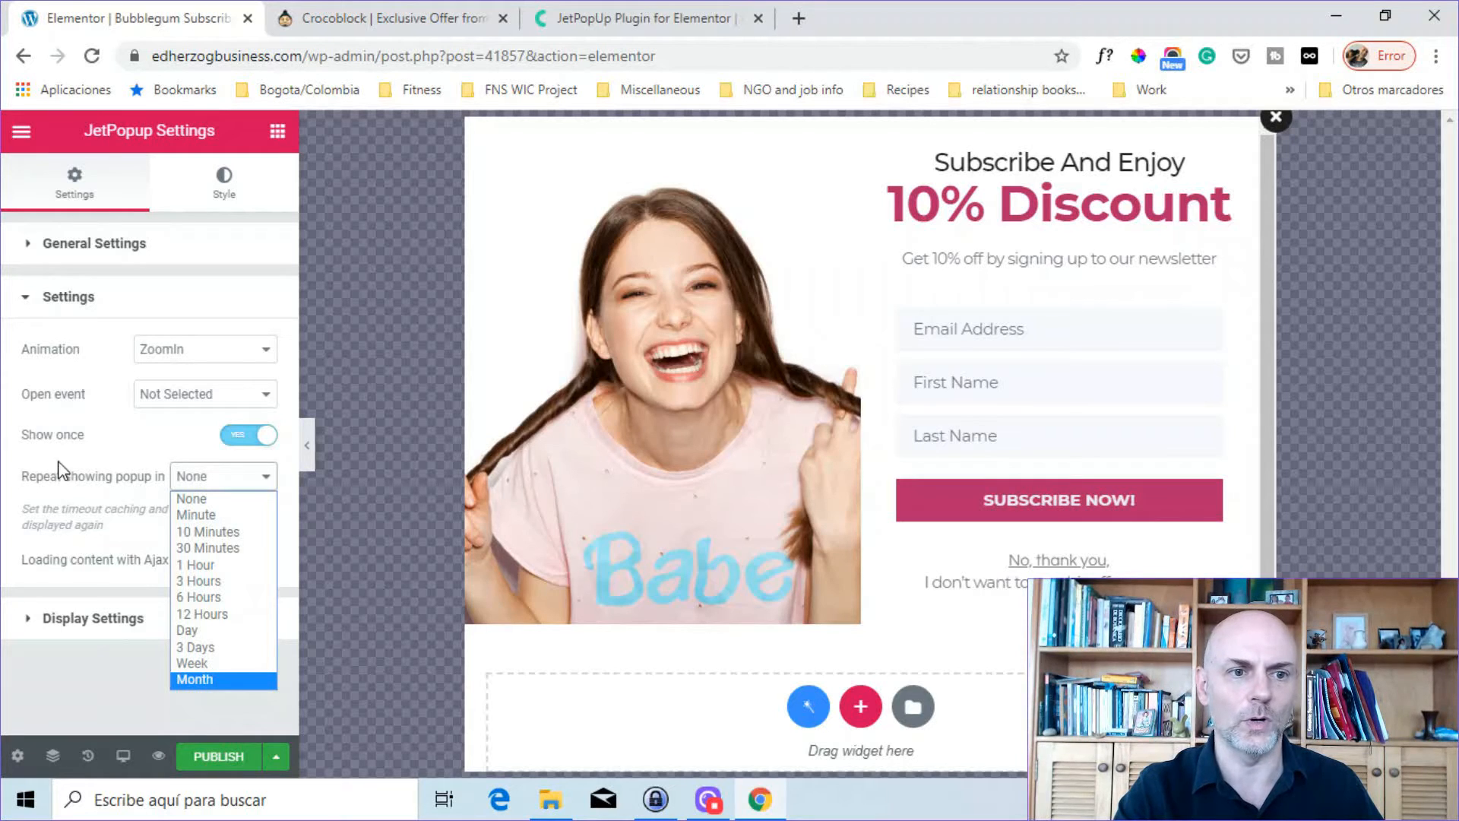
pyautogui.click(221, 476)
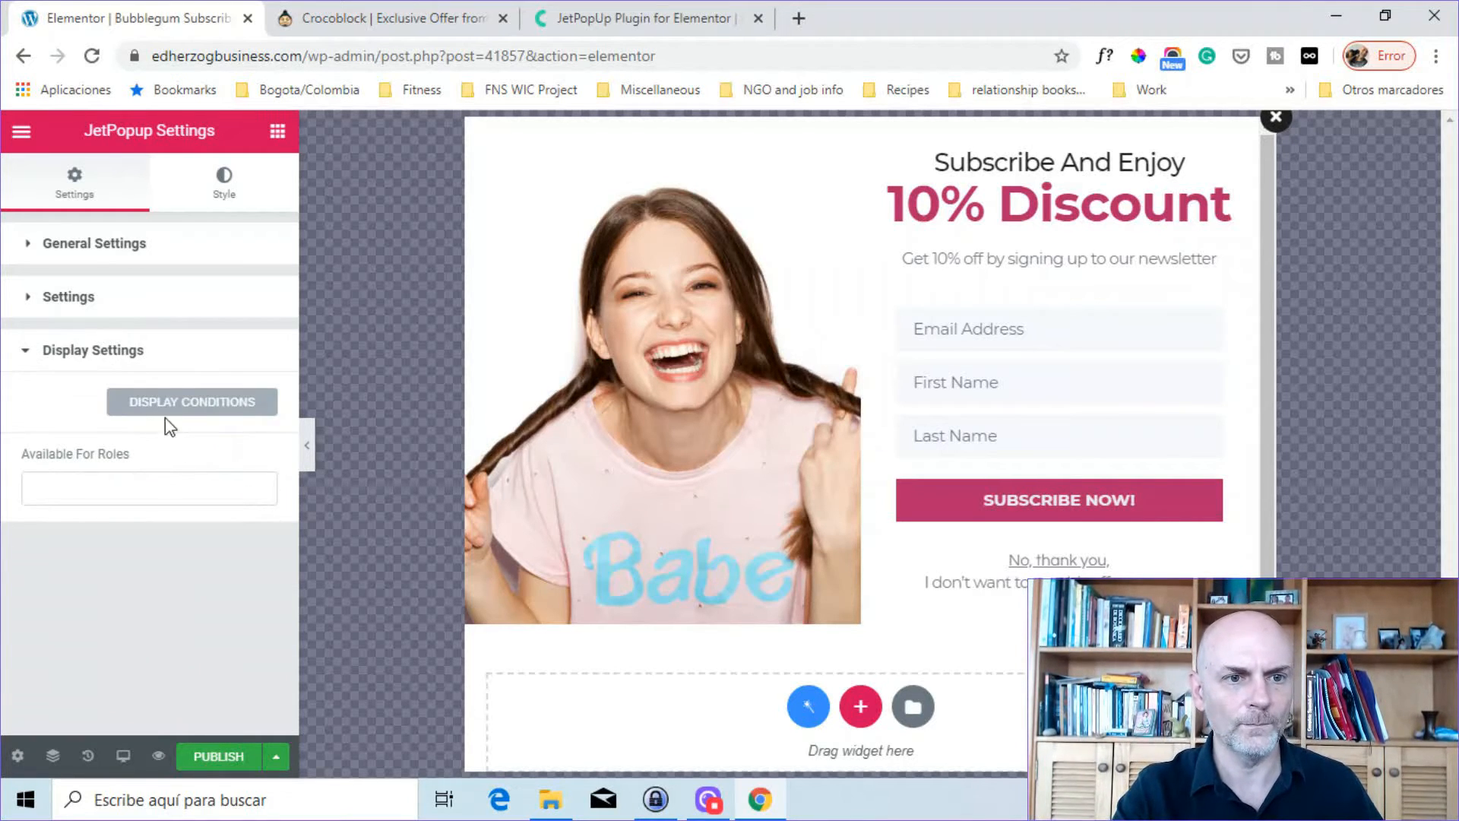
# Add include conditions for Entire Site and Singular Page 'Sample Page'
pyautogui.click(191, 401)
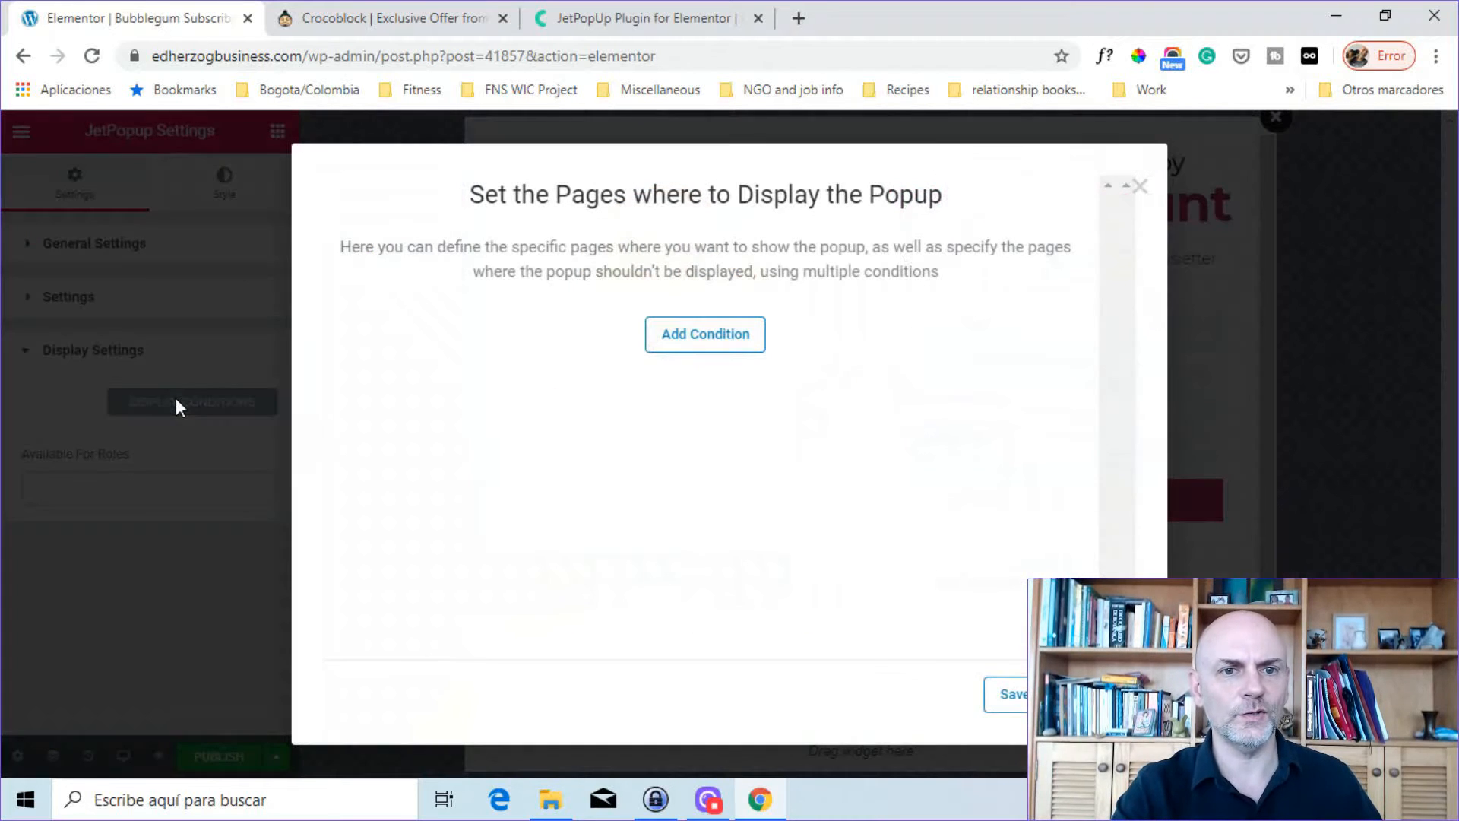
pyautogui.click(704, 335)
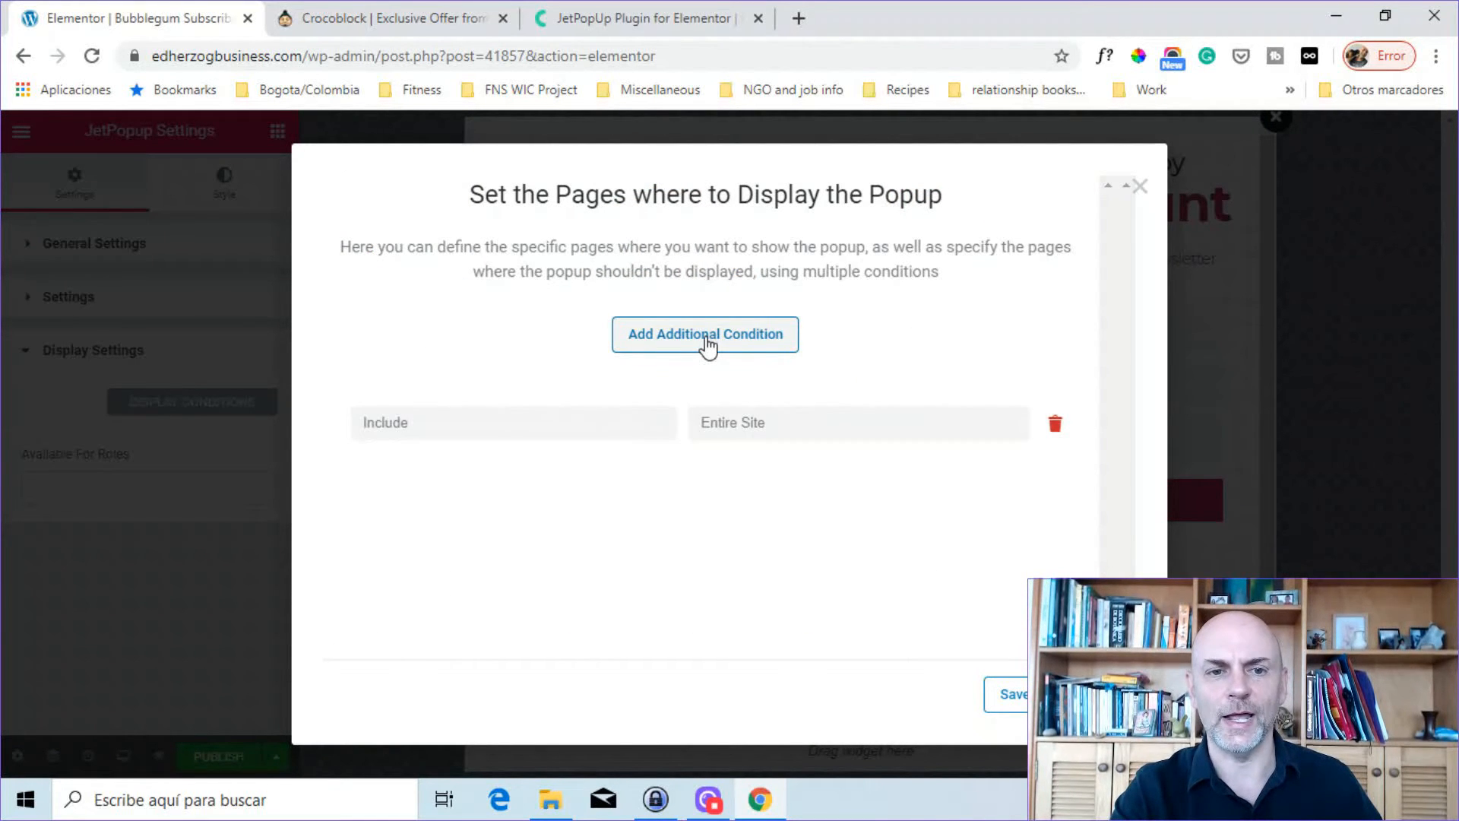
pyautogui.moveTo(717, 472)
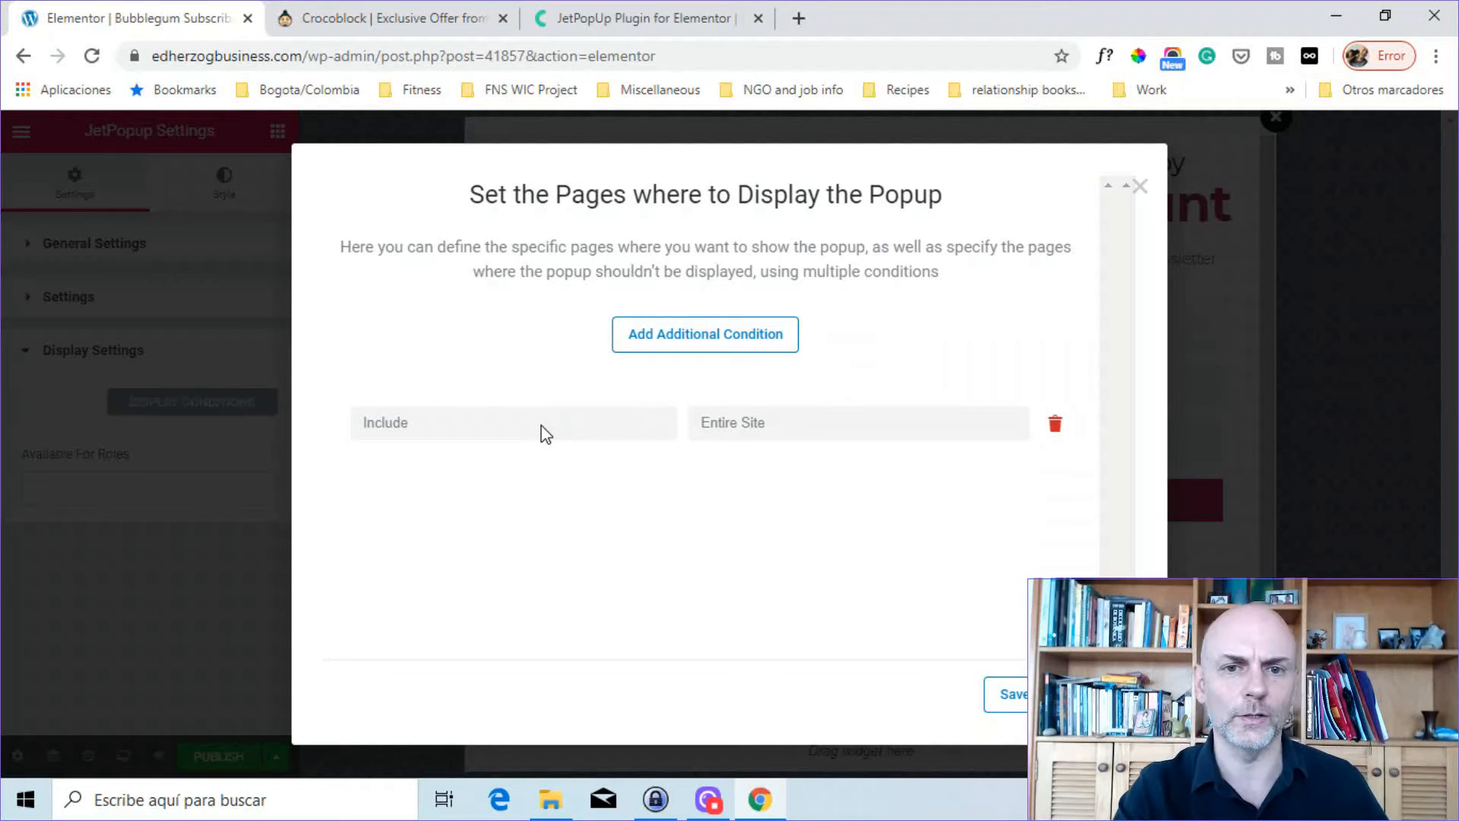
pyautogui.moveTo(759, 431)
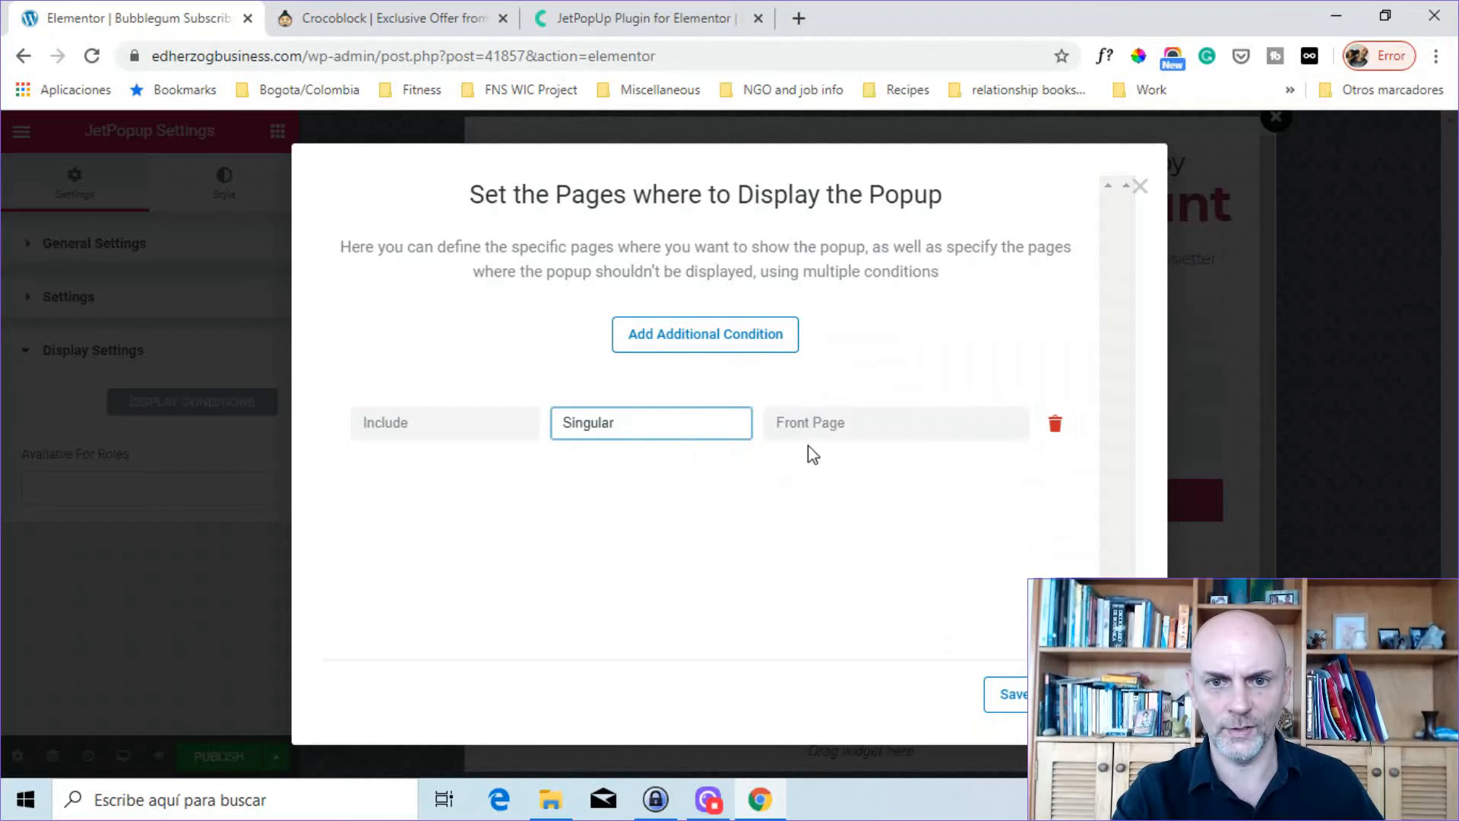
pyautogui.click(894, 423)
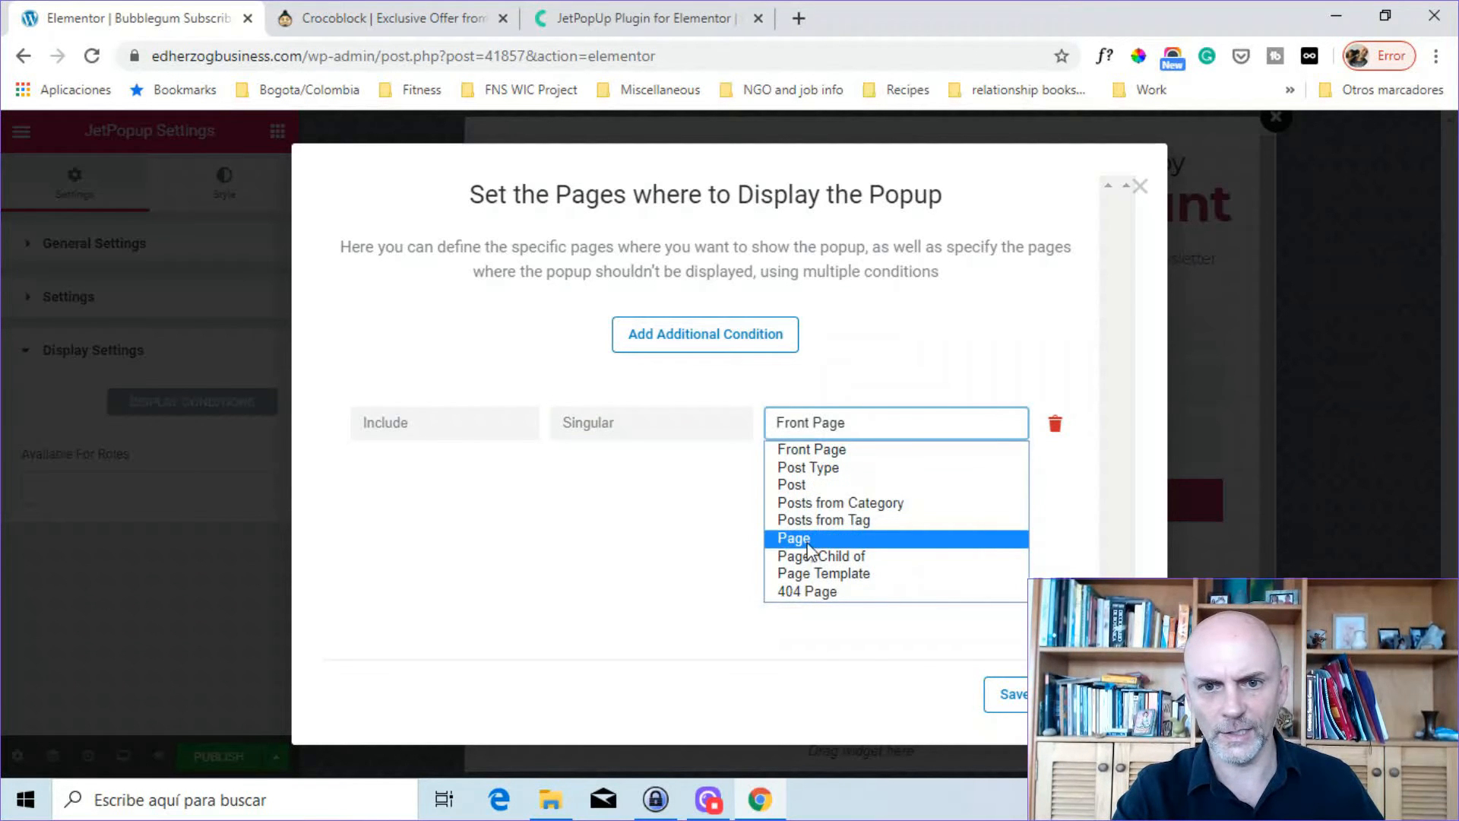
pyautogui.click(792, 538)
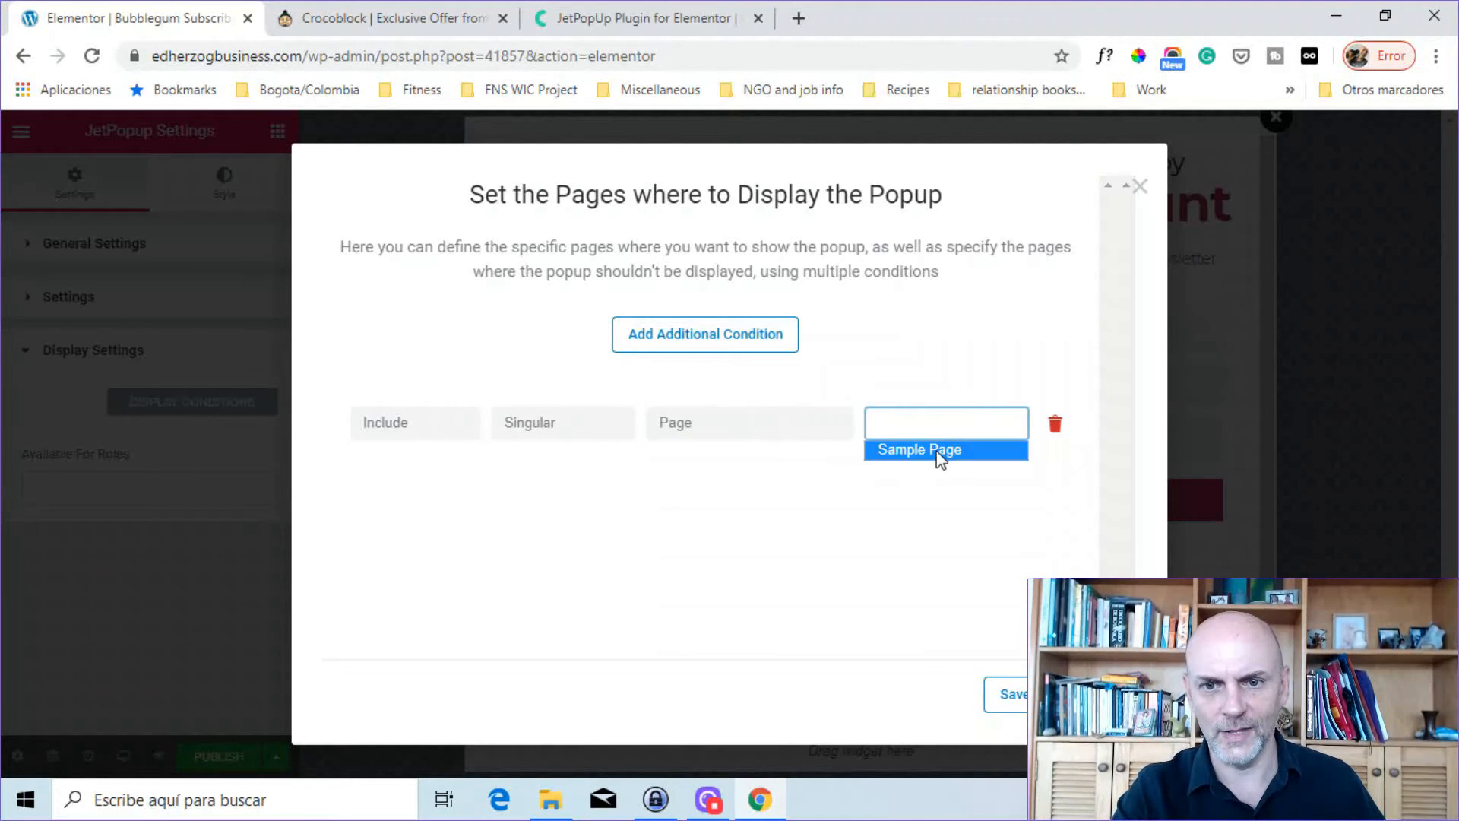
pyautogui.click(918, 450)
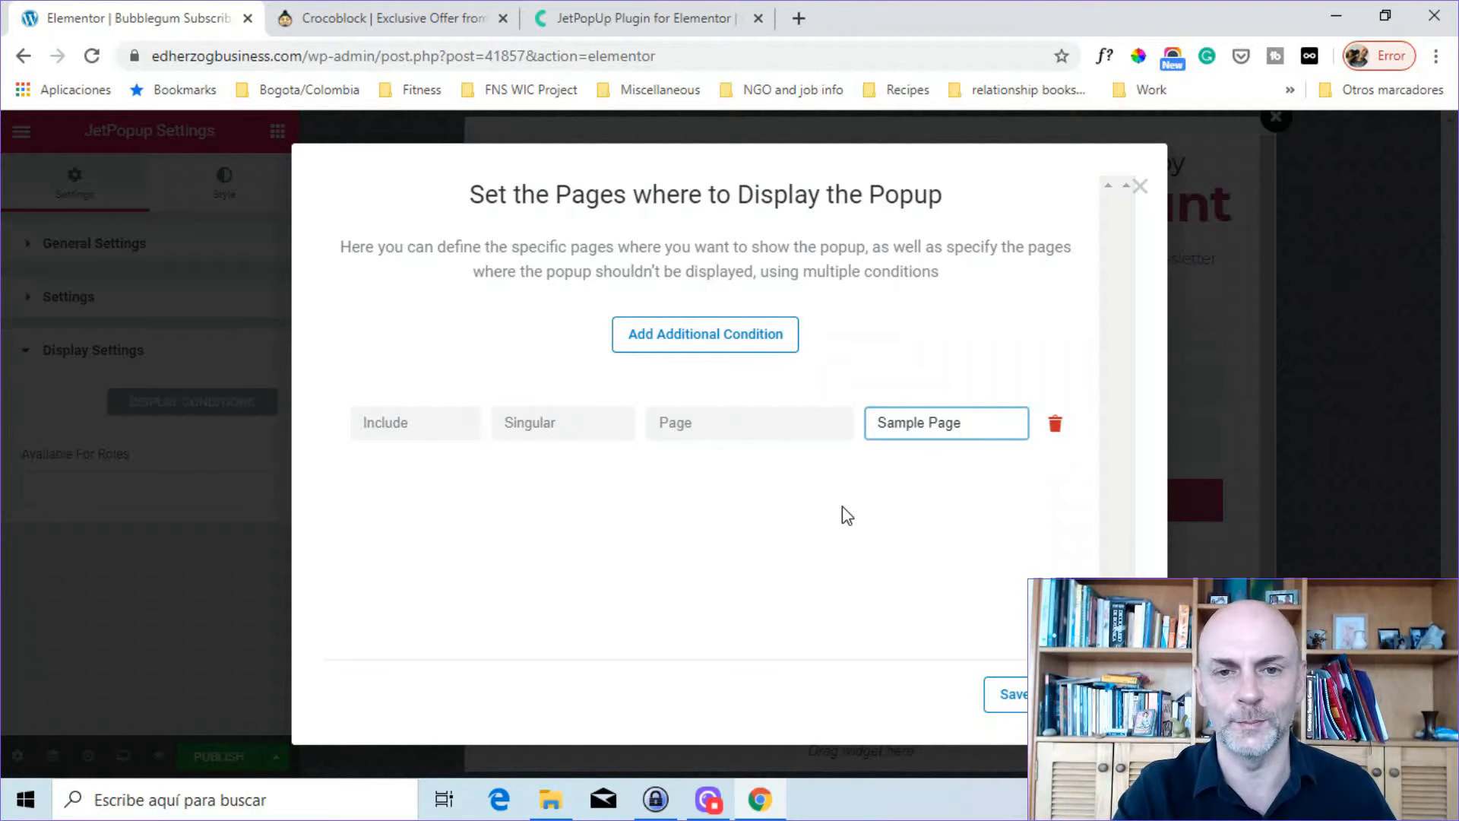
pyautogui.click(704, 335)
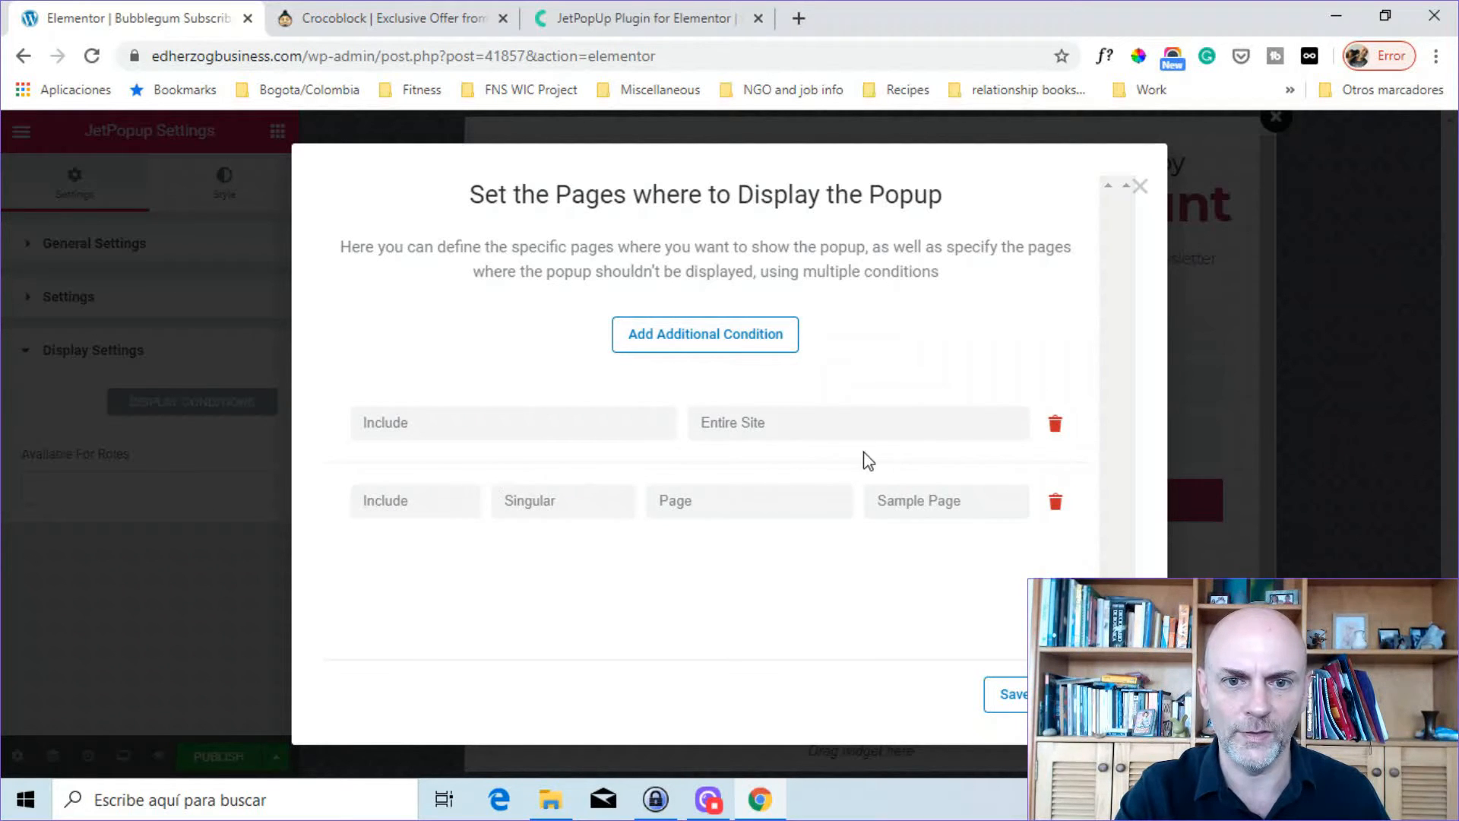
pyautogui.moveTo(1057, 506)
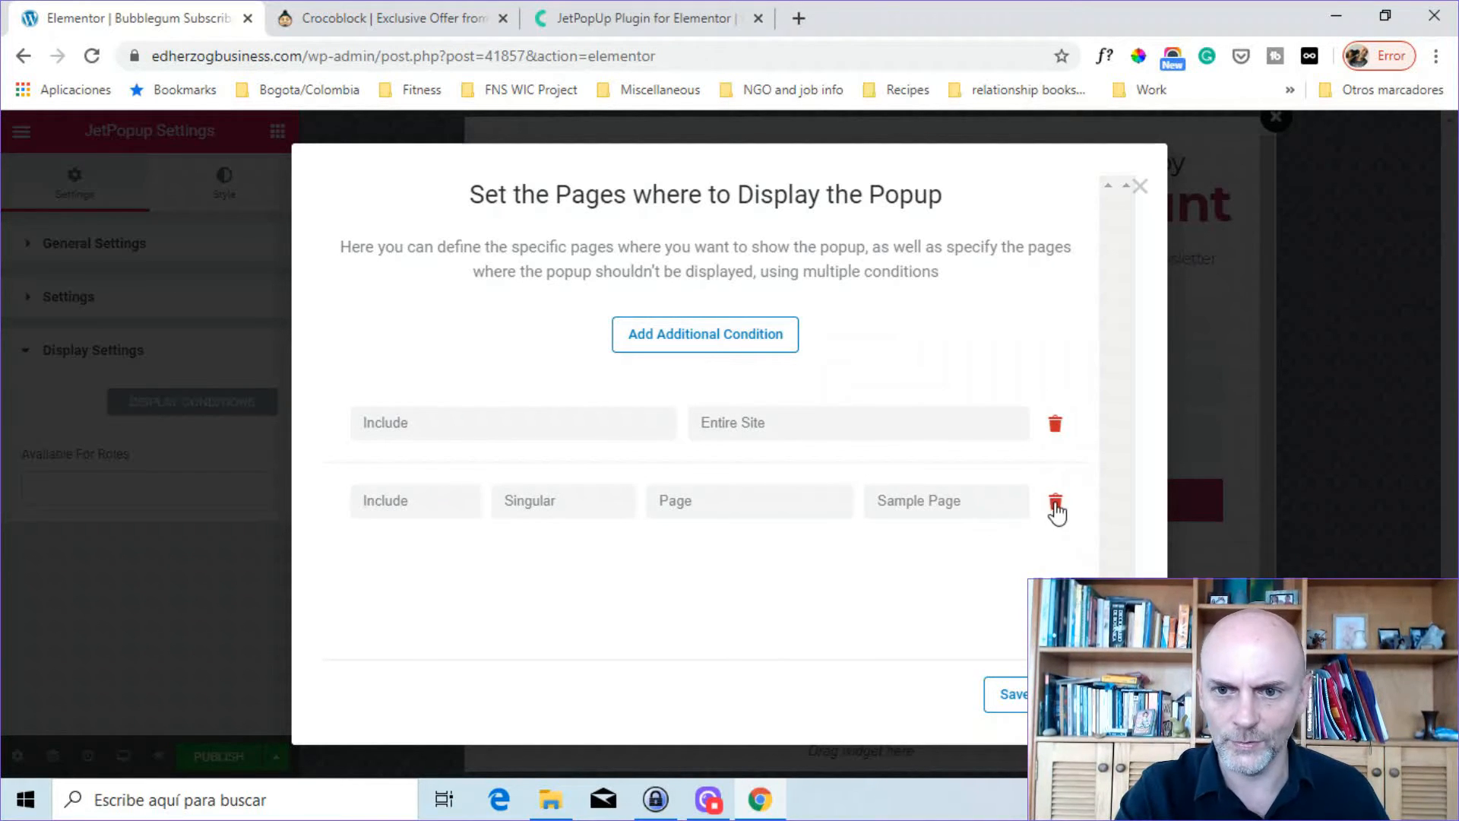
# Replace the Sample Page rule with Exclude > Singular > Posts and save
pyautogui.click(1054, 506)
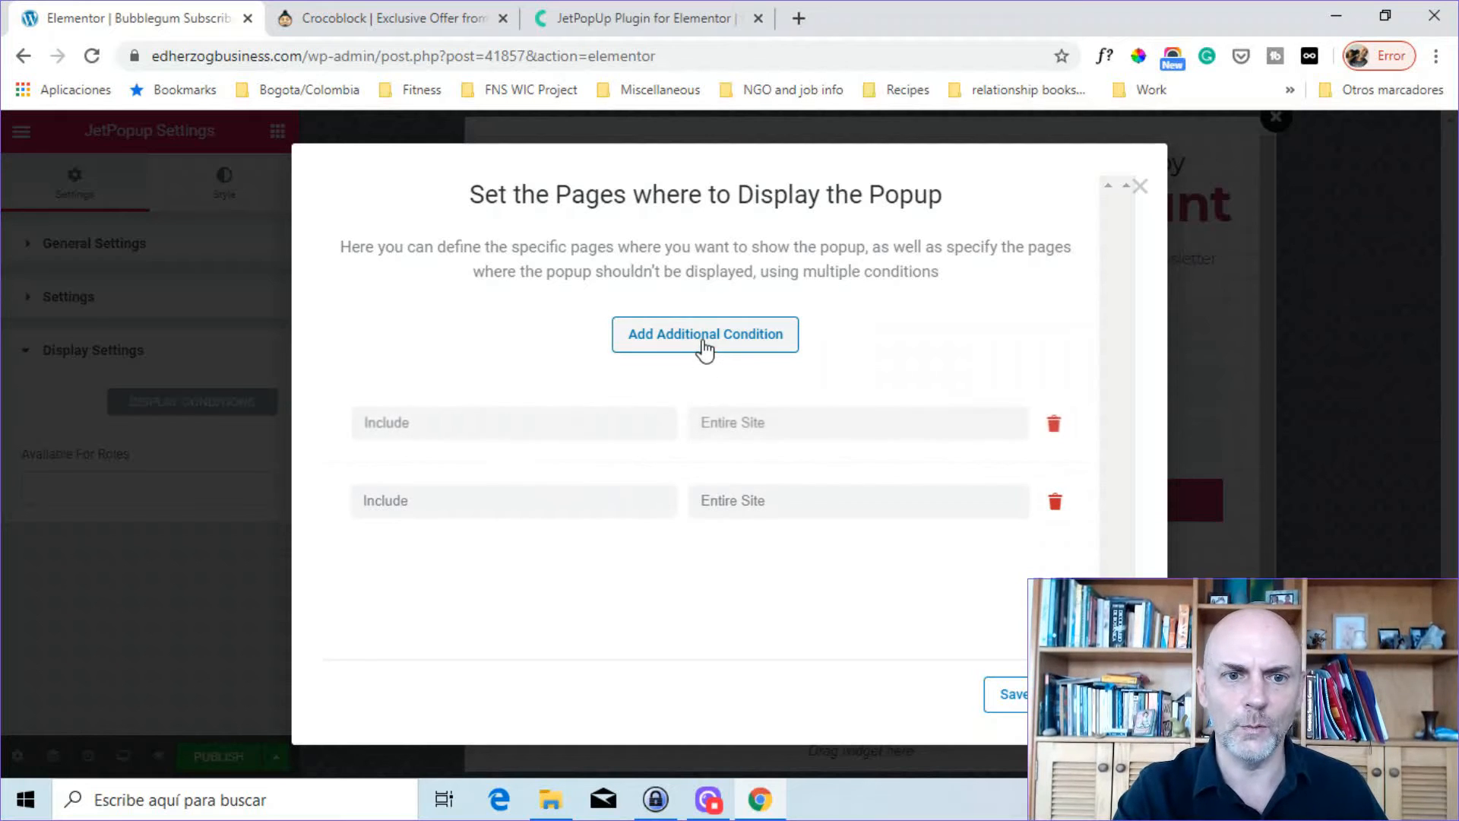
pyautogui.click(511, 501)
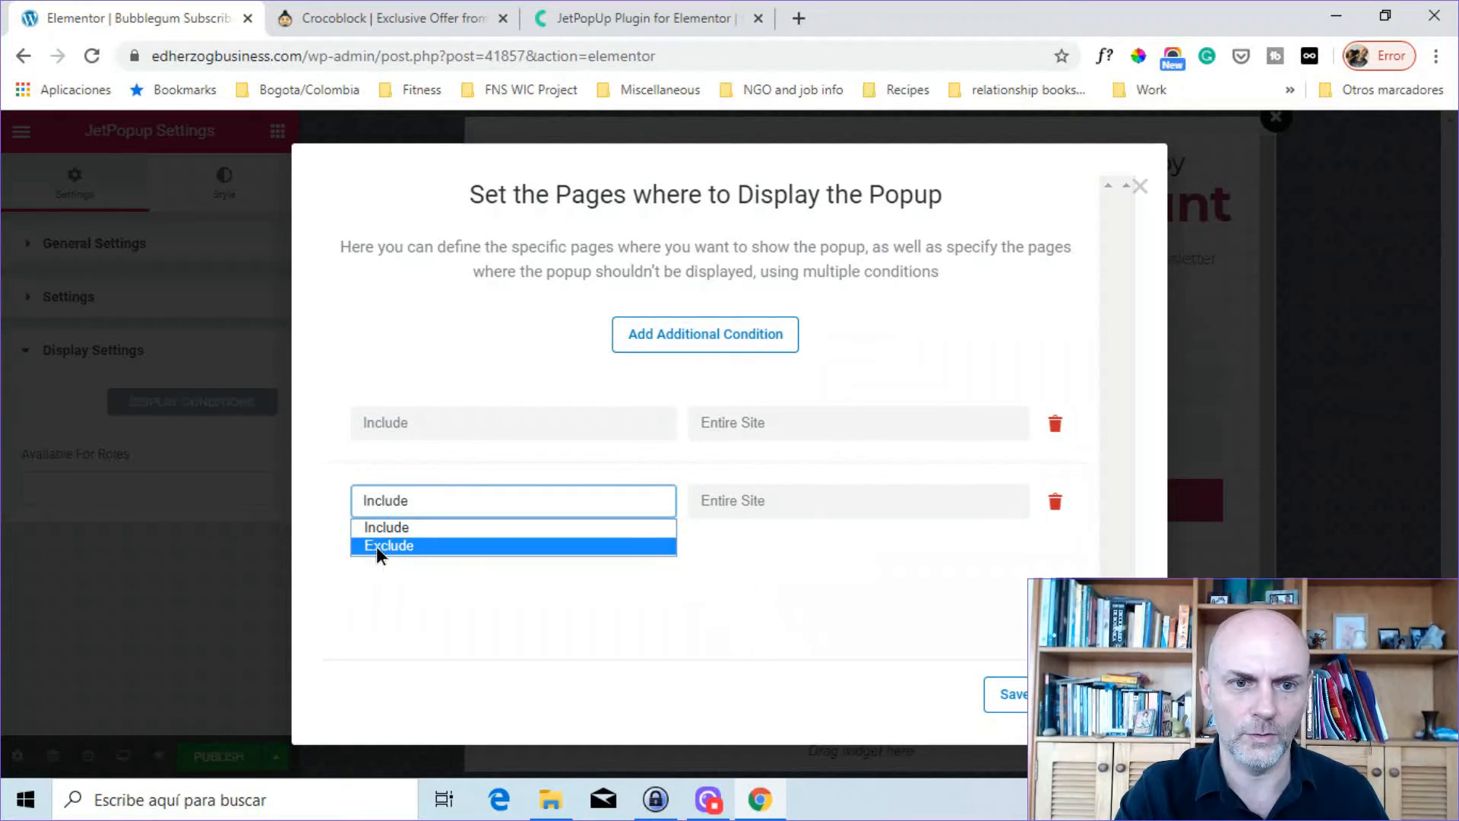
pyautogui.click(390, 545)
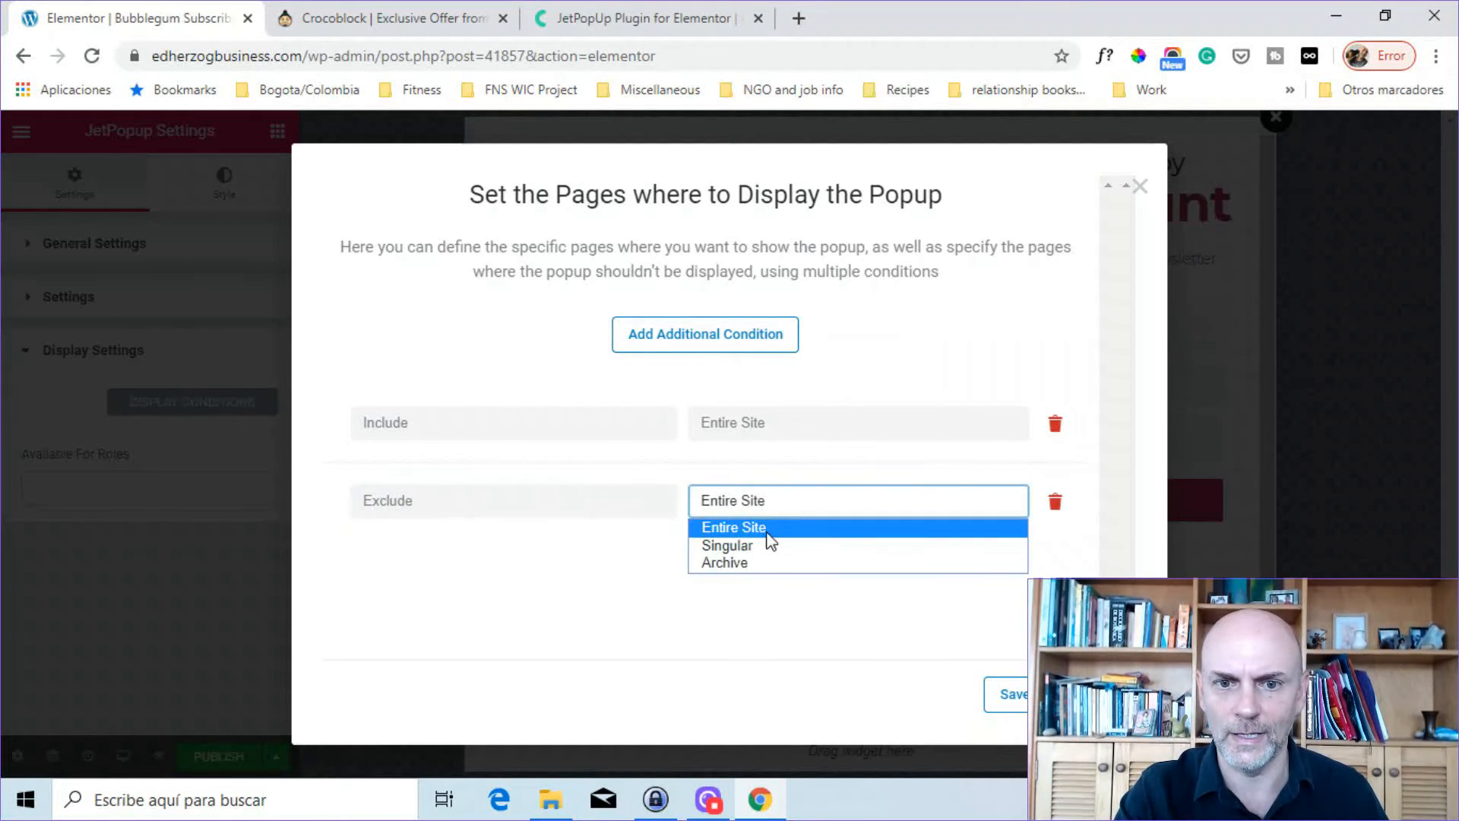
pyautogui.click(727, 546)
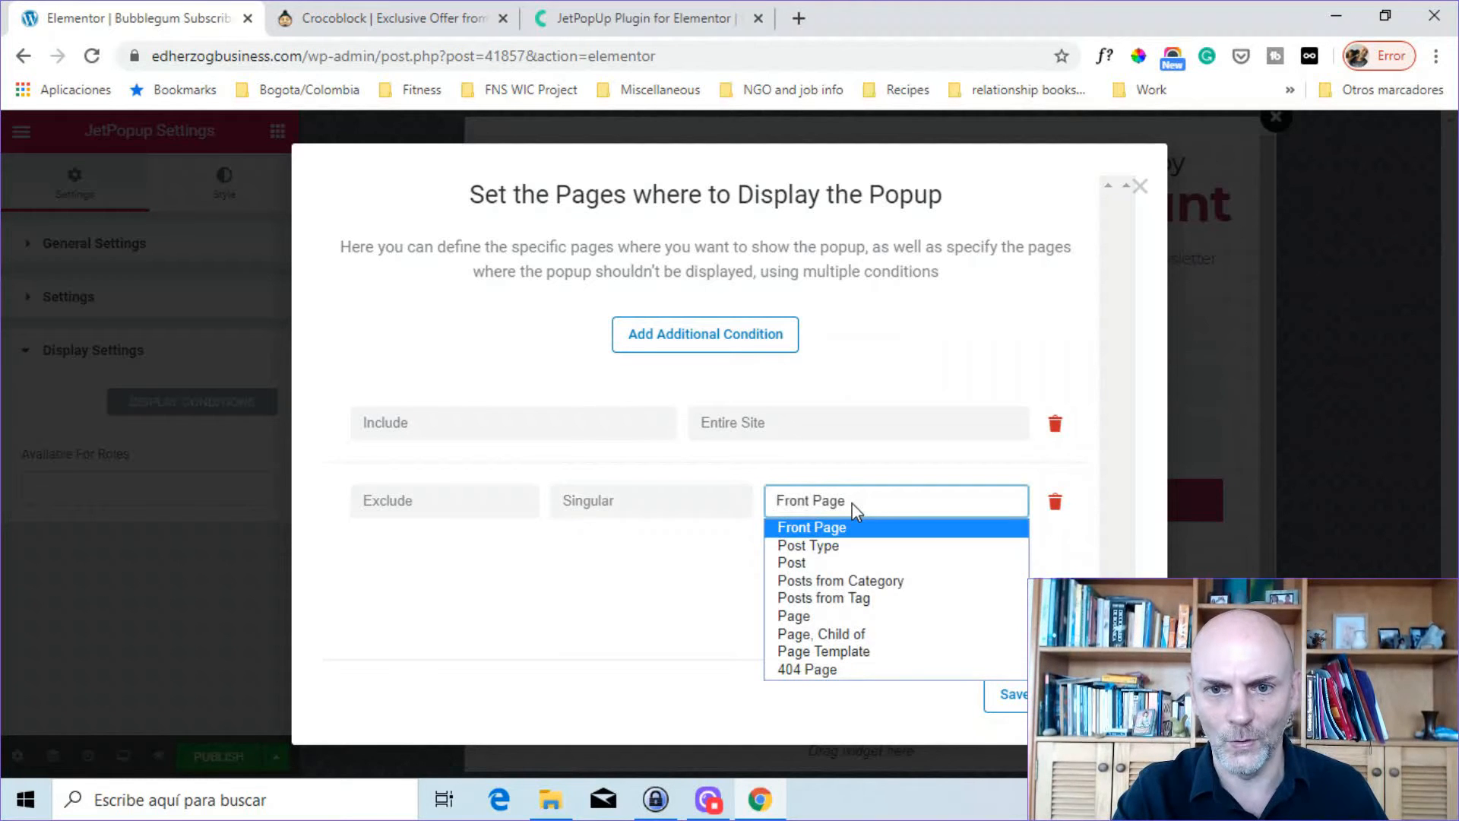
pyautogui.moveTo(823, 546)
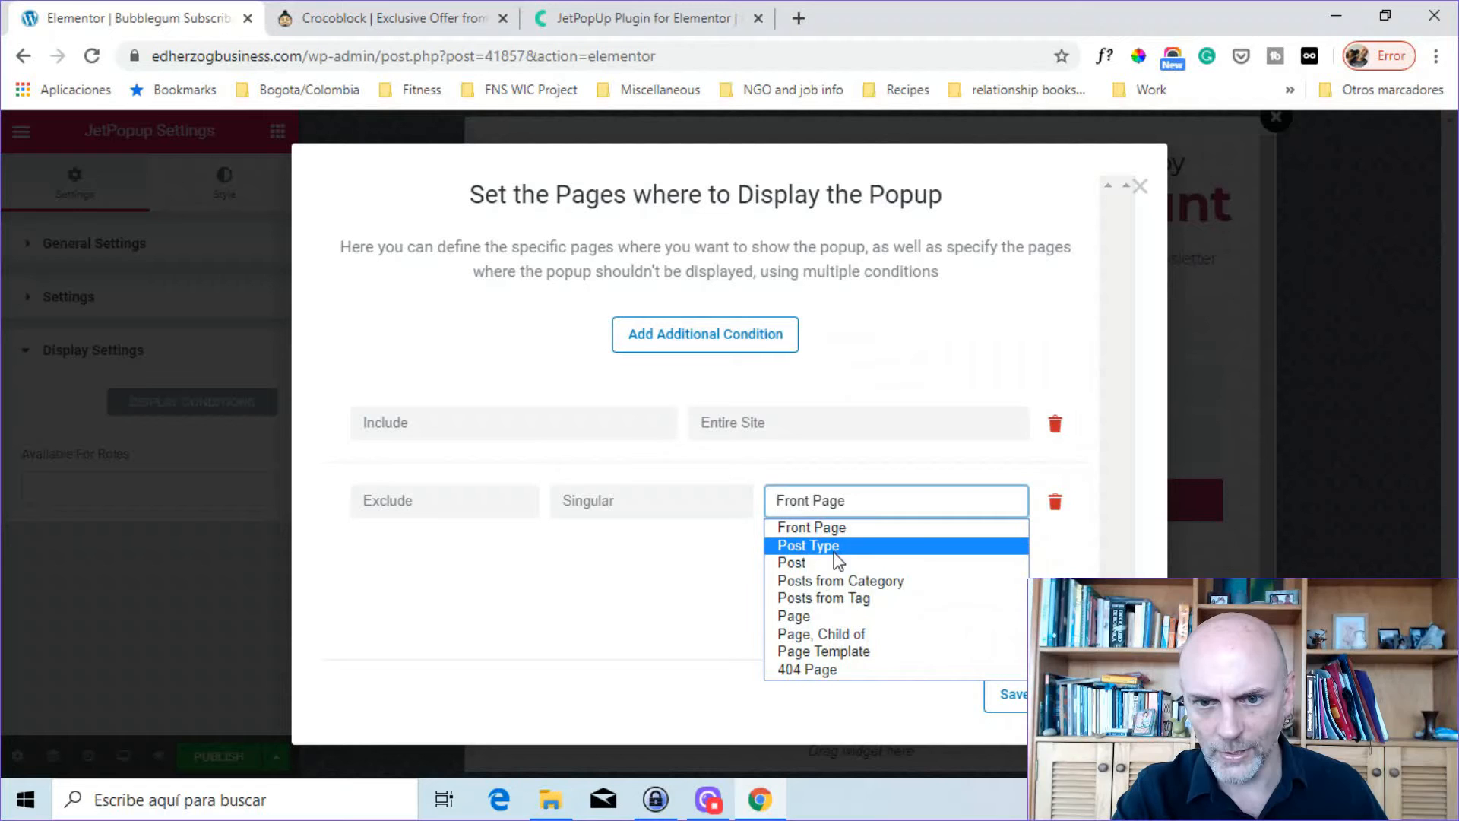
pyautogui.click(807, 546)
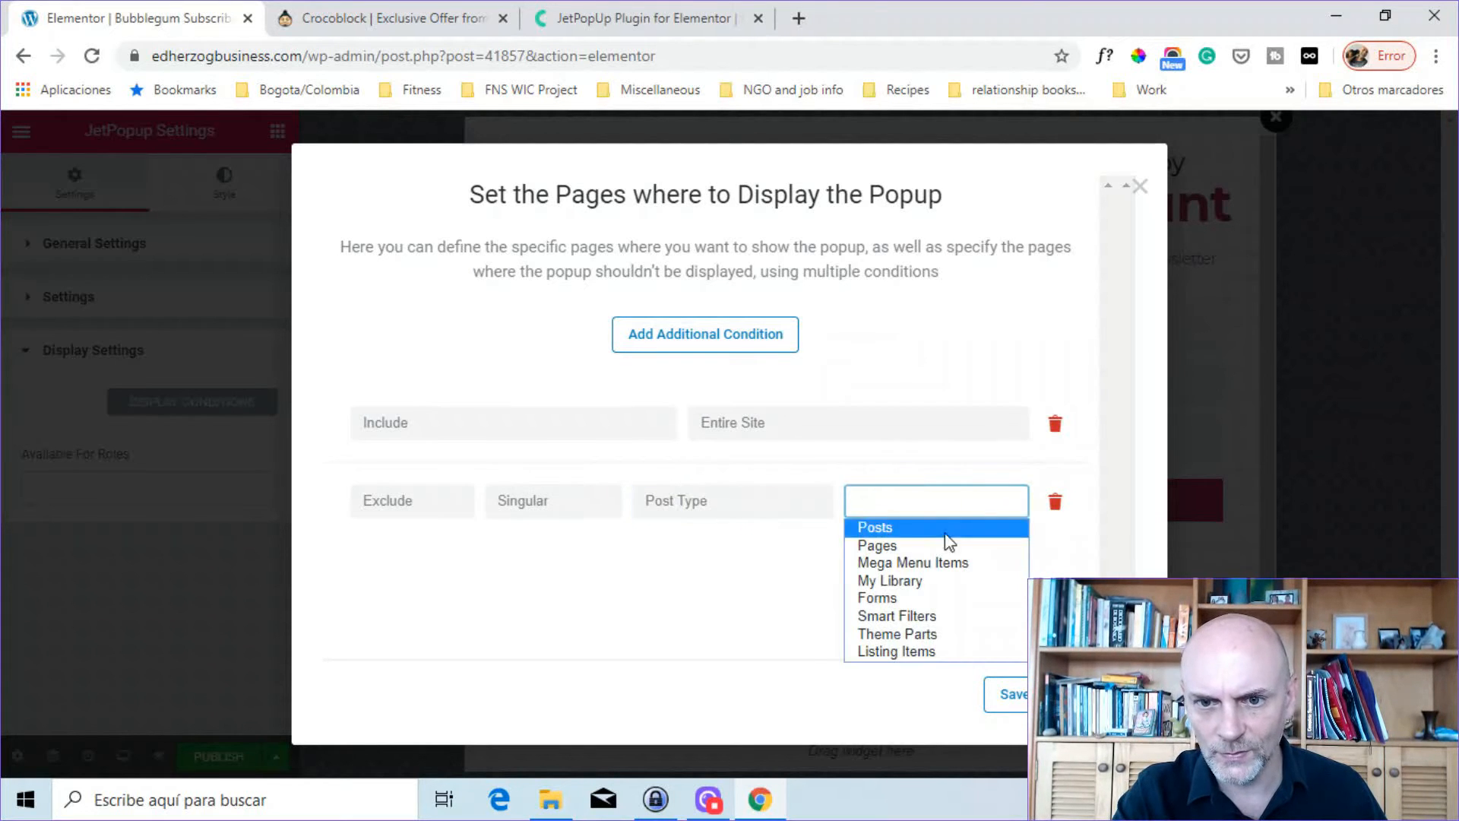
pyautogui.click(874, 527)
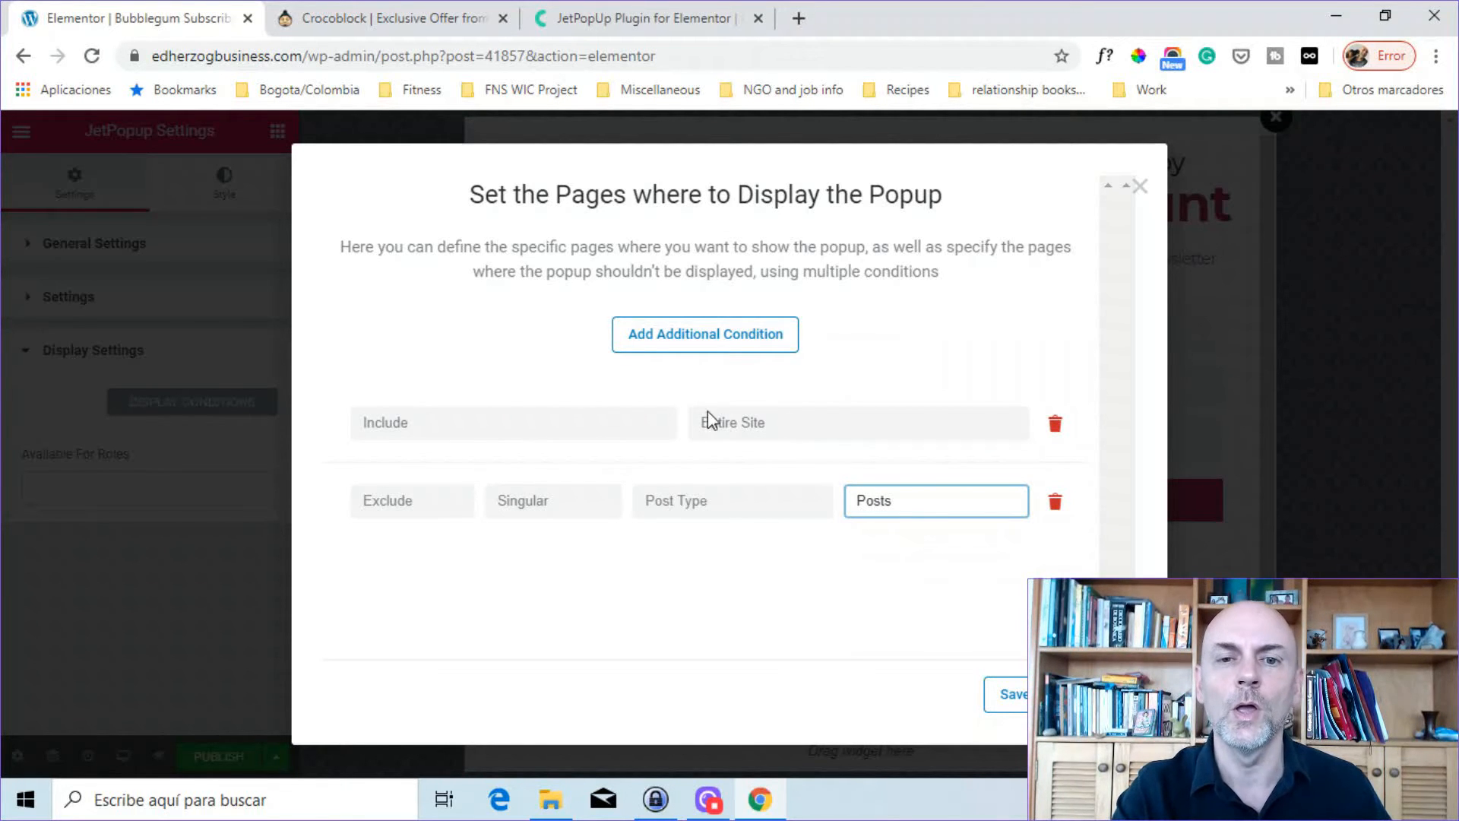
pyautogui.moveTo(776, 523)
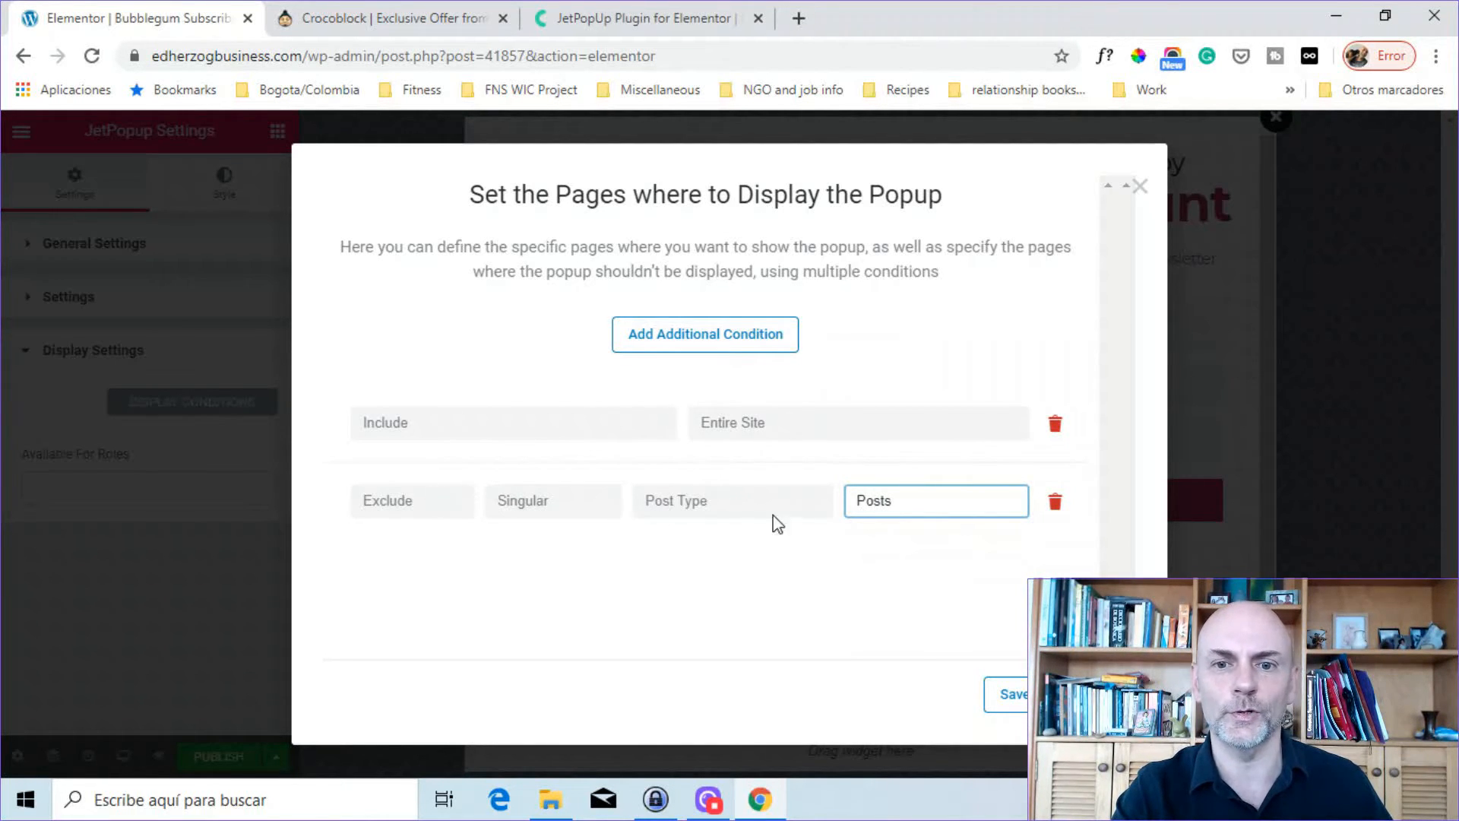
pyautogui.moveTo(631, 509)
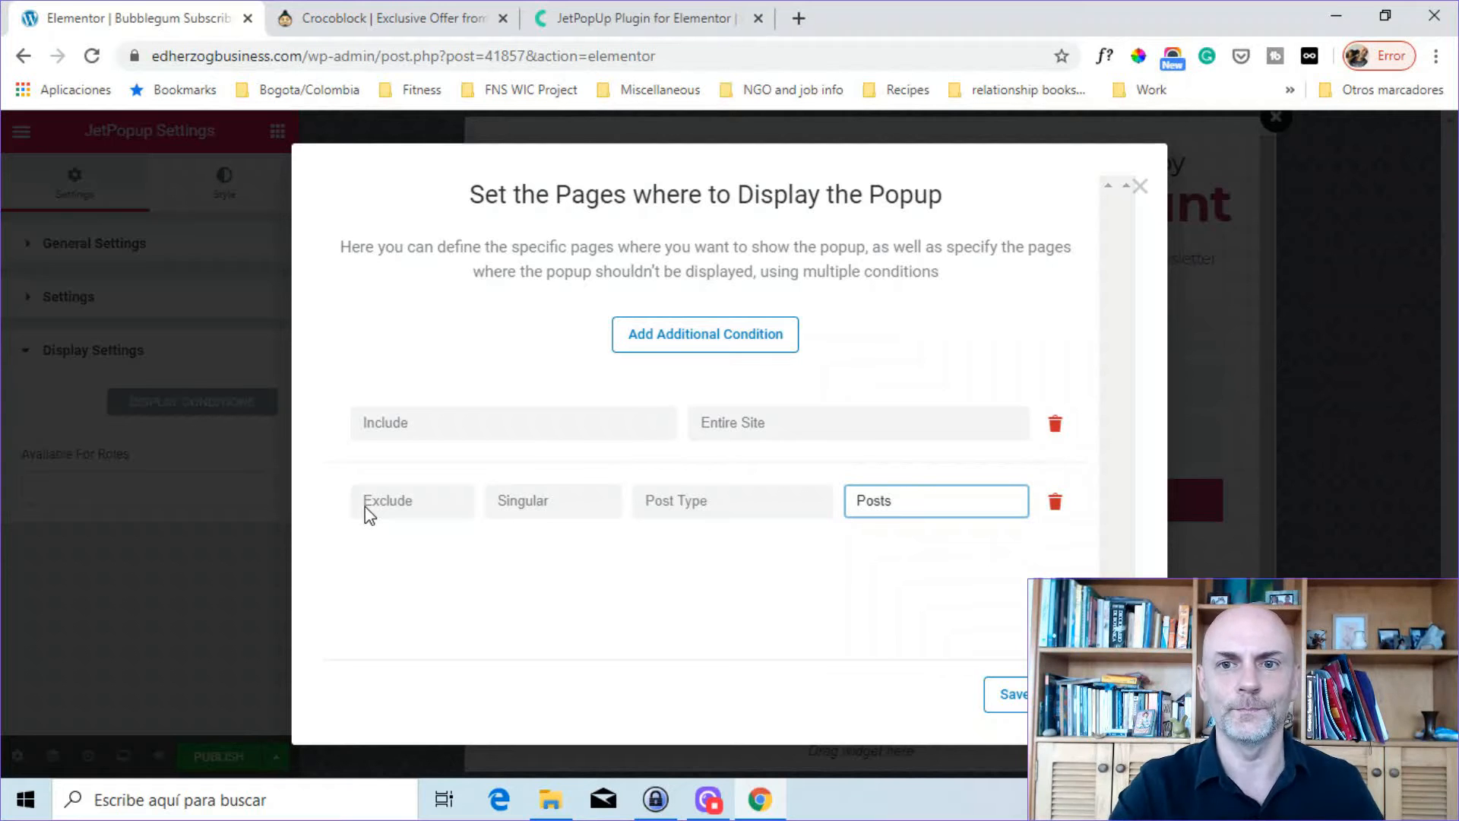
pyautogui.click(1139, 187)
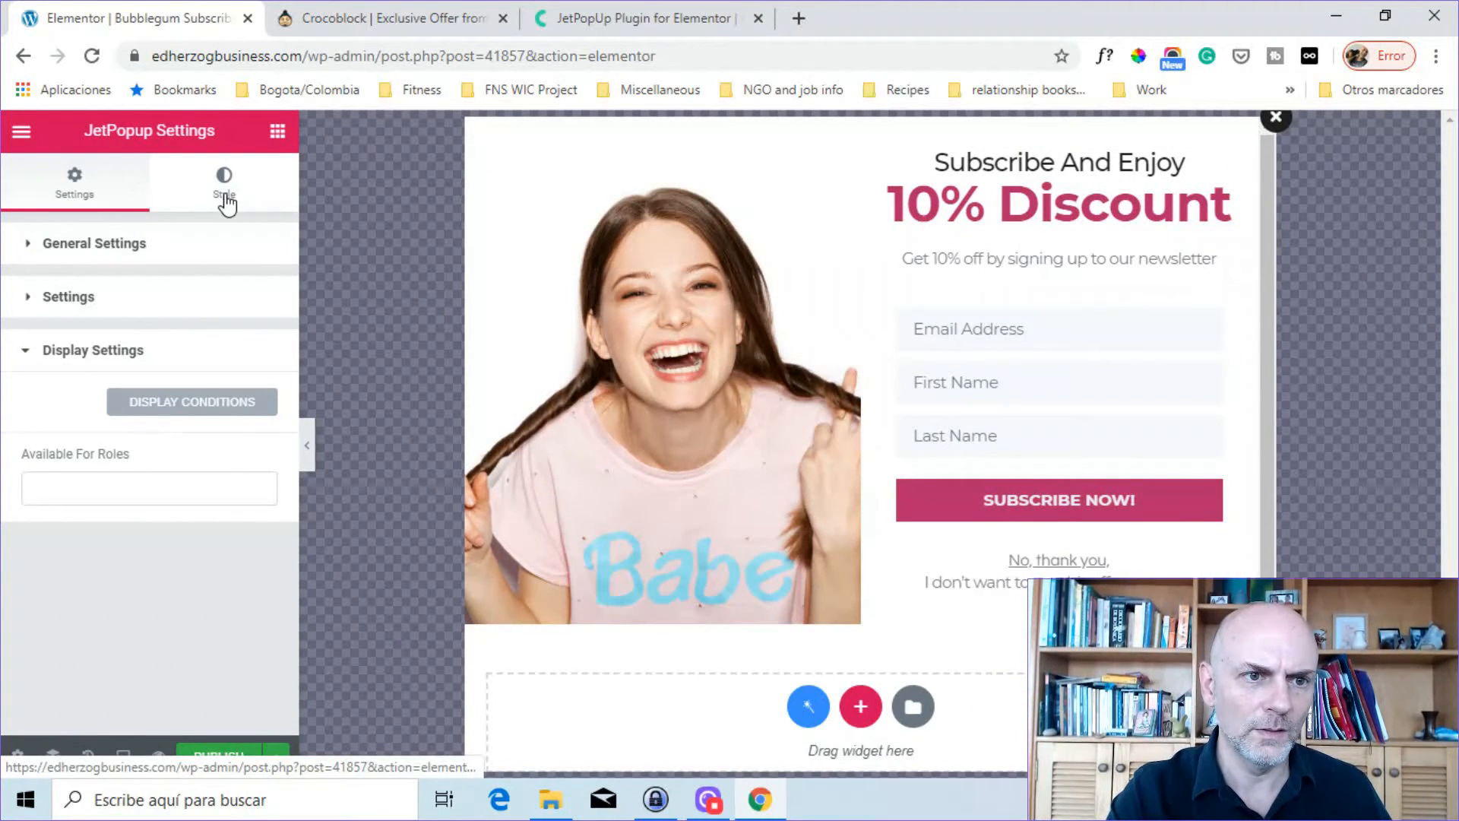
# In the Style tab's Popup Container section, set the width to 792 px
pyautogui.click(224, 182)
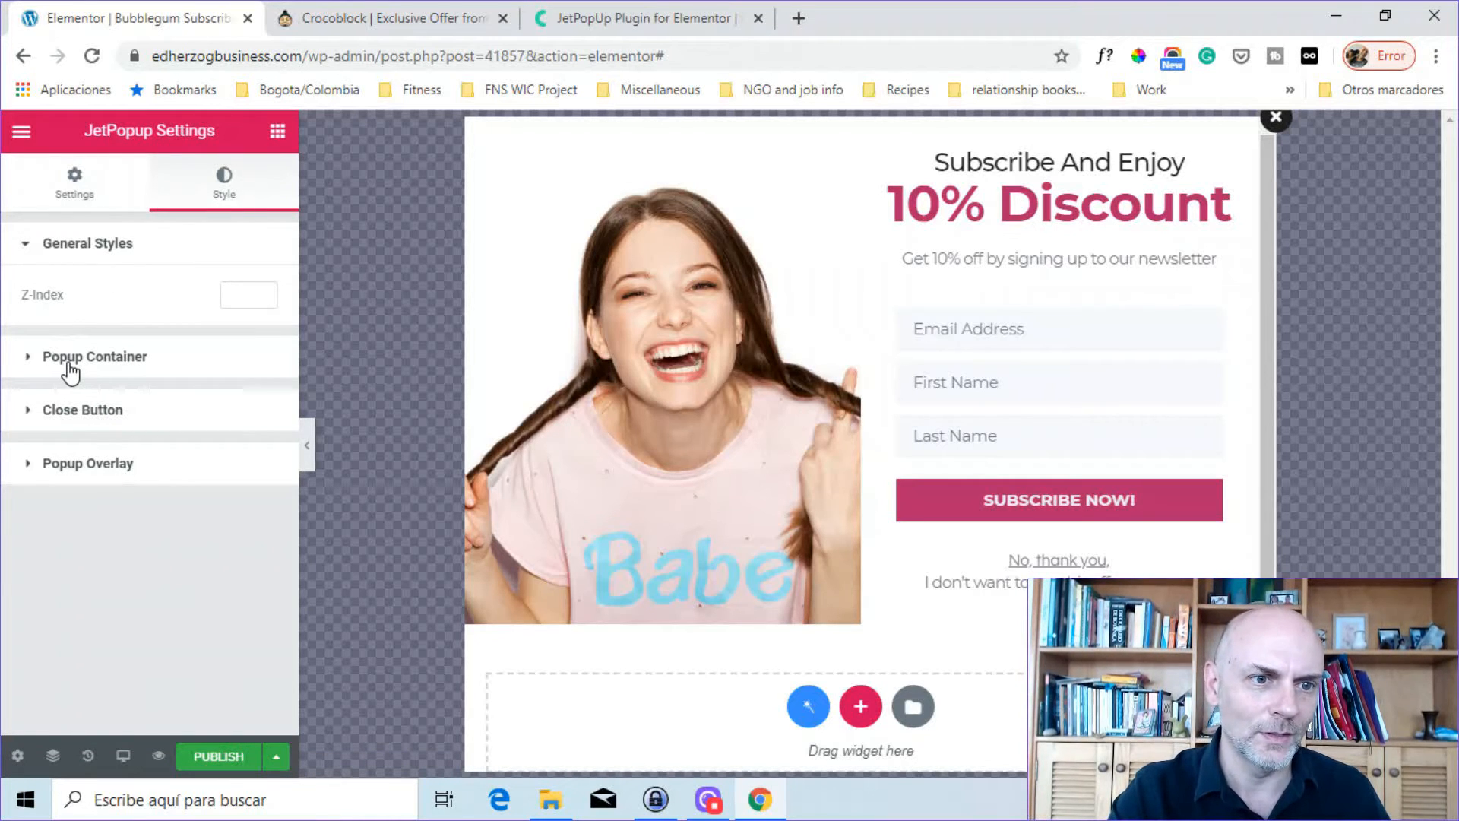
pyautogui.click(94, 355)
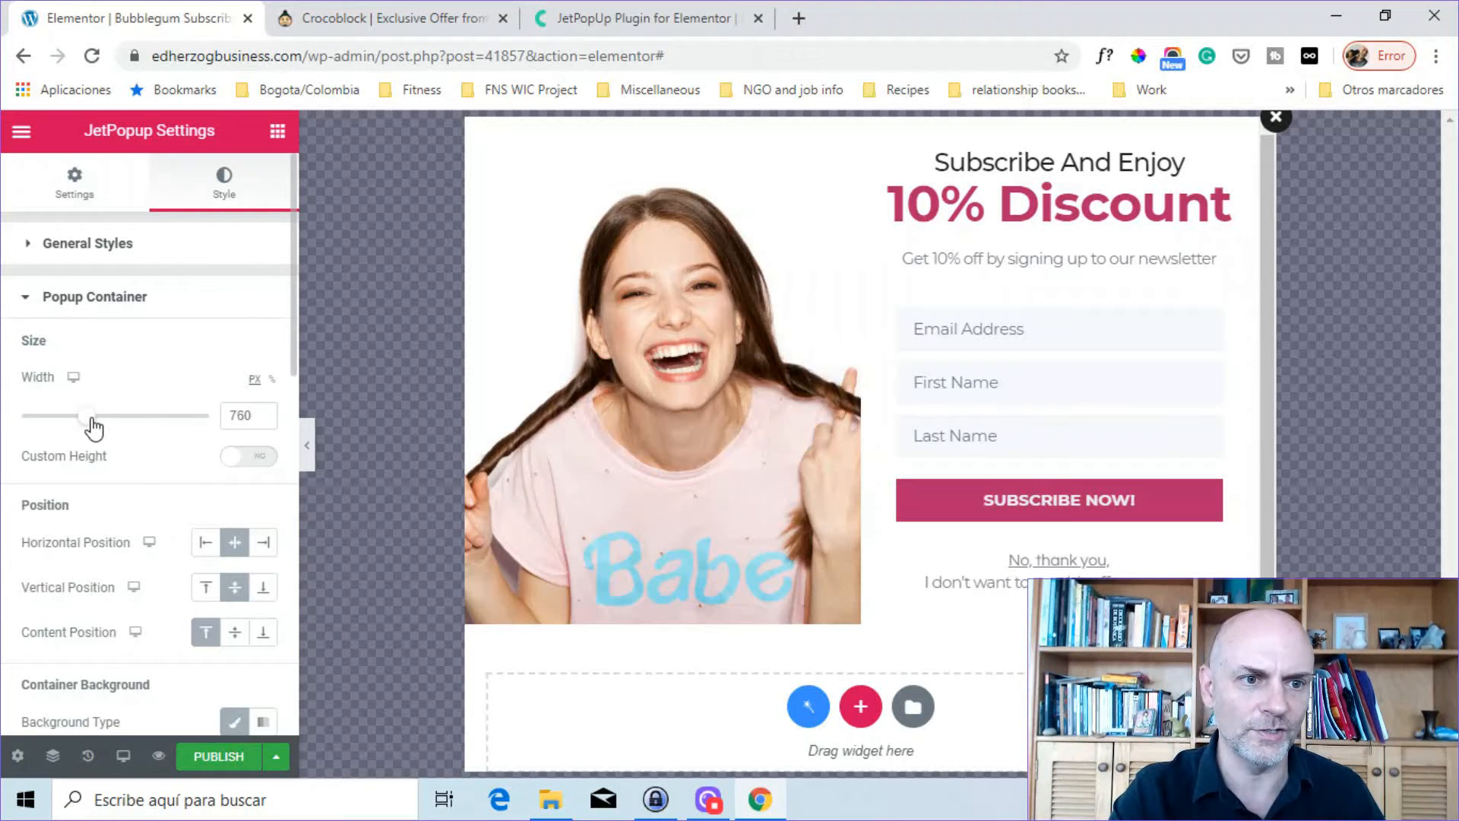
pyautogui.moveTo(84, 415); pyautogui.dragTo(157, 415)
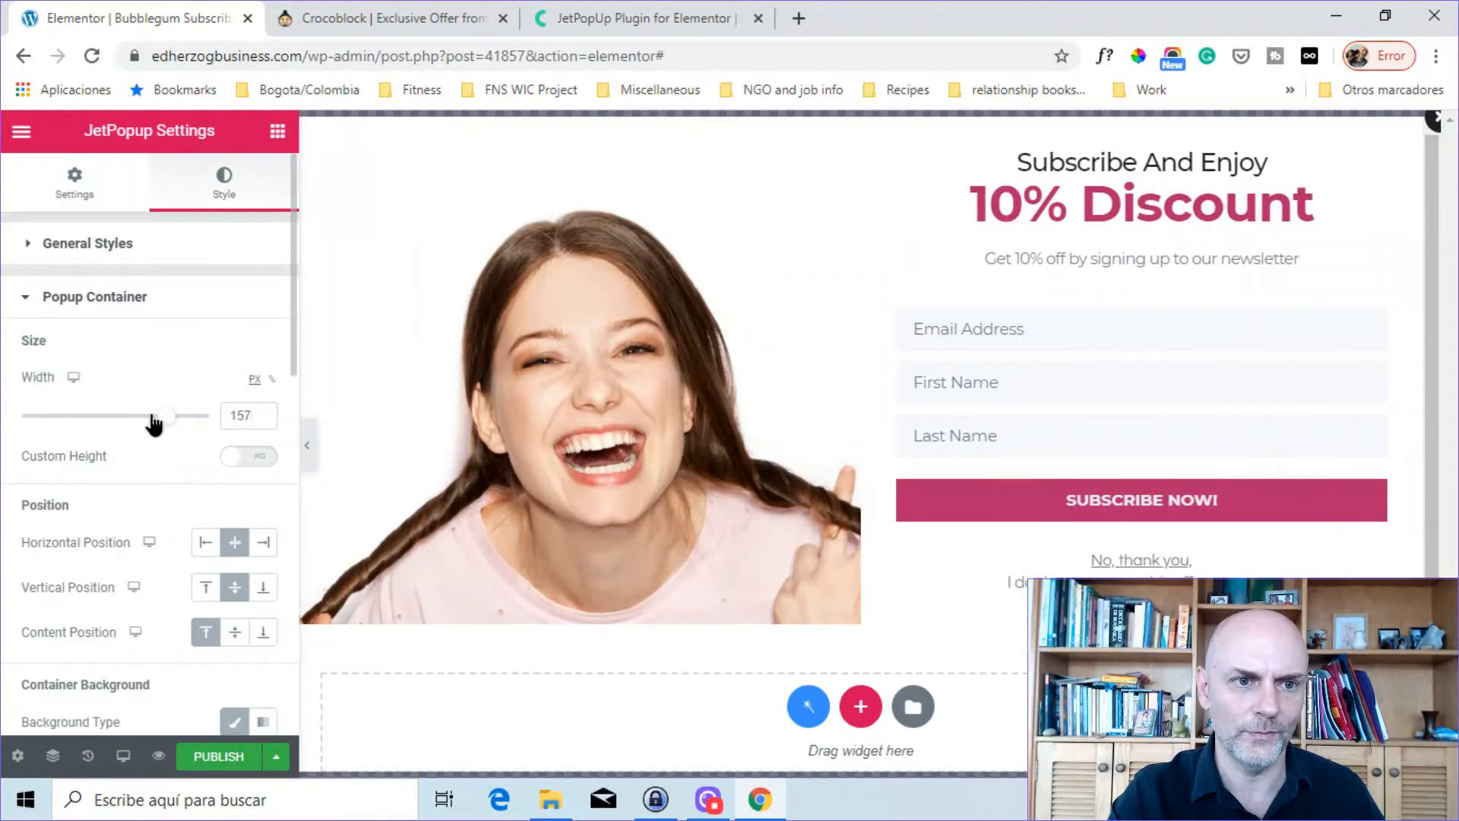
pyautogui.moveTo(158, 416); pyautogui.dragTo(98, 416)
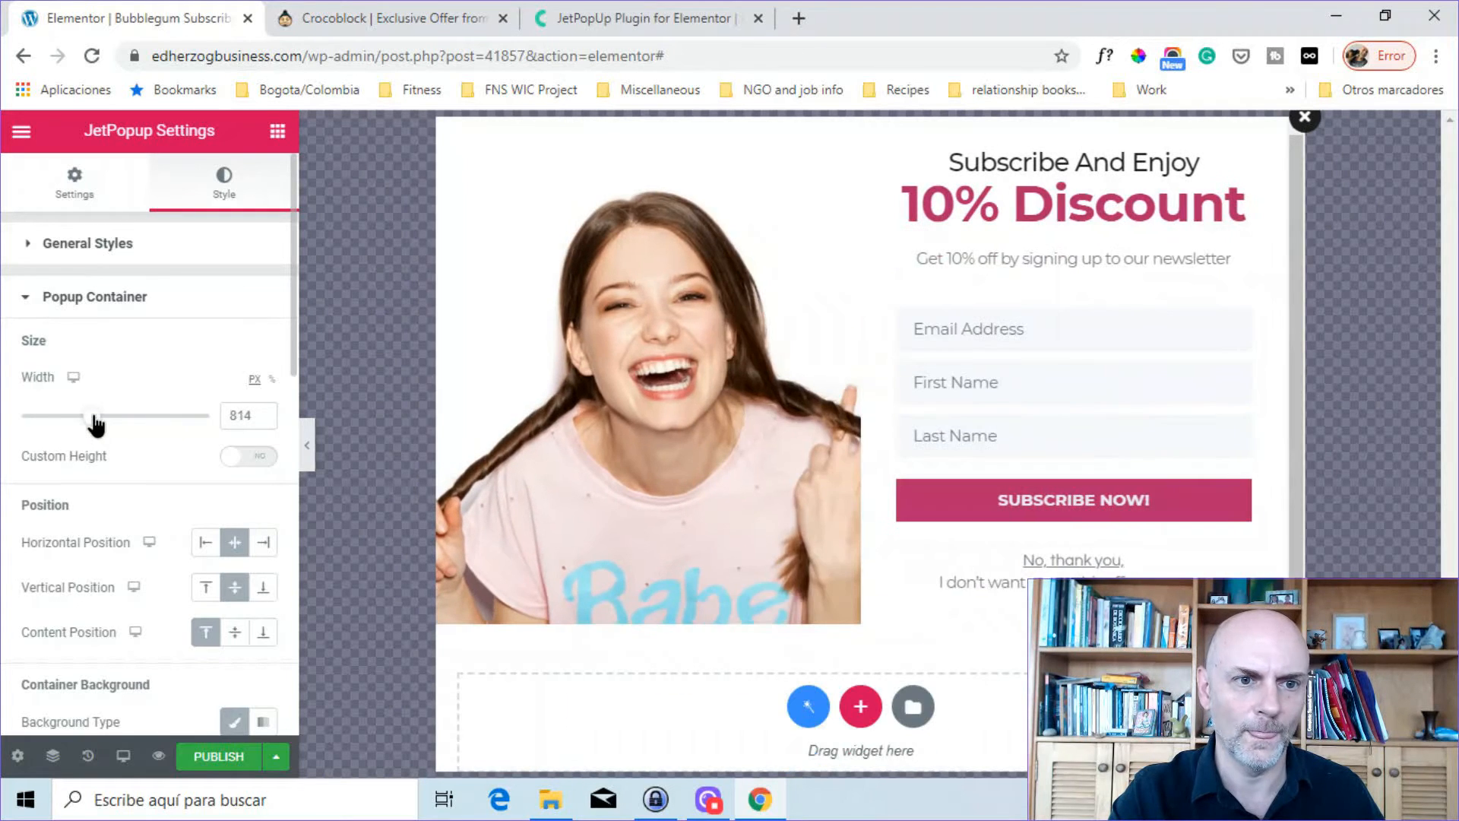
pyautogui.moveTo(98, 415); pyautogui.dragTo(88, 415)
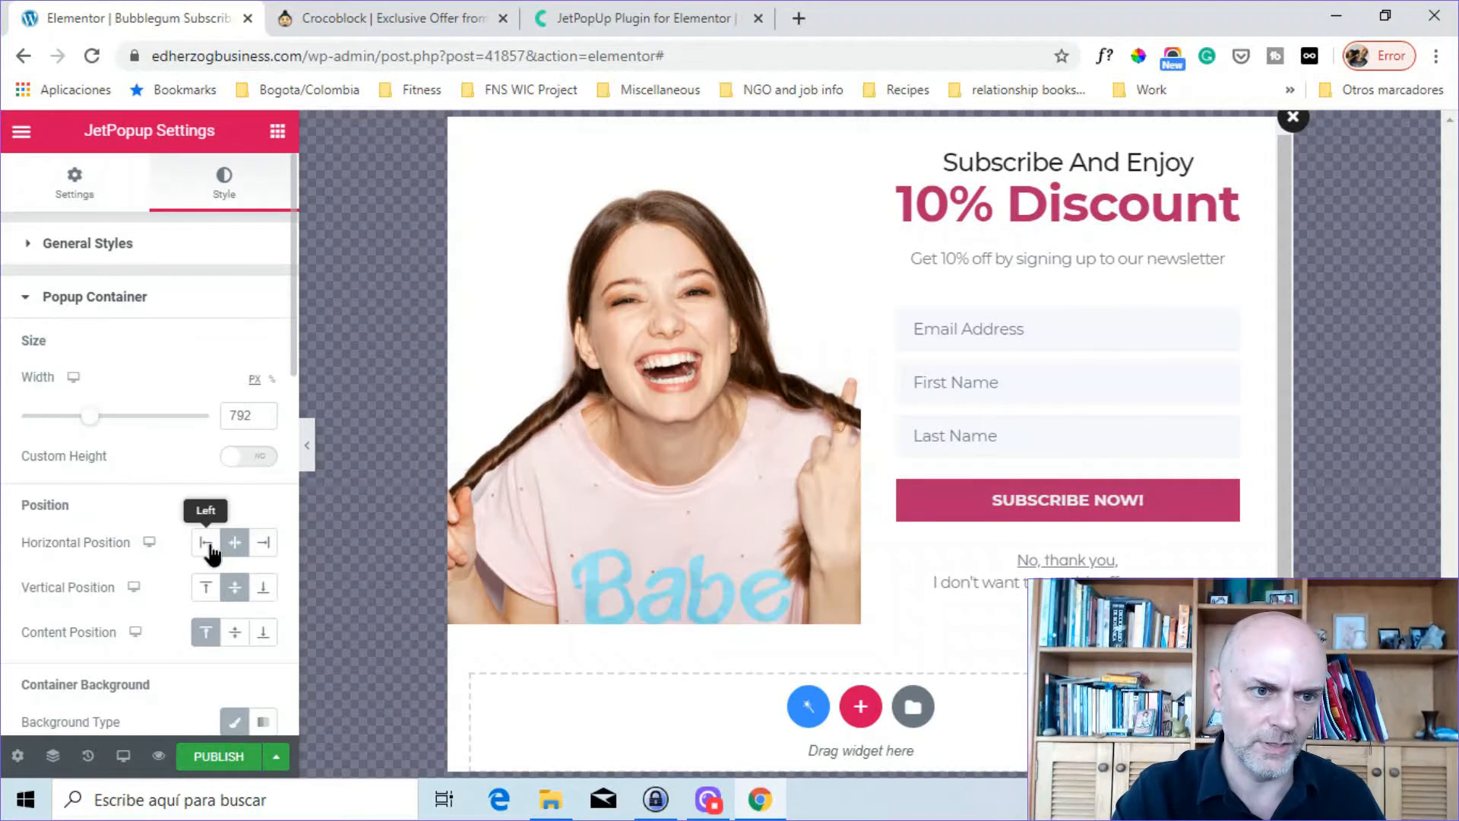
# Position the popup right and bottom, with content aligned to the bottom
pyautogui.click(264, 542)
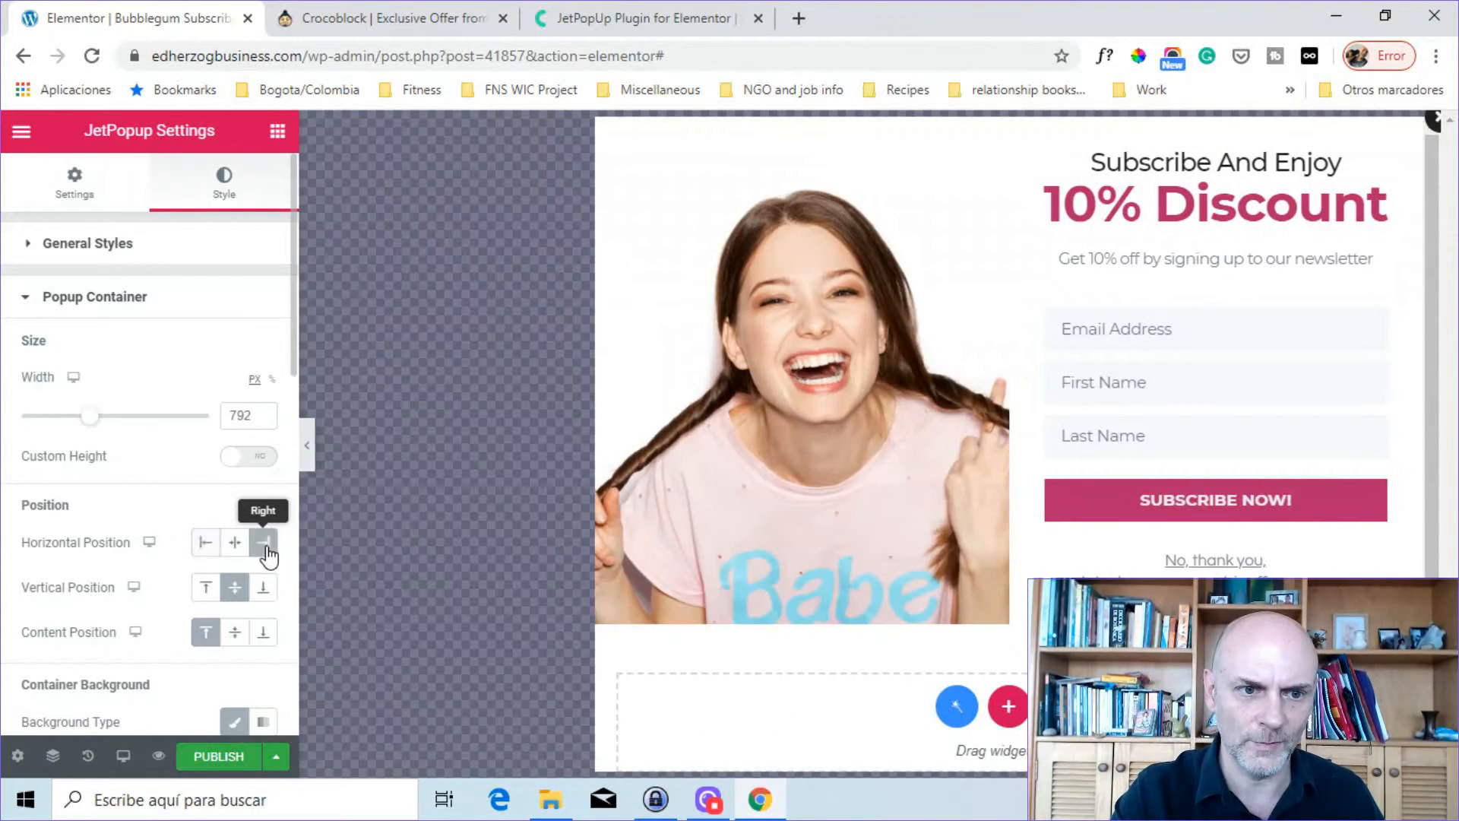
pyautogui.click(205, 588)
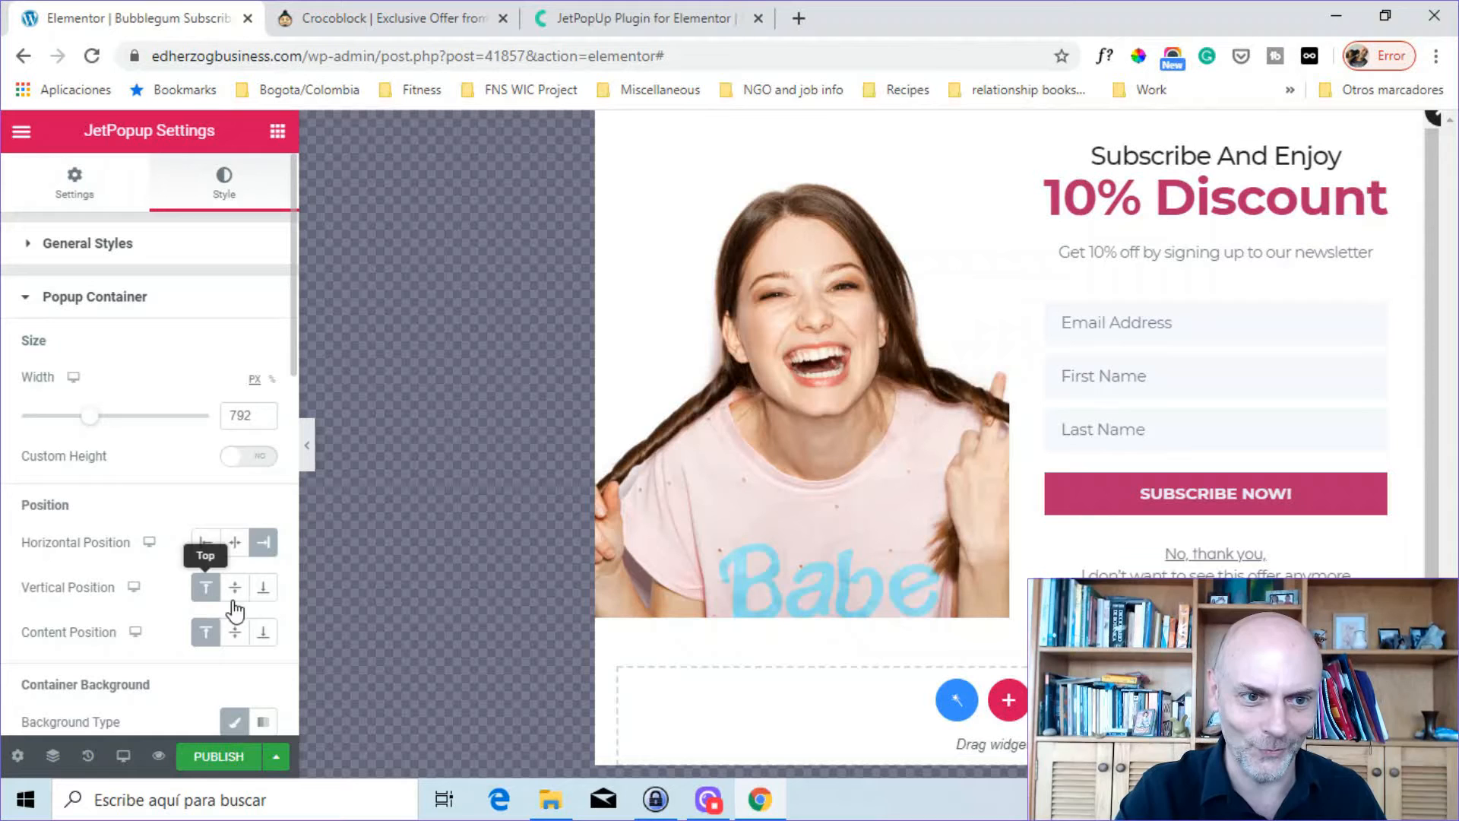
pyautogui.click(264, 587)
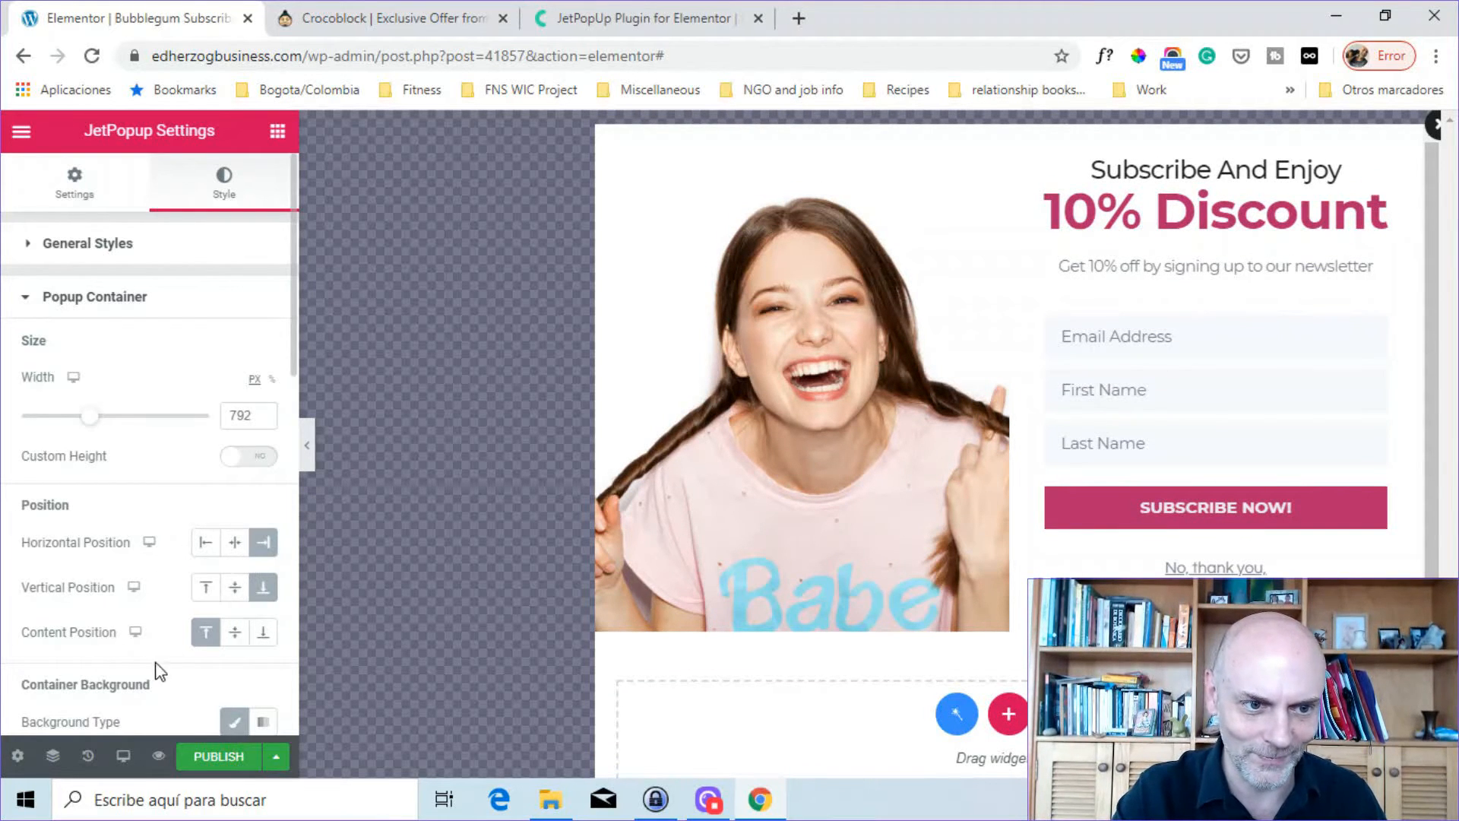
pyautogui.click(235, 631)
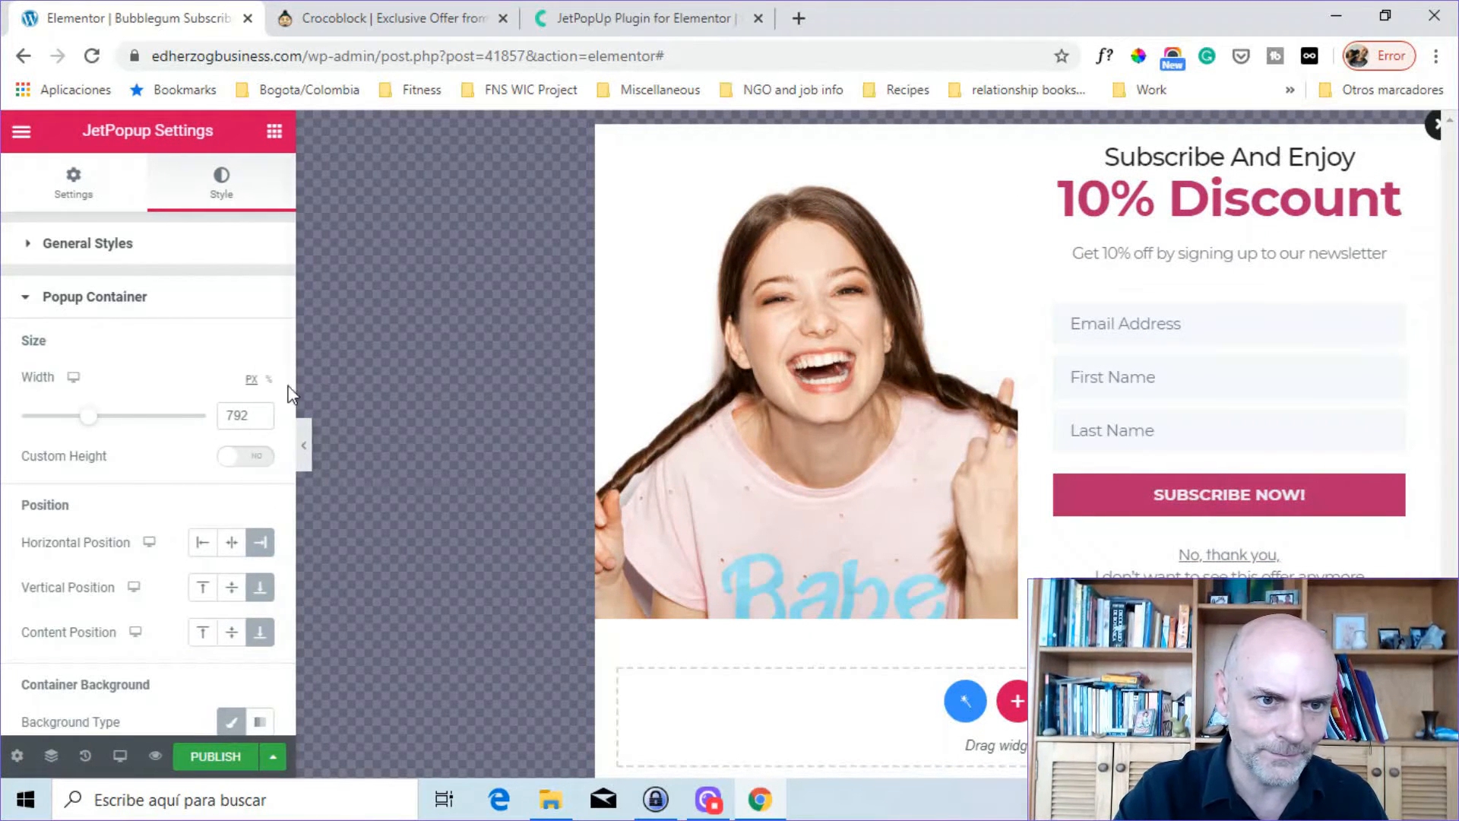
# Scroll the Style tab and review Close Button styling, enabled with an X icon
pyautogui.scroll(-3)
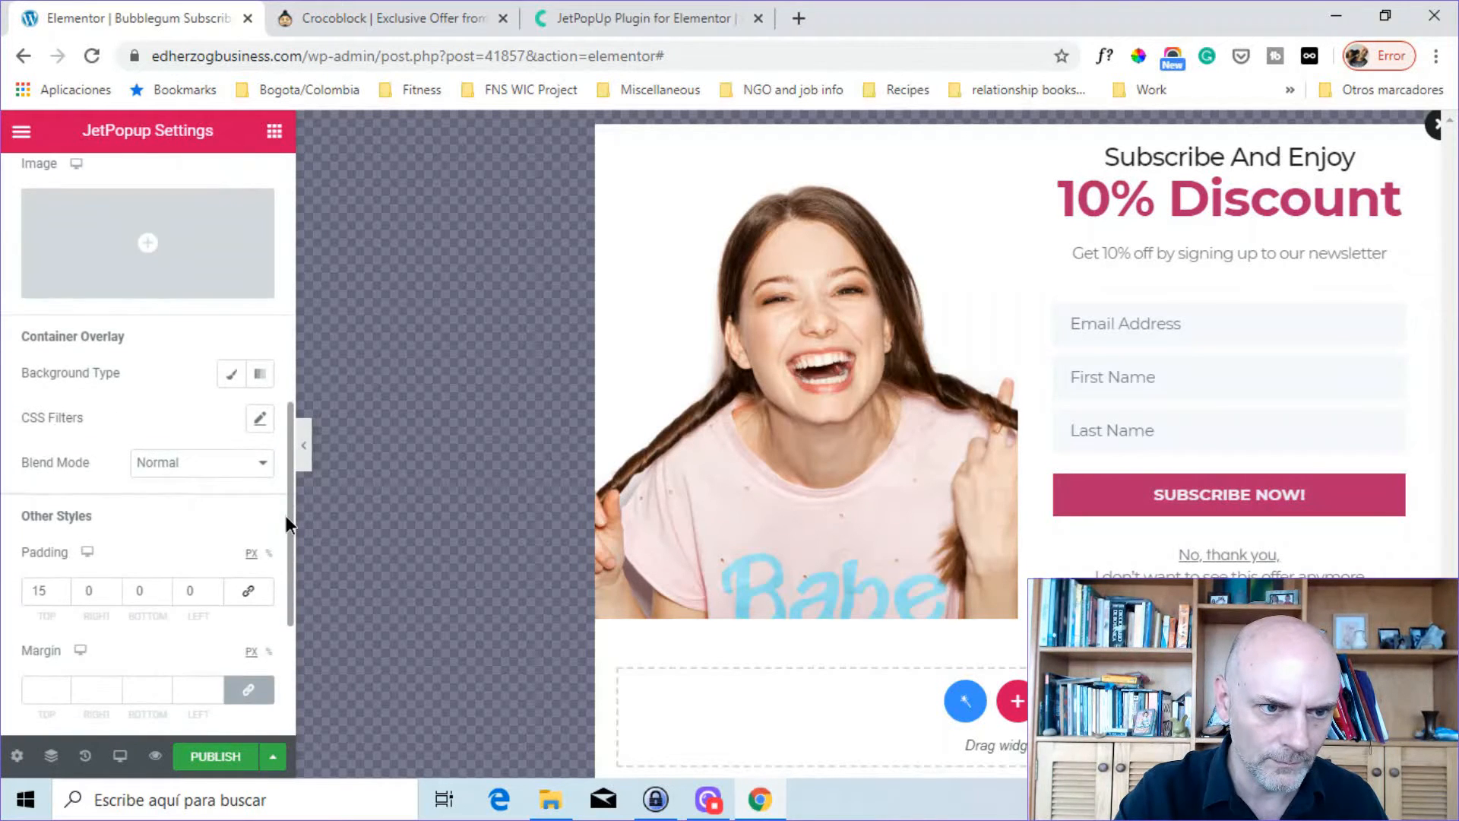
pyautogui.scroll(-3)
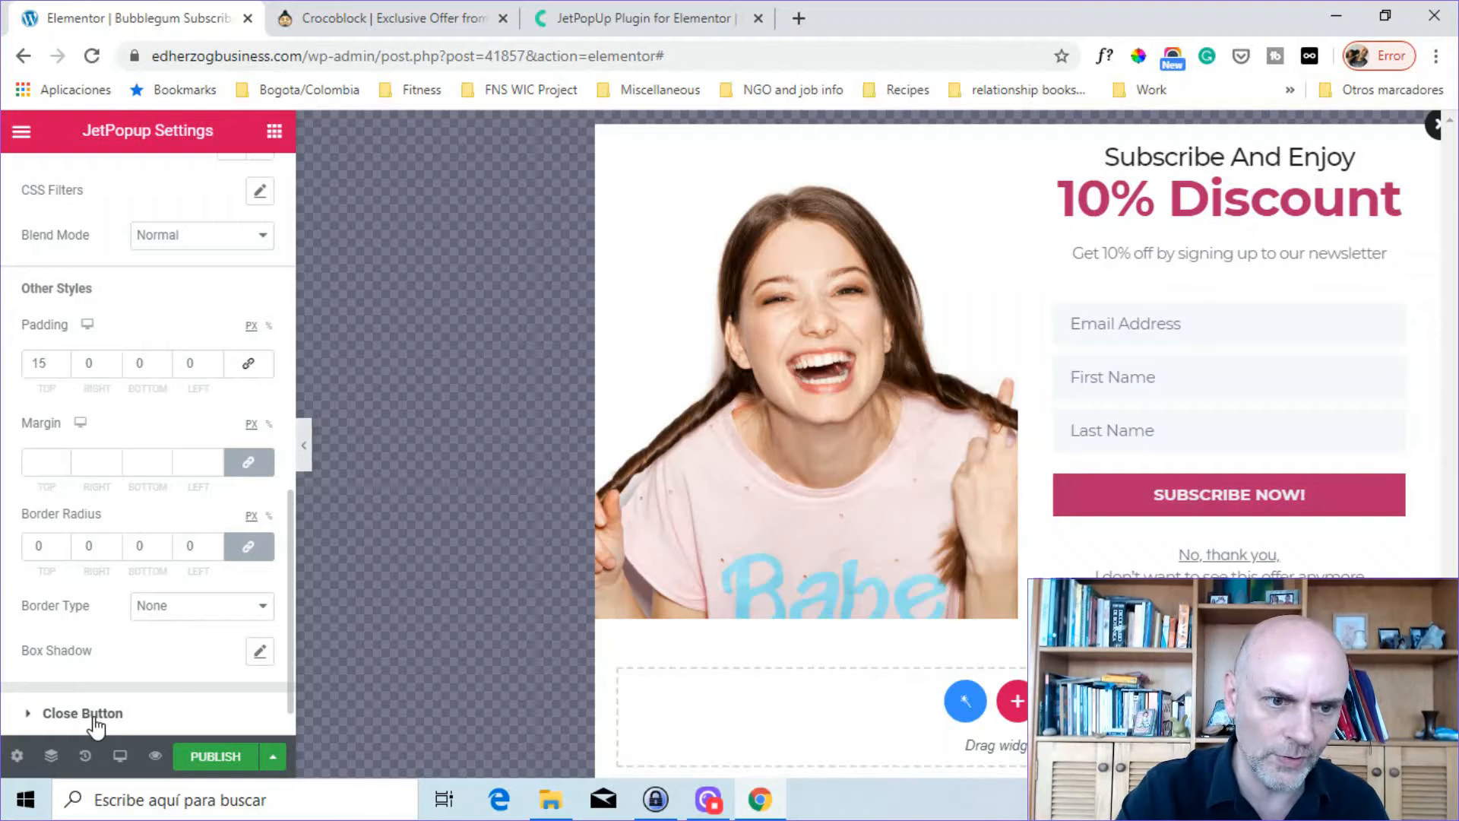
pyautogui.click(82, 713)
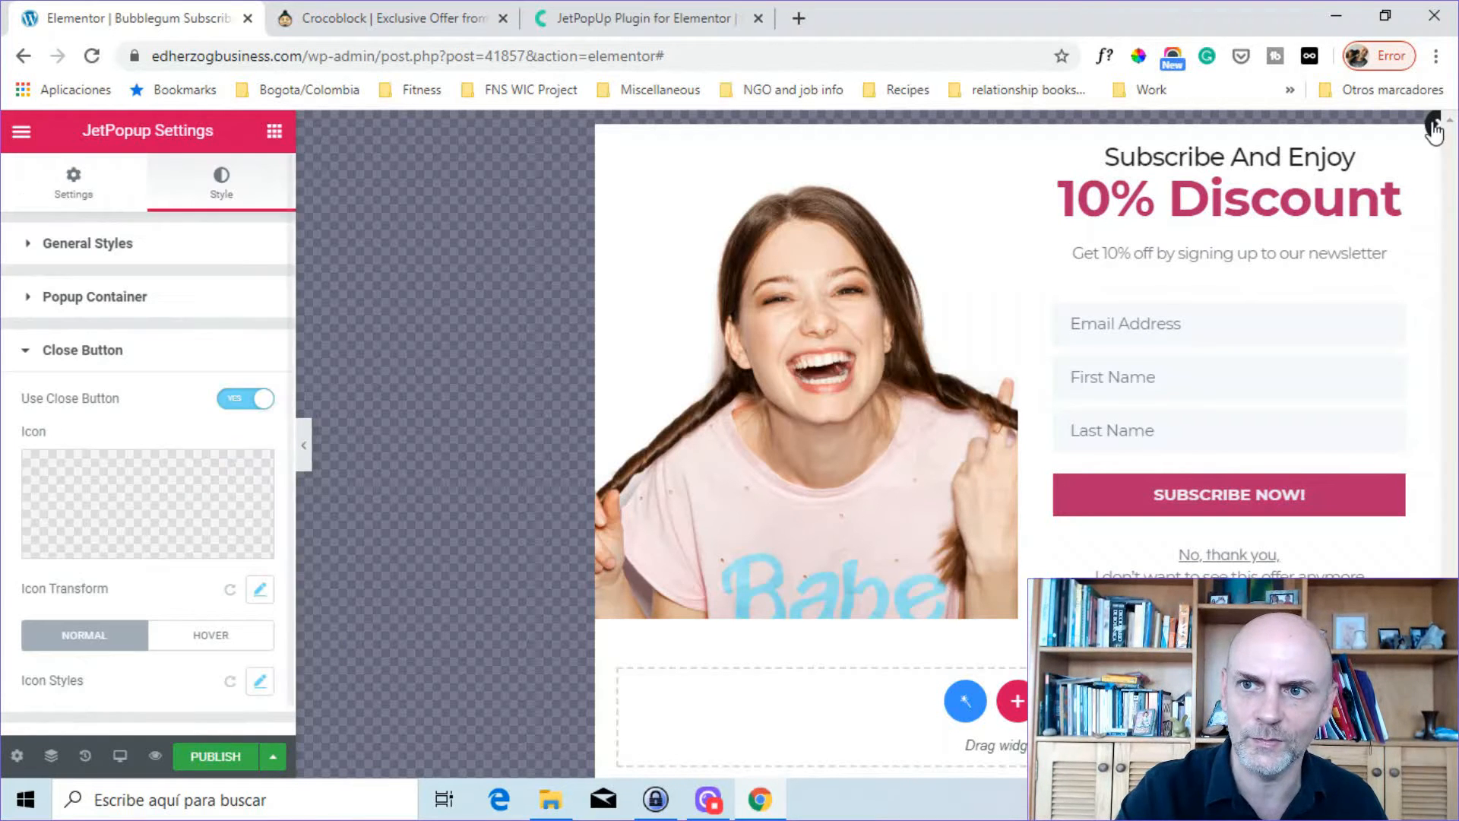
pyautogui.click(146, 502)
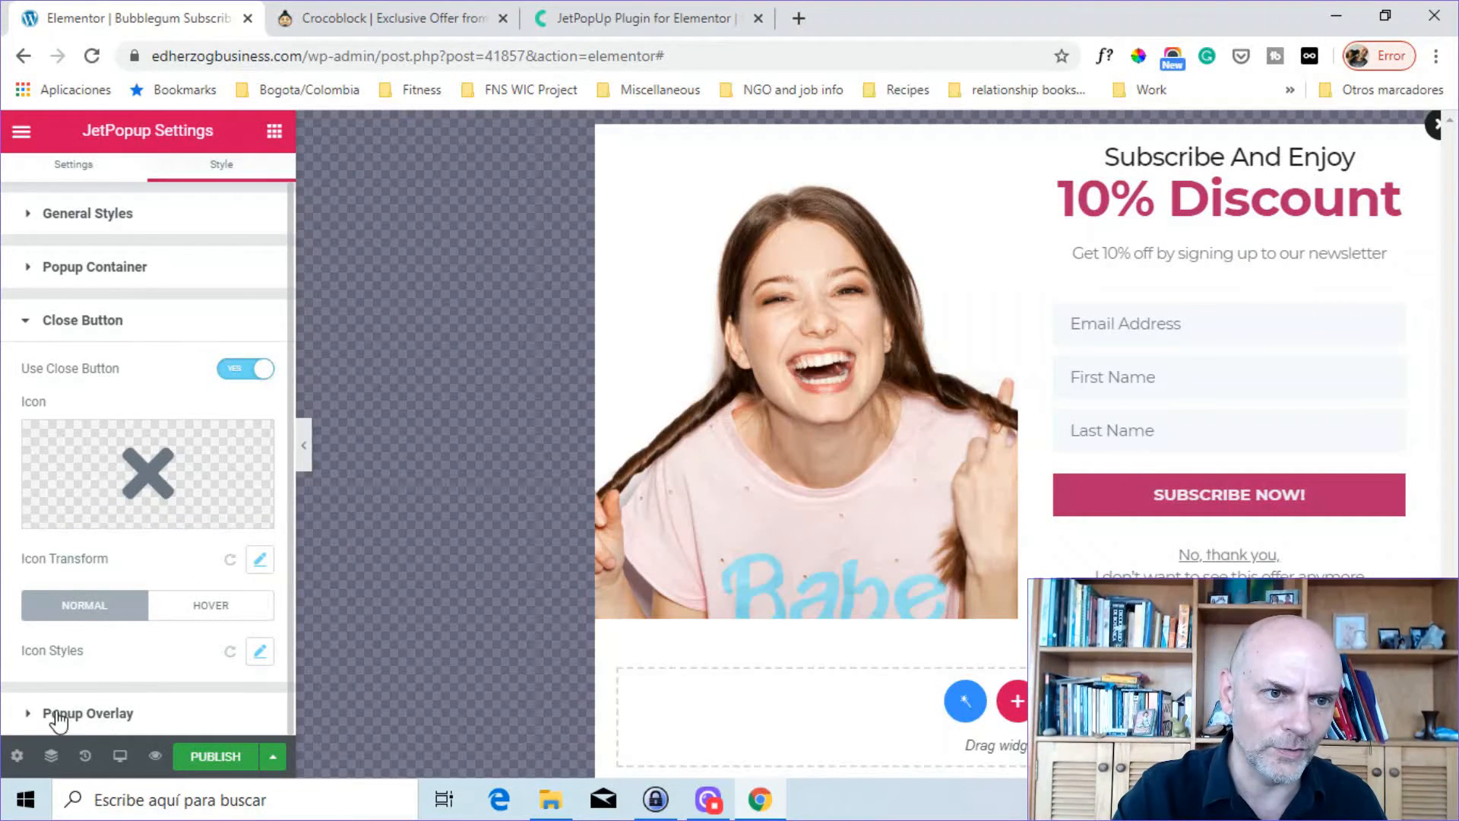
# Review Popup Overlay with close-on-click, then Popup Container and General Styles showing Z-Index
pyautogui.click(88, 713)
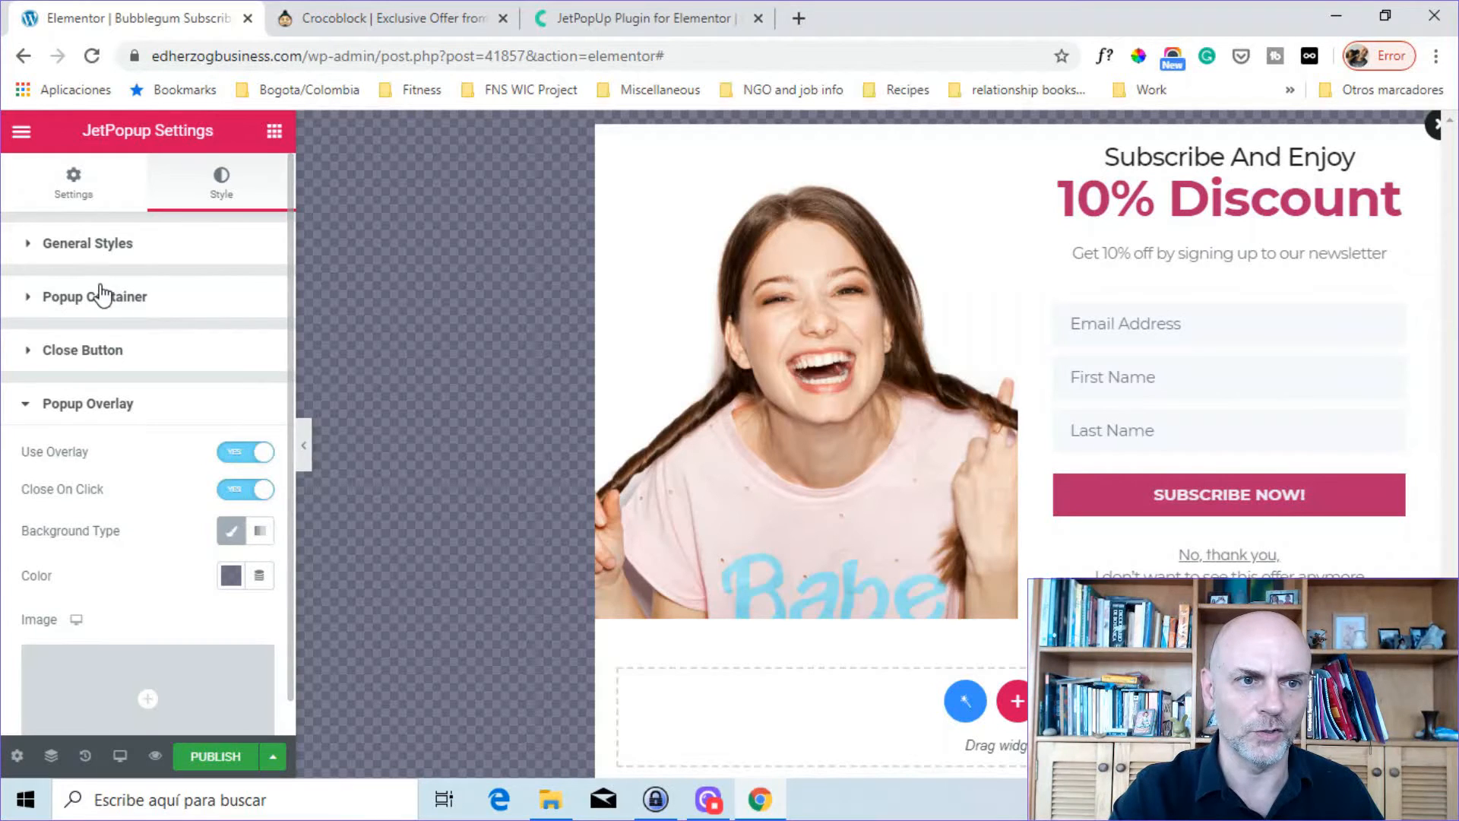
pyautogui.click(94, 296)
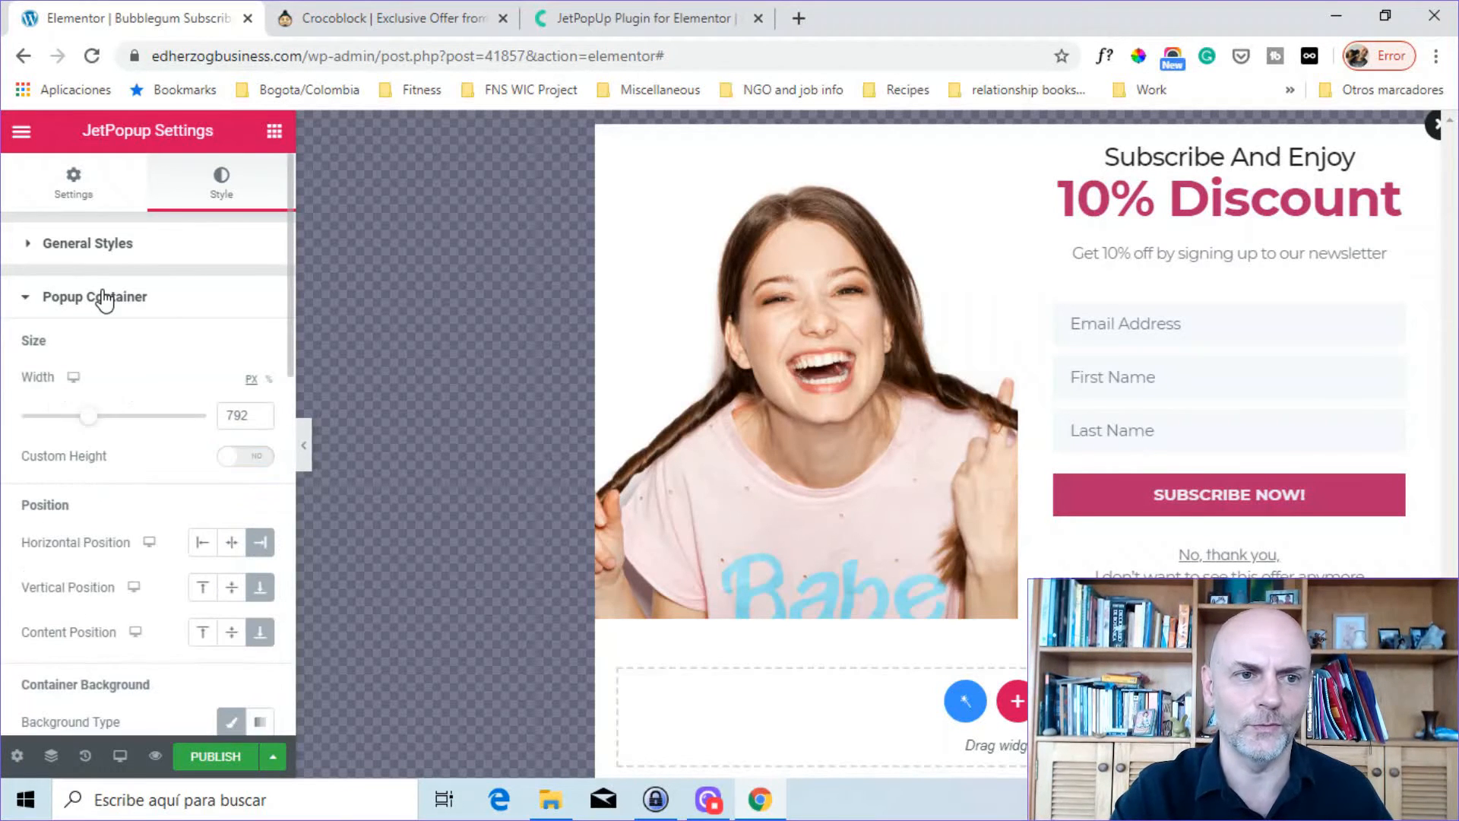
pyautogui.click(86, 243)
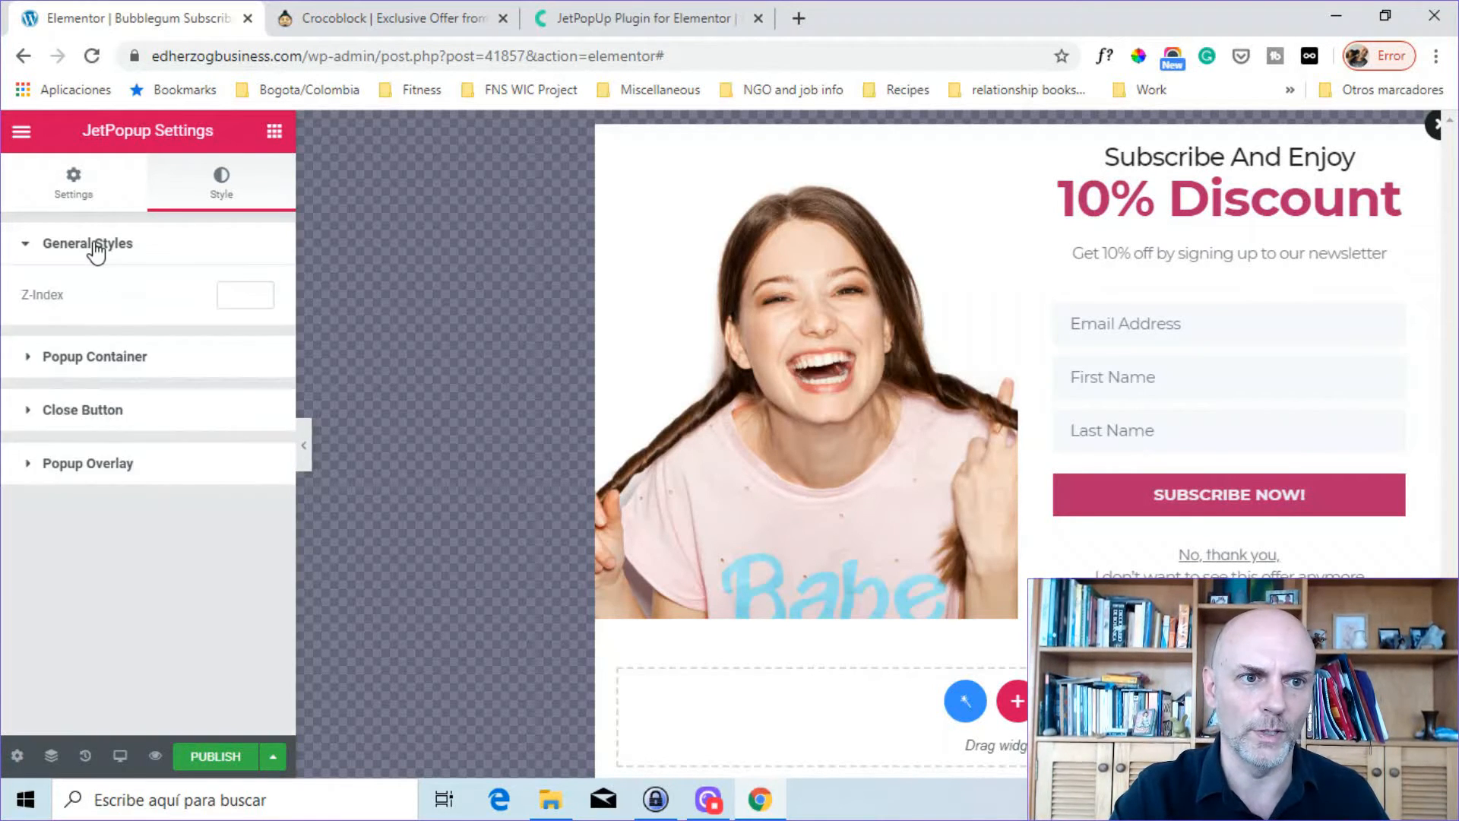
# Reduce the popup container width from 792 to 660 px
pyautogui.click(805, 381)
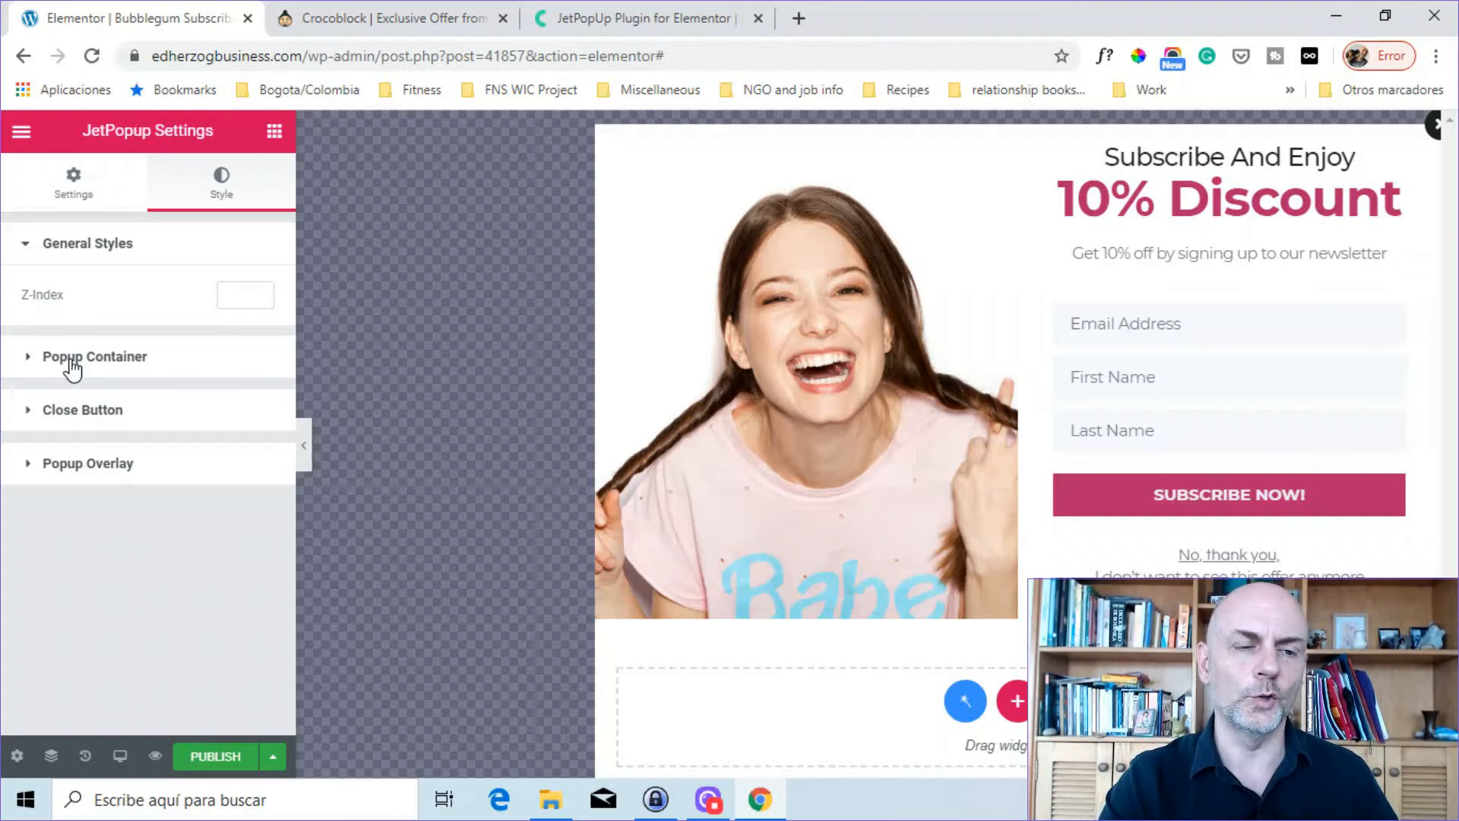
pyautogui.click(95, 357)
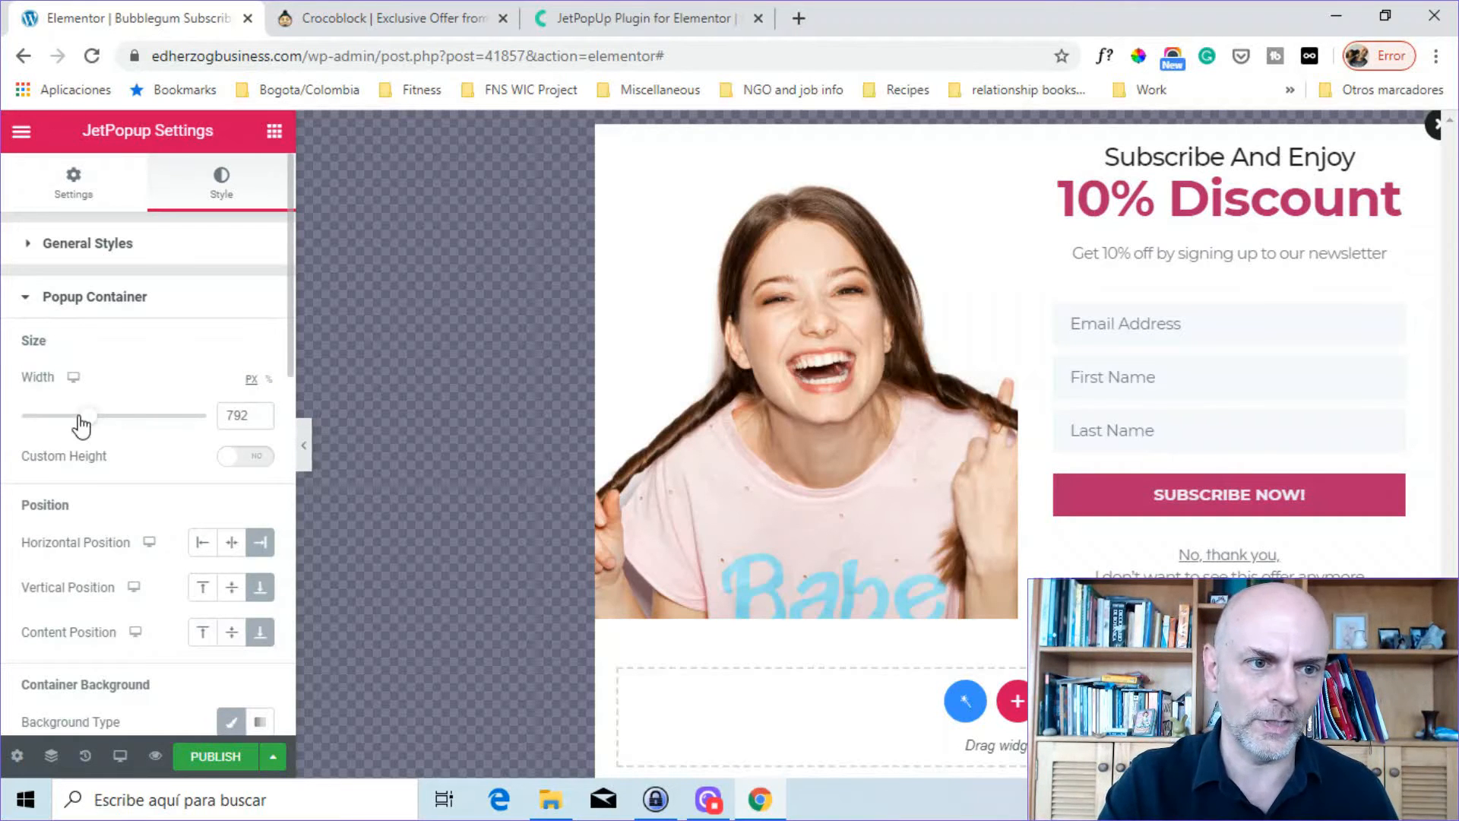
pyautogui.moveTo(88, 415); pyautogui.dragTo(83, 415)
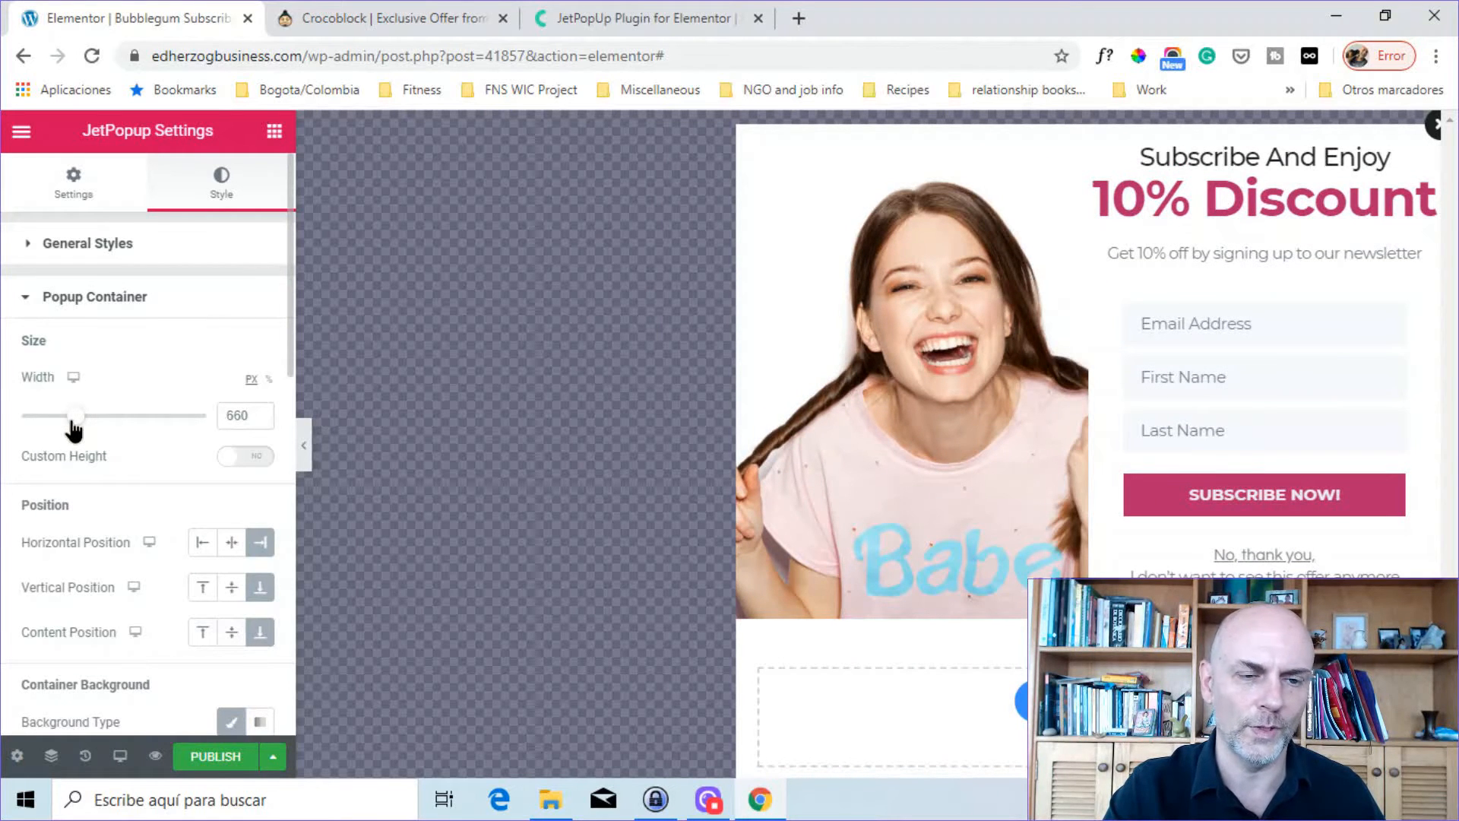
pyautogui.moveTo(73, 377)
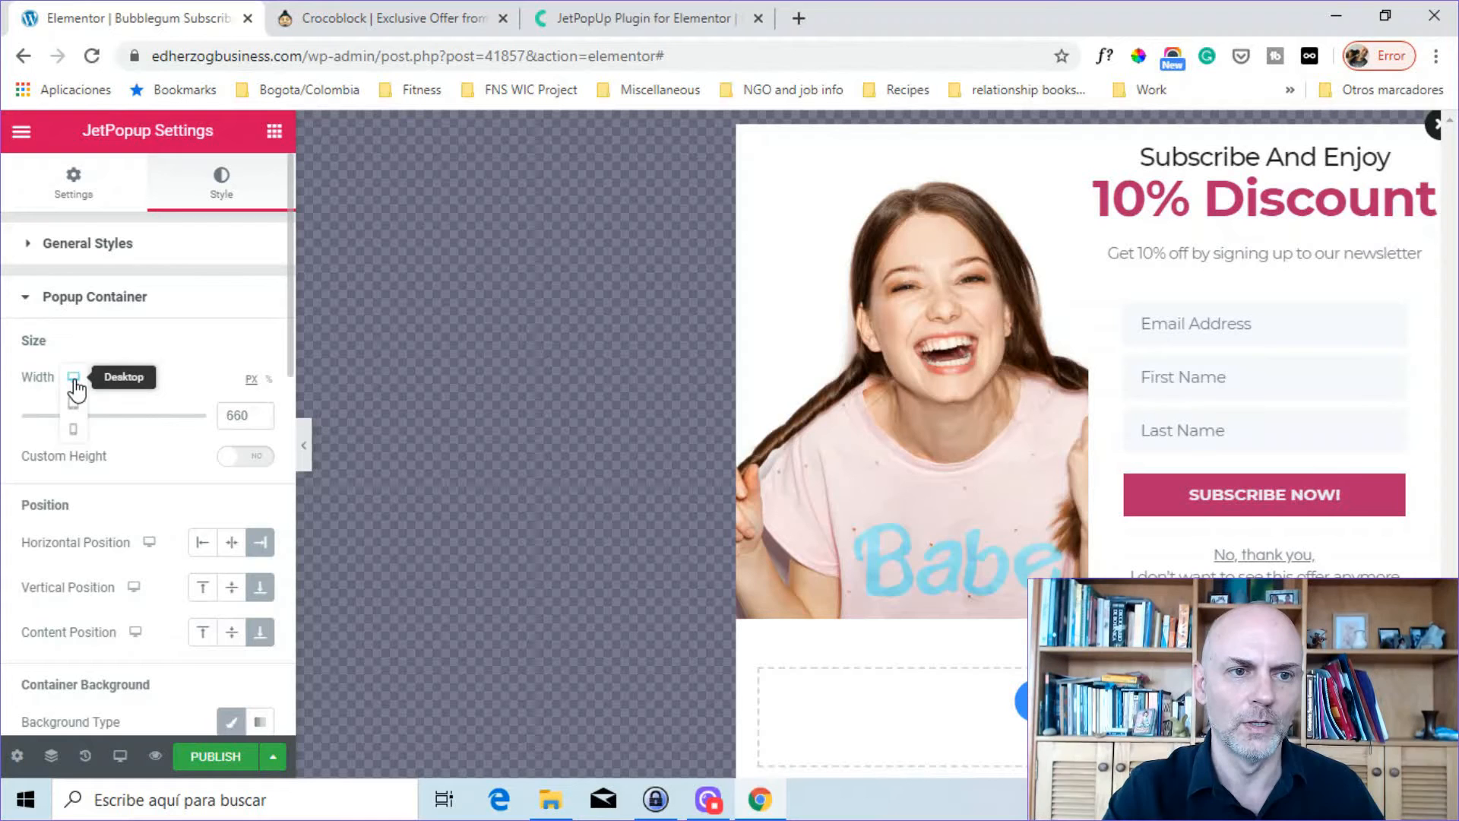
pyautogui.moveTo(73, 429)
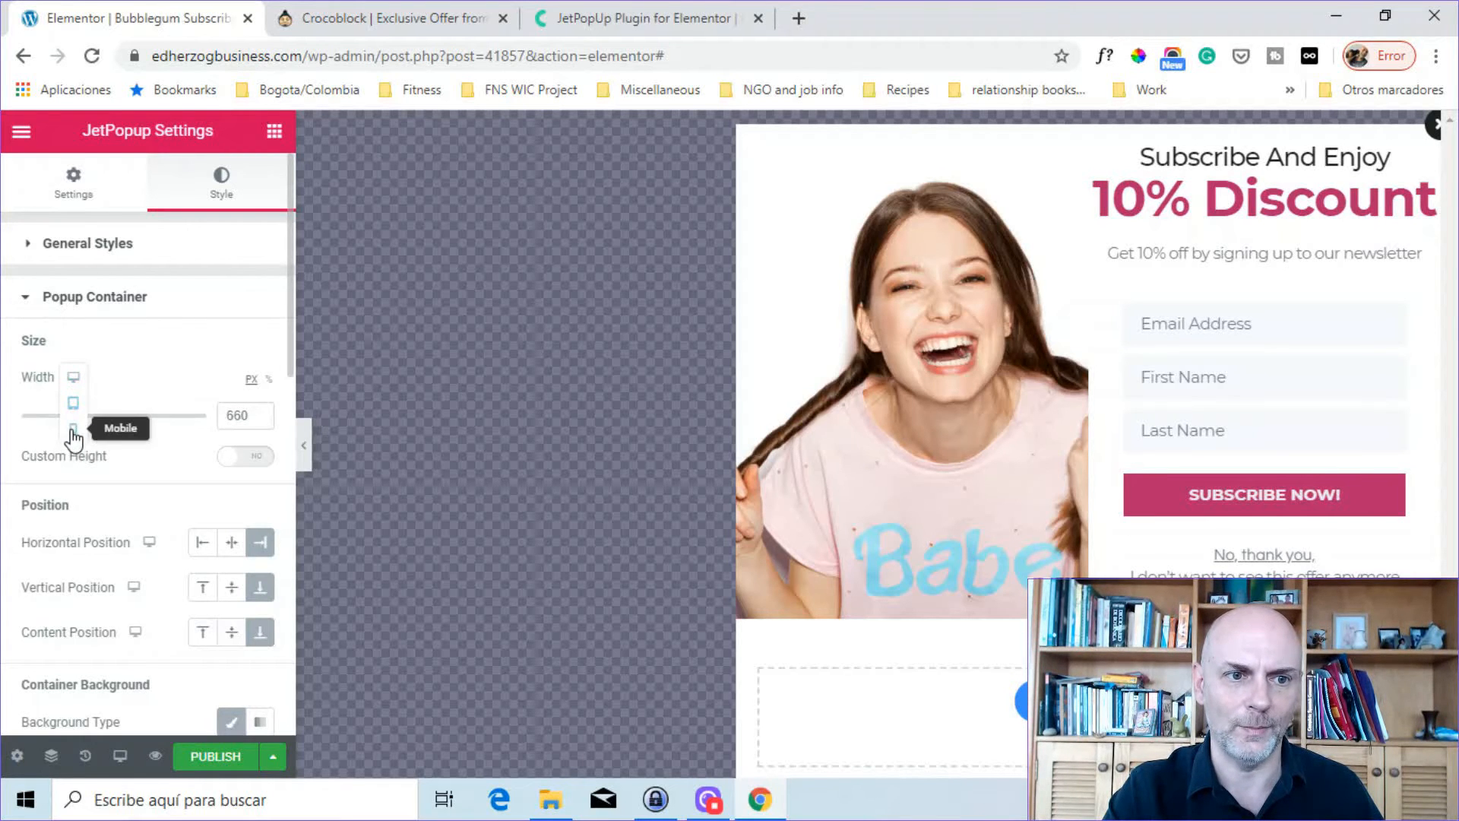
pyautogui.moveTo(160, 395)
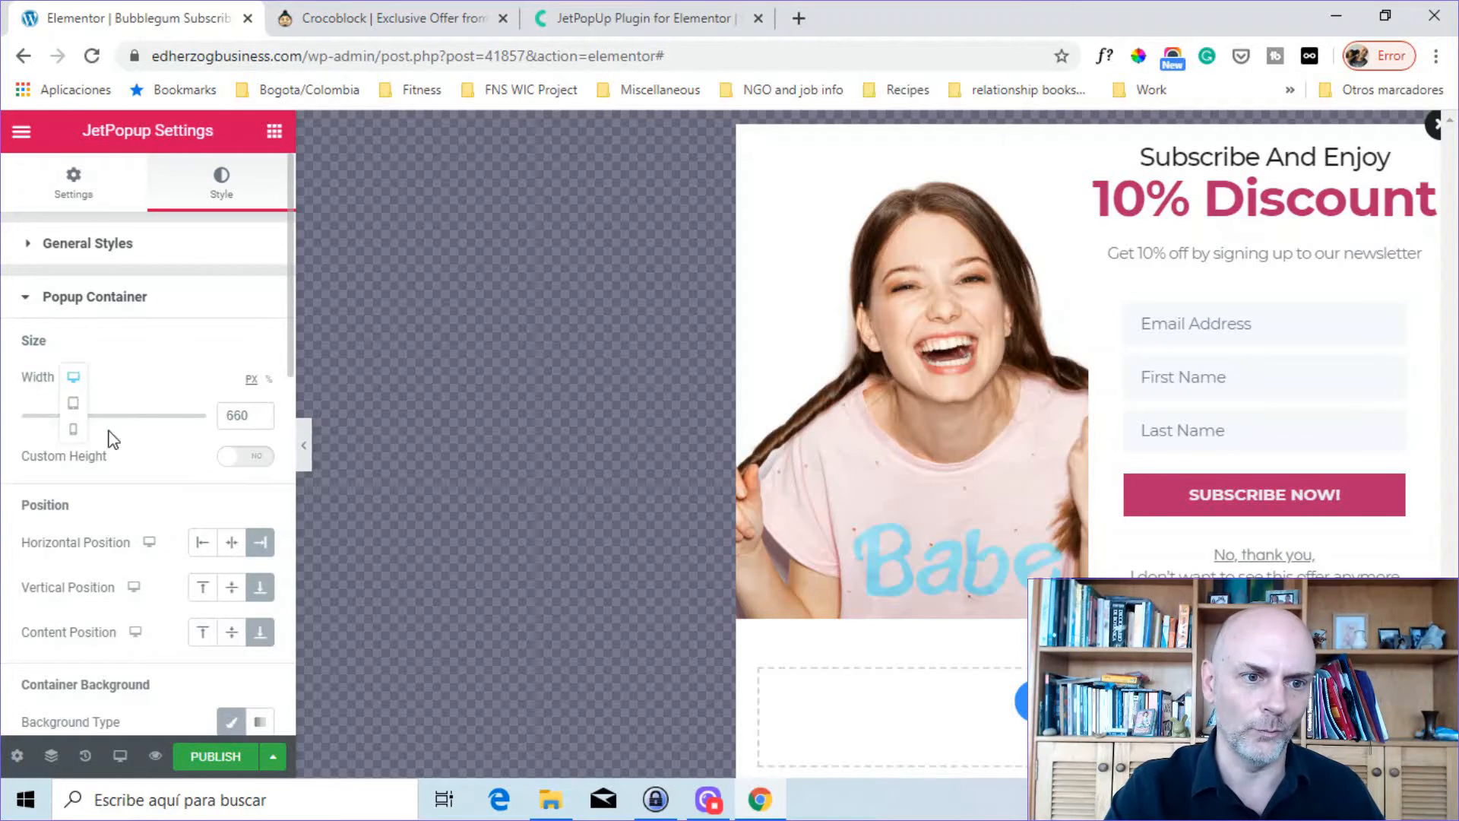
pyautogui.moveTo(148, 543)
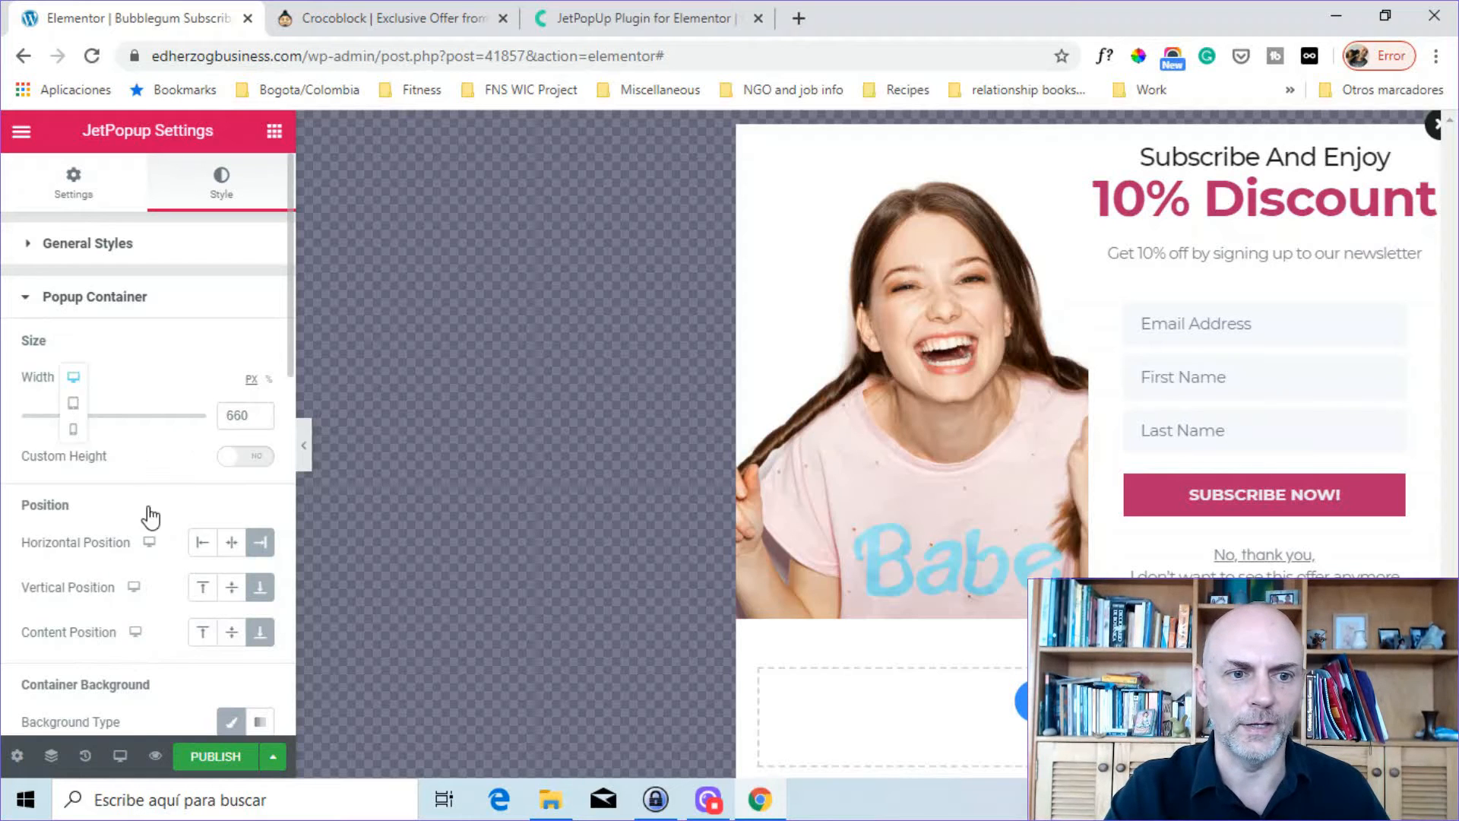
pyautogui.moveTo(149, 542)
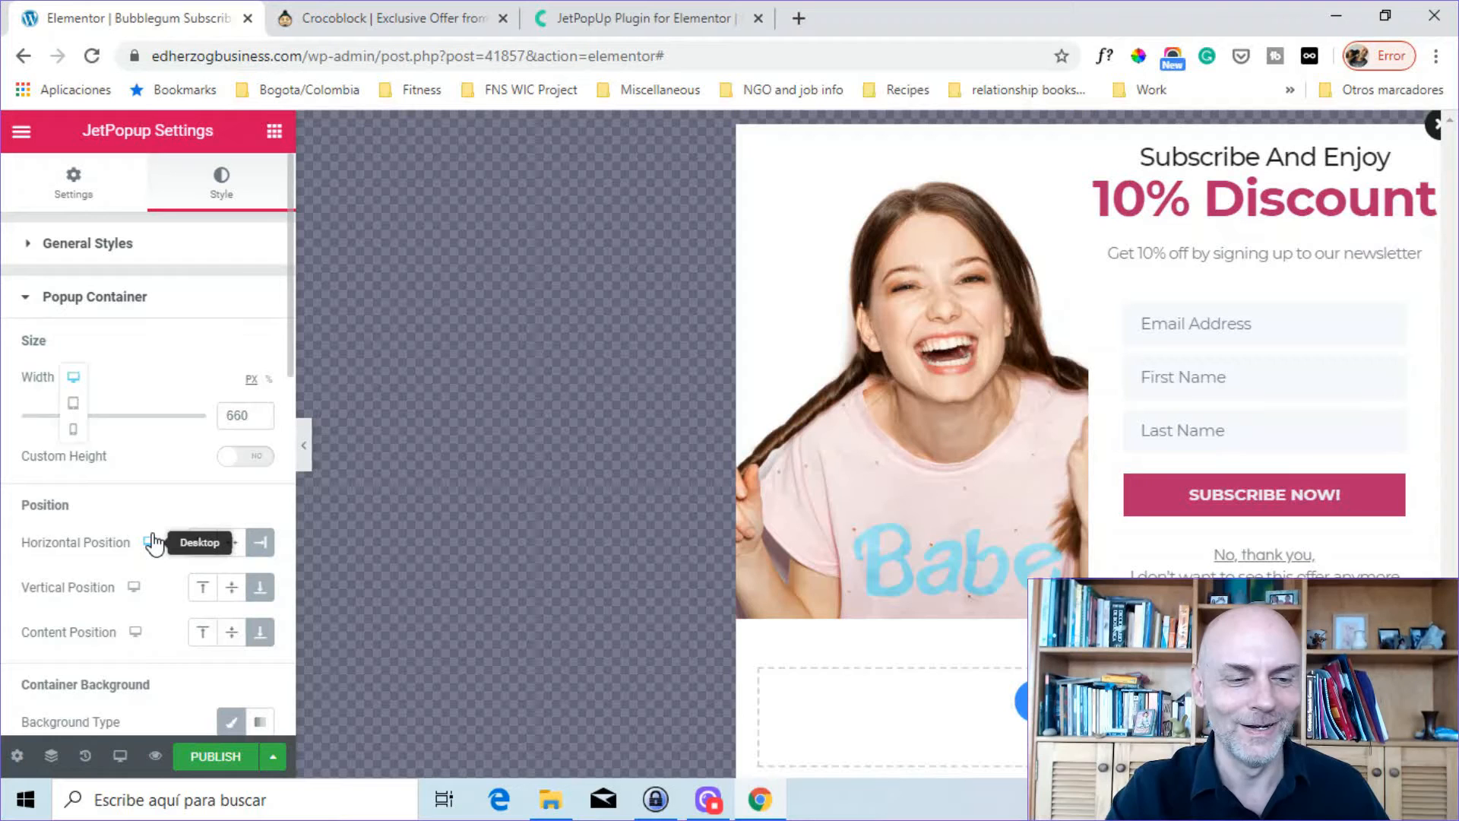
pyautogui.moveTo(83, 563)
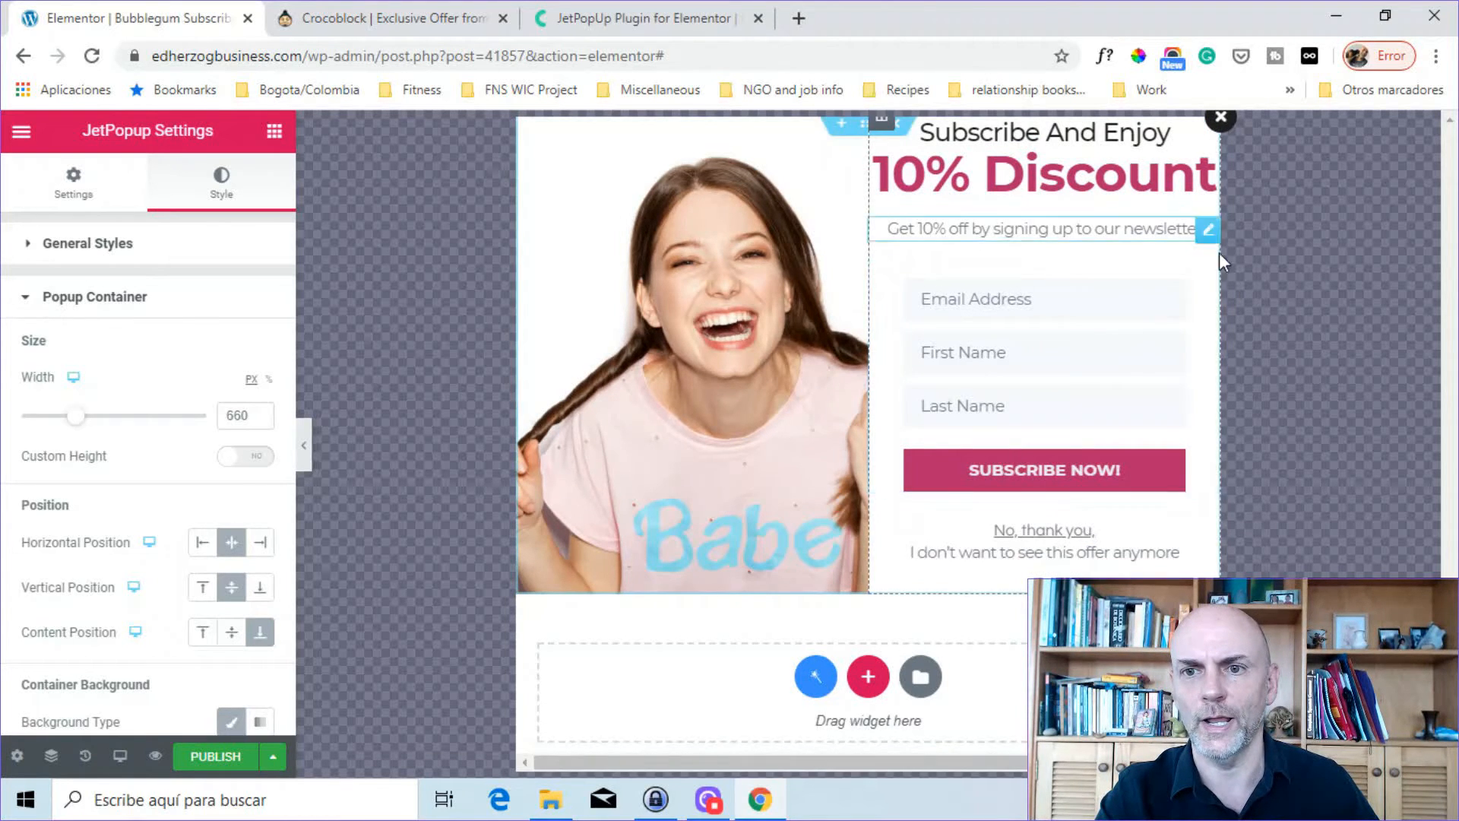
pyautogui.moveTo(1207, 275)
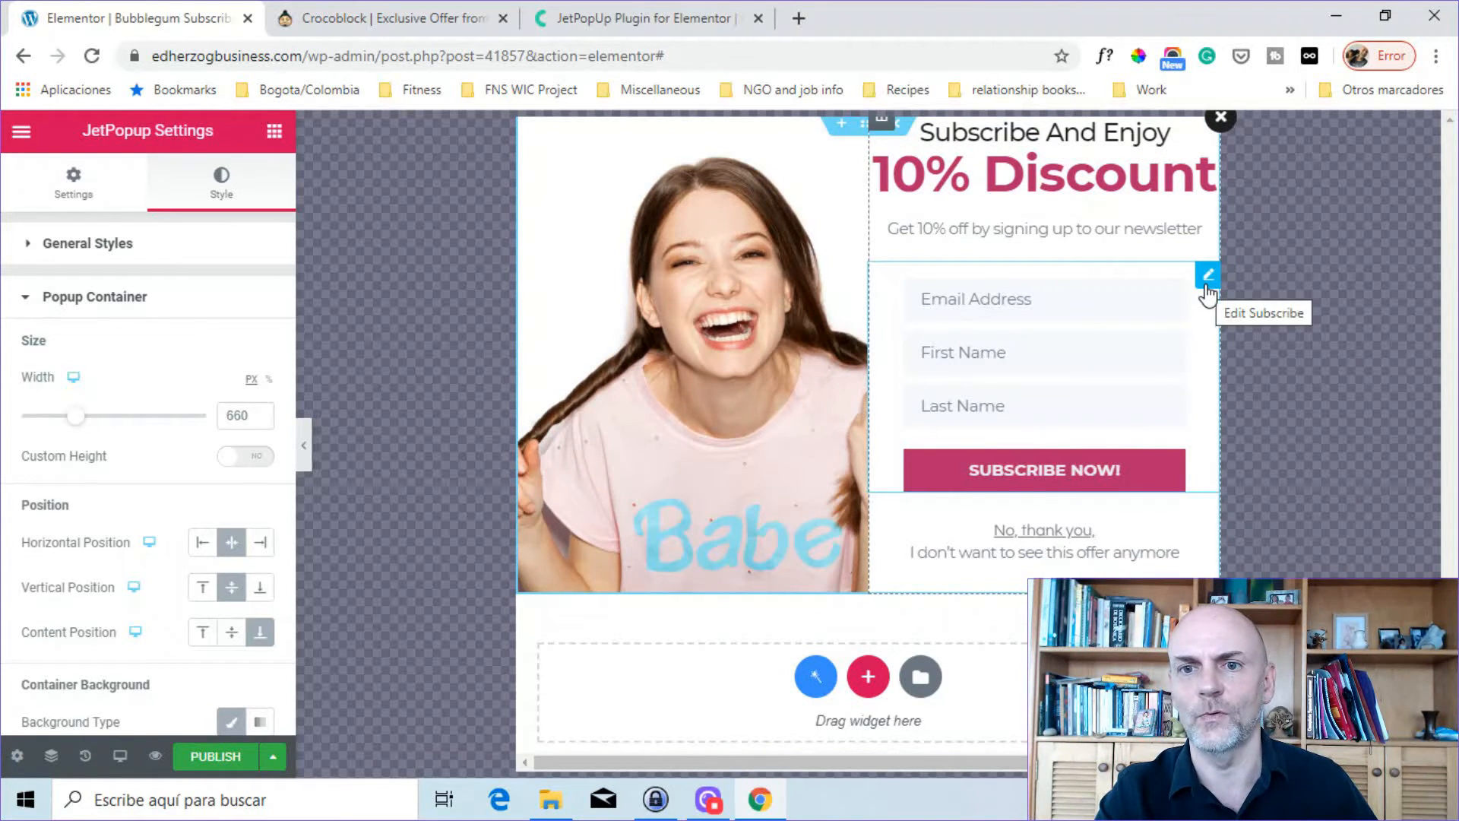
# Add a fourth 'Enter Value' field below Last Name and expand the form Settings
pyautogui.click(1208, 274)
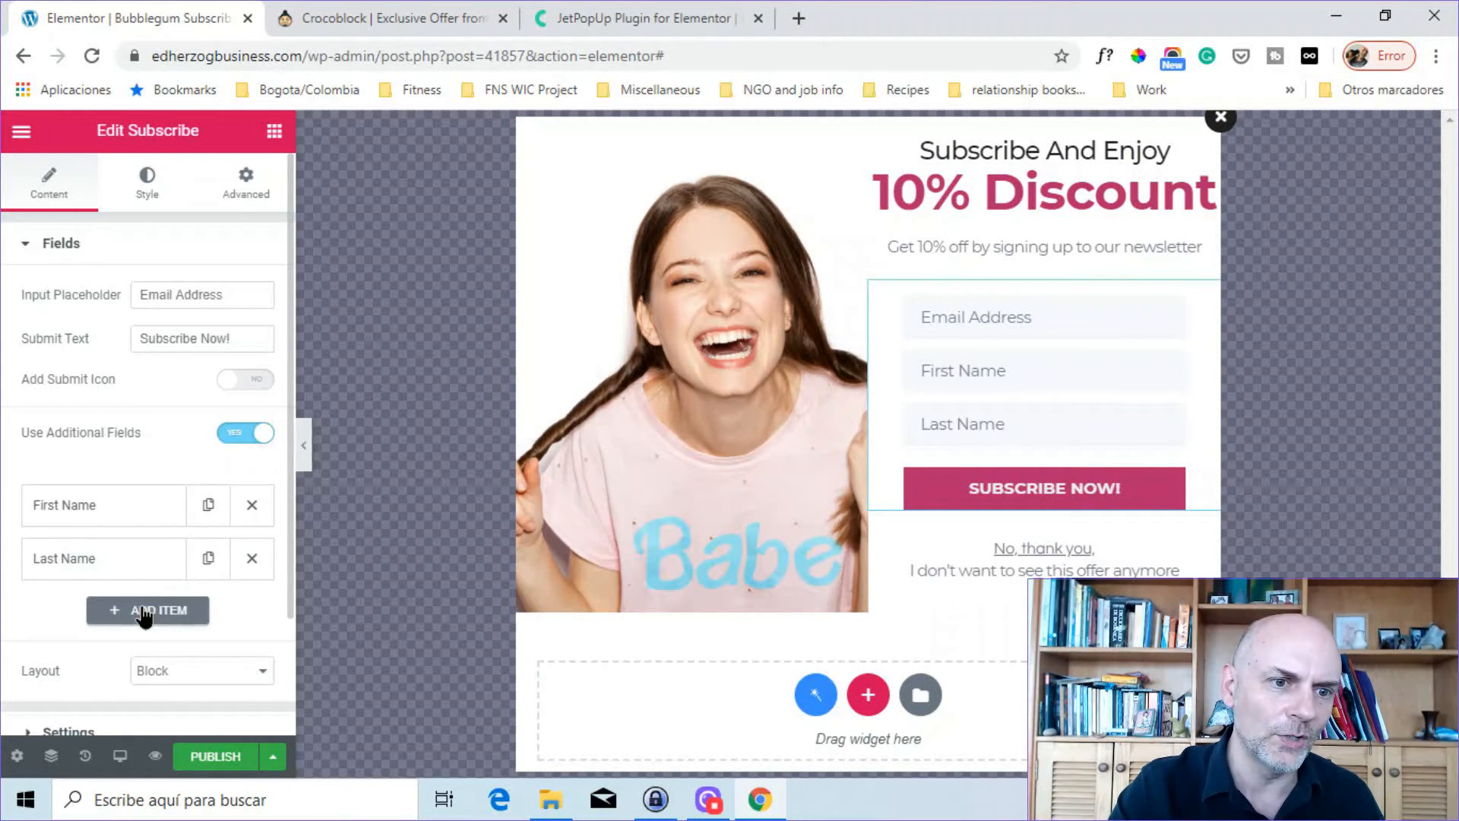
pyautogui.click(147, 610)
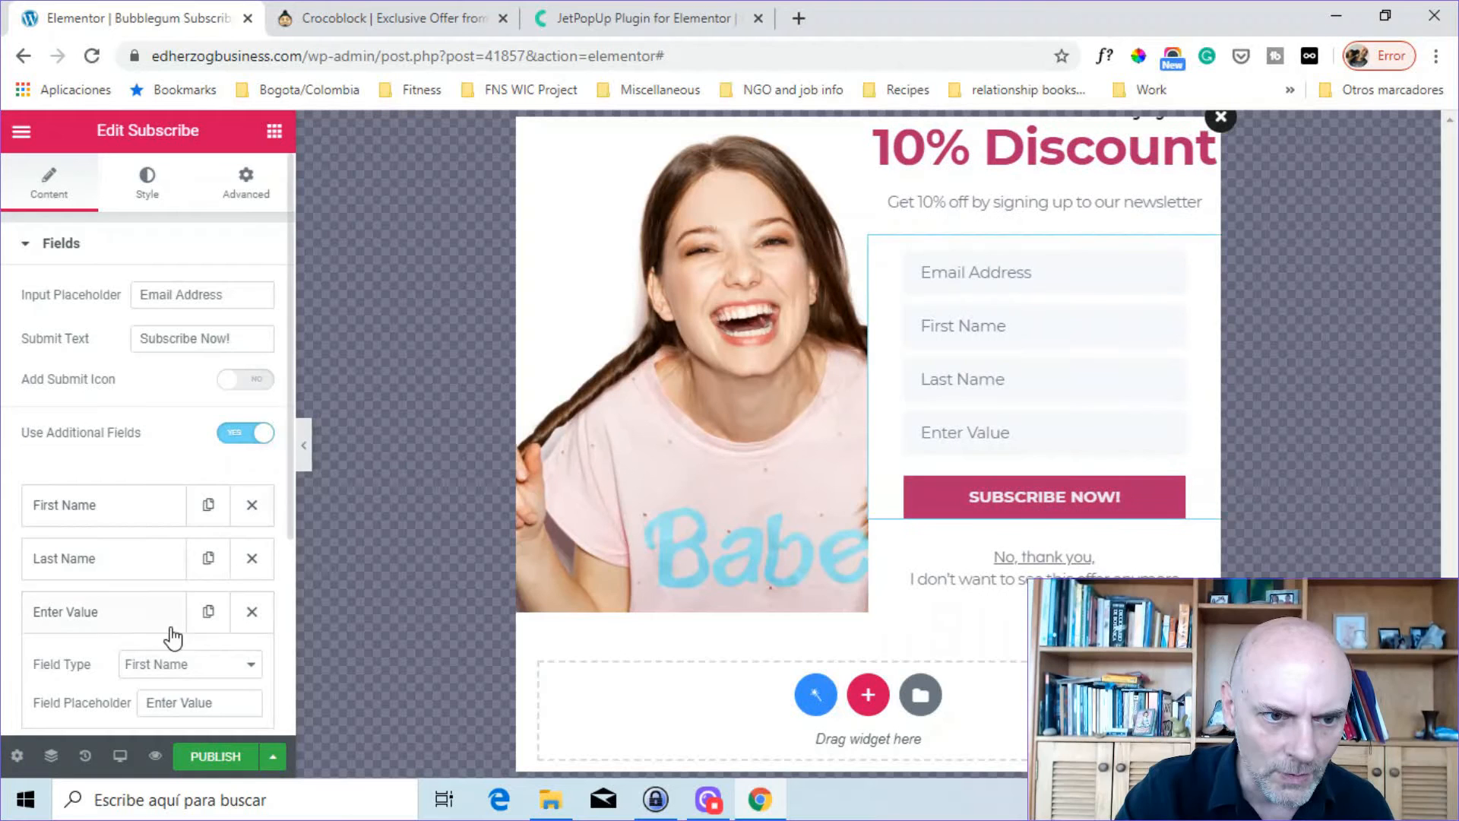
pyautogui.moveTo(183, 665)
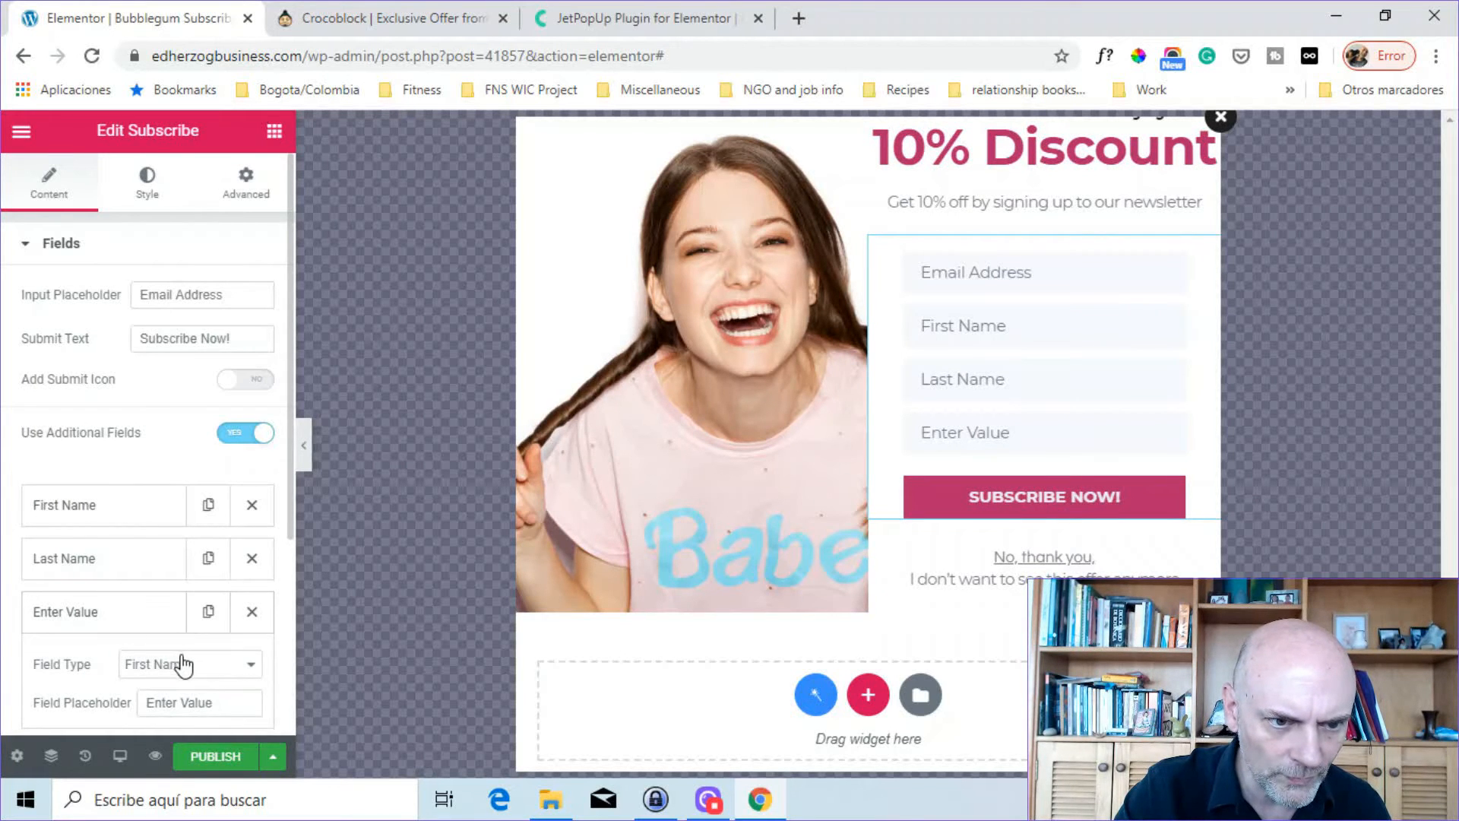
pyautogui.click(190, 664)
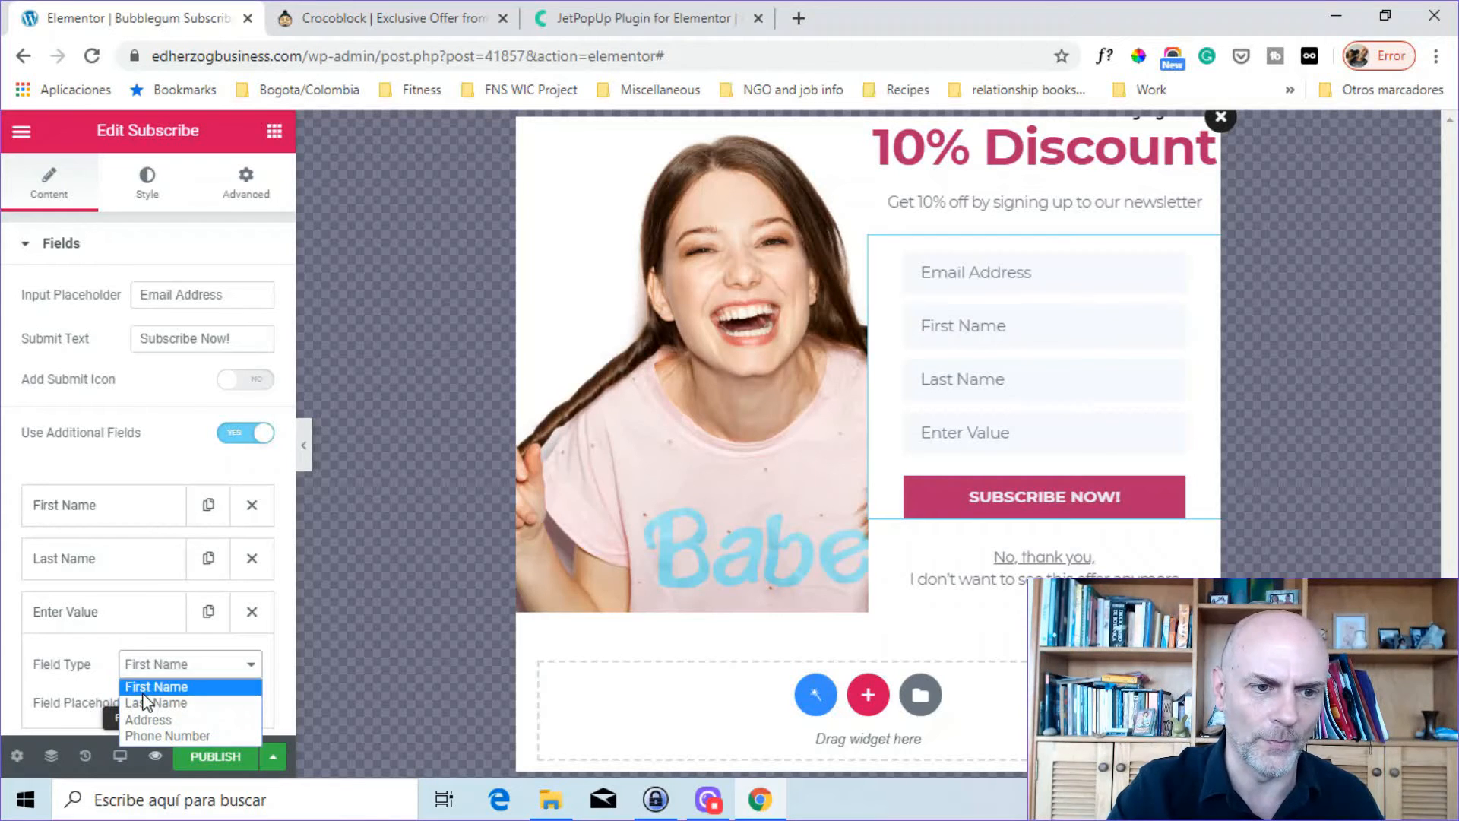
pyautogui.click(156, 685)
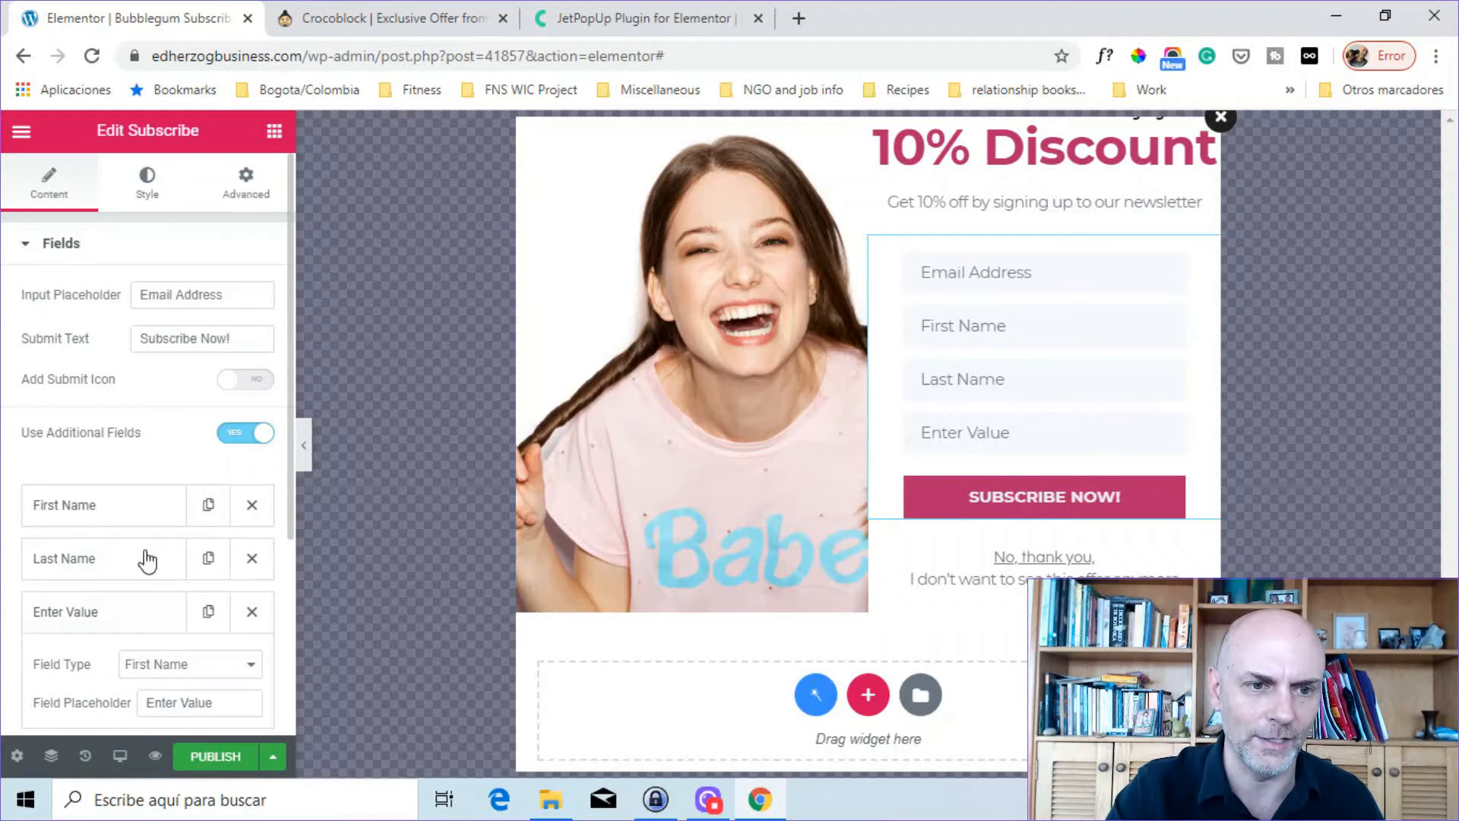
pyautogui.moveTo(282, 491)
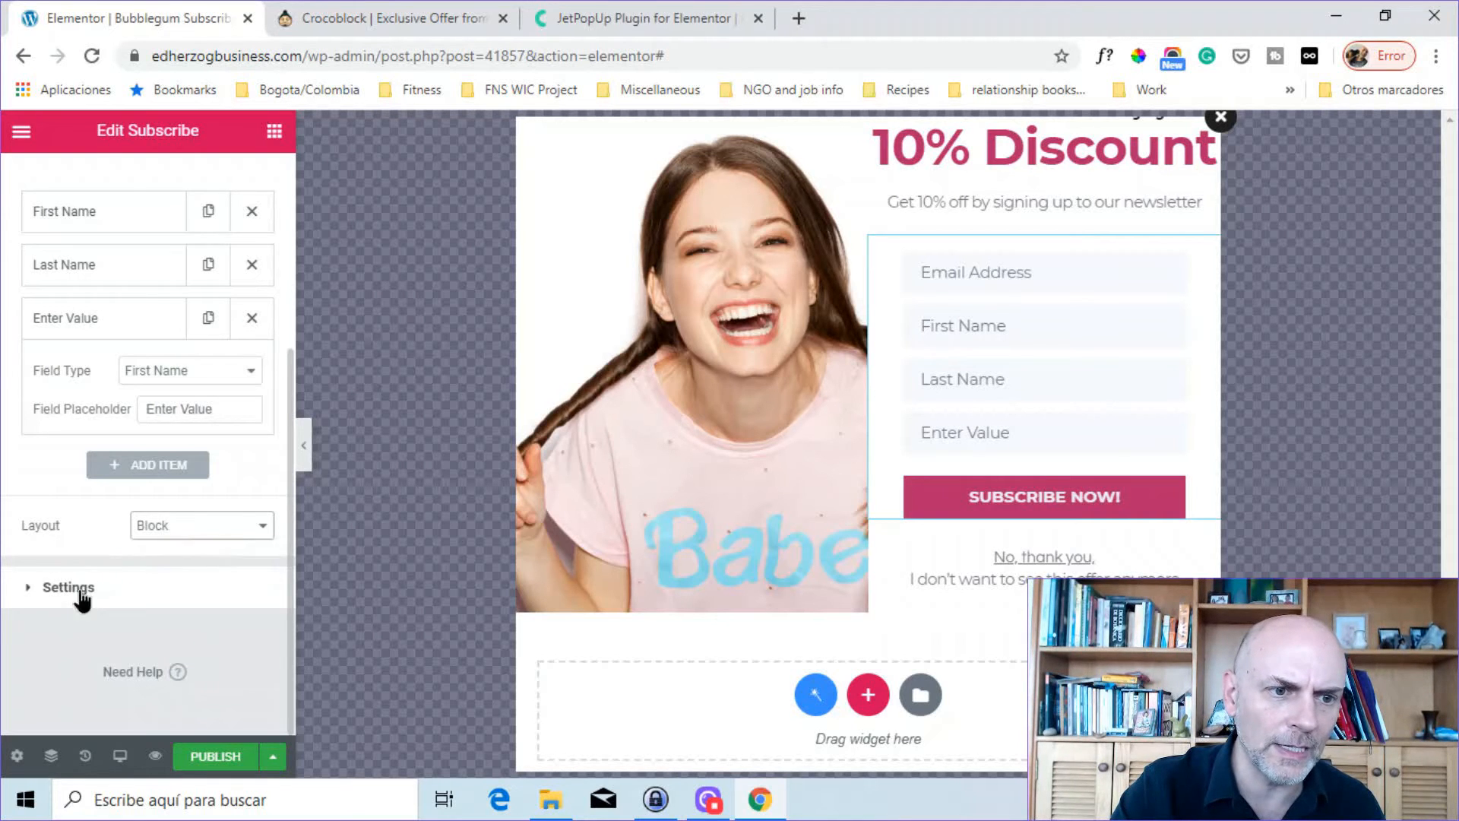
pyautogui.click(67, 588)
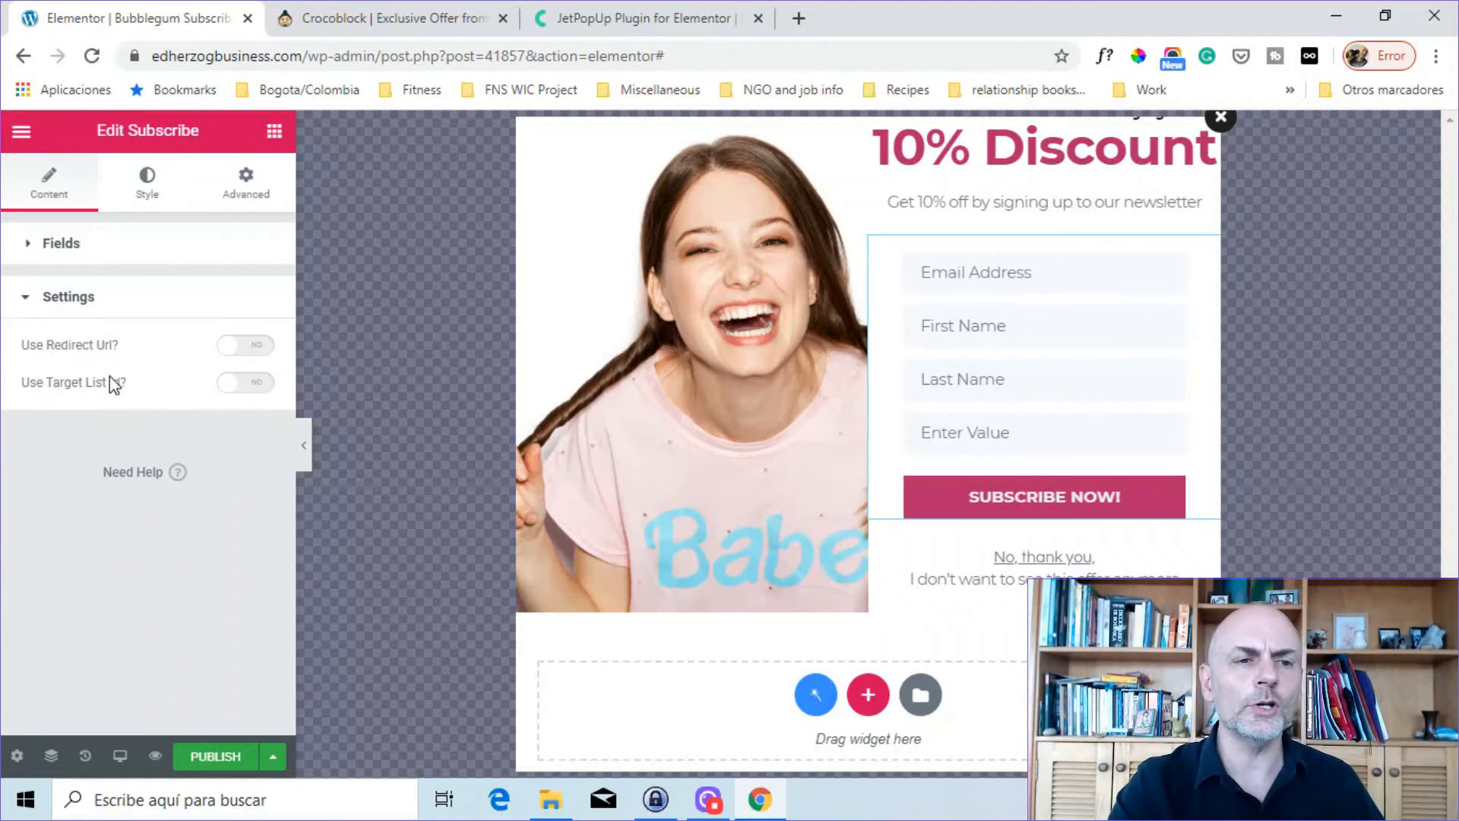
# Turn on 'Use Redirect Url?' and 'Use Target List Id?' in the Subscribe widget settings
pyautogui.click(245, 345)
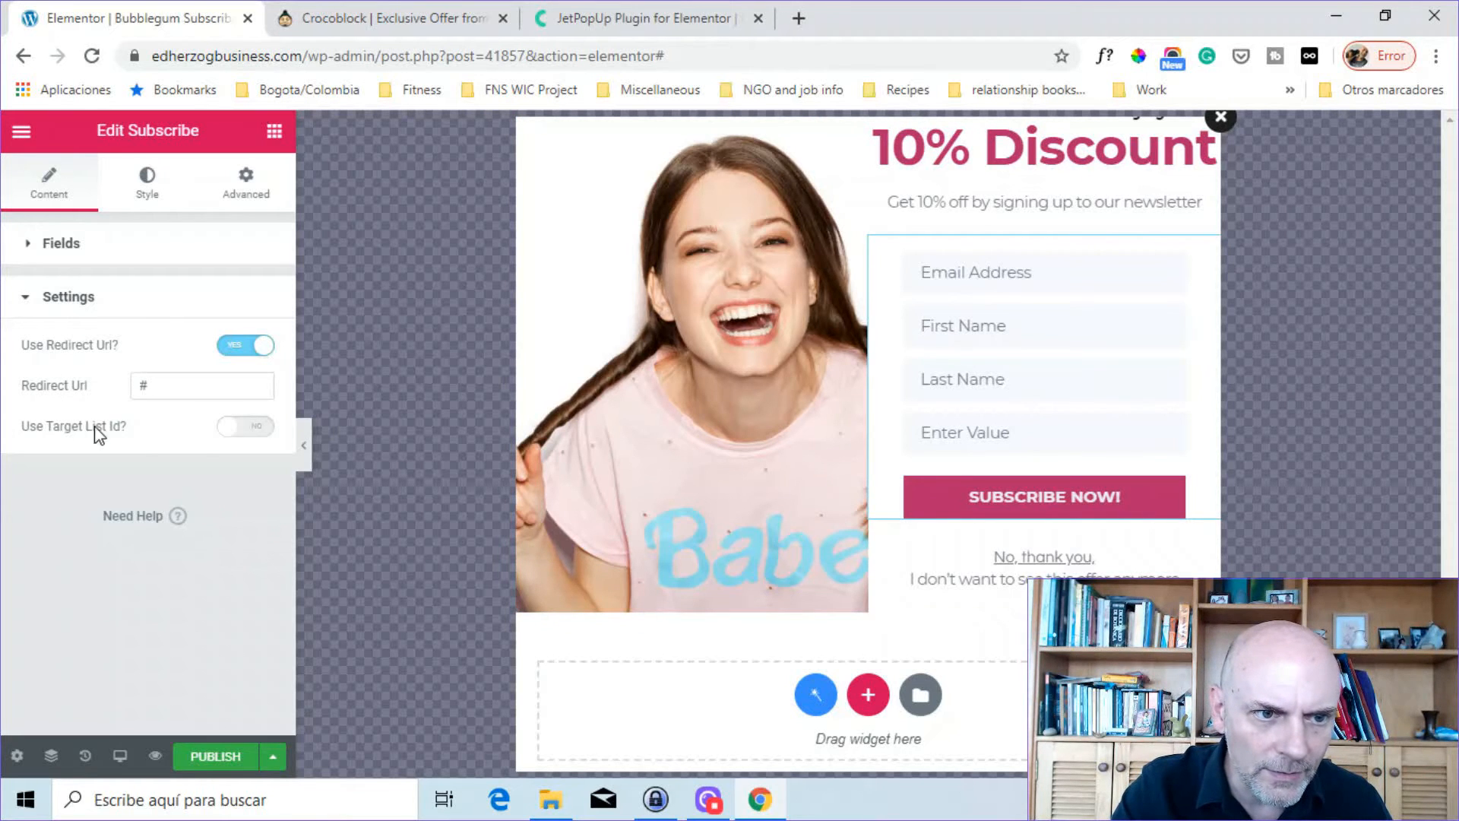
pyautogui.click(245, 427)
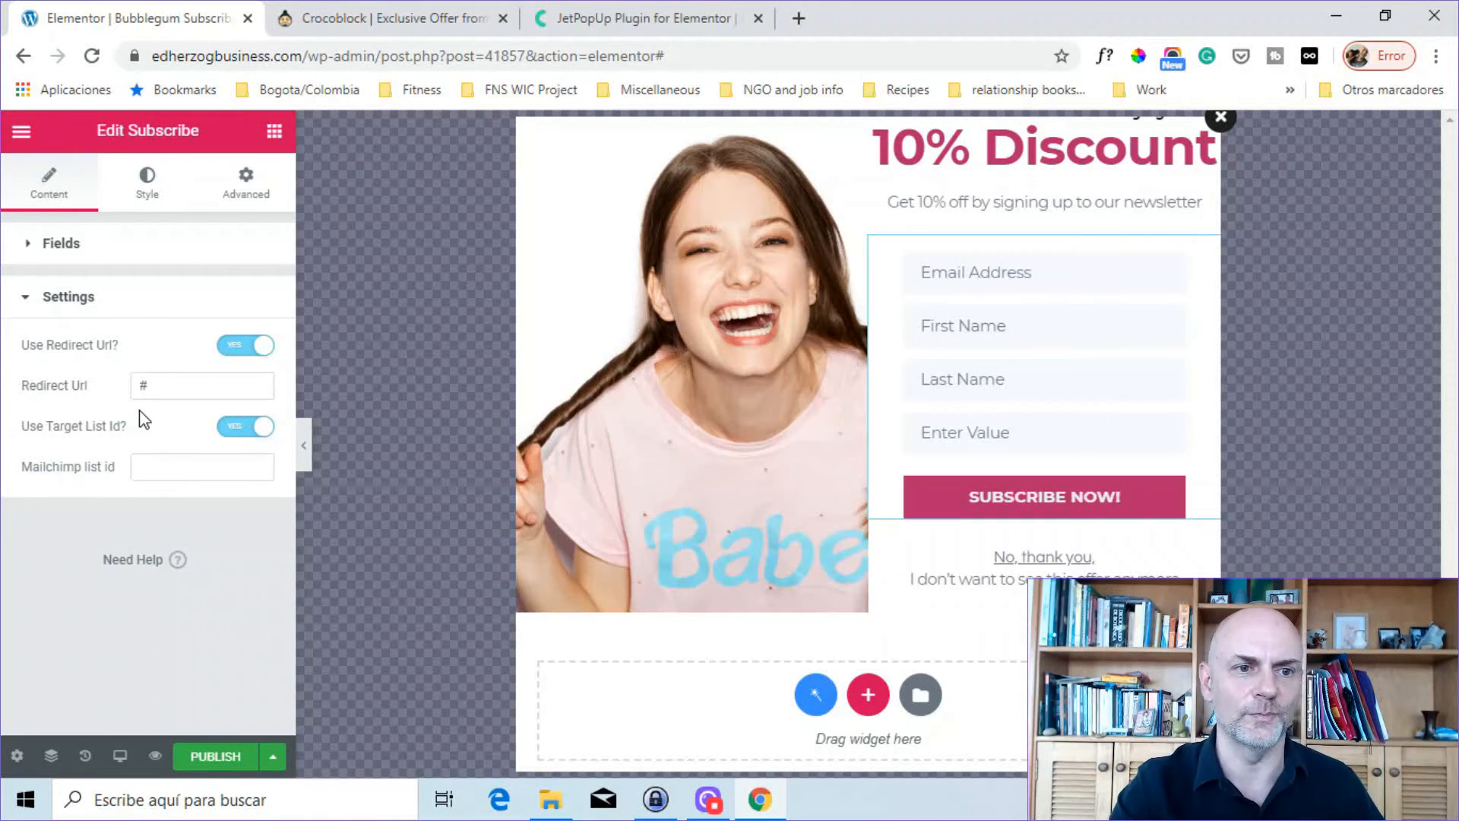
pyautogui.moveTo(333, 480)
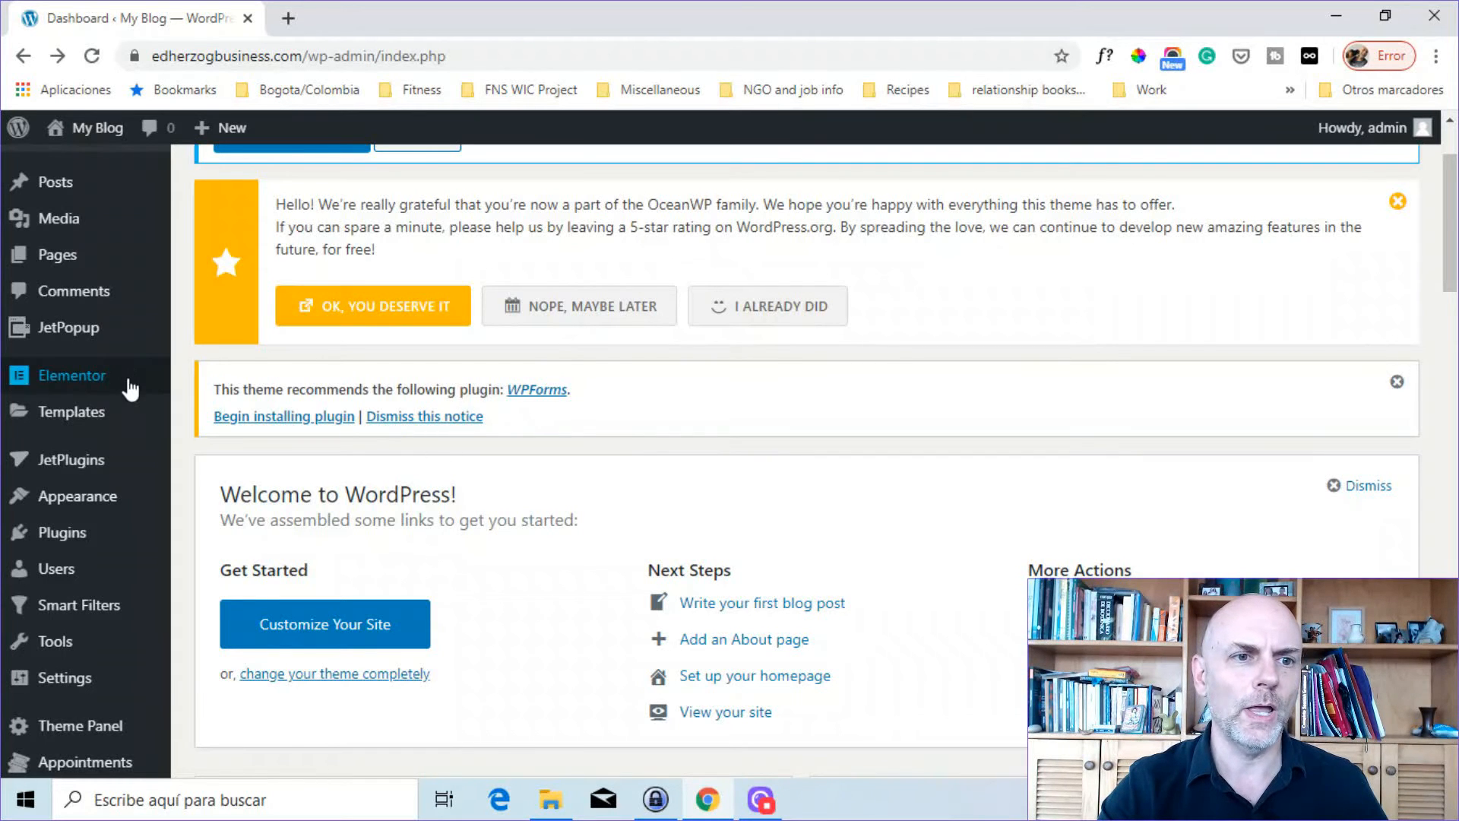
pyautogui.moveTo(67, 328)
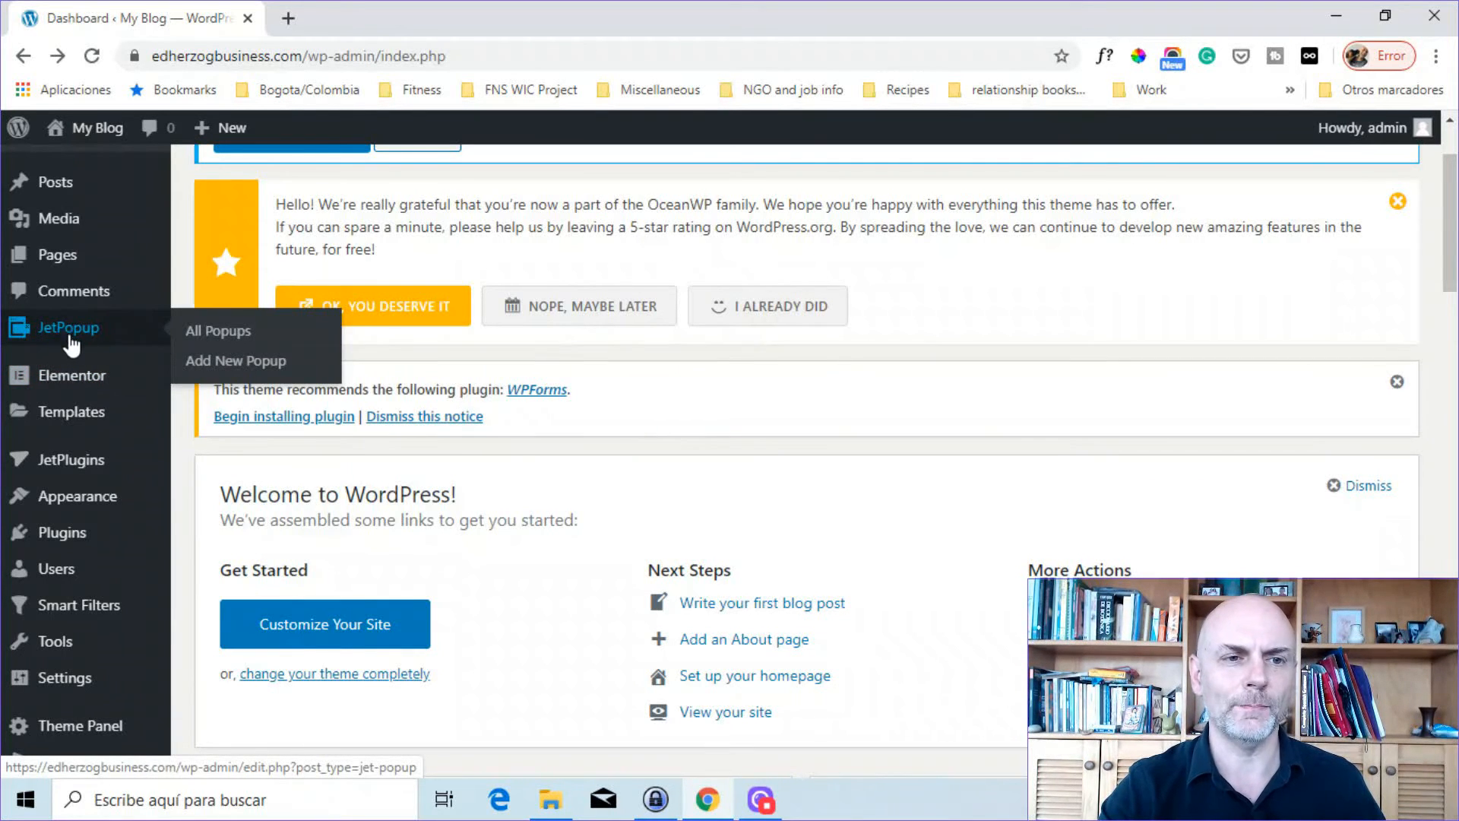
# Create a new popup titled 'Front page popup' and open it with Elementor
pyautogui.click(236, 361)
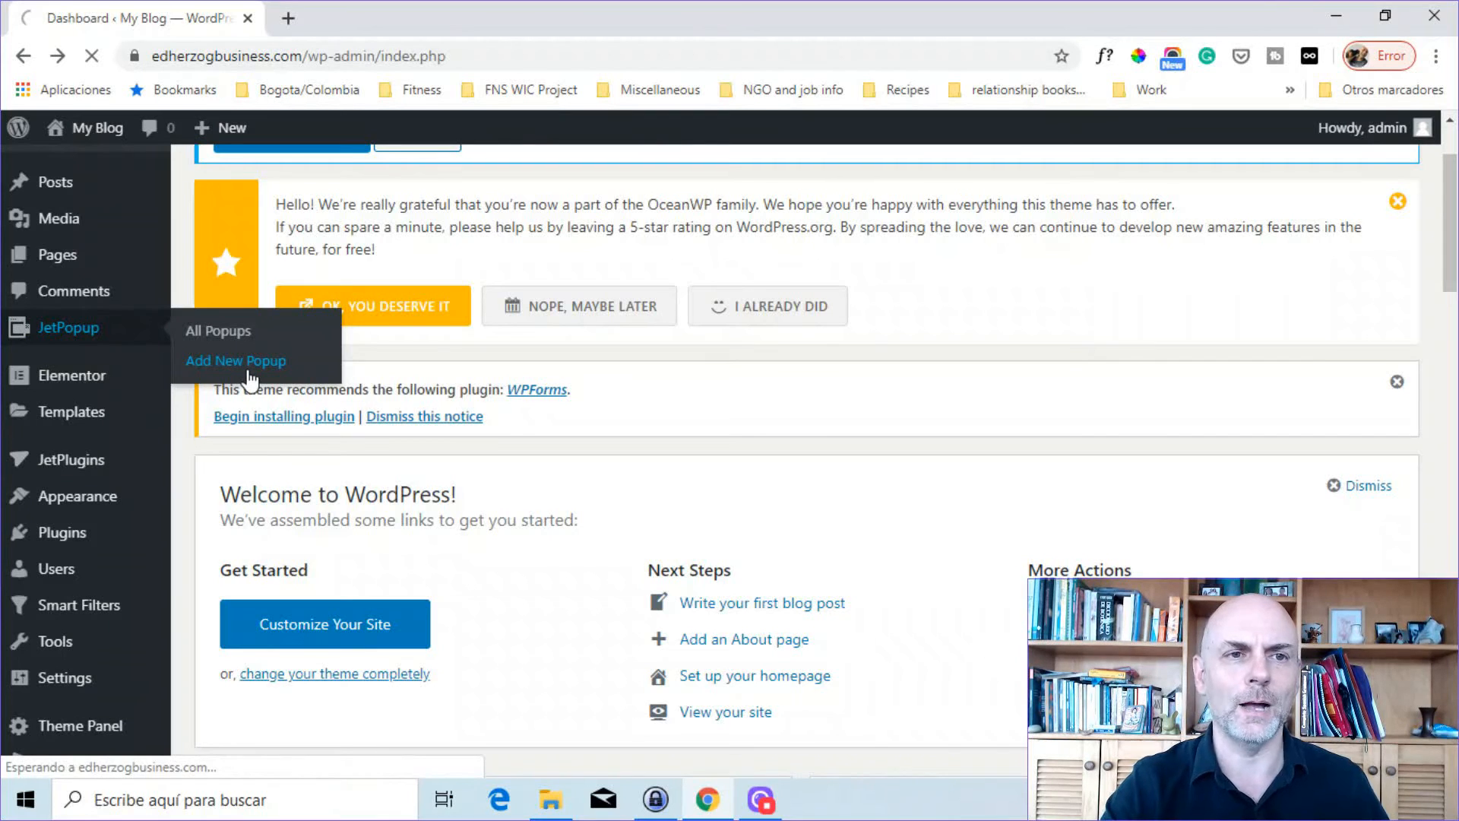
pyautogui.click(235, 360)
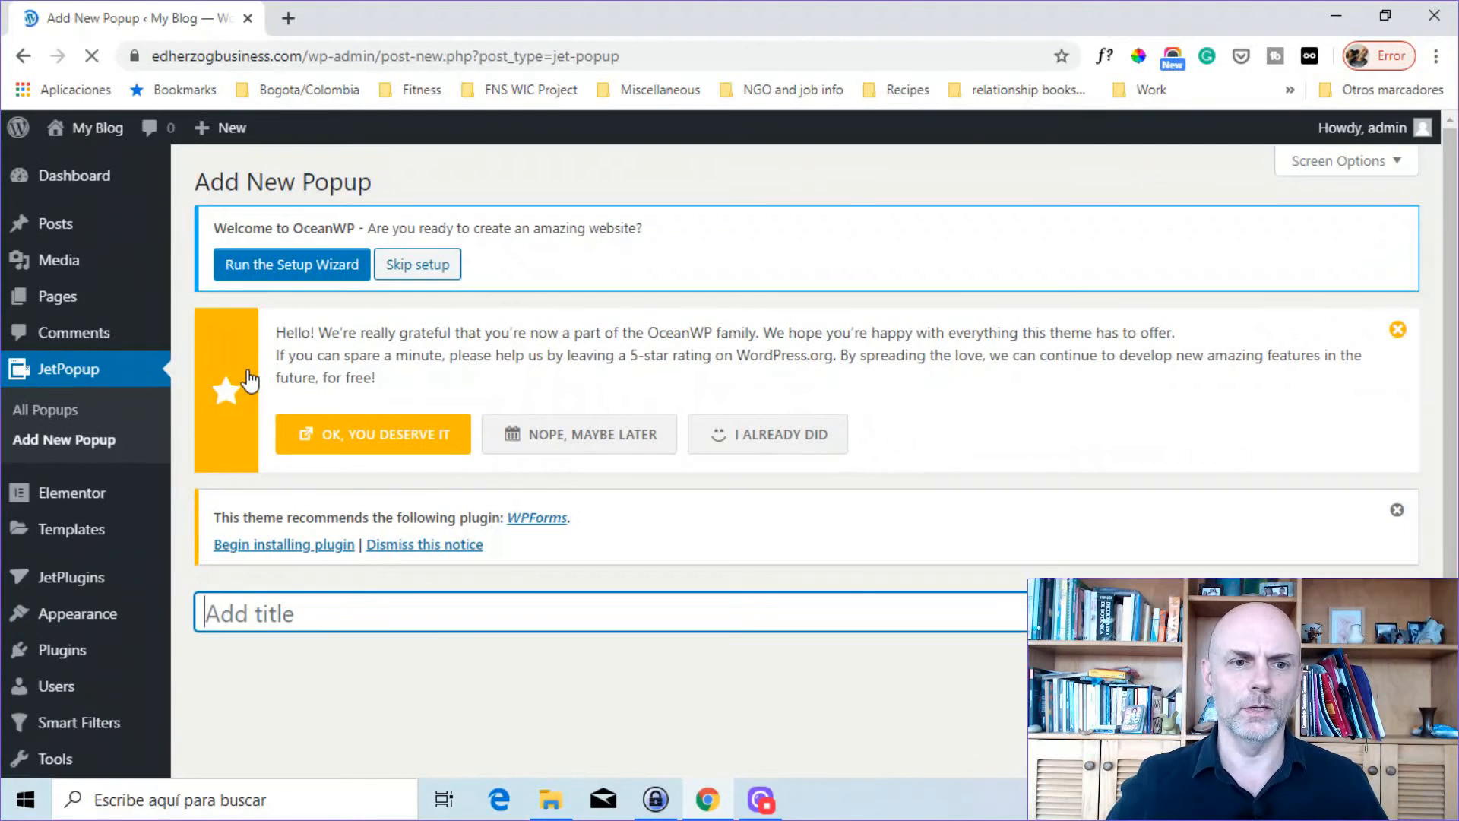
pyautogui.write('F')
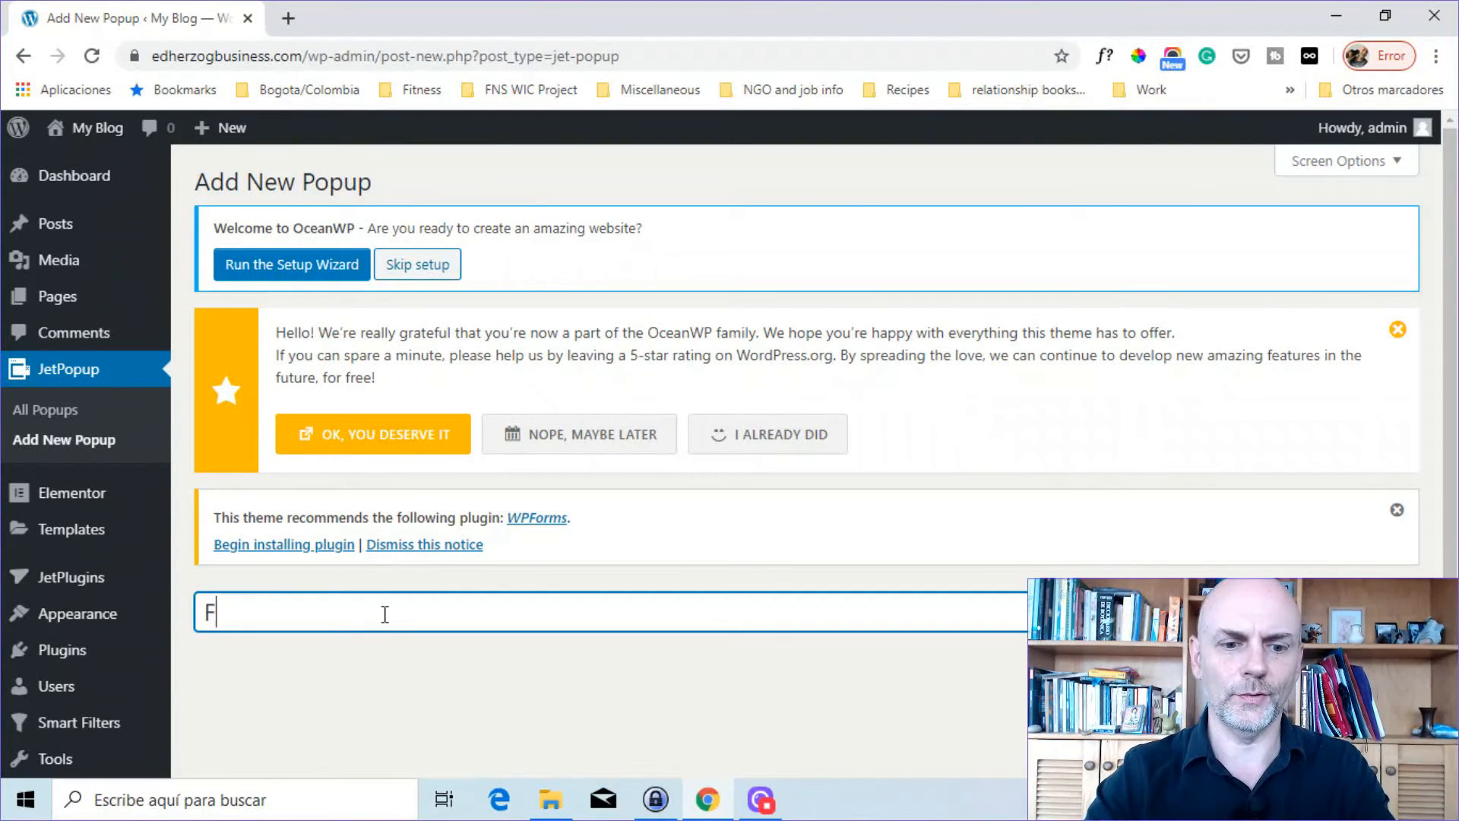
pyautogui.write('ront page po')
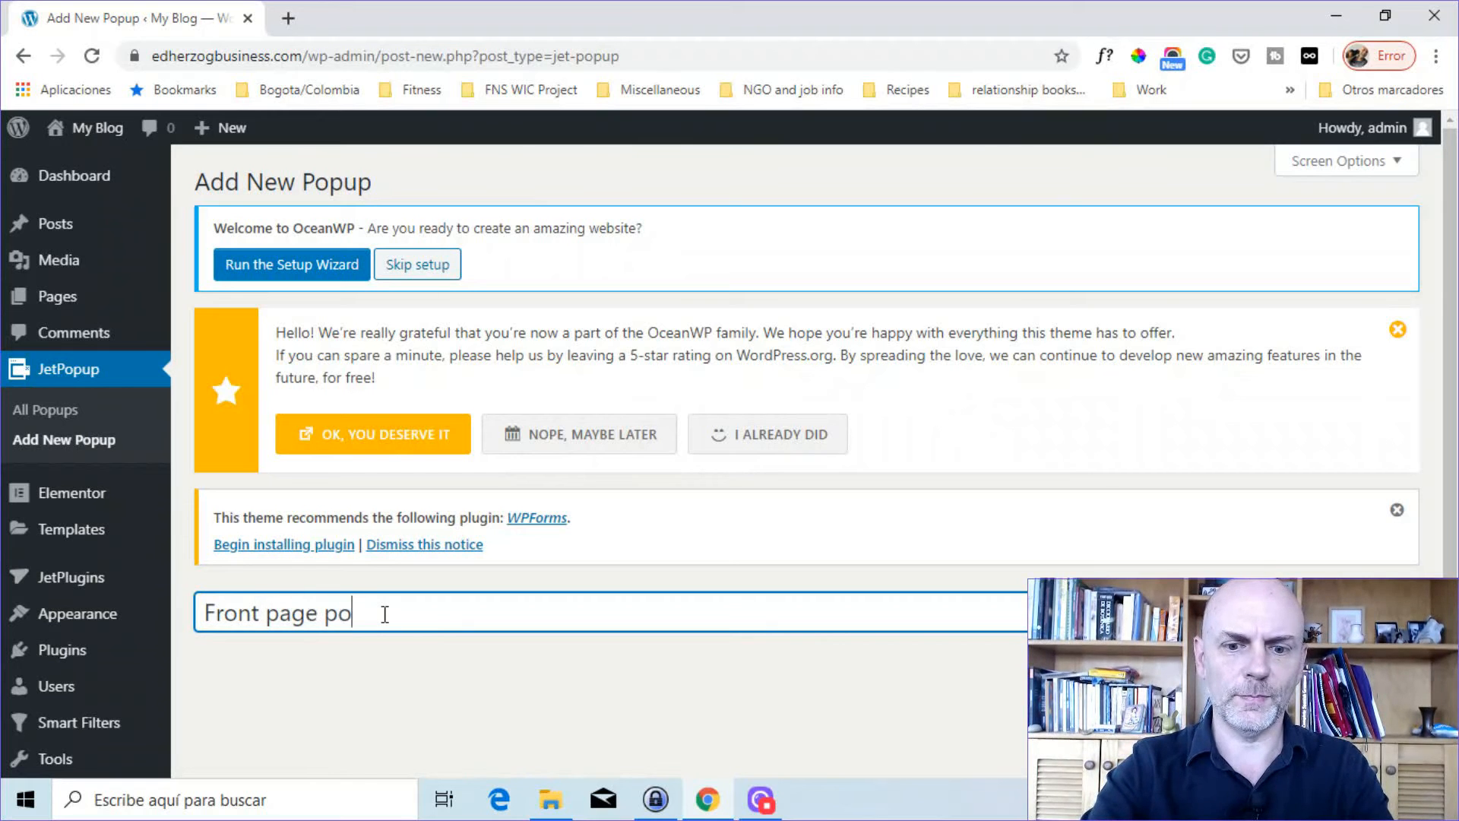
pyautogui.write('pup')
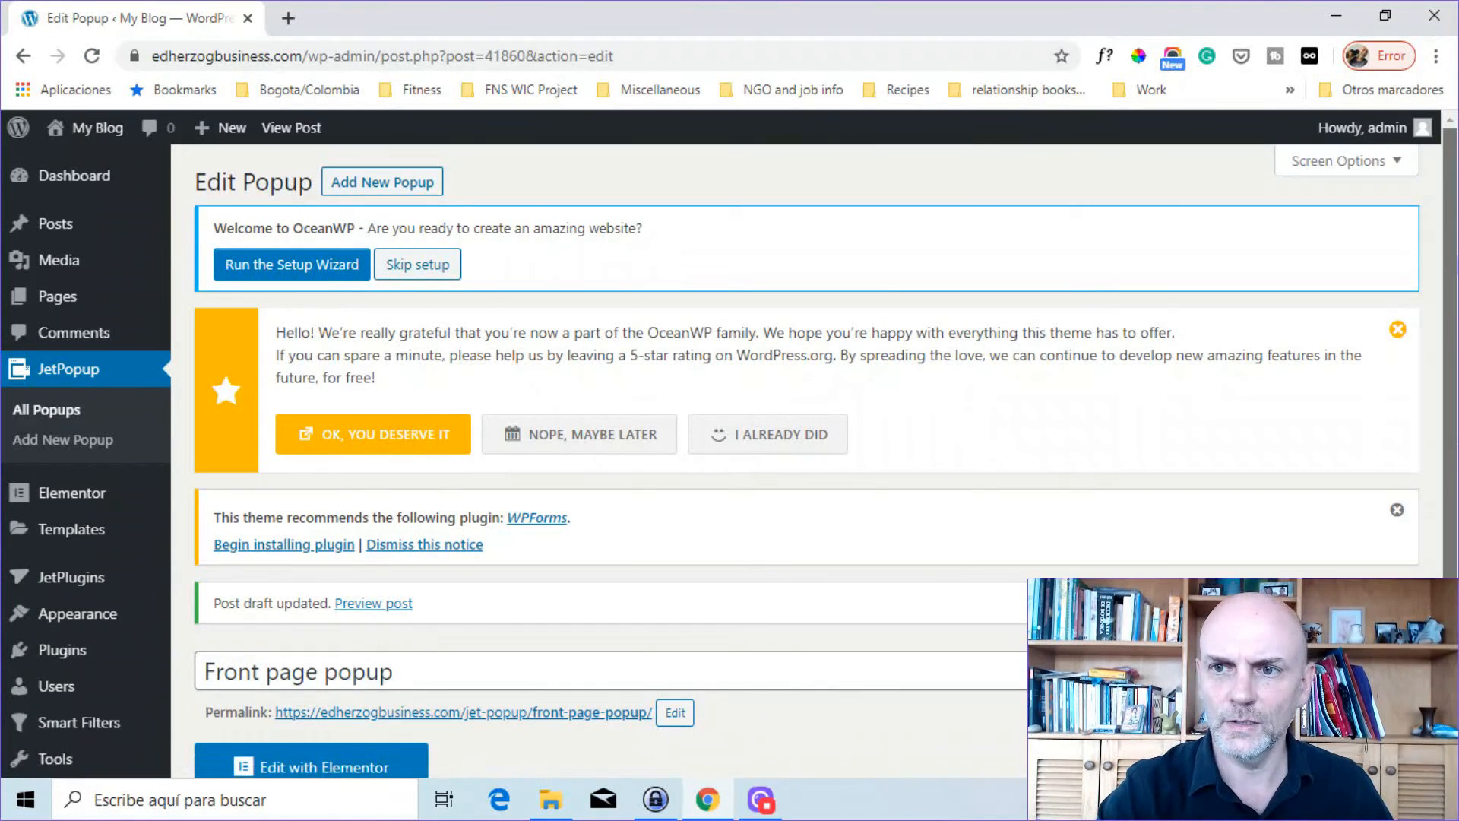
pyautogui.scroll(-3)
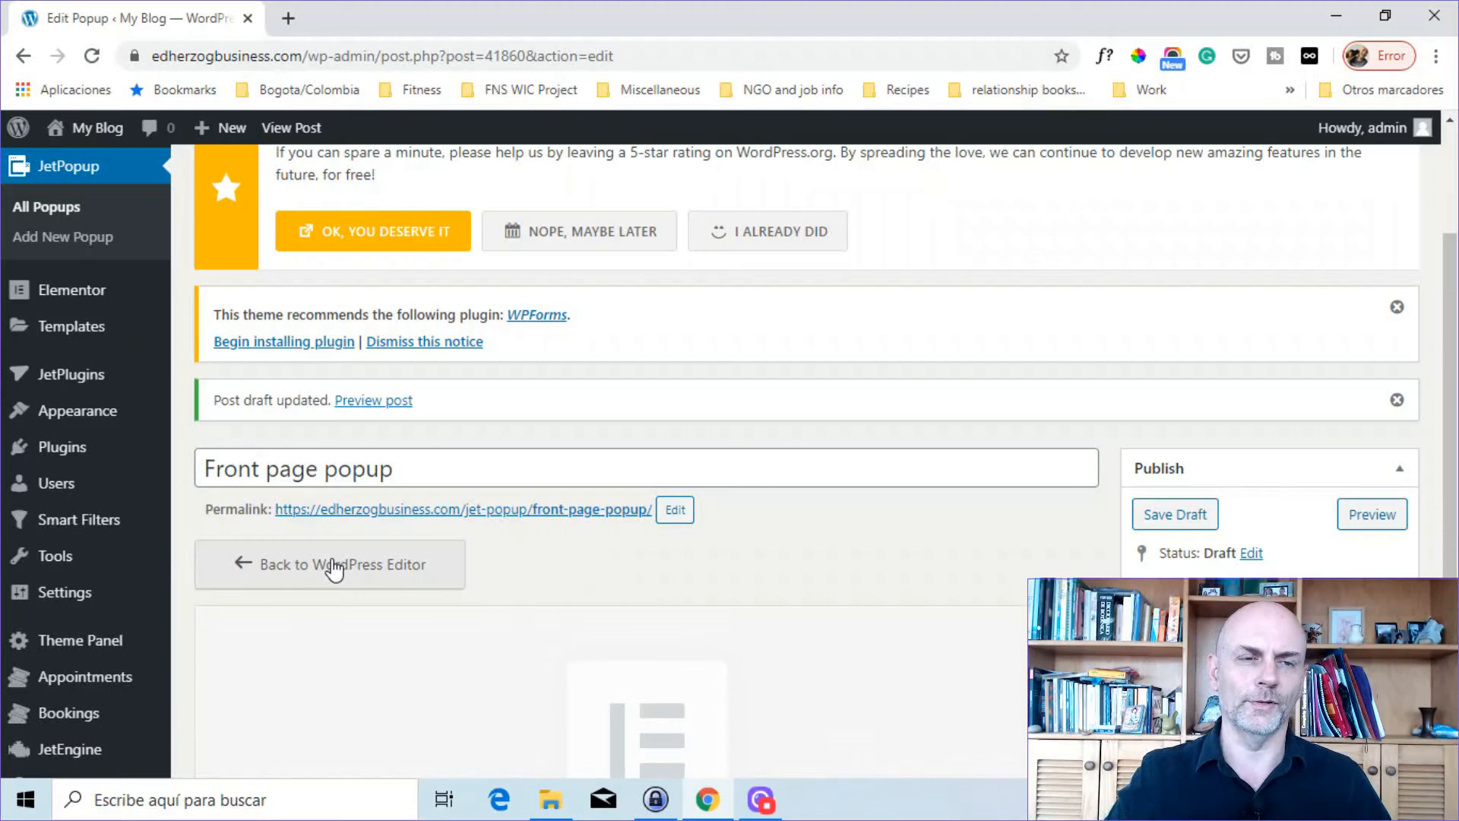
pyautogui.click(329, 564)
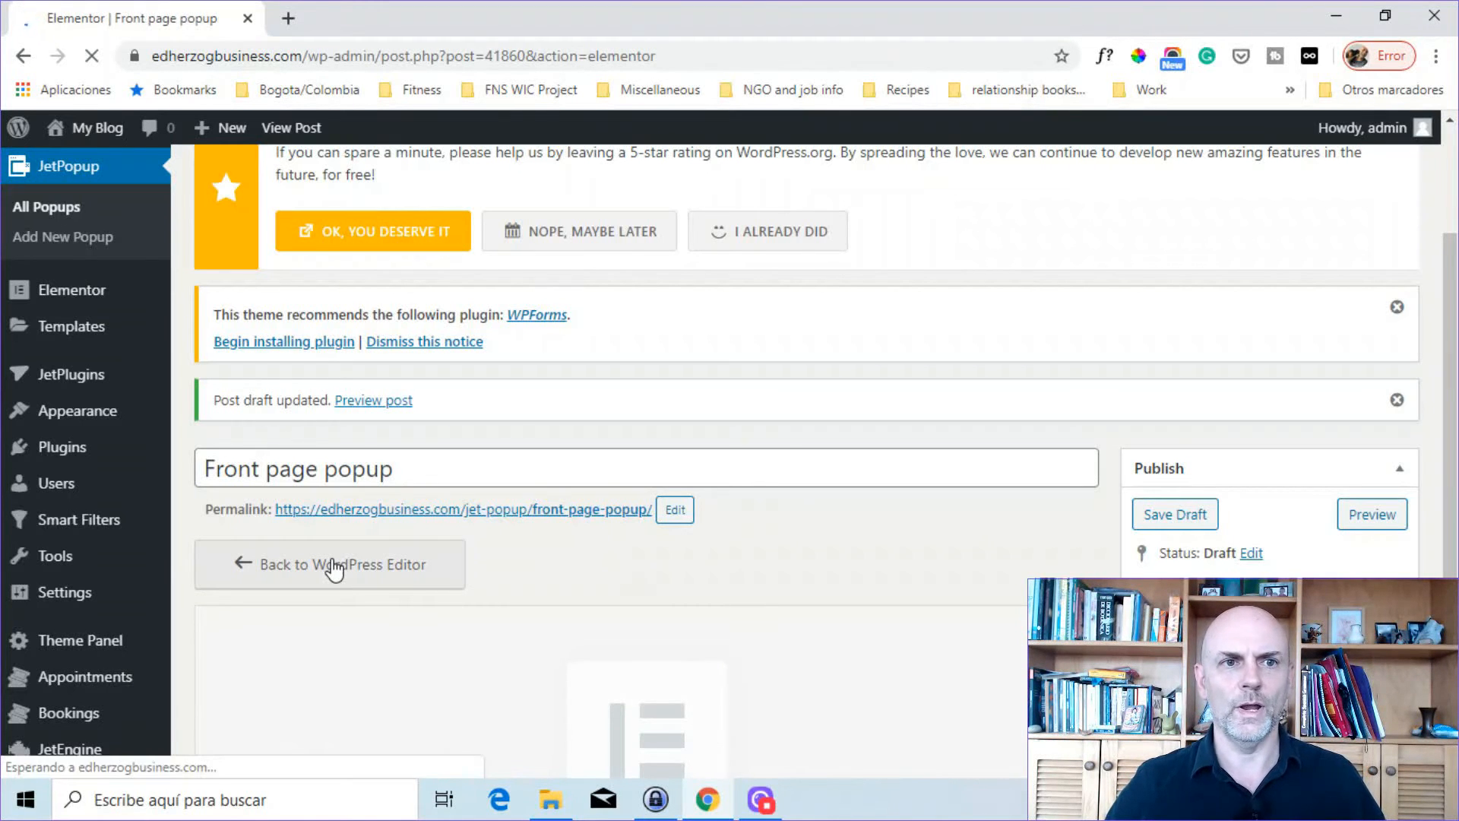
# Check the popup's Draft status in JetPopup Settings, then return to the Elements panel
pyautogui.click(329, 564)
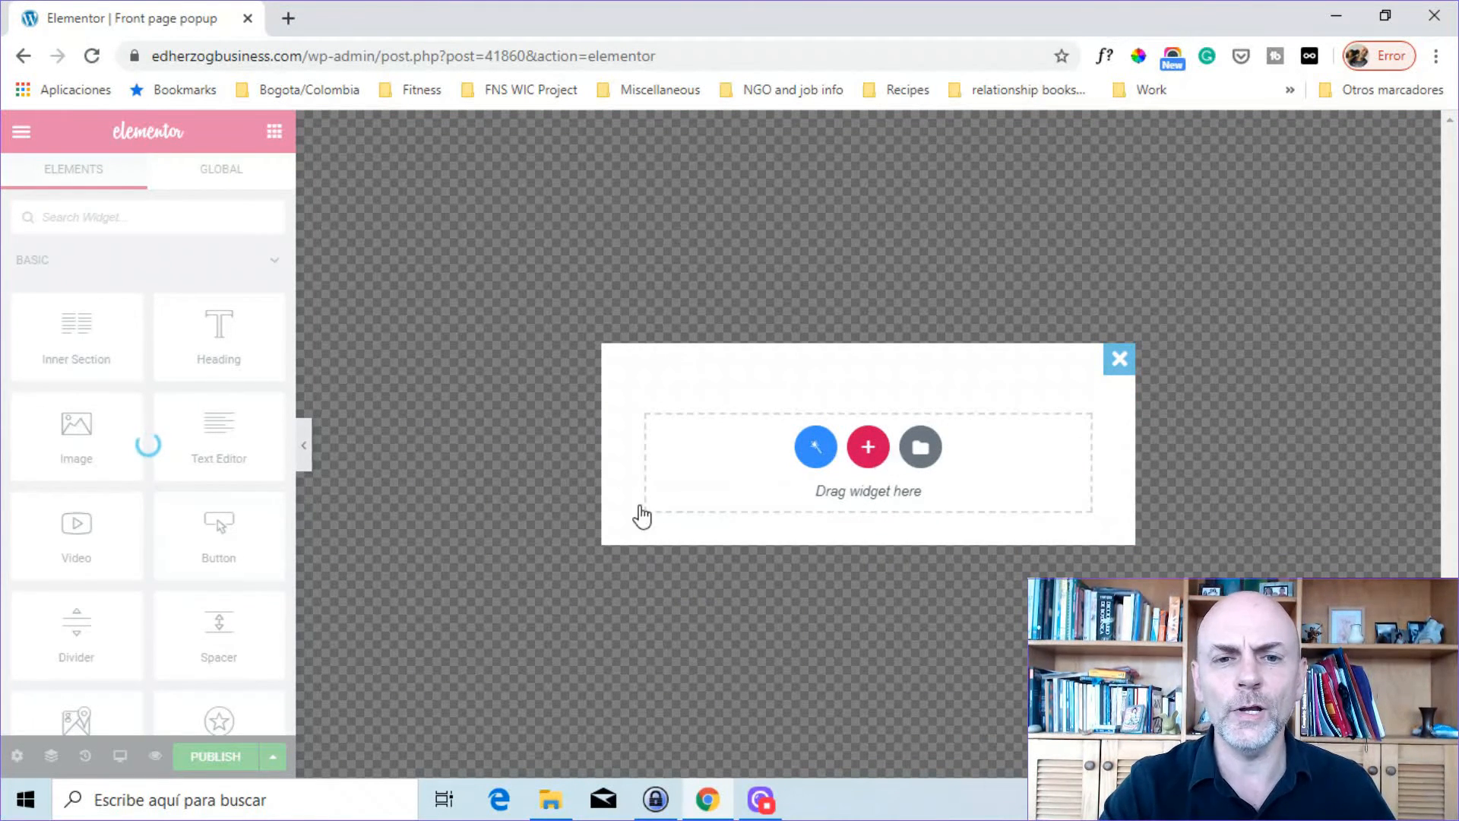
pyautogui.moveTo(584, 463)
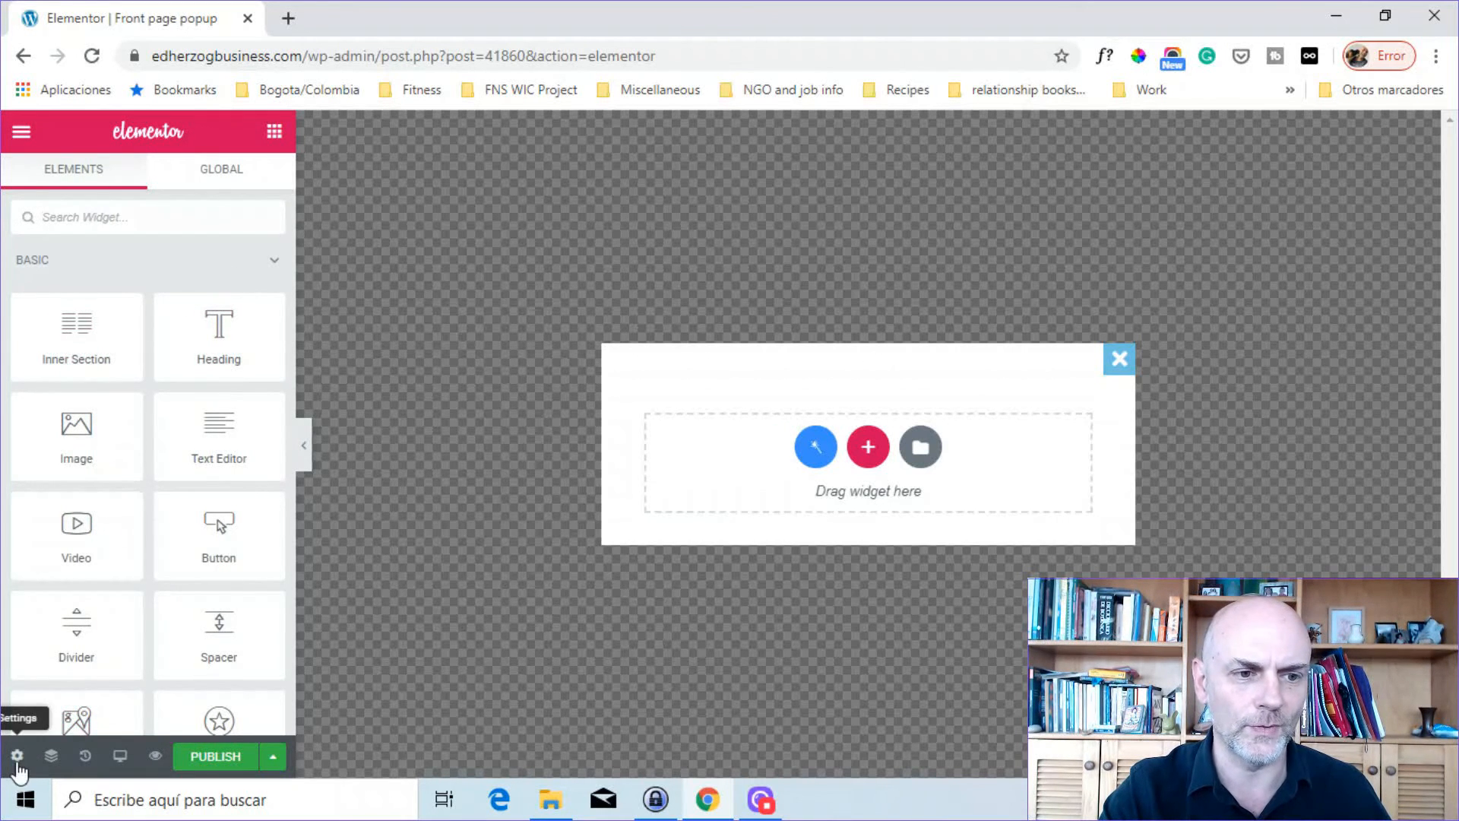
pyautogui.click(16, 755)
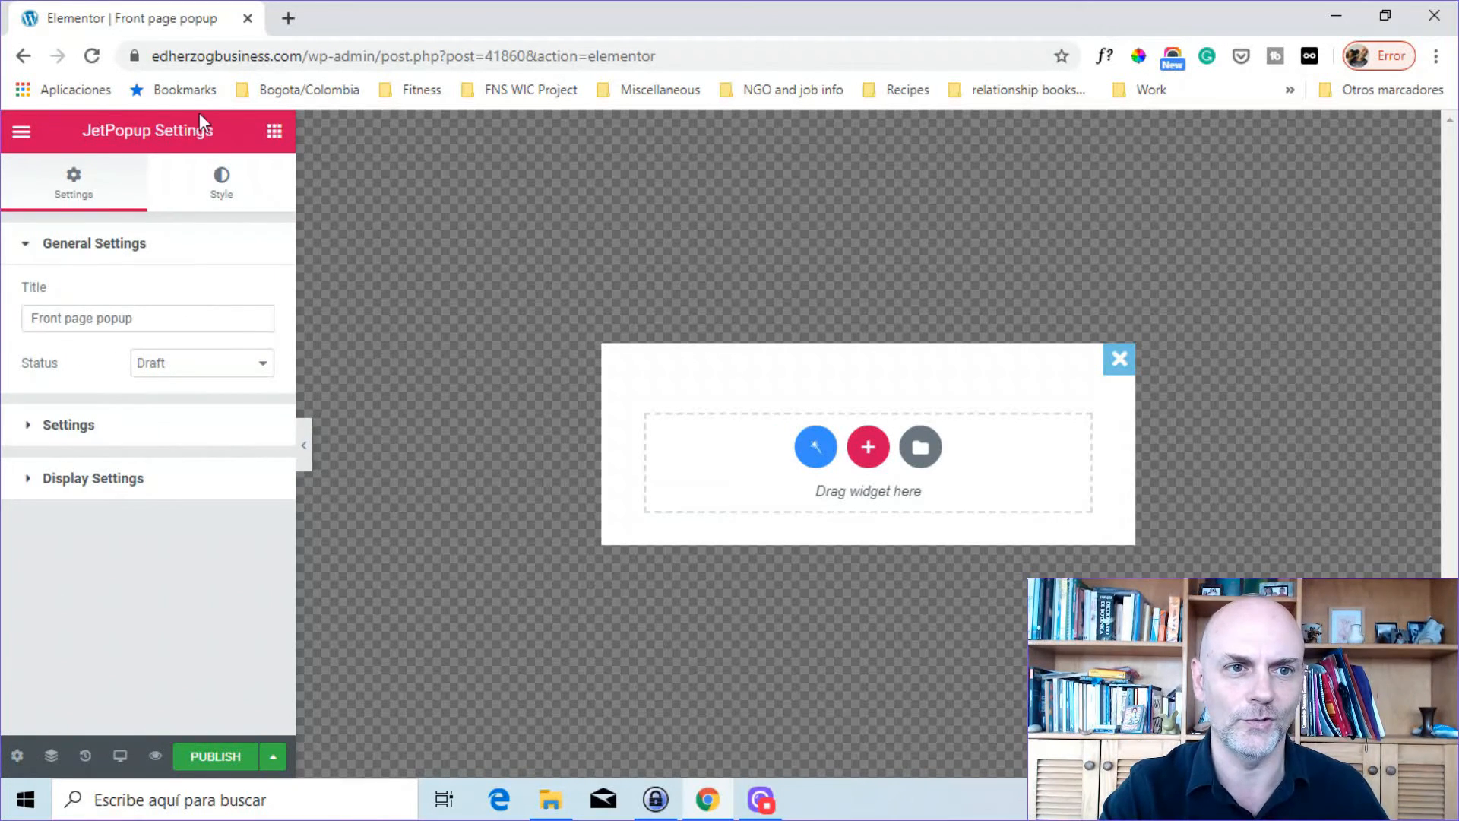
pyautogui.moveTo(70, 435)
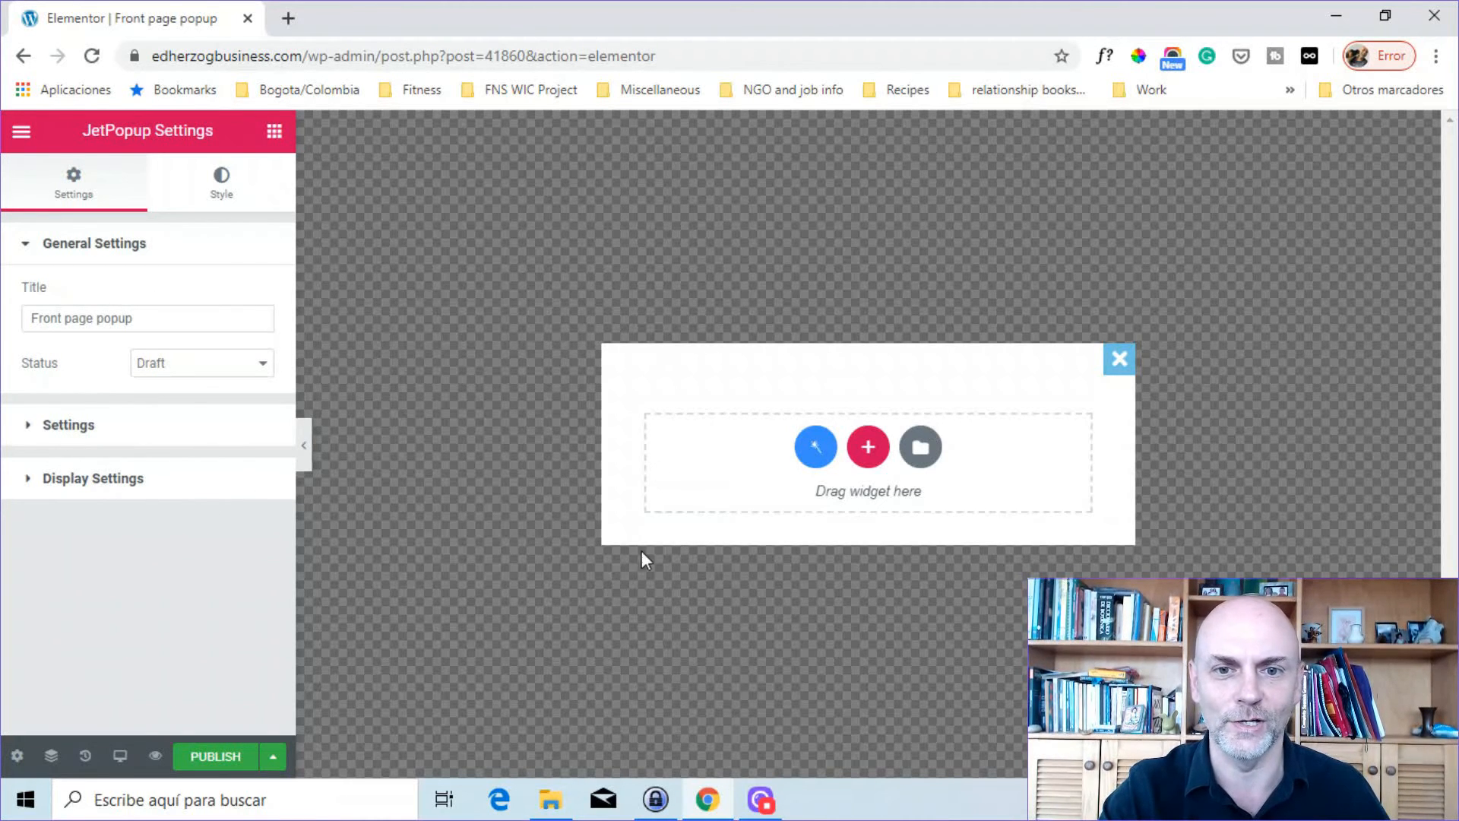
pyautogui.moveTo(419, 493)
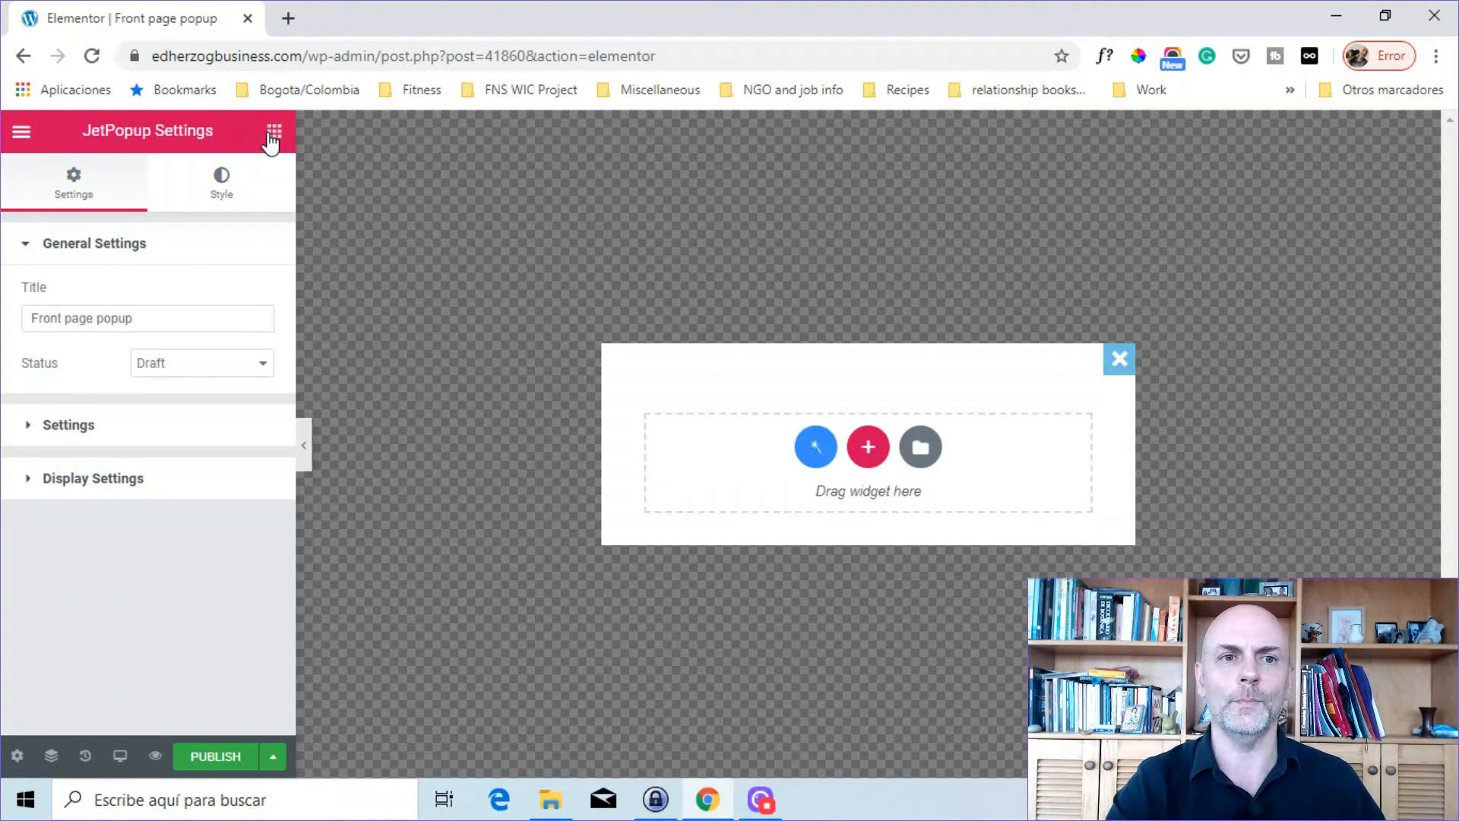
pyautogui.click(274, 132)
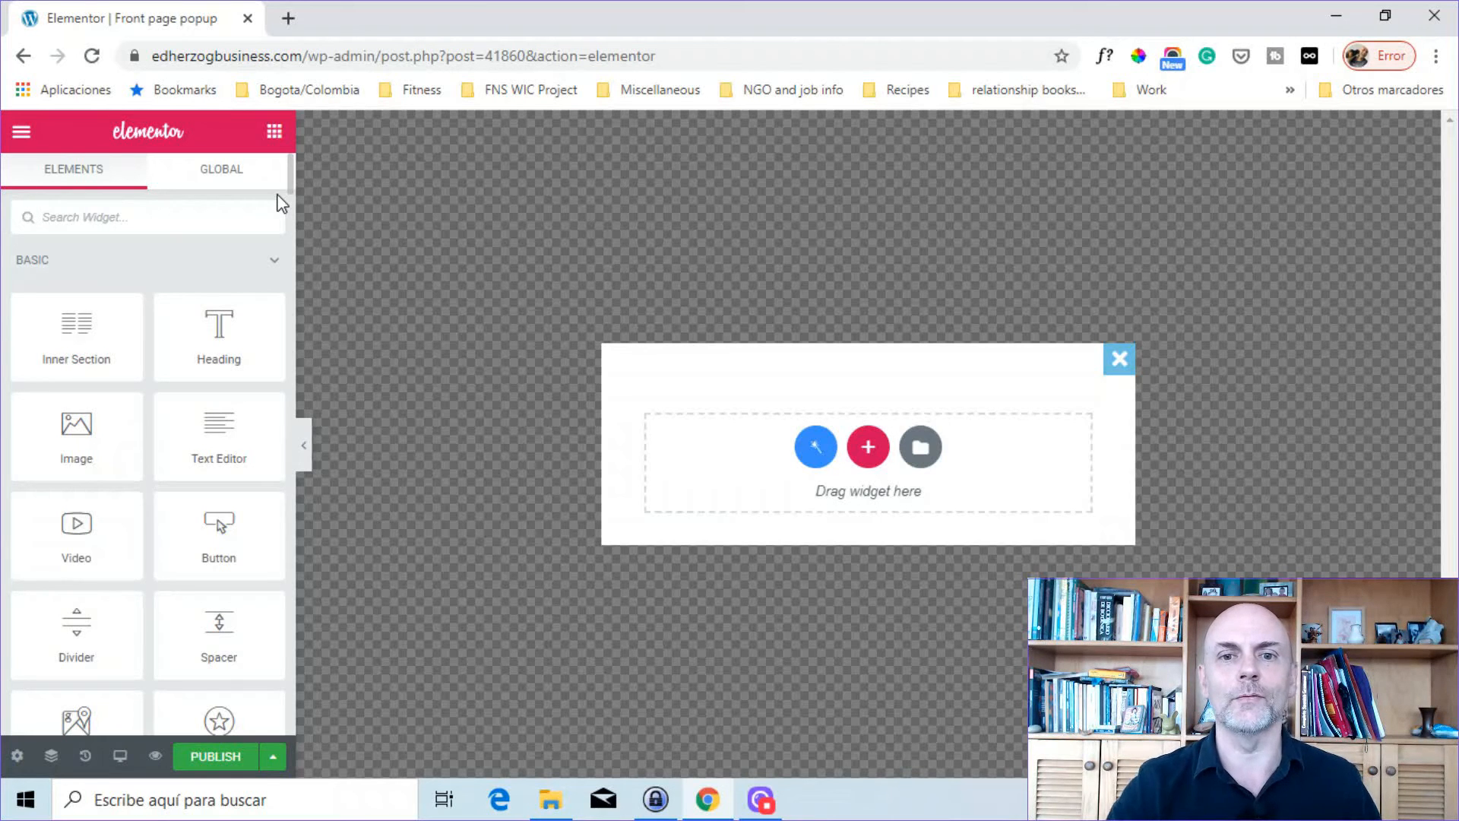
pyautogui.moveTo(779, 474)
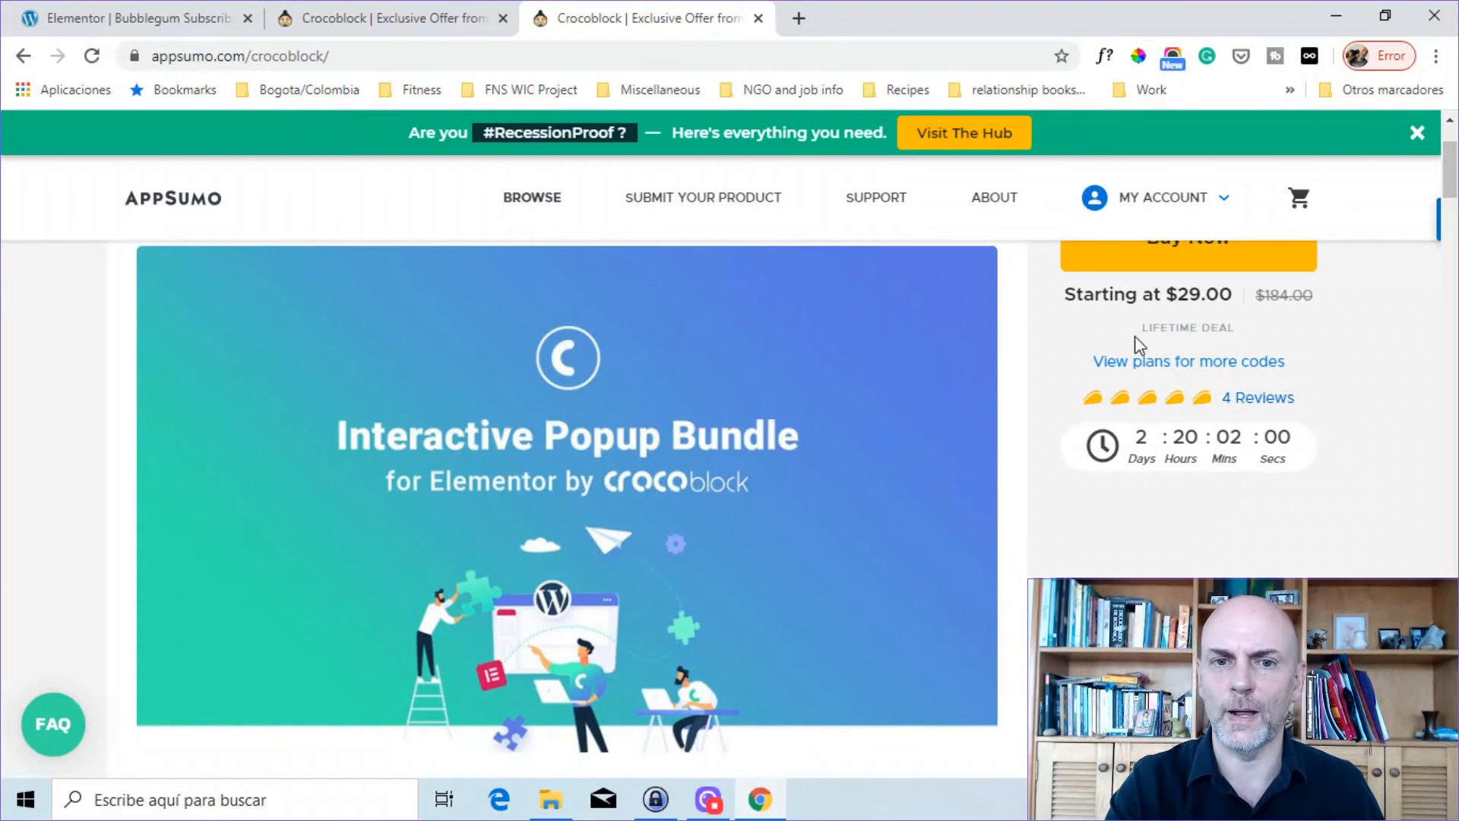
pyautogui.moveTo(913, 562)
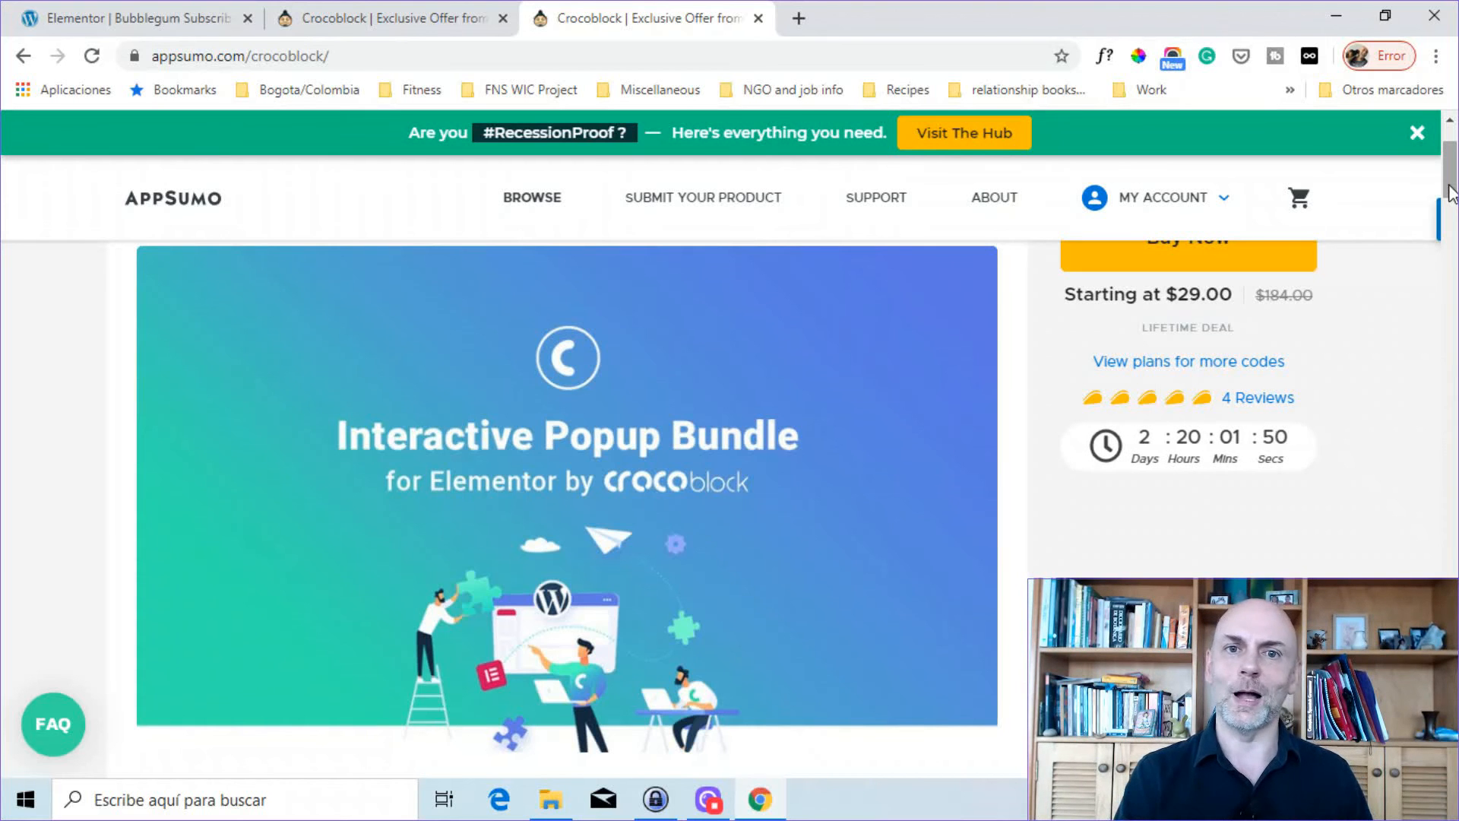
# Scroll the AppSumo Crocoblock deal page to the Single $29 and Double $58 plans
pyautogui.scroll(-3)
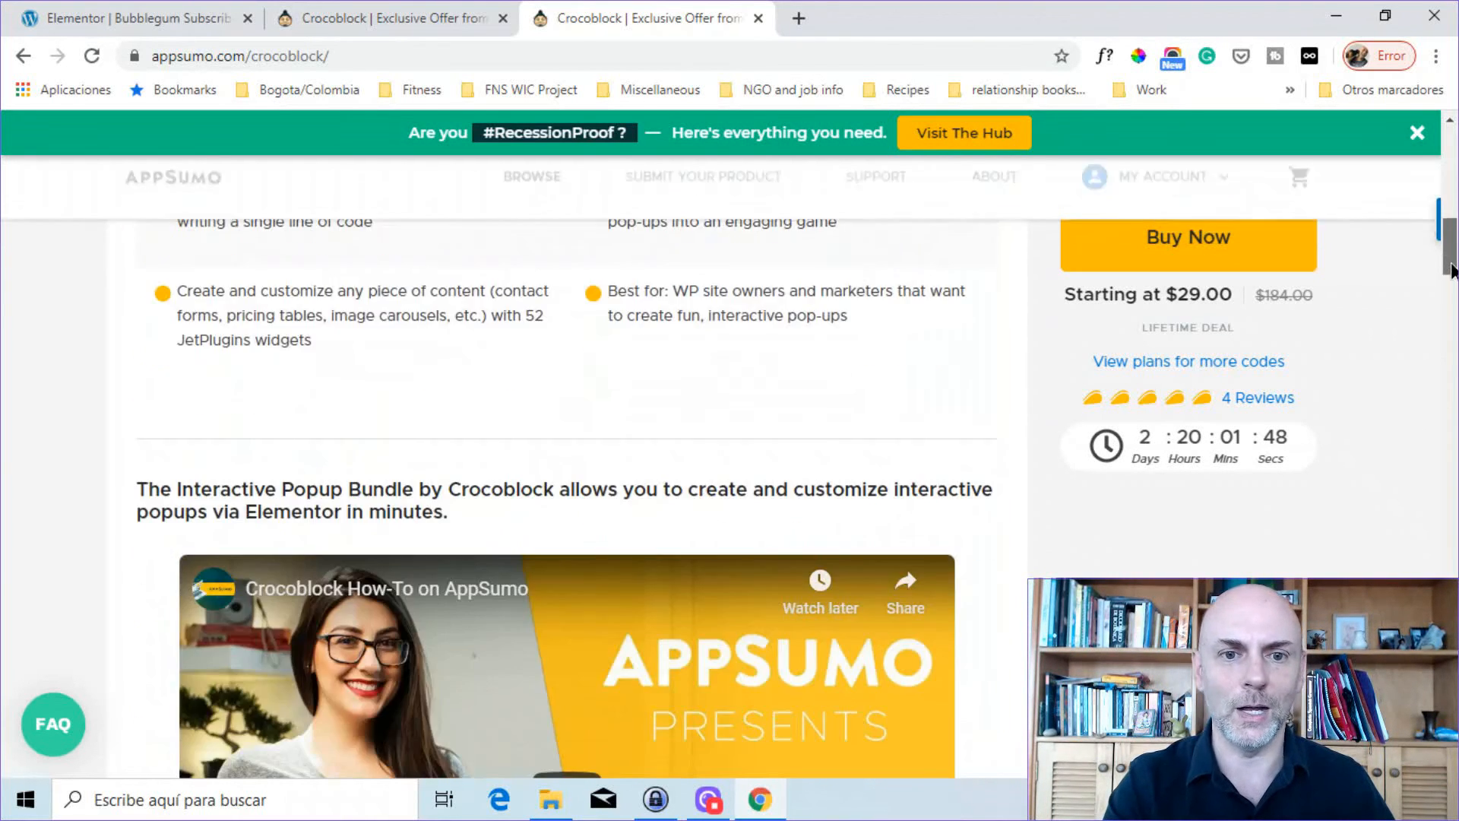
pyautogui.scroll(-3)
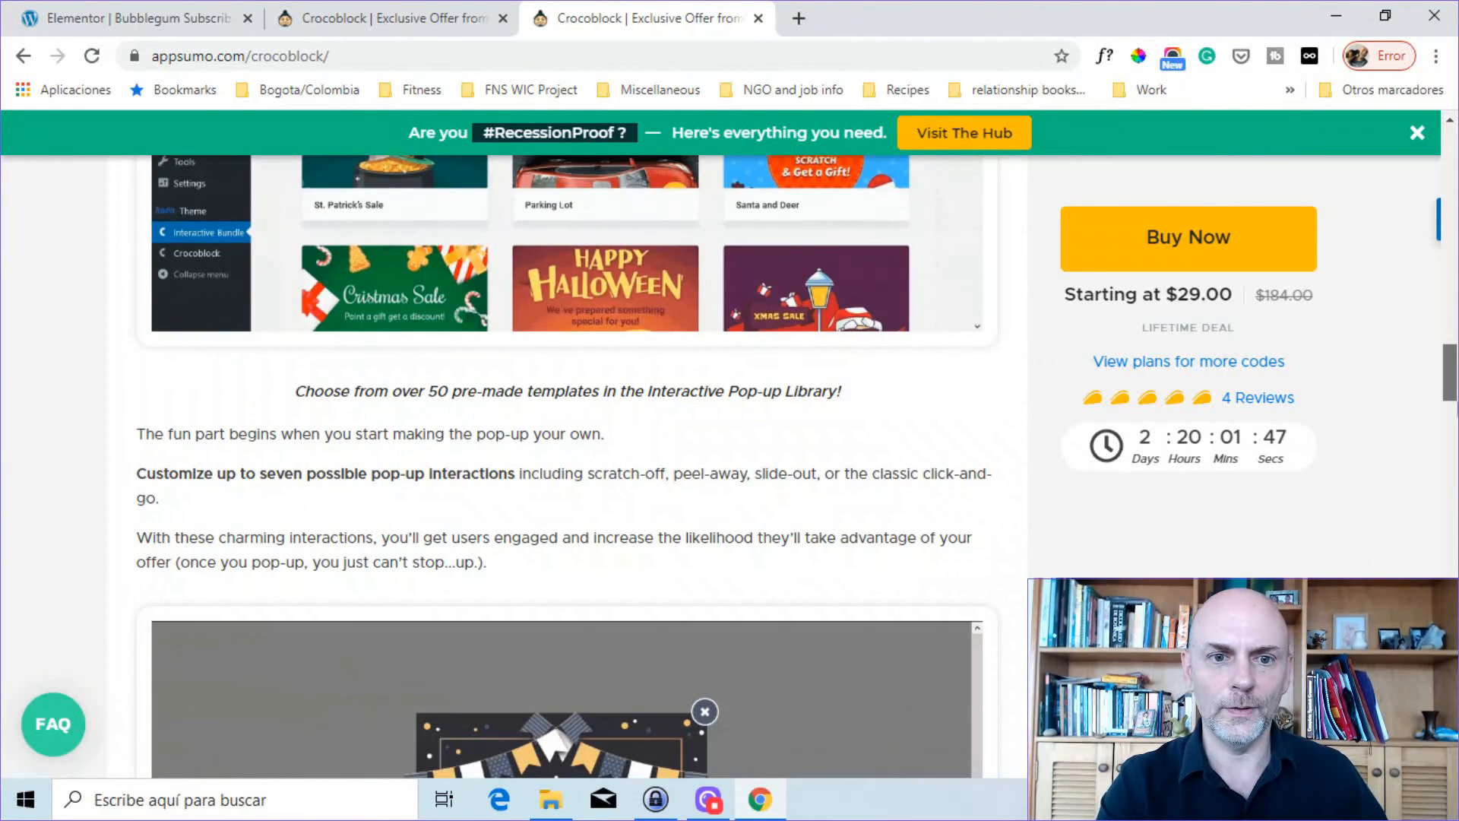
pyautogui.scroll(-3)
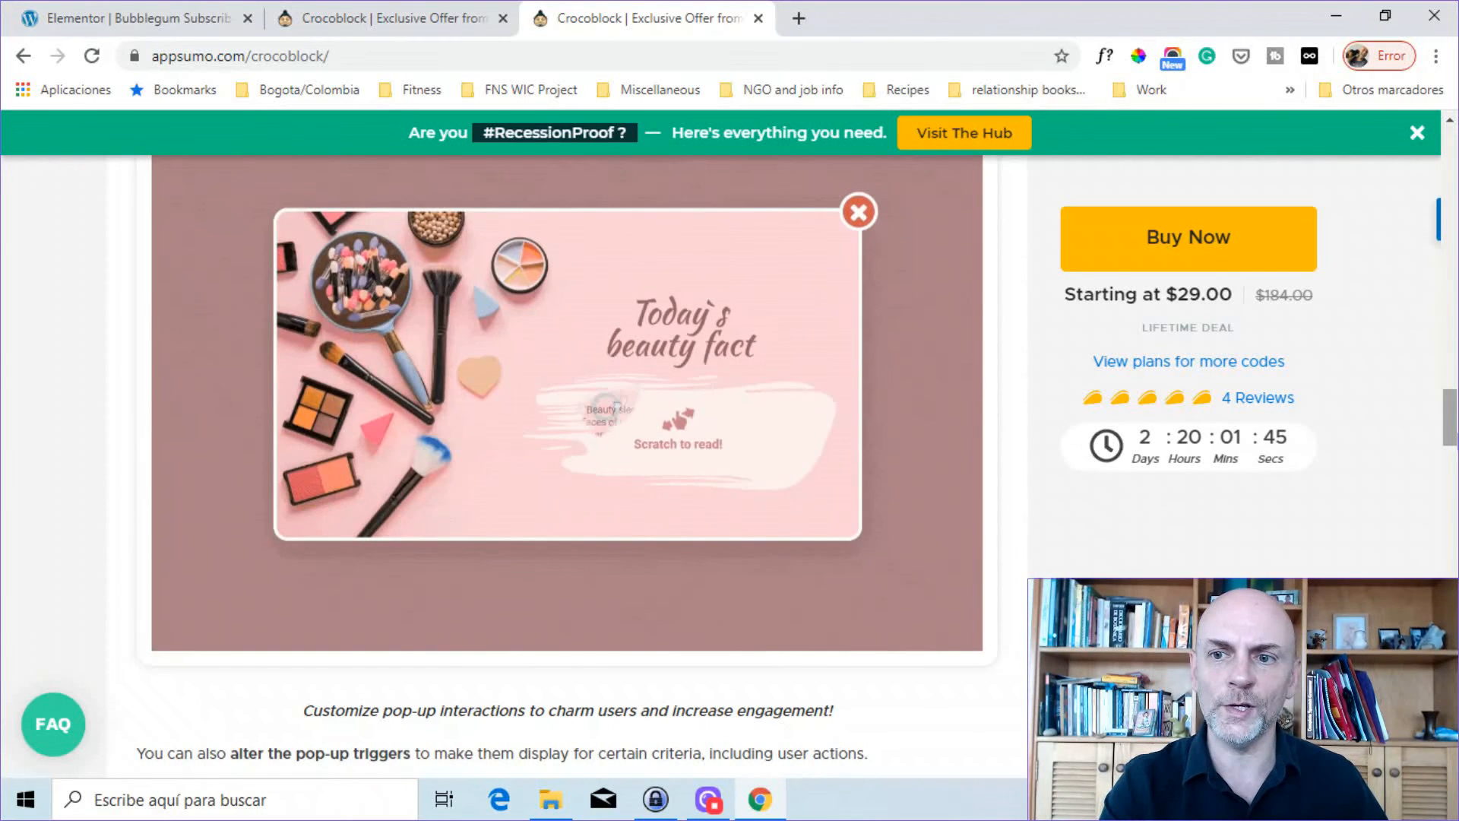
pyautogui.scroll(-3)
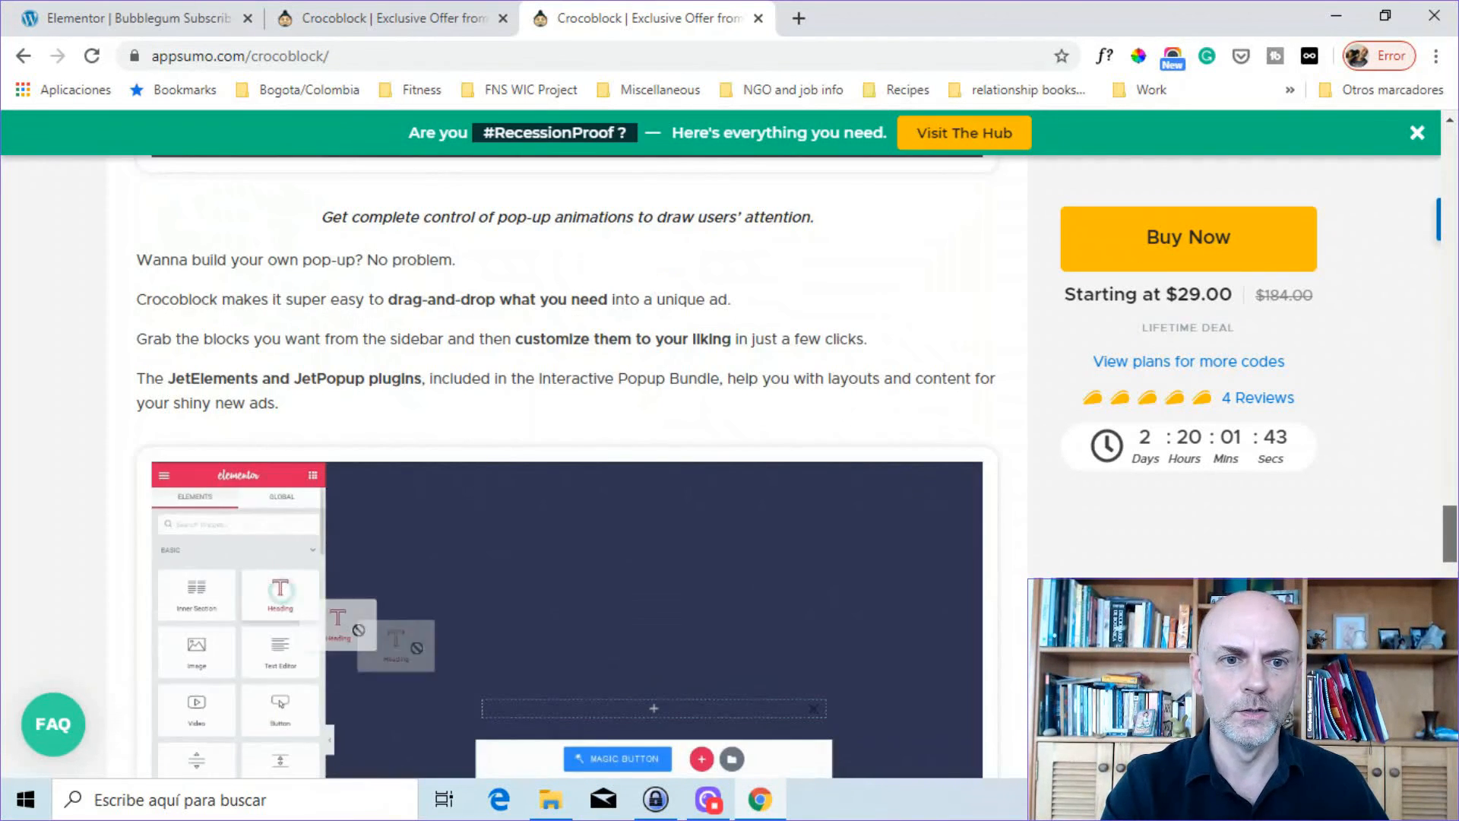
pyautogui.scroll(-3)
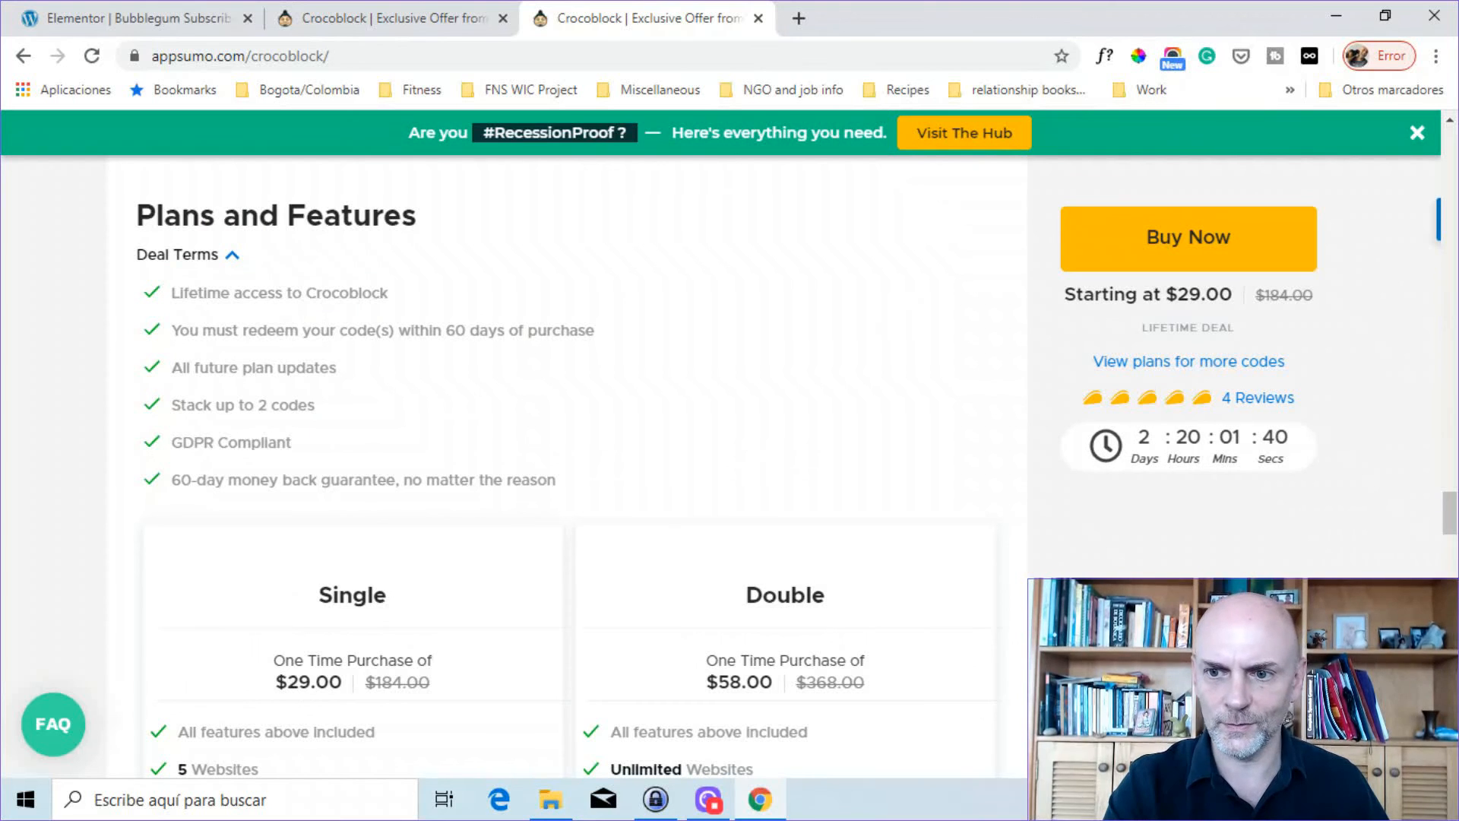
pyautogui.scroll(-3)
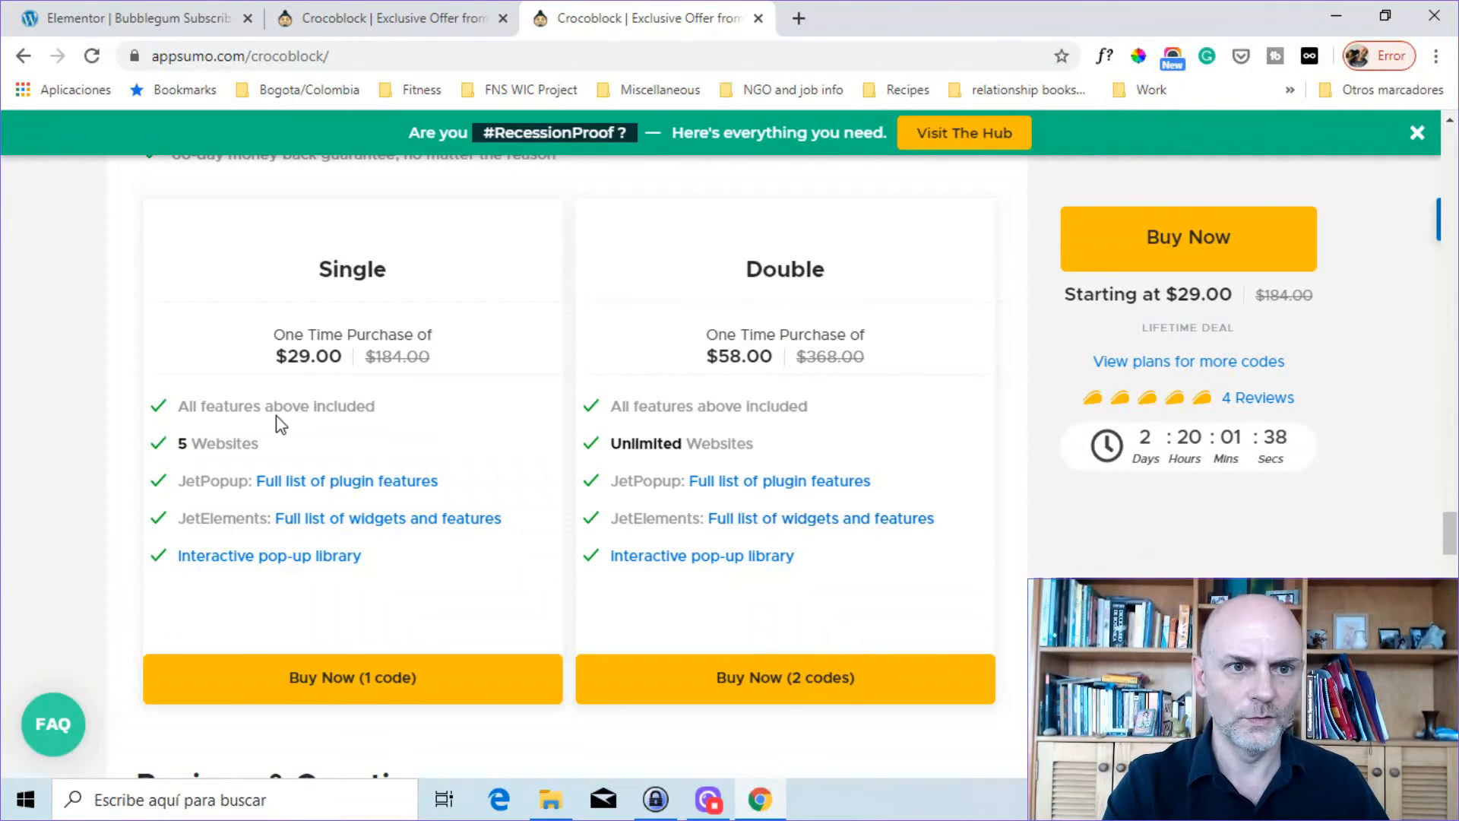
pyautogui.moveTo(217, 401)
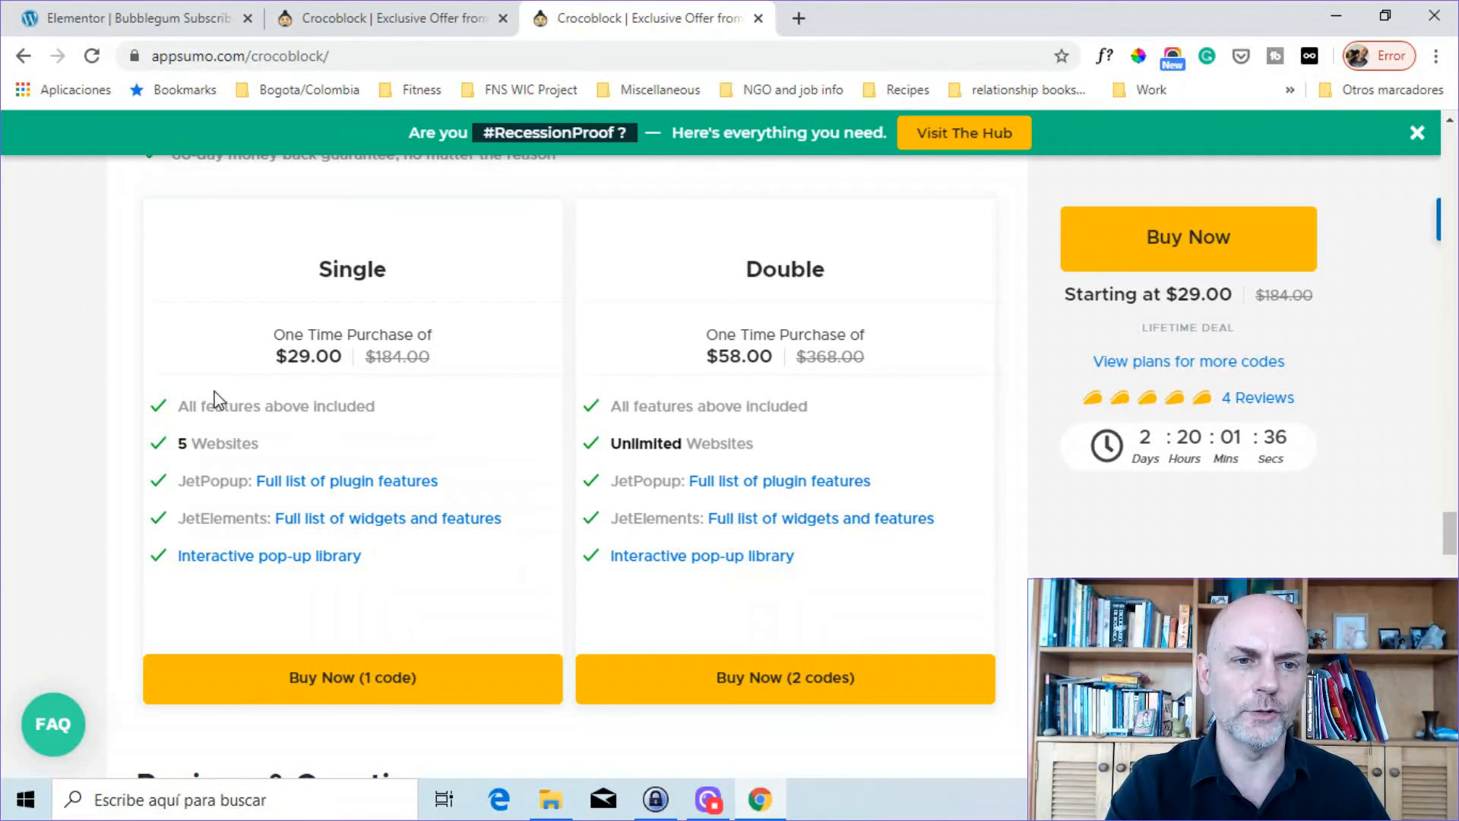
pyautogui.moveTo(206, 538)
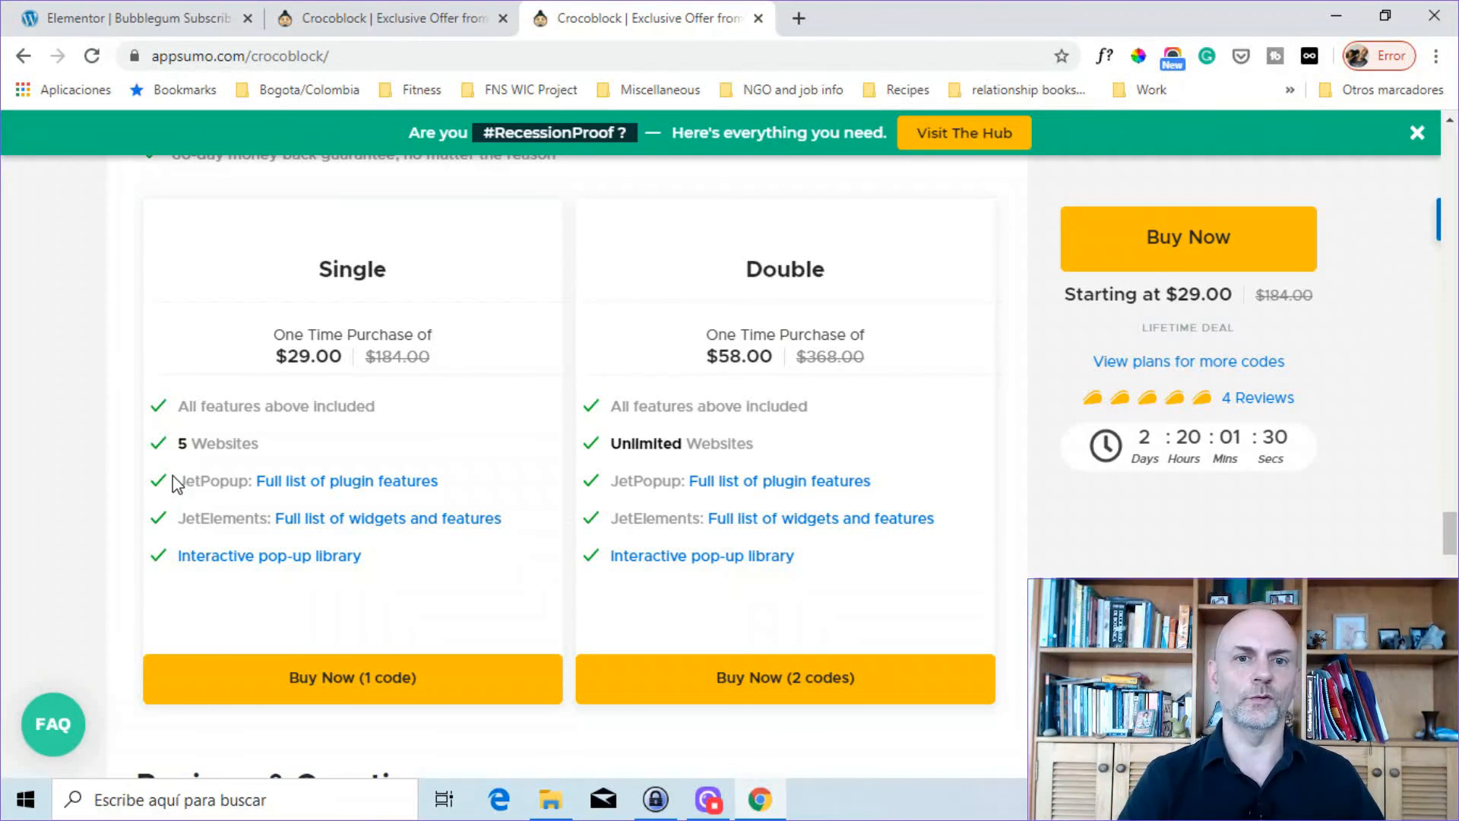
pyautogui.moveTo(730, 408)
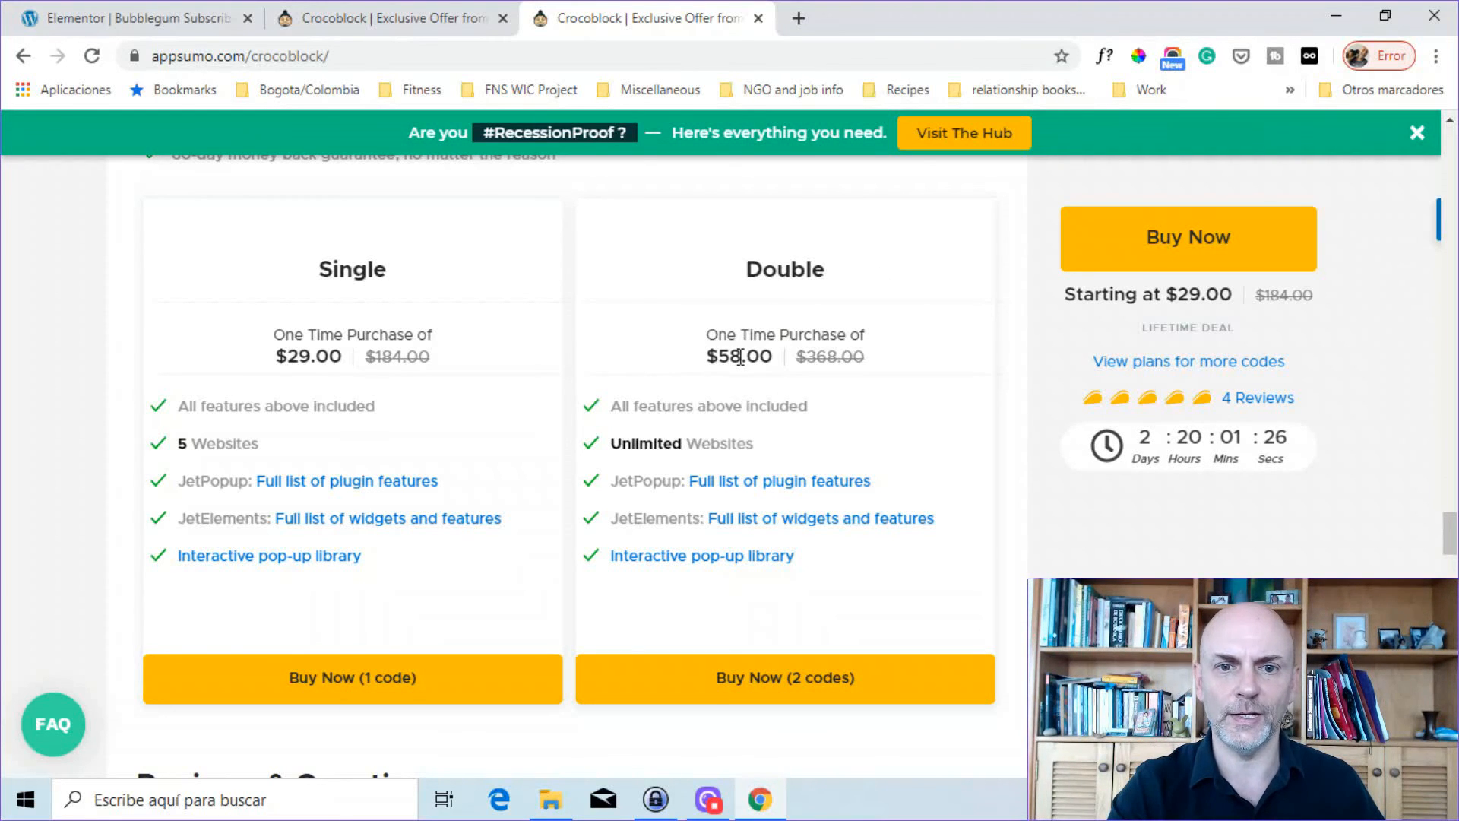
pyautogui.moveTo(597, 361)
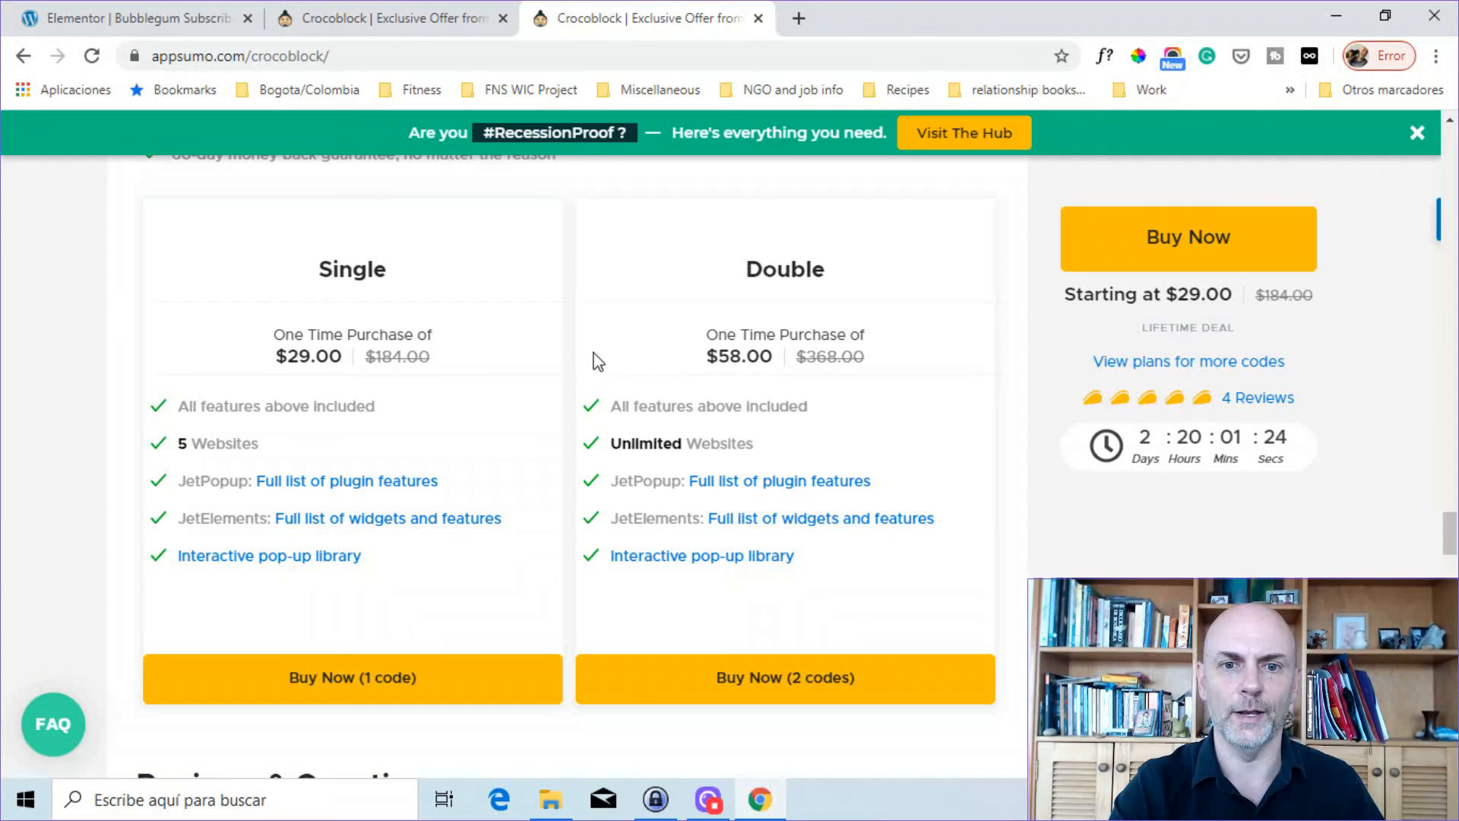
pyautogui.moveTo(664, 311)
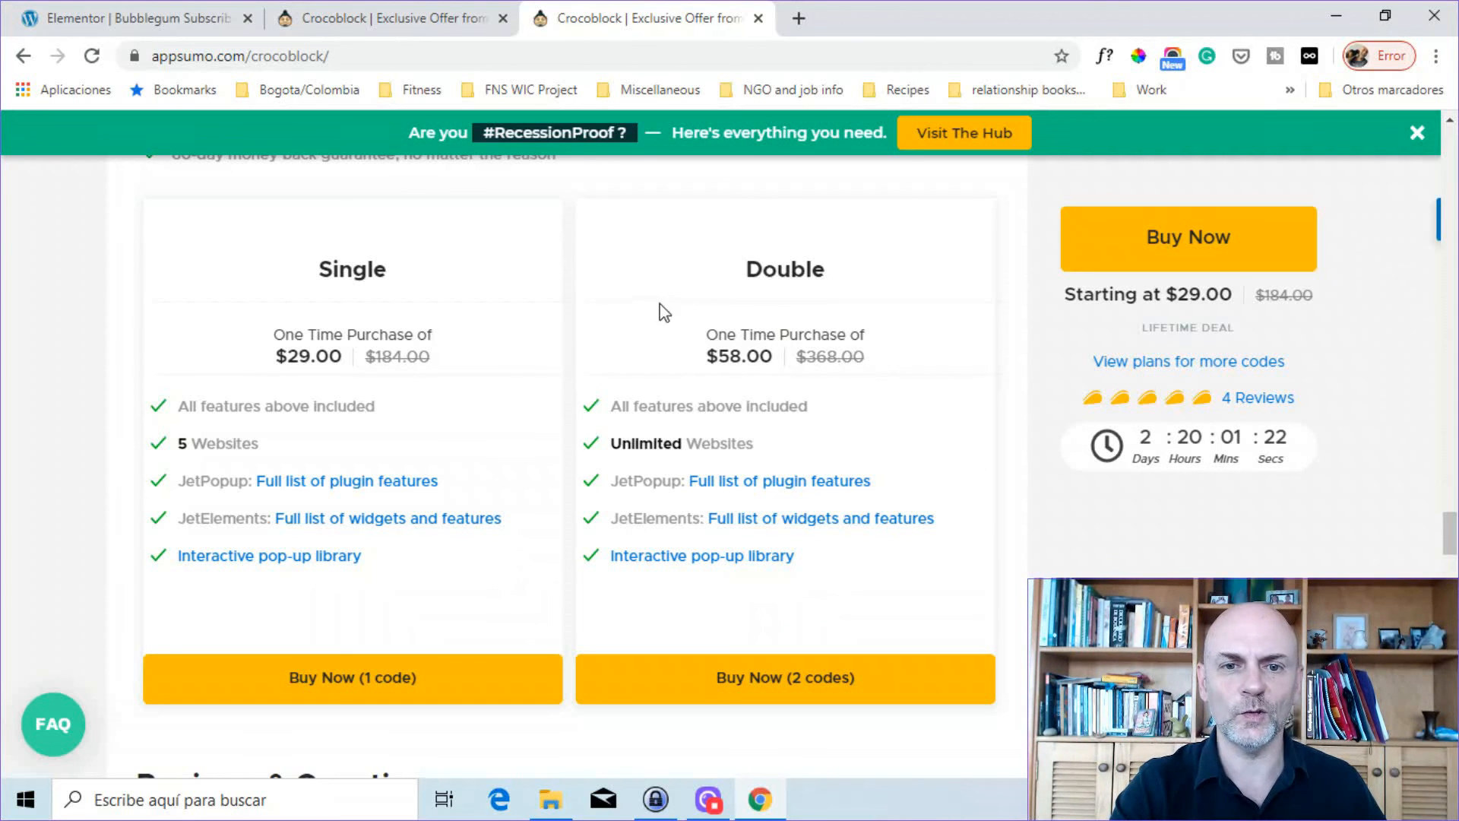
pyautogui.moveTo(1306, 512)
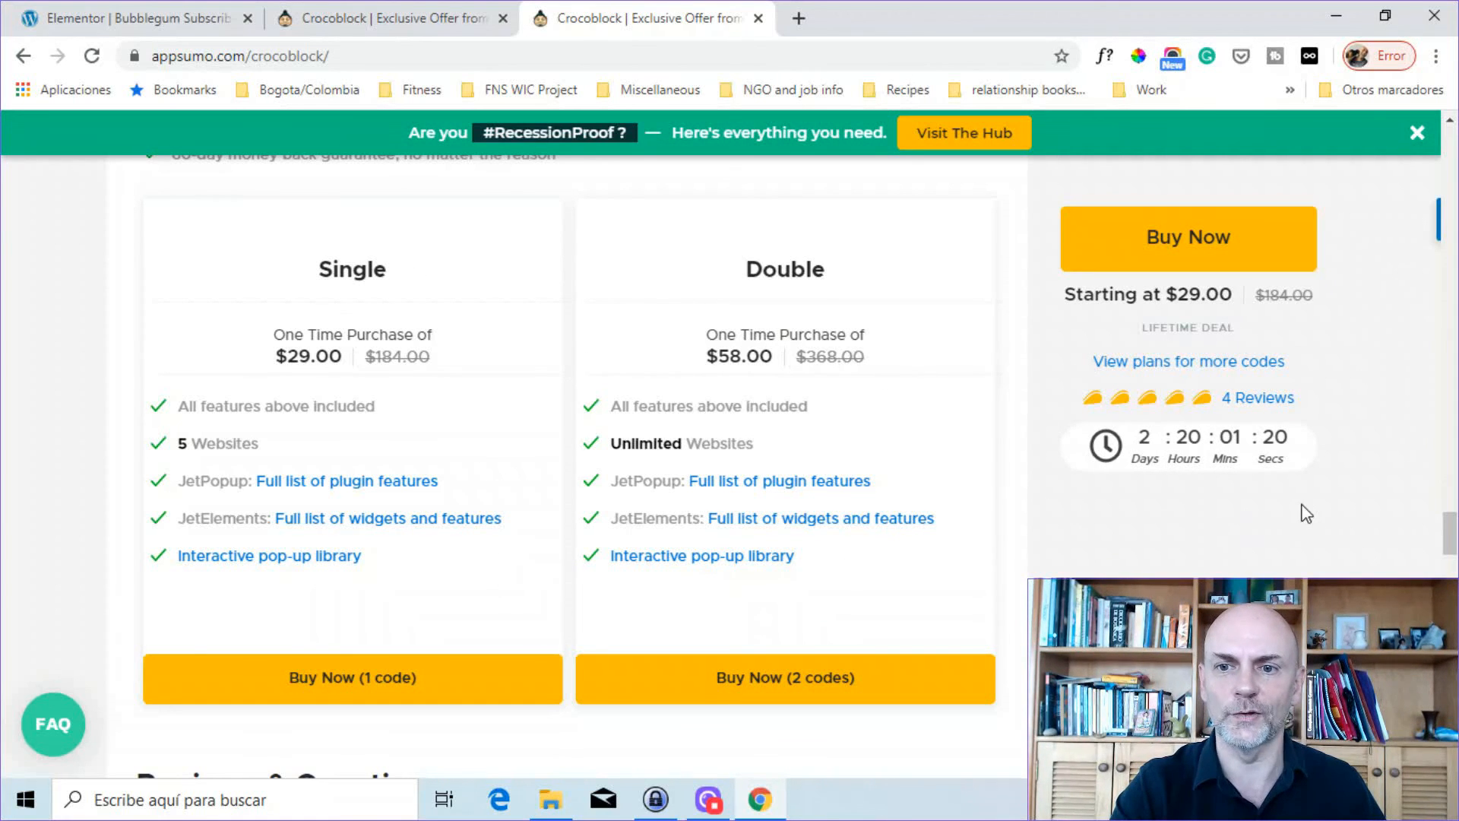